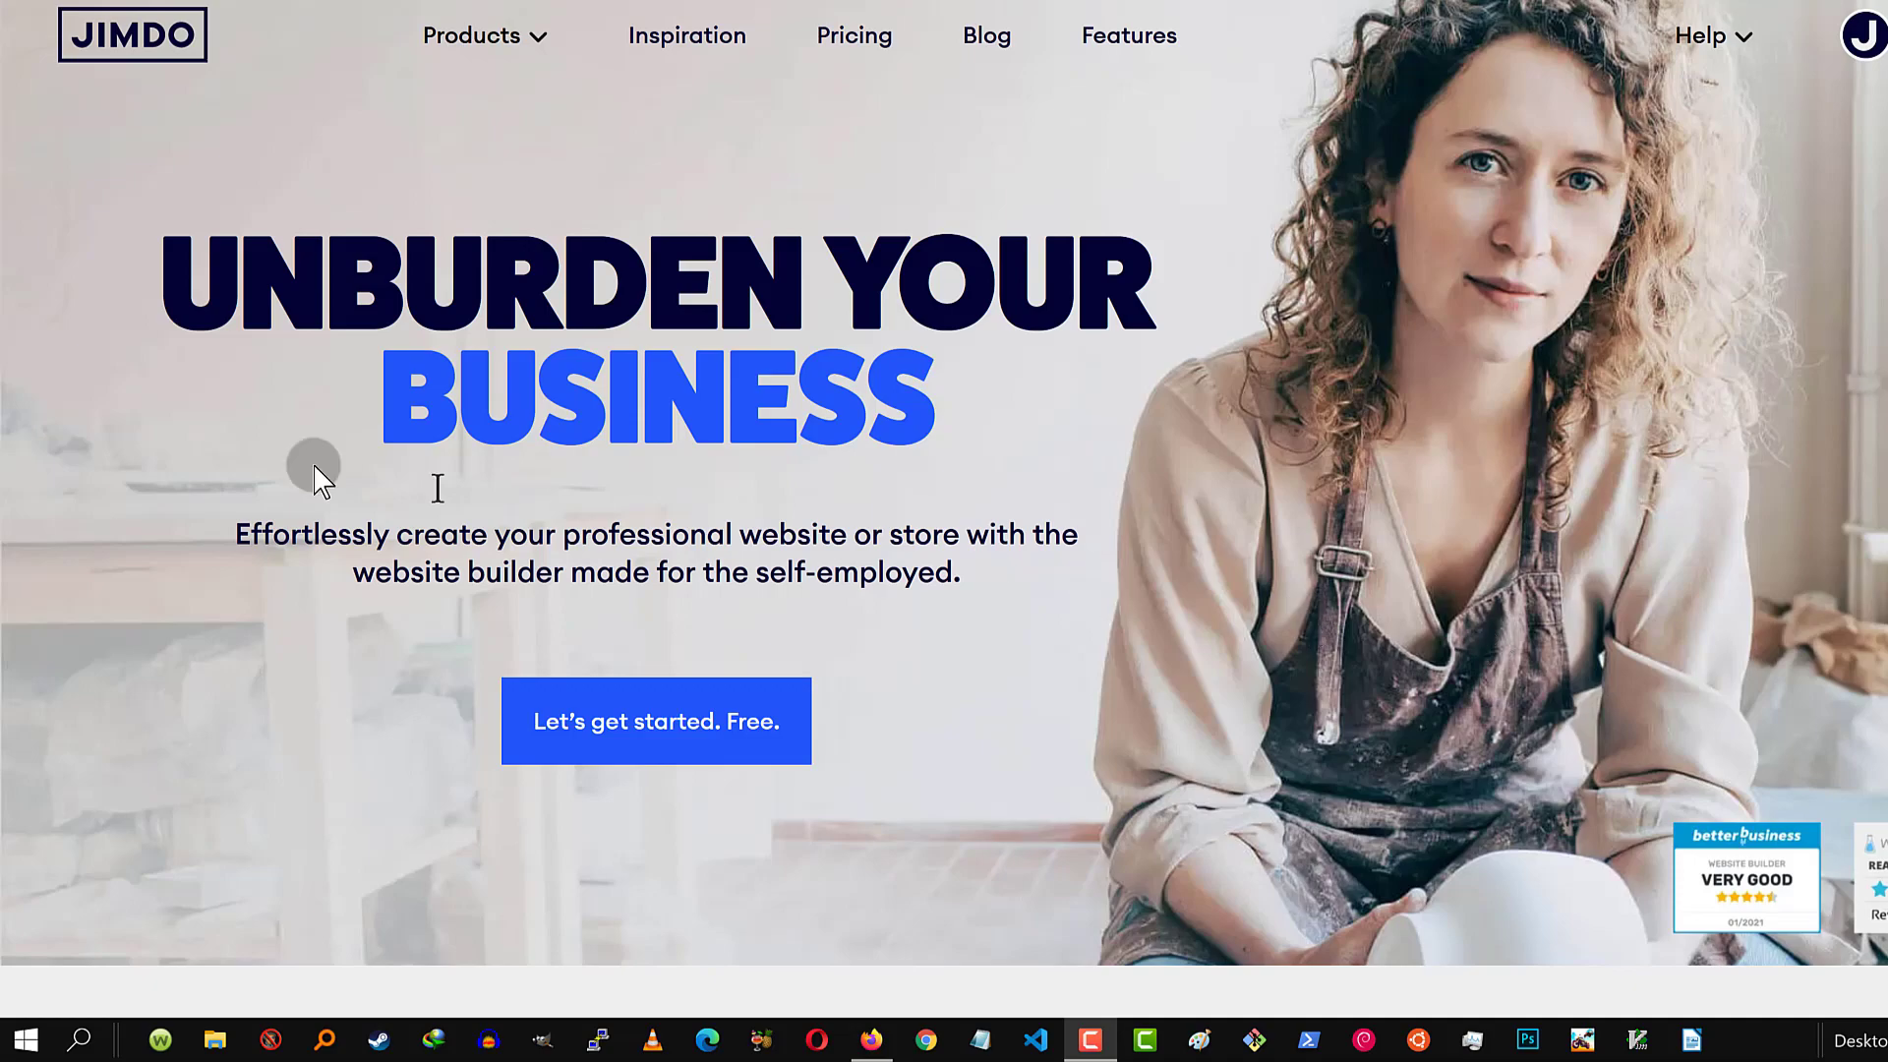
{"action": "mouse_move", "coordinate": [57, 431]}
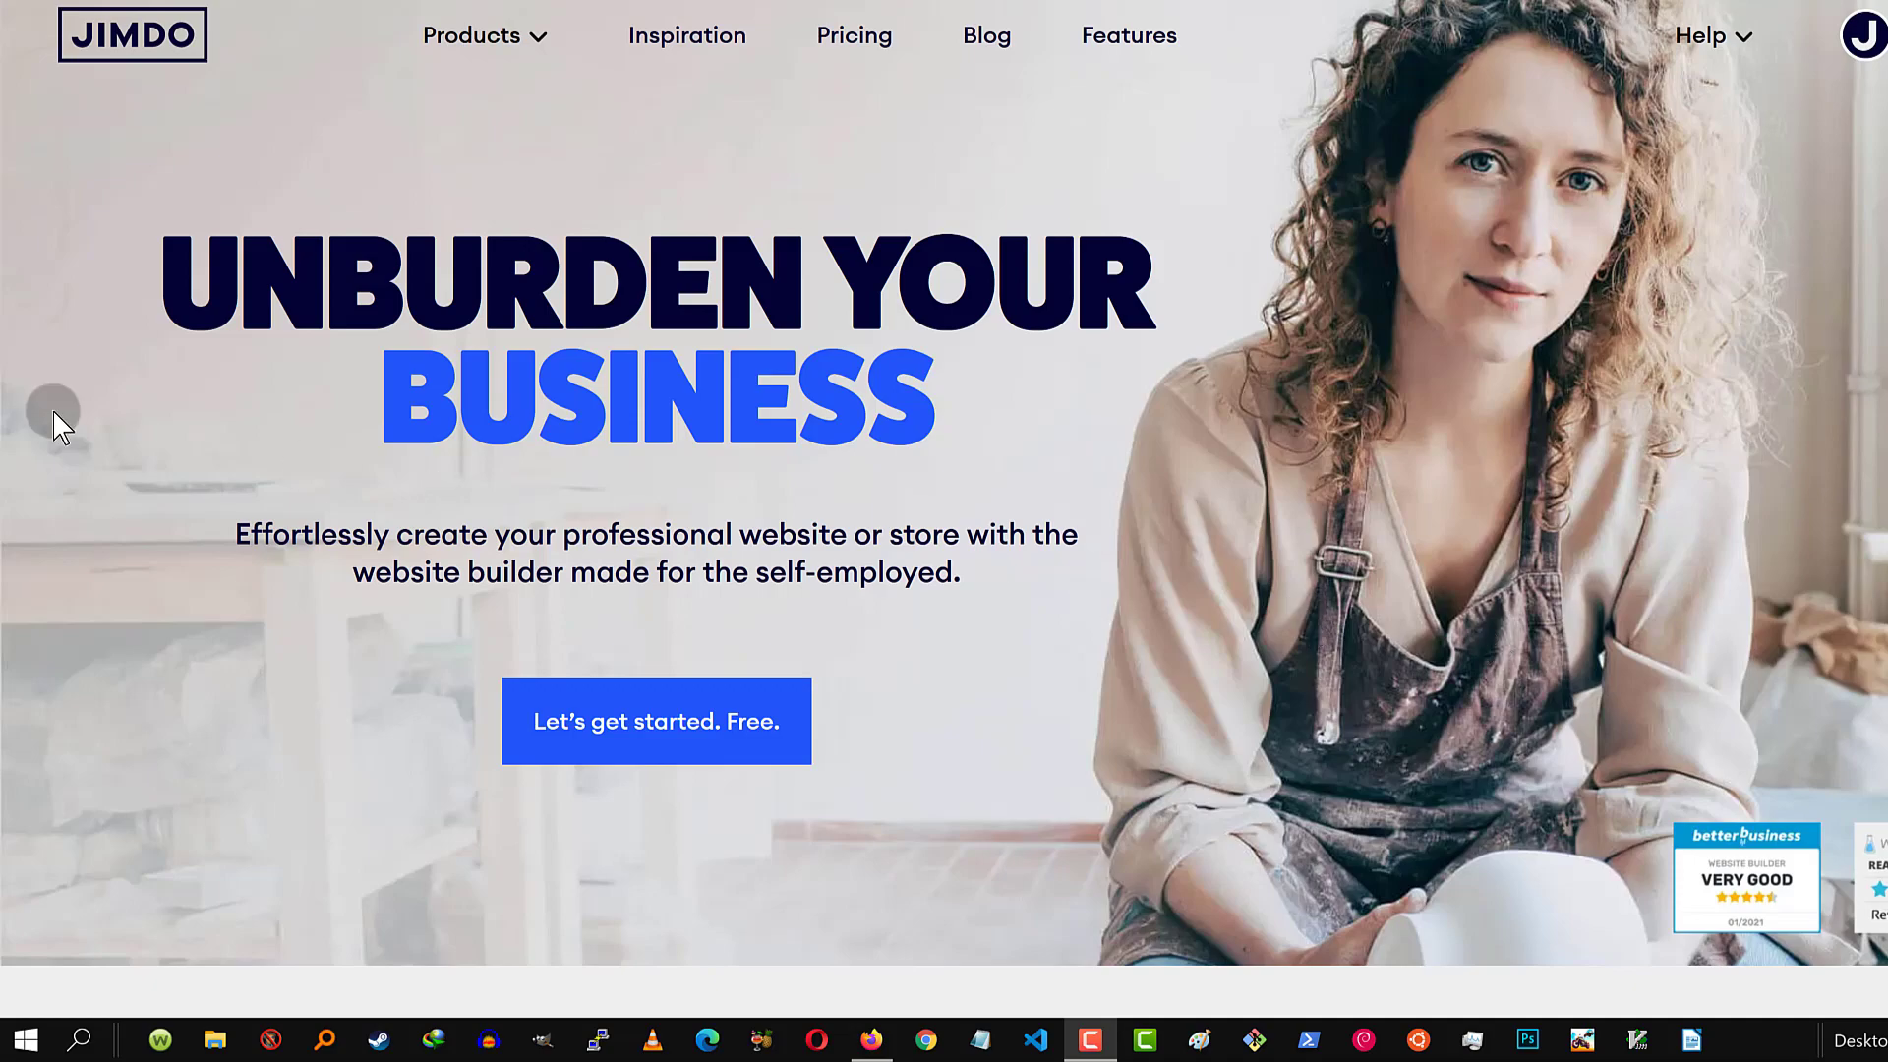
{"action": "mouse_move", "coordinate": [8, 207]}
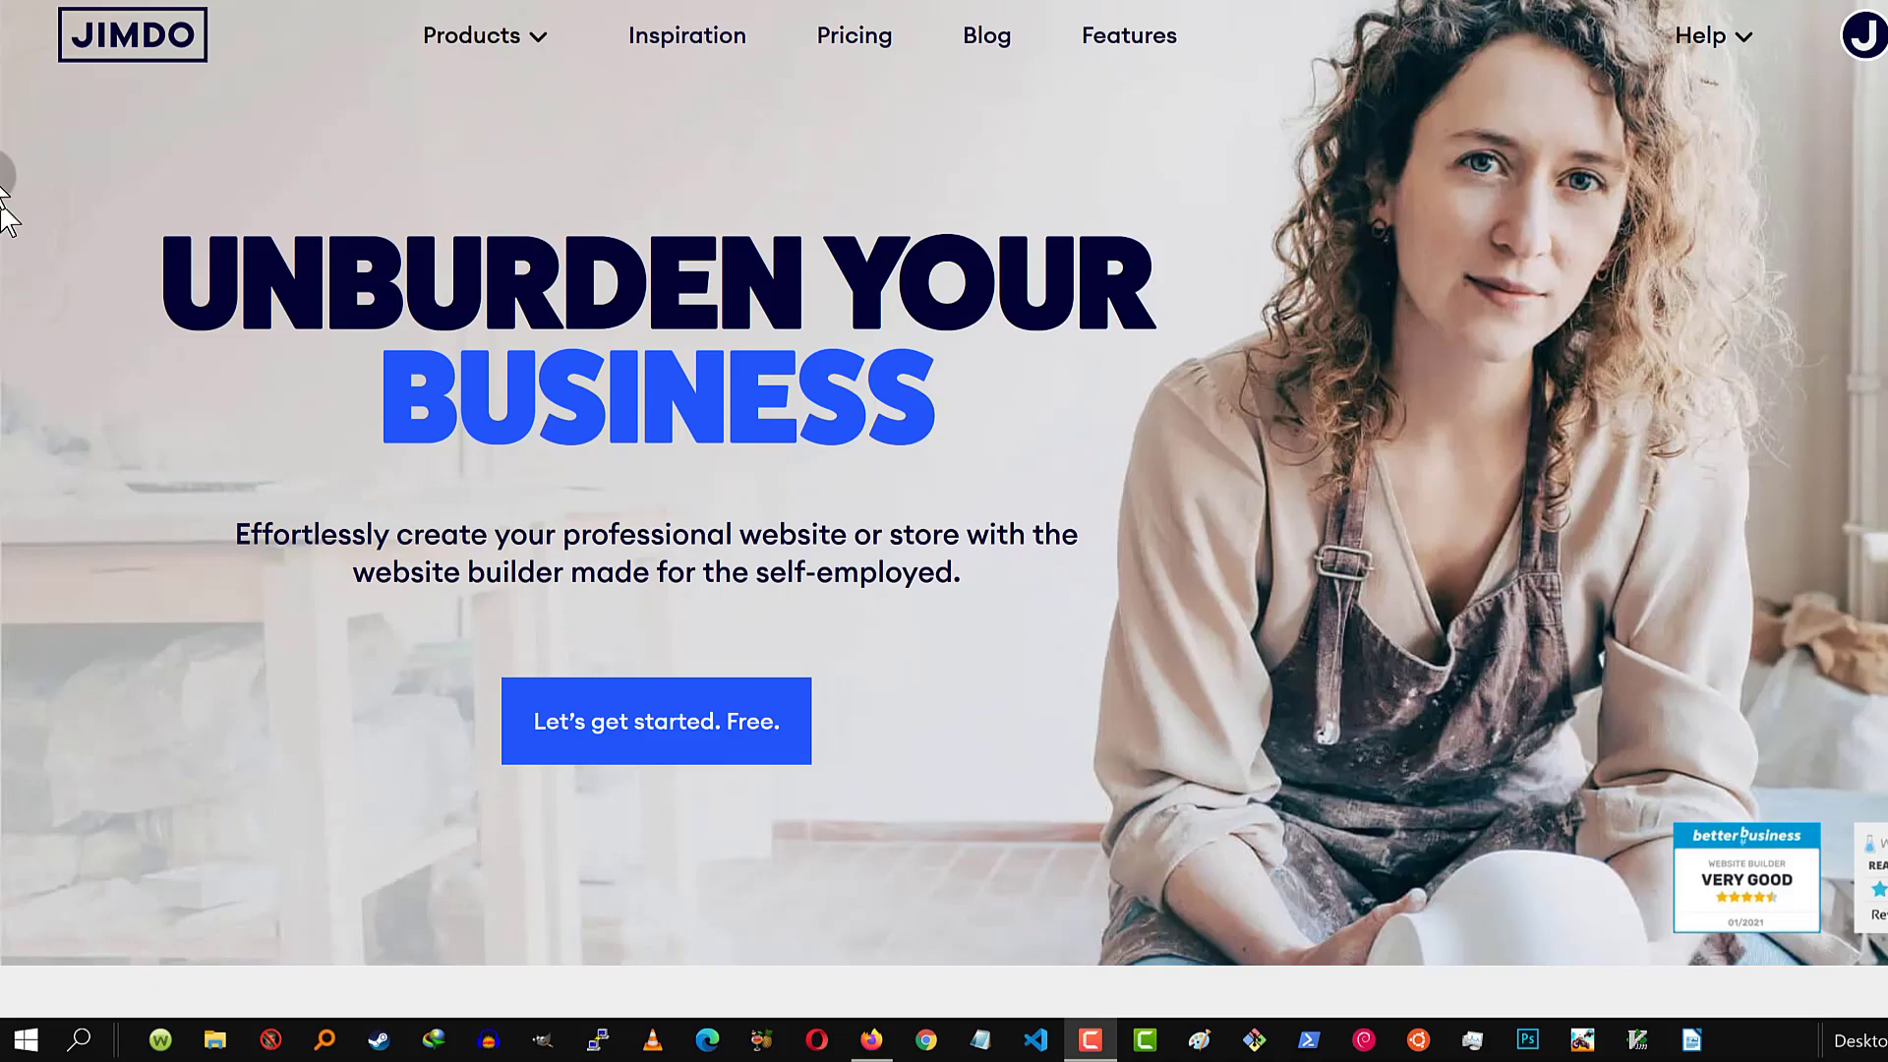
{"action": "mouse_move", "coordinate": [12, 158]}
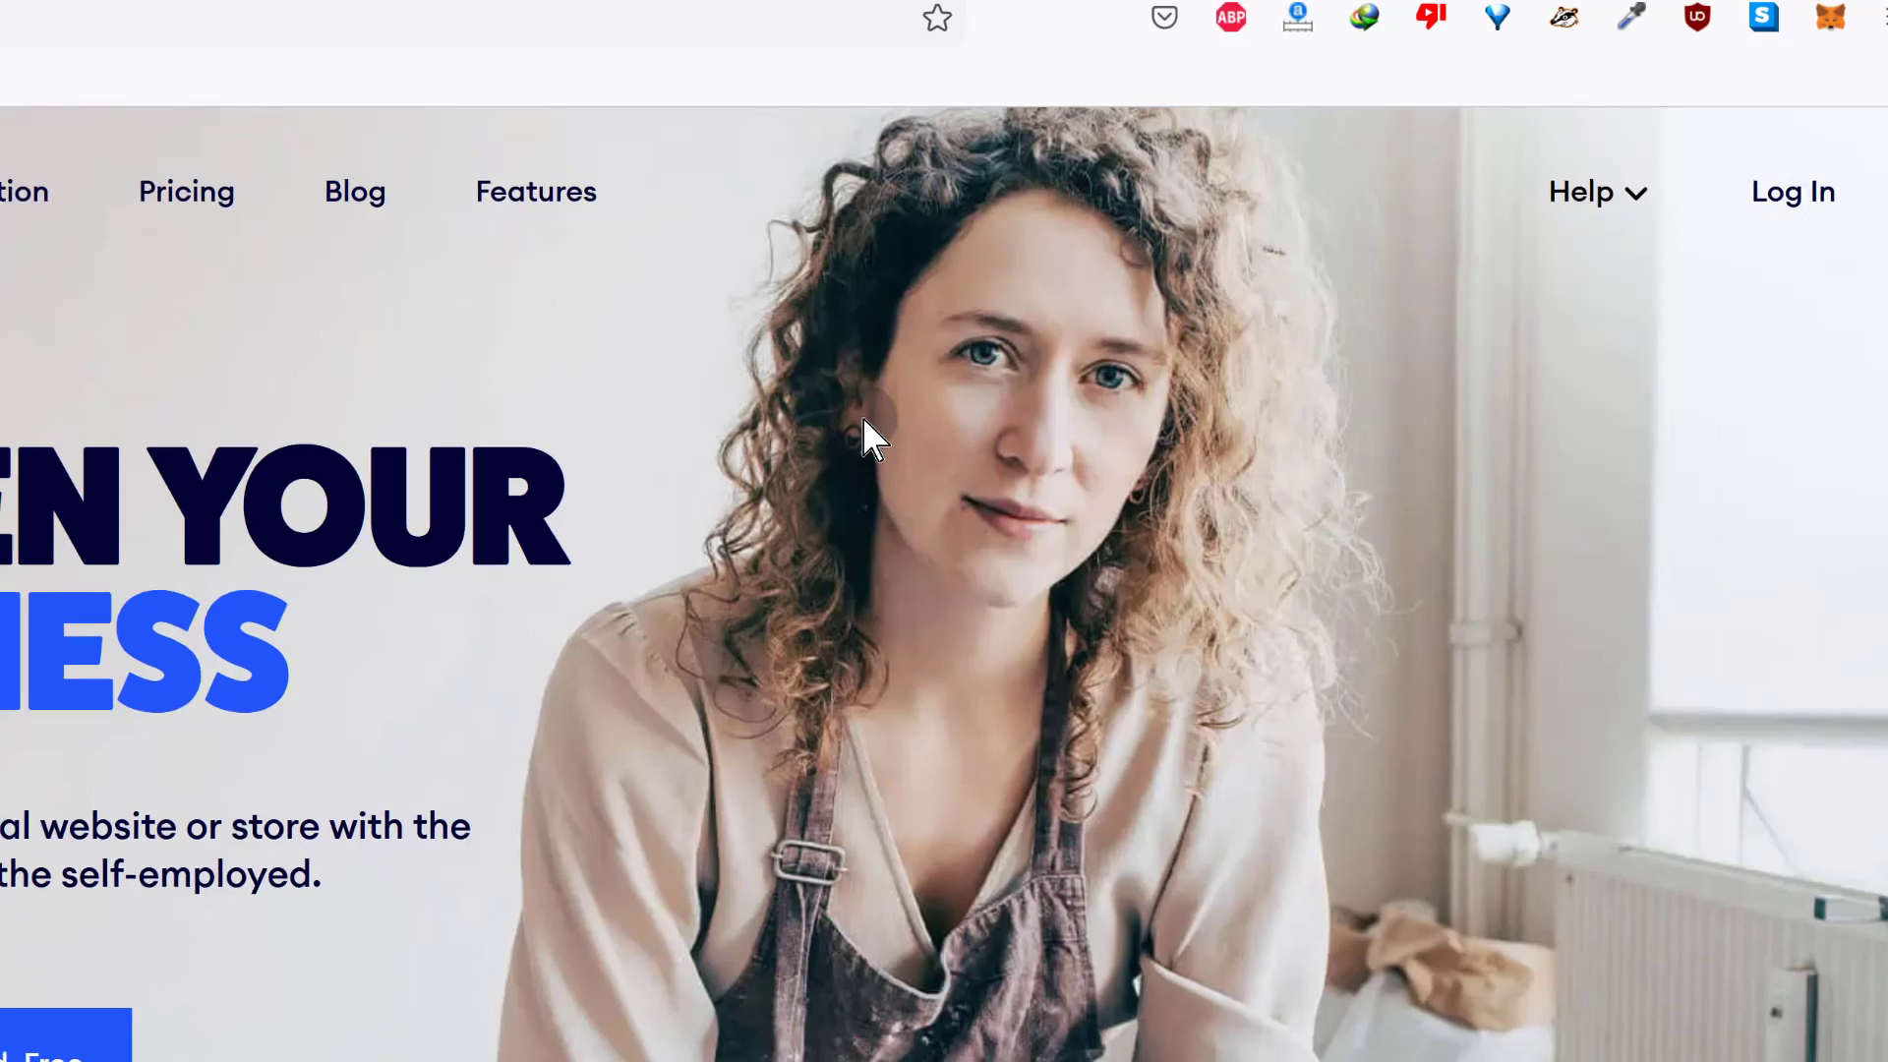
Sign up for a new Jimdo account by email with marketing emails unticked, reaching the dashboard.
{"action": "left_click", "coordinate": [1794, 193]}
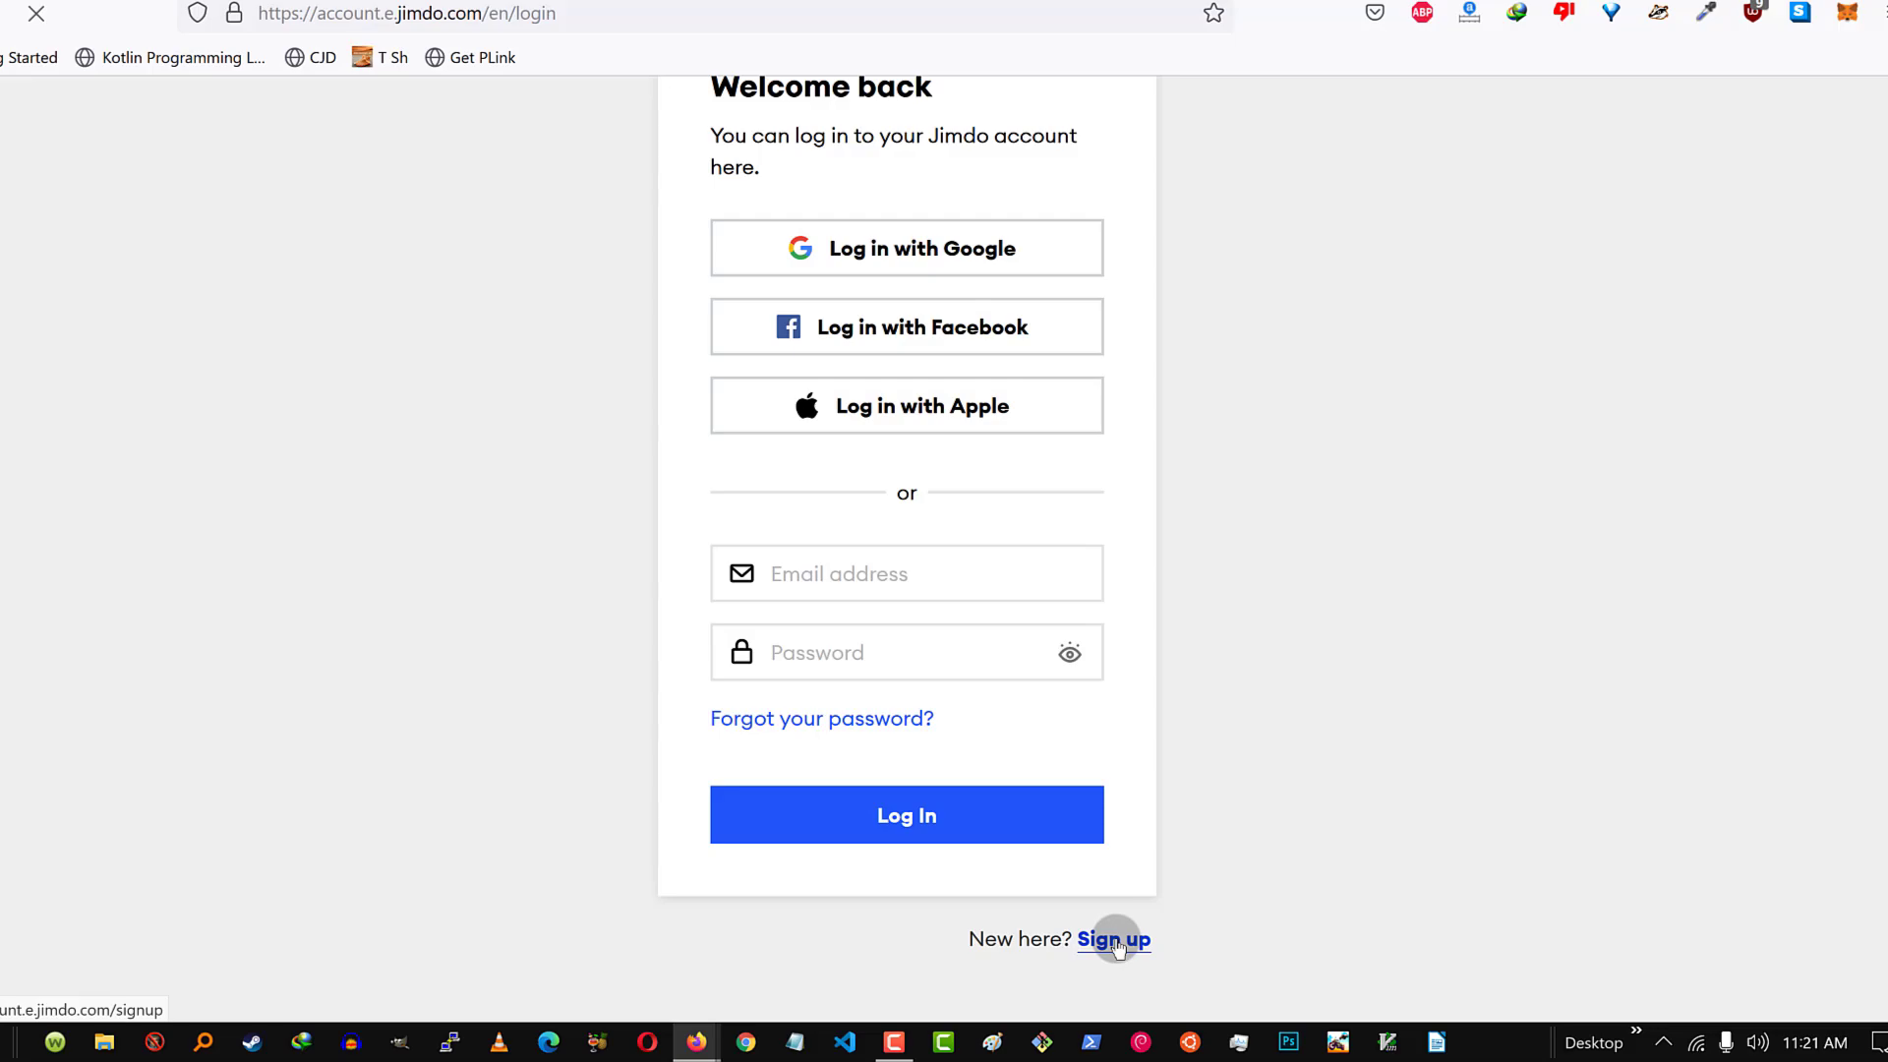
{"action": "left_click", "coordinate": [1114, 938]}
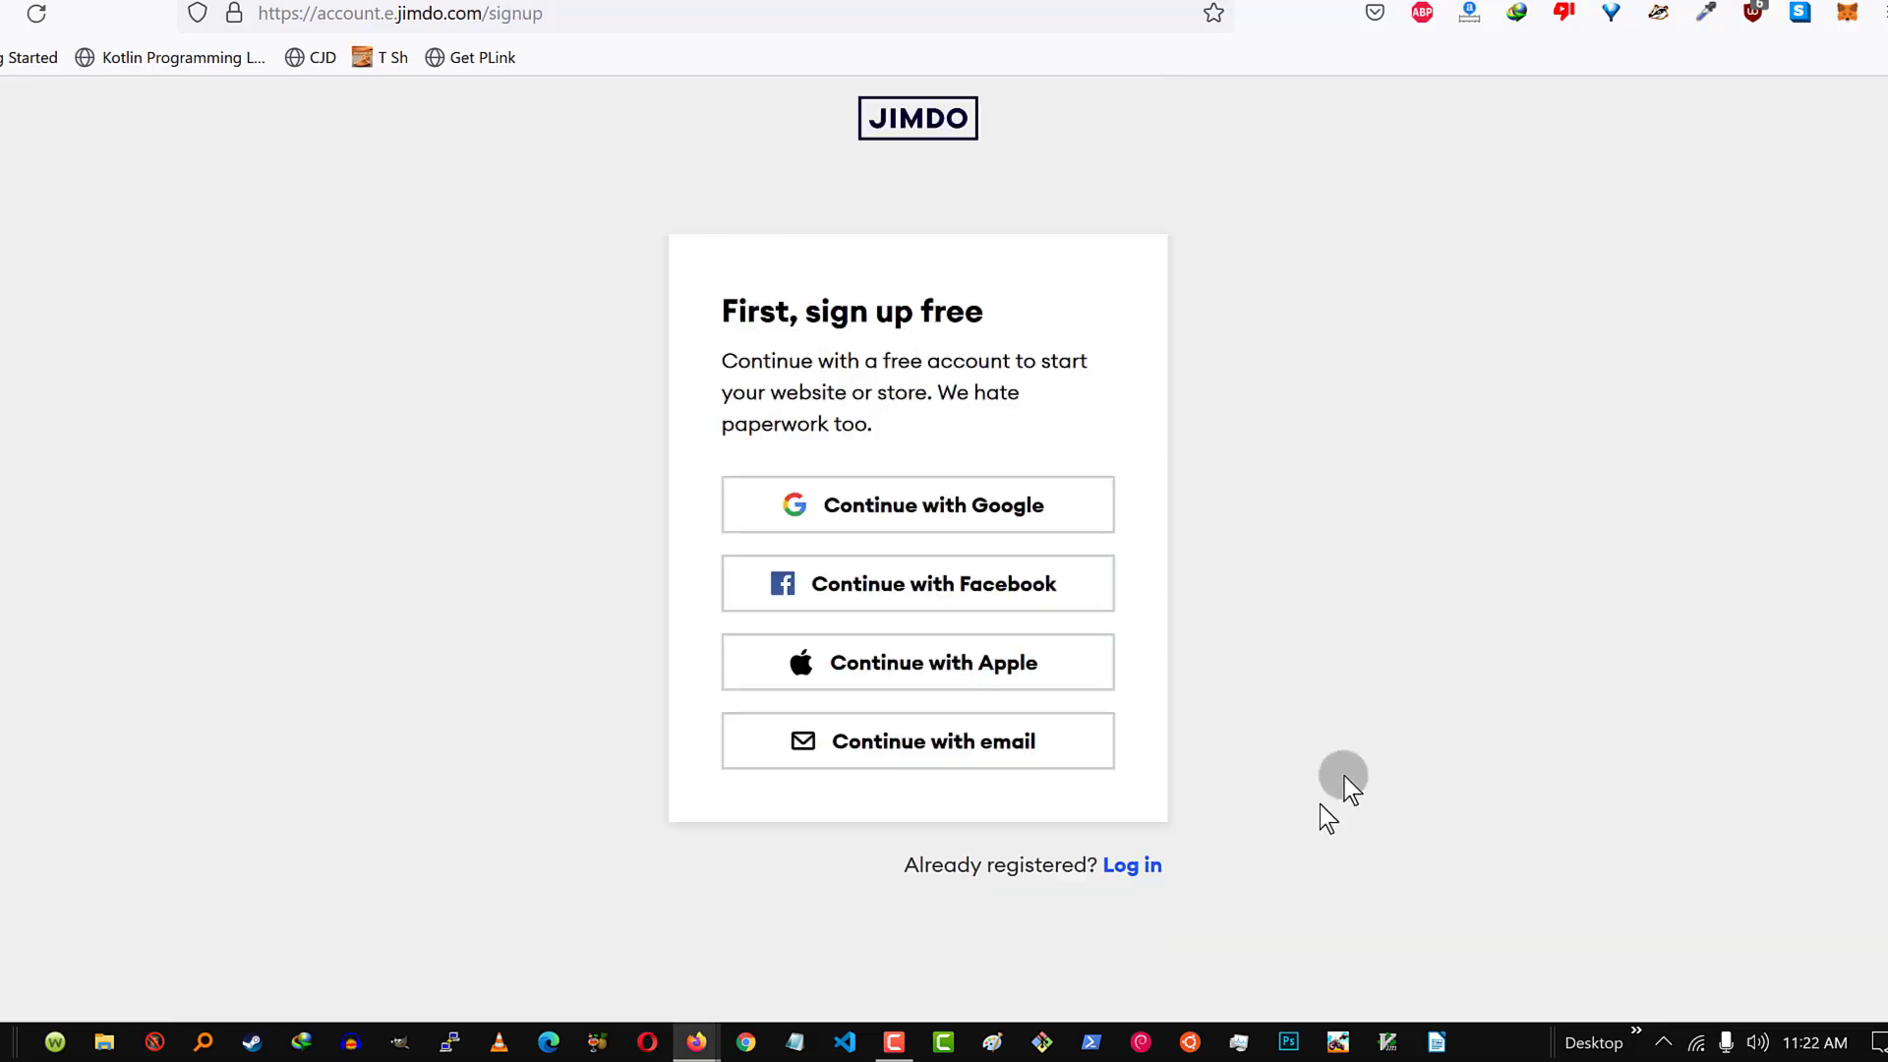
{"action": "mouse_move", "coordinate": [878, 838]}
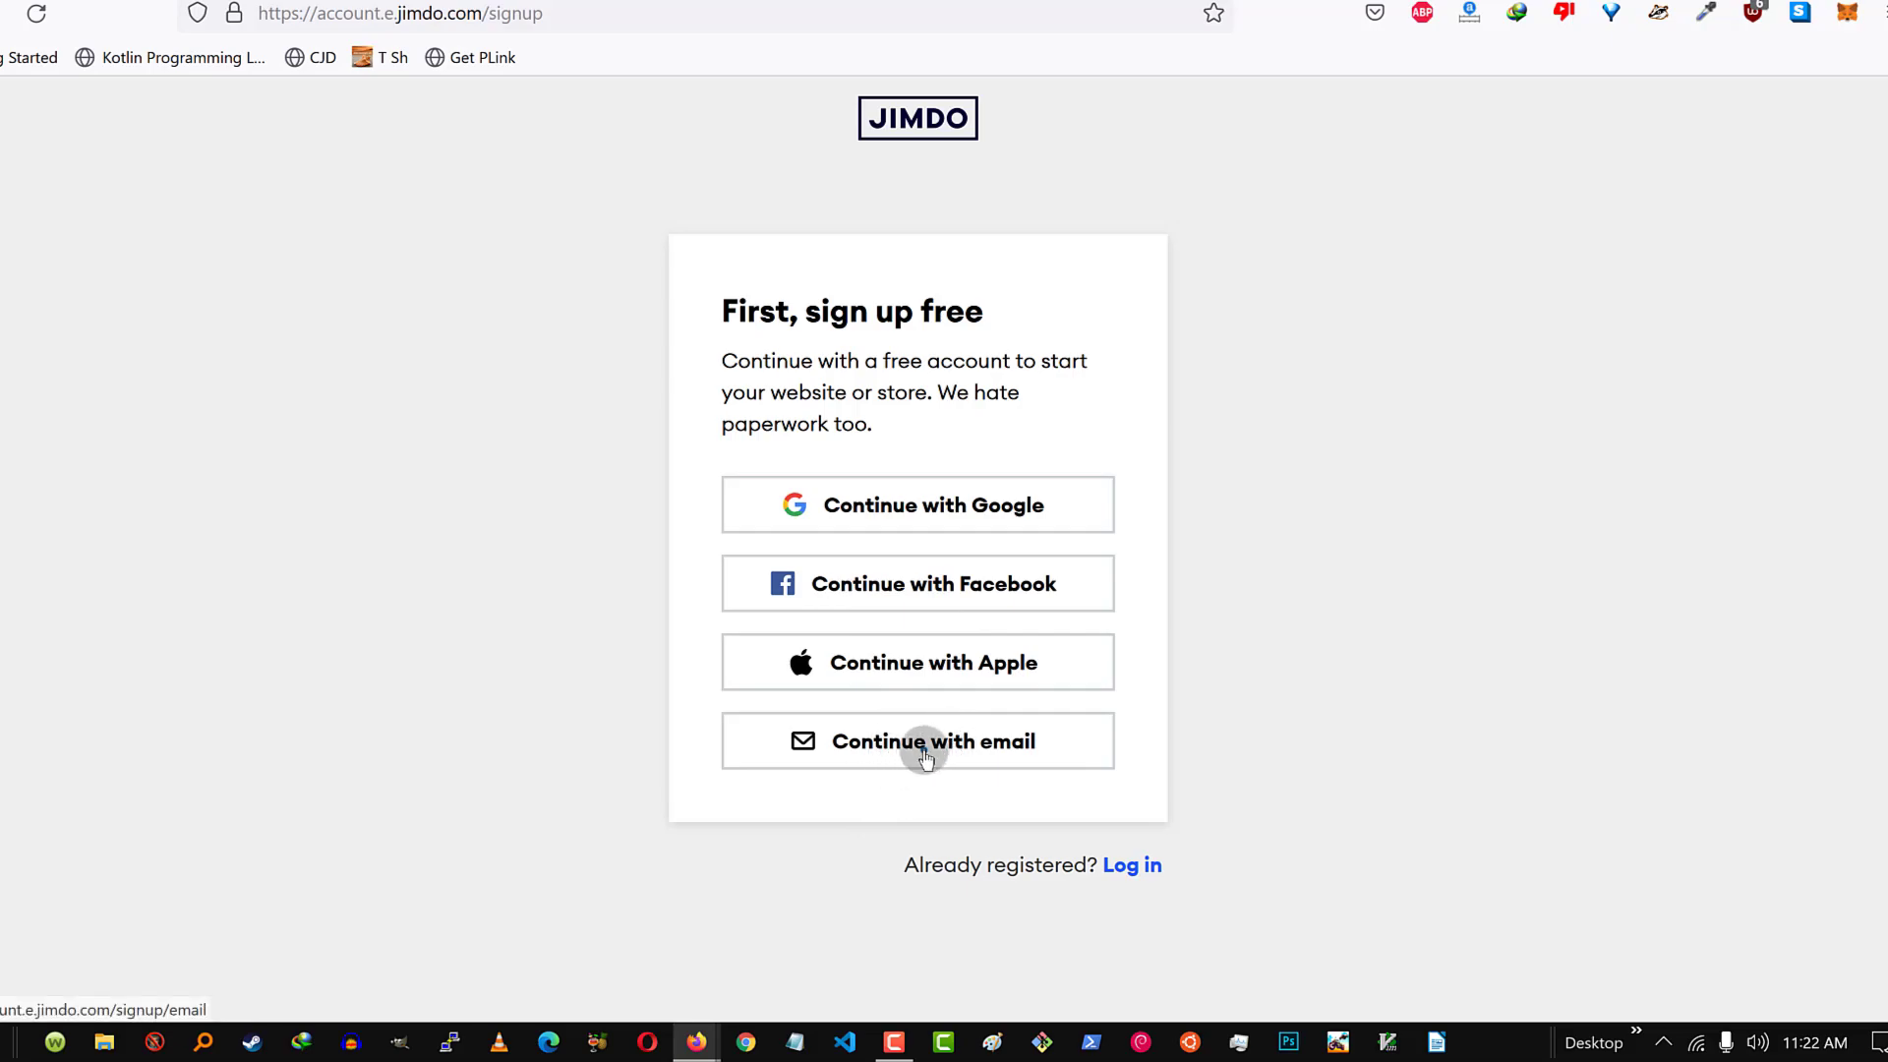
{"action": "left_click", "coordinate": [929, 751]}
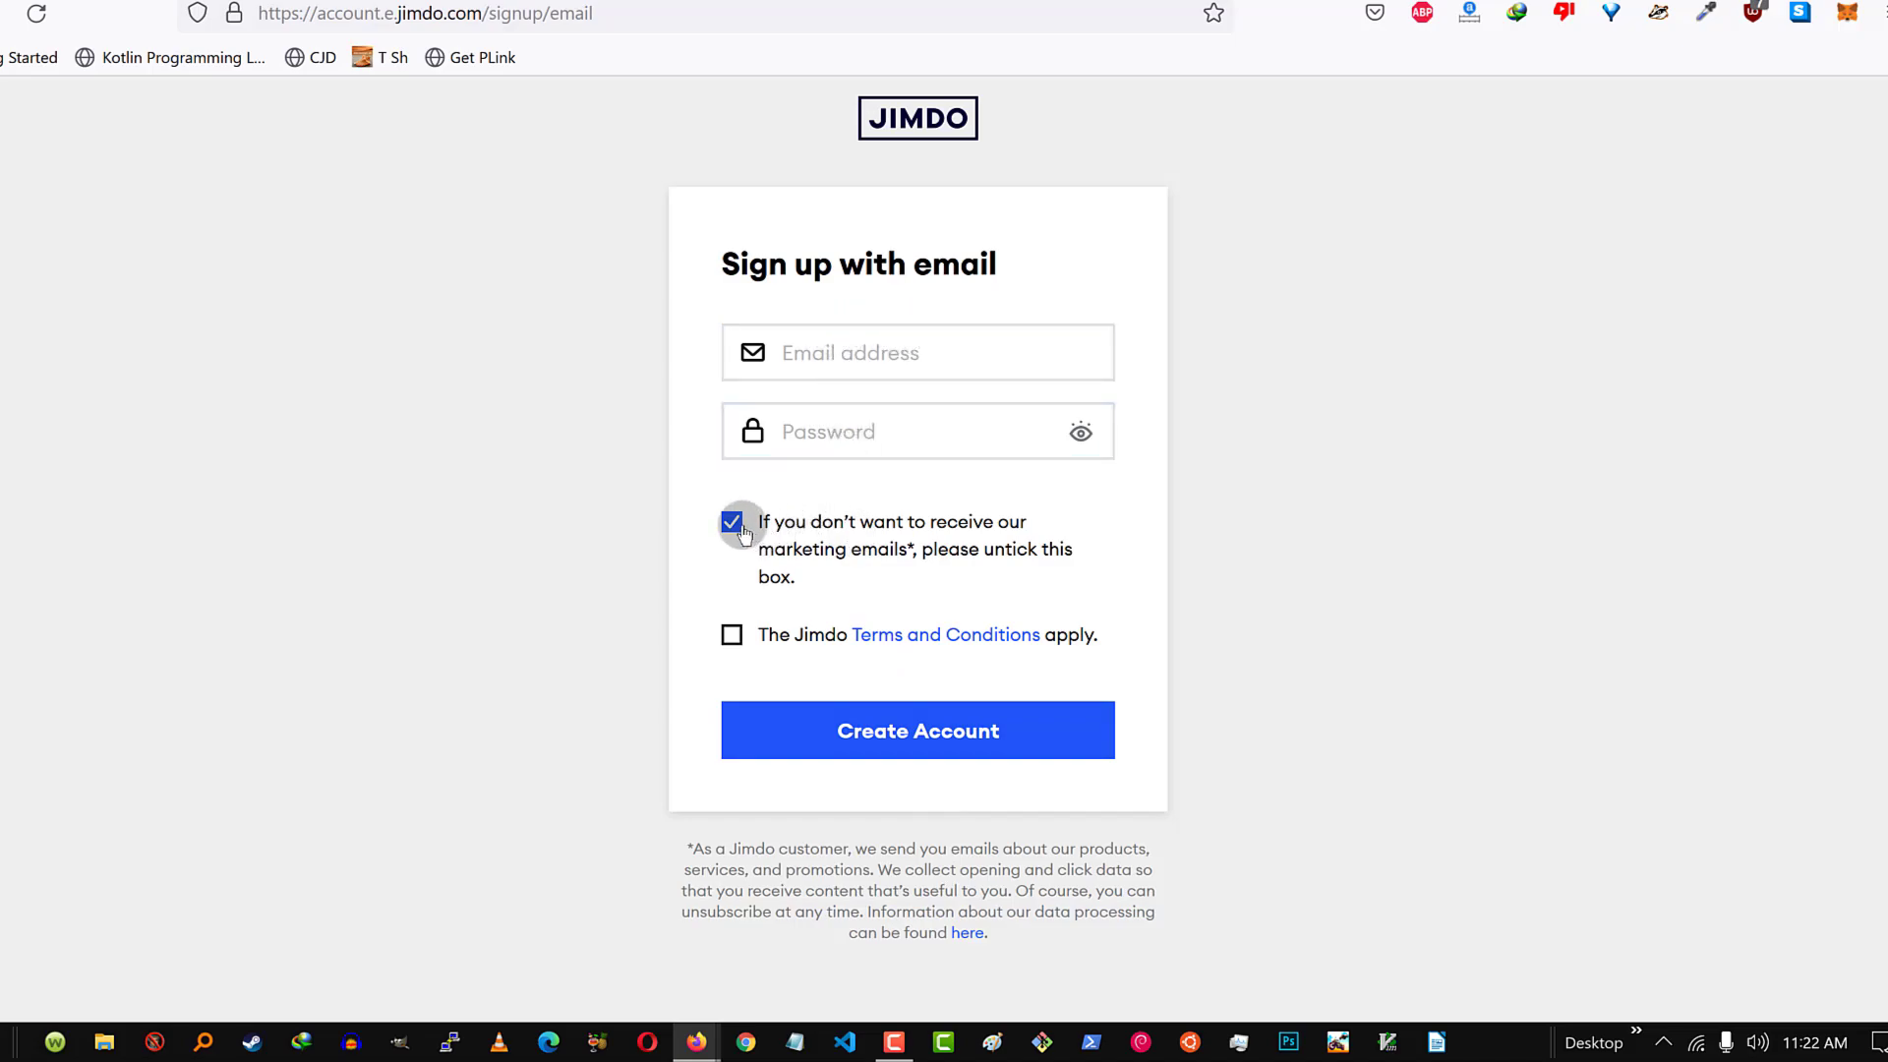
{"action": "left_click", "coordinate": [732, 633]}
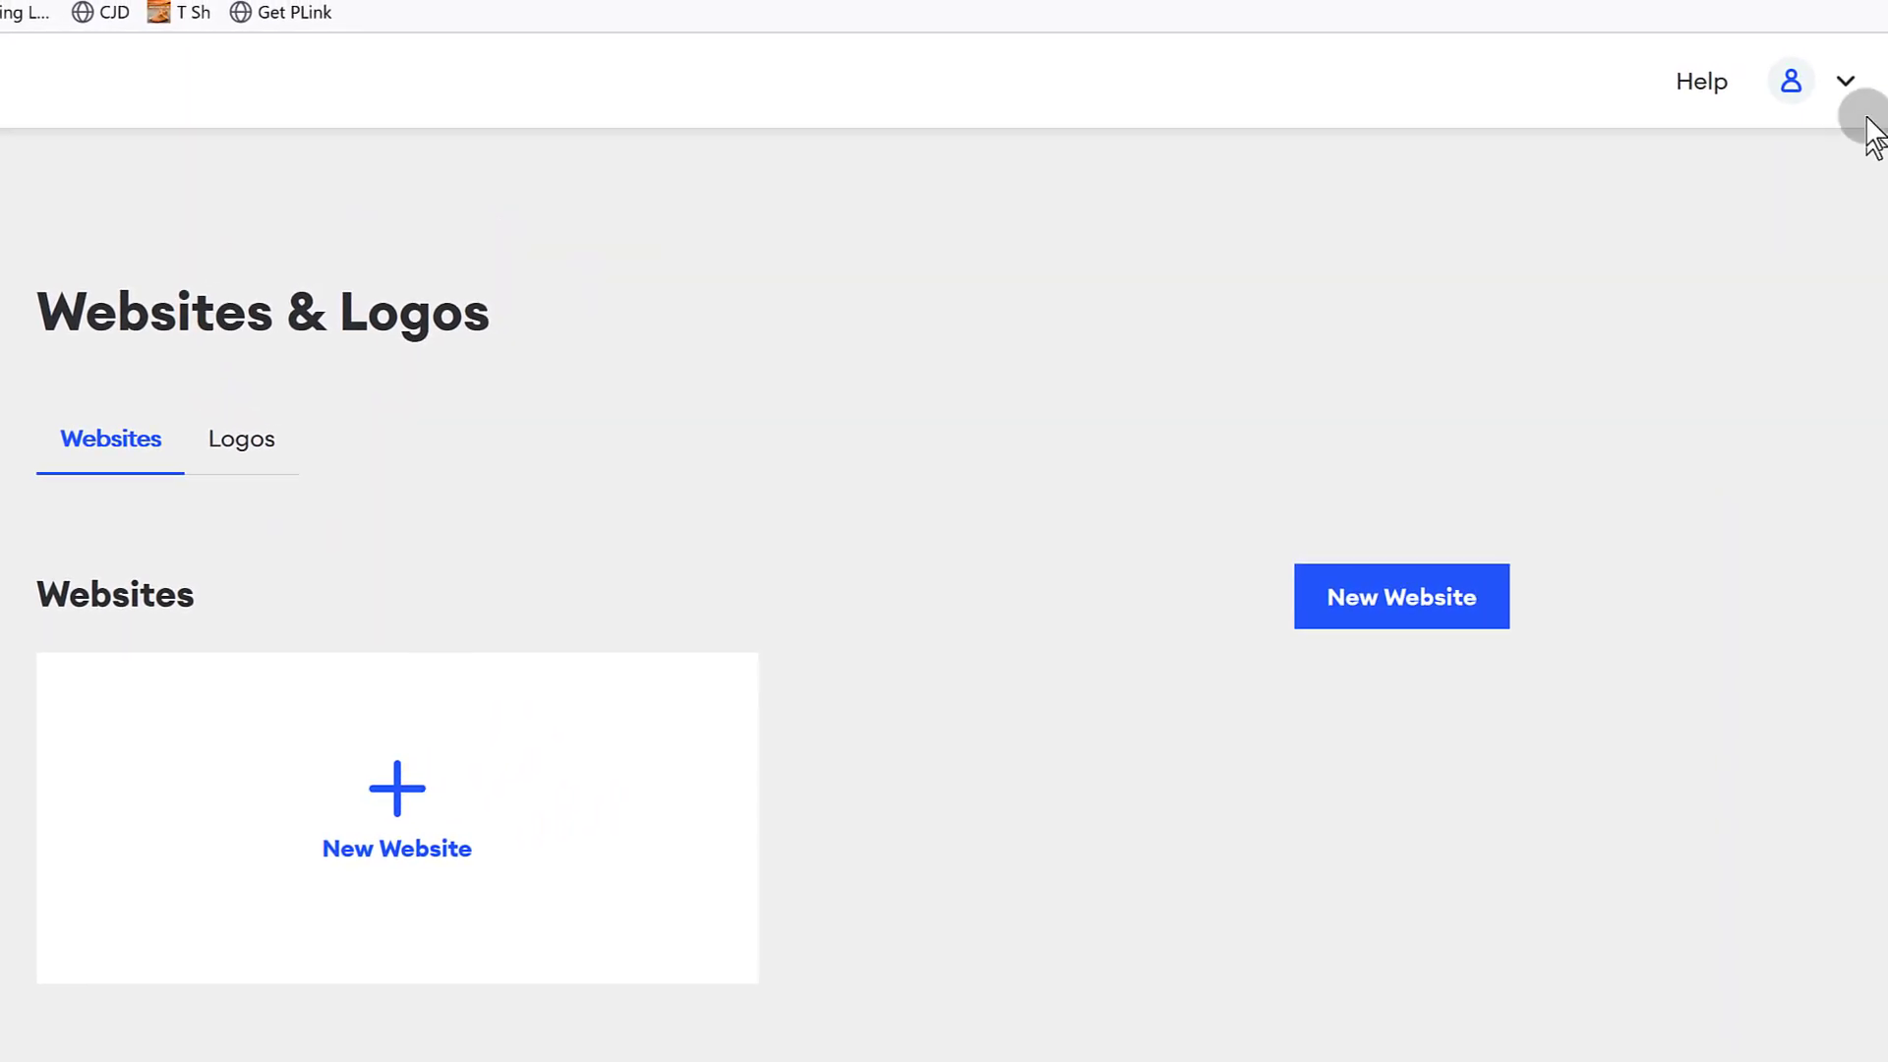
Dismiss the account menu and switch the dashboard to the empty Logos list.
{"action": "left_click", "coordinate": [1790, 81]}
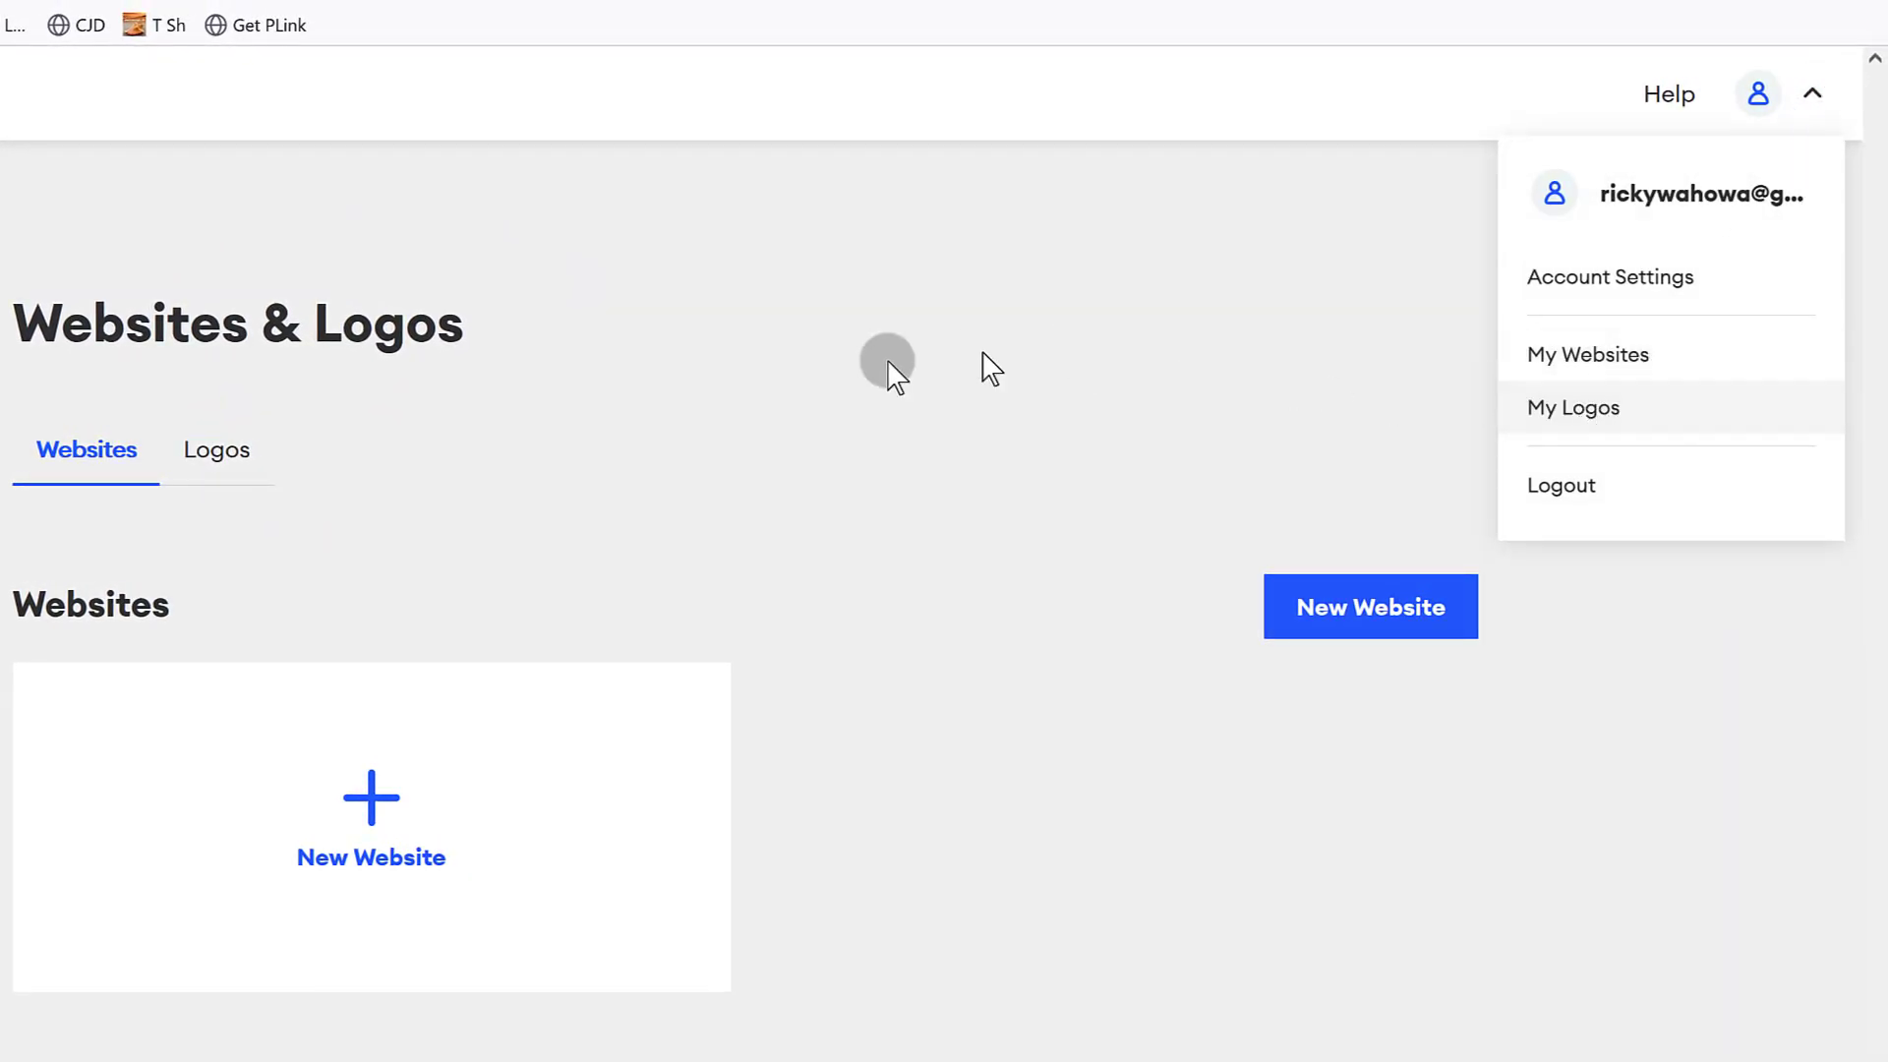
{"action": "left_click", "coordinate": [236, 488]}
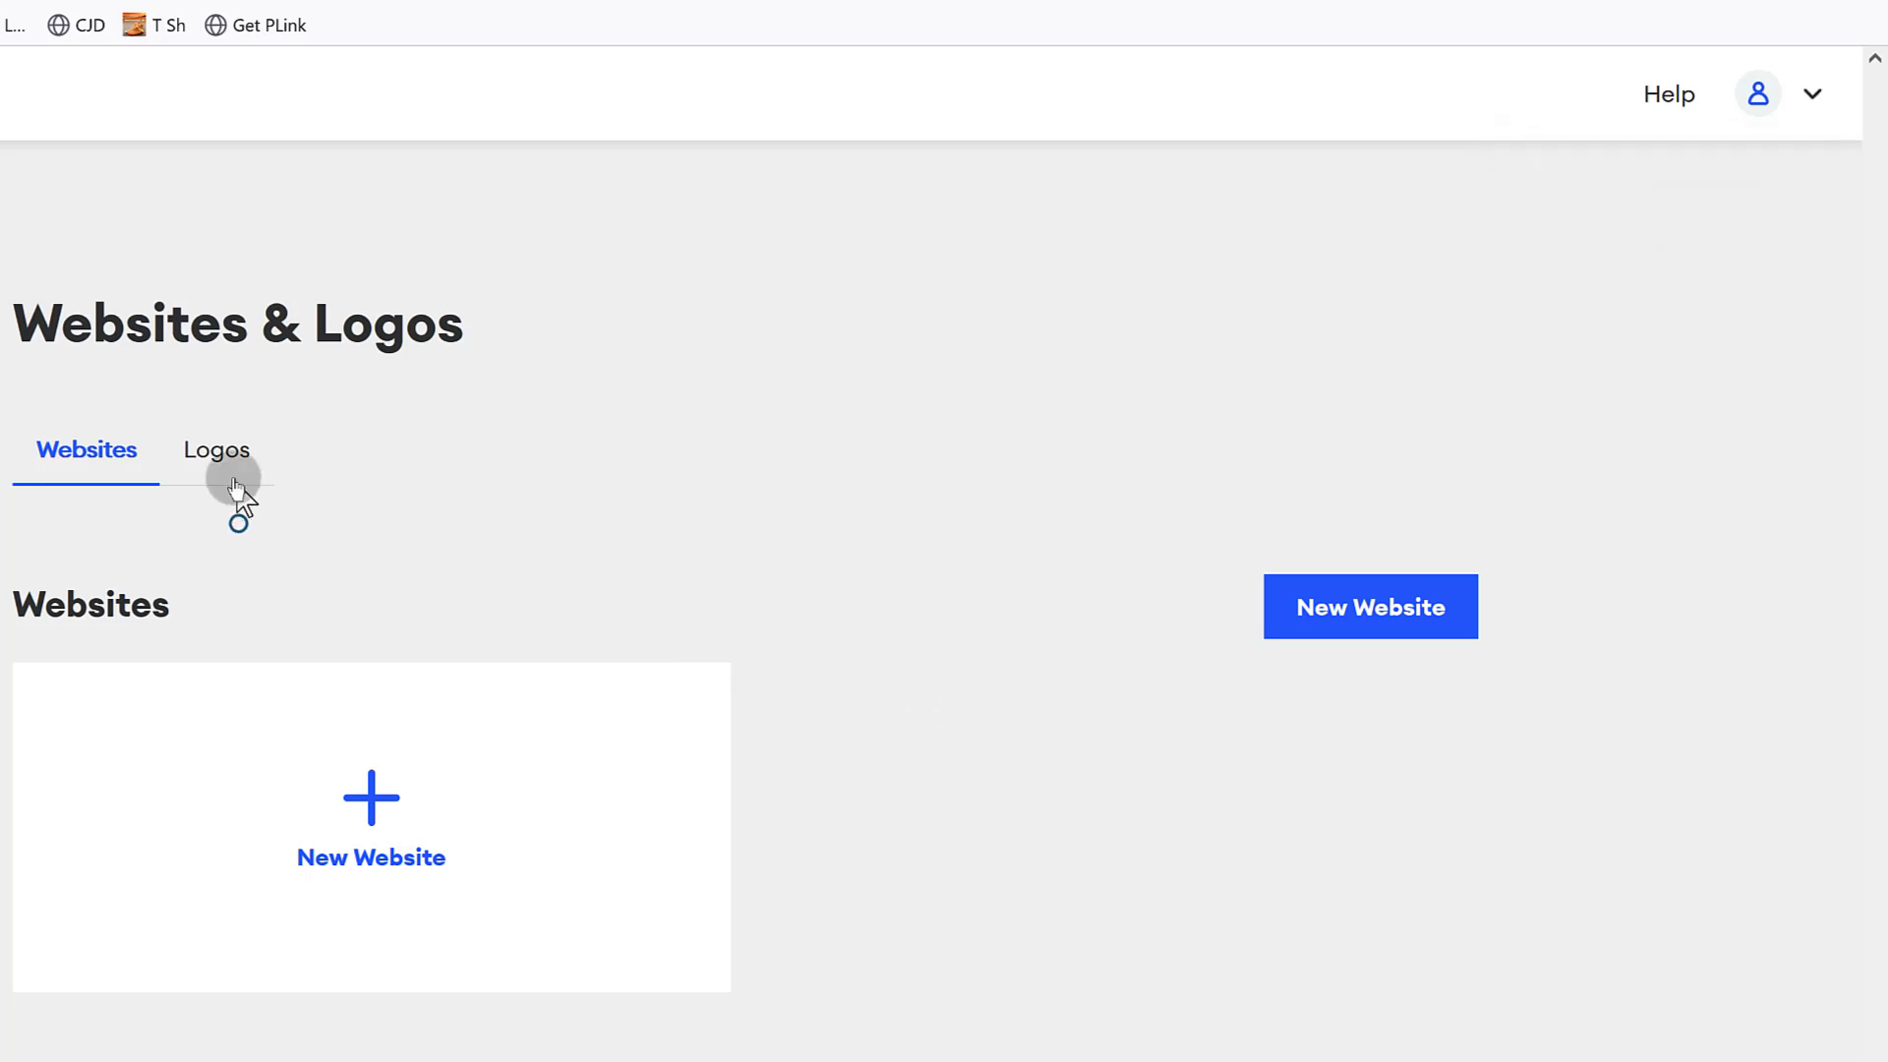
{"action": "left_click", "coordinate": [216, 448]}
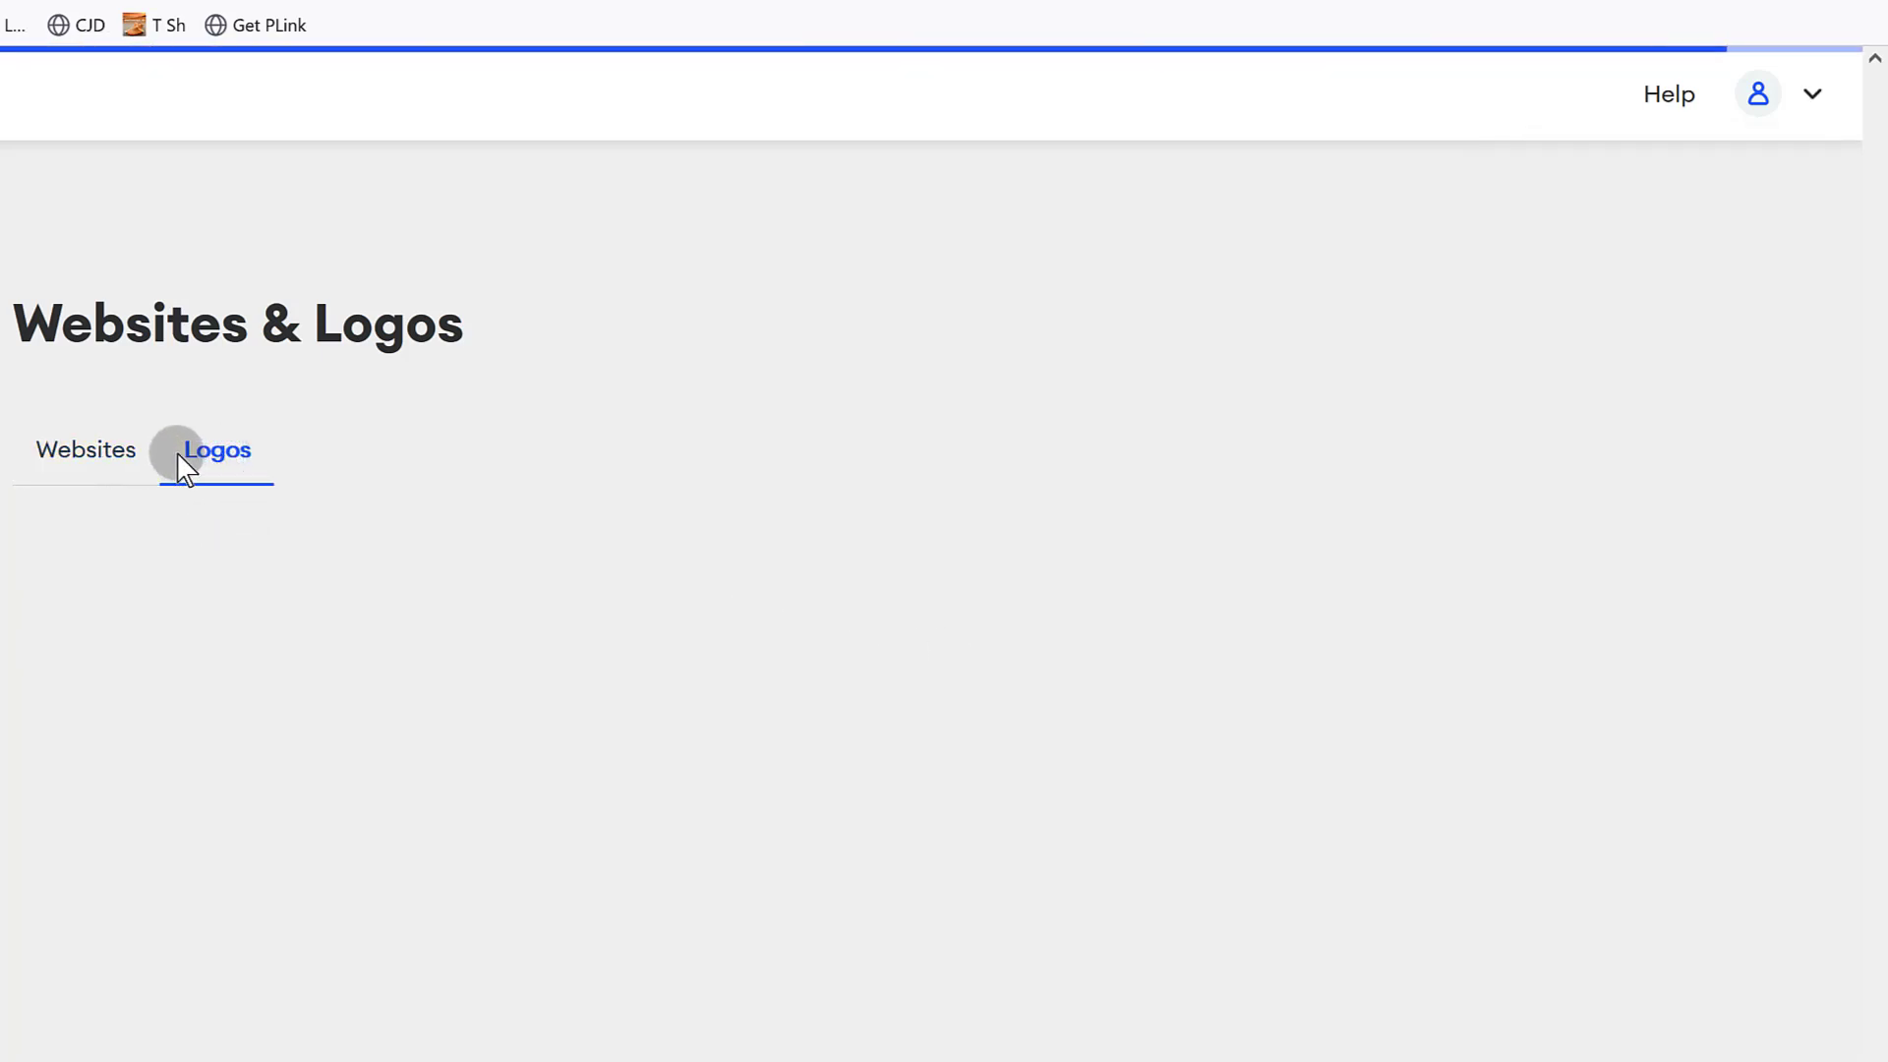
{"action": "left_click", "coordinate": [216, 448]}
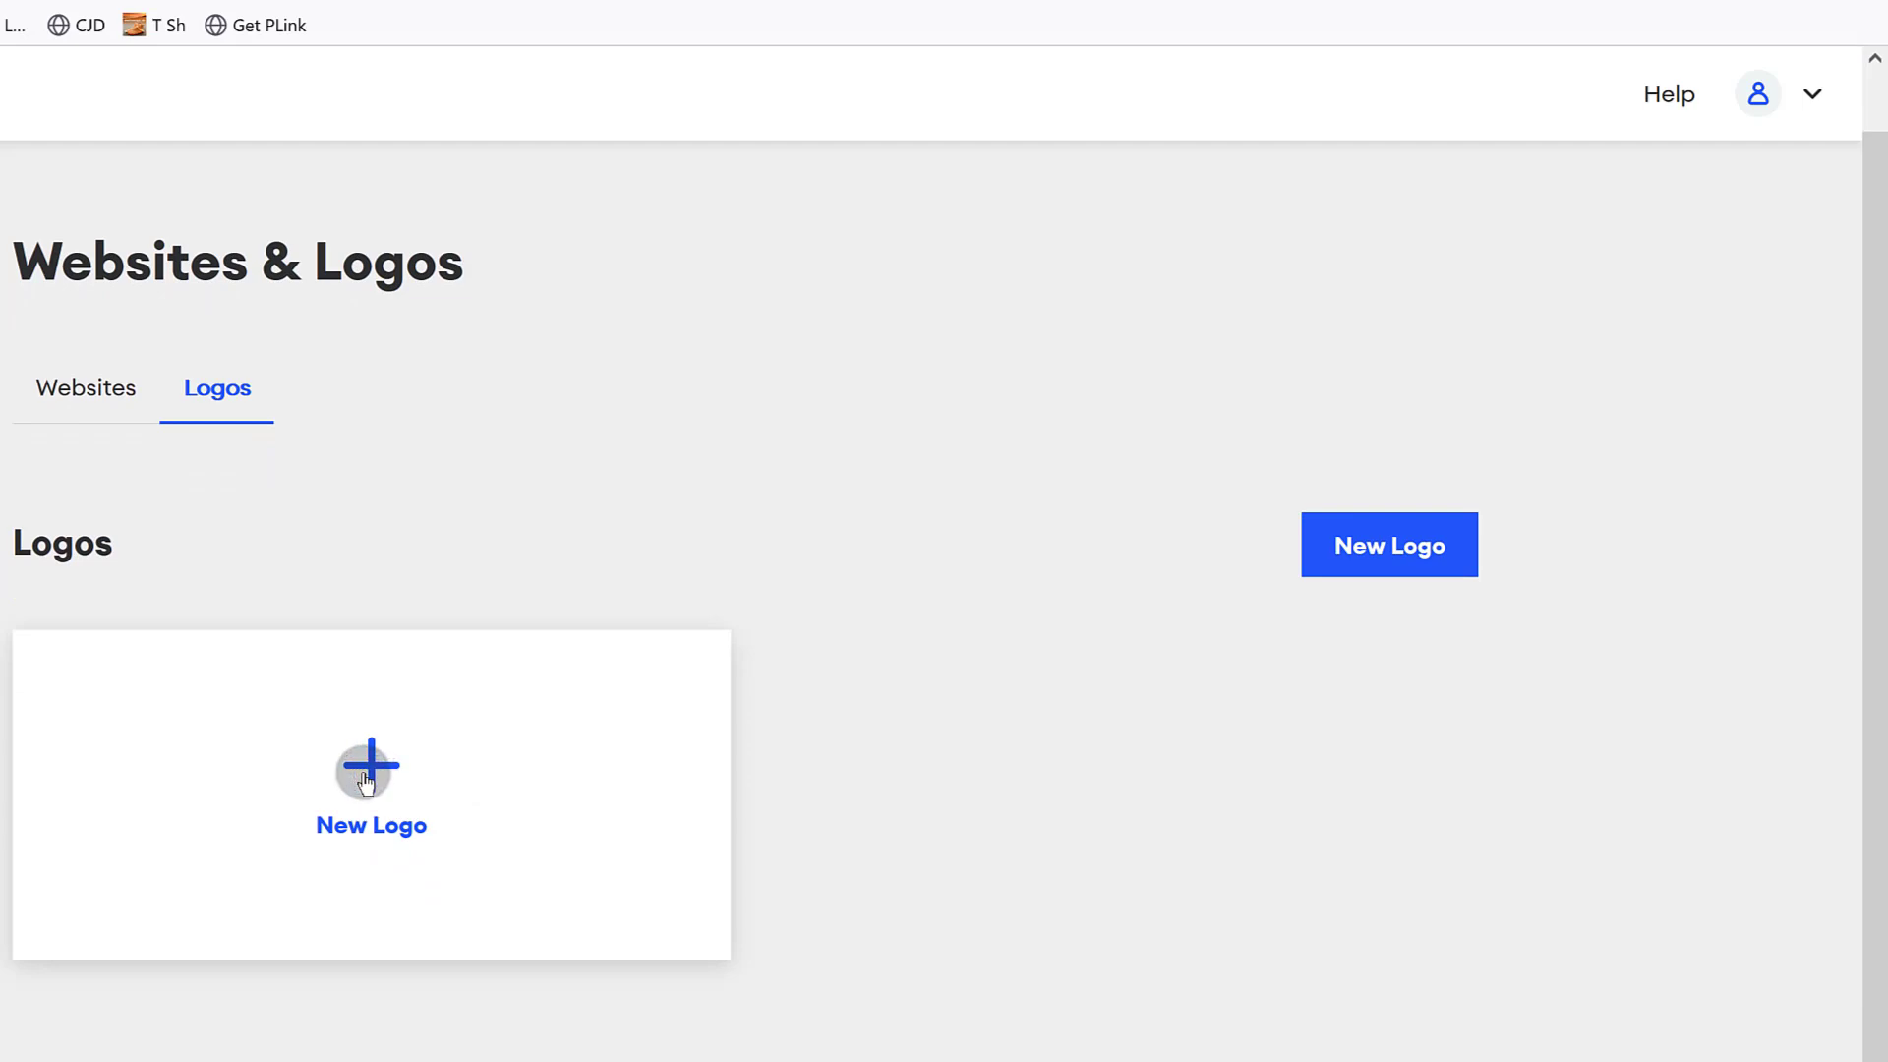
Start a new logo with the business name 'Web Guy' and continue to the business-type question.
{"action": "left_click", "coordinate": [370, 779]}
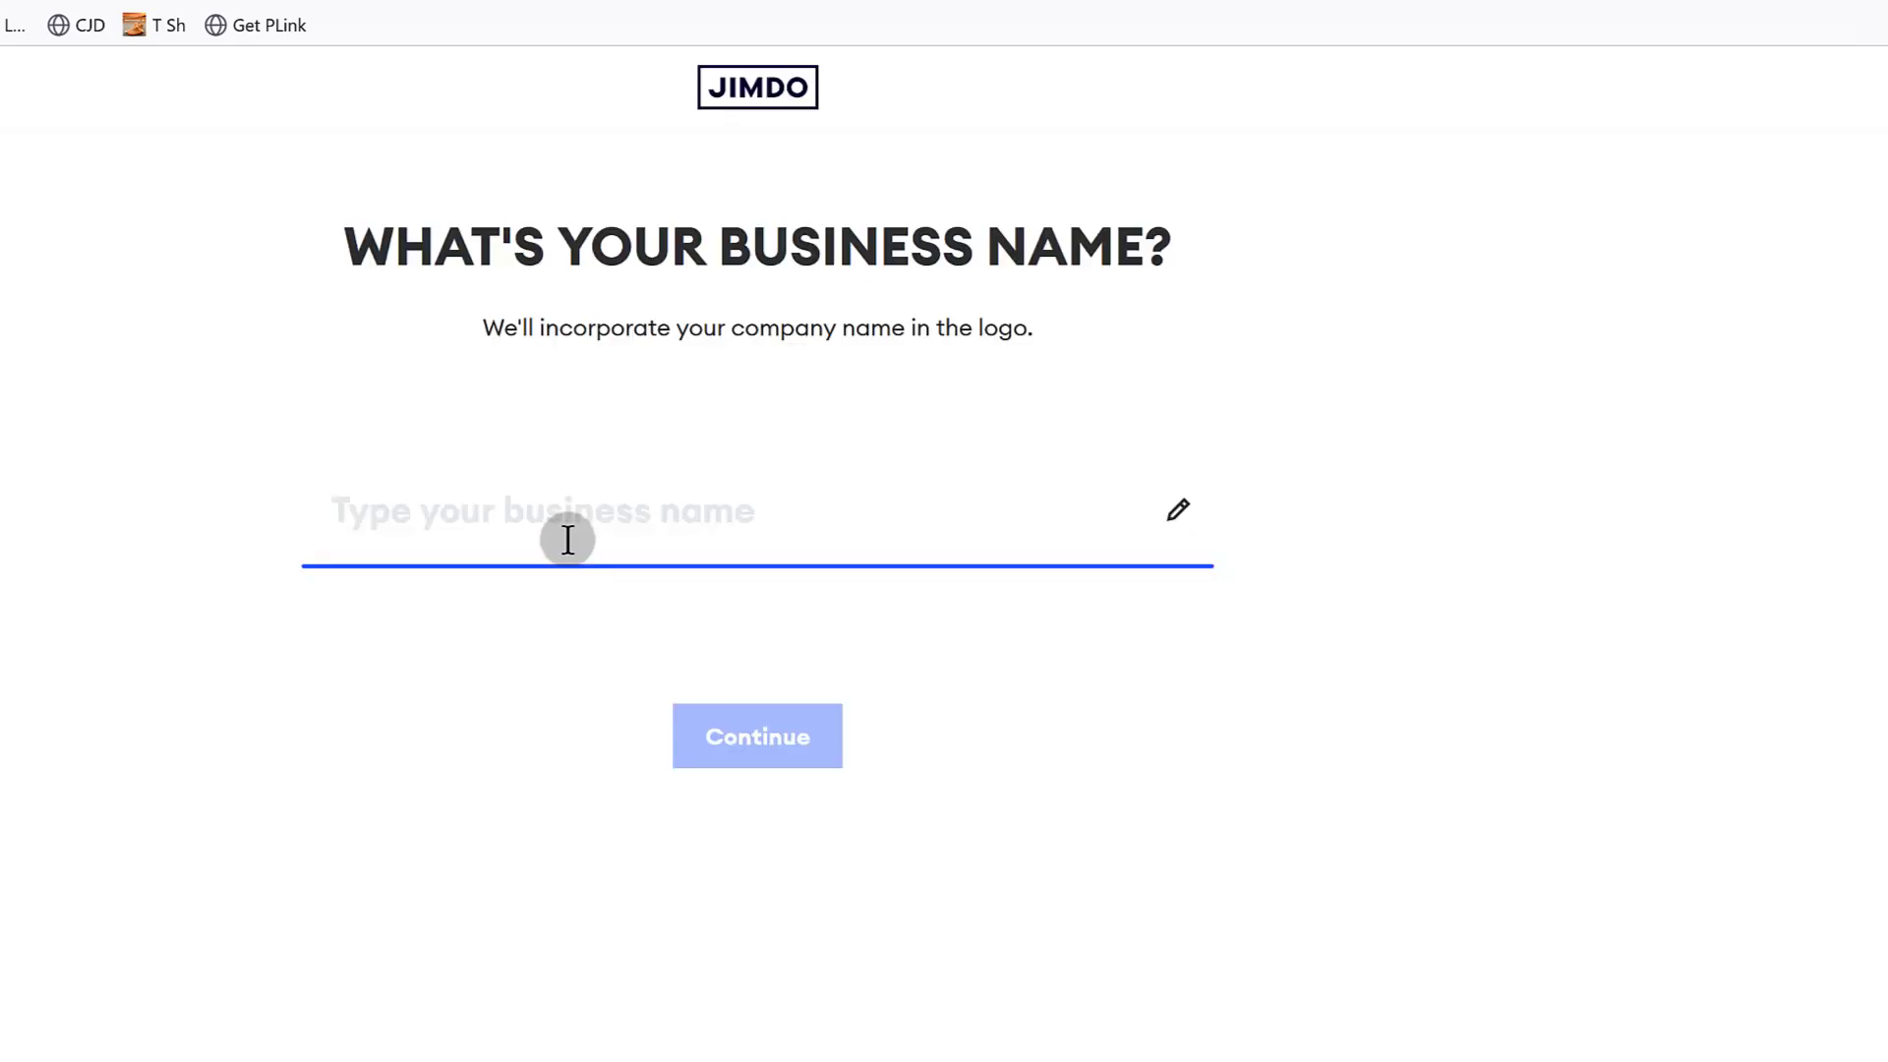
{"action": "mouse_move", "coordinate": [546, 523]}
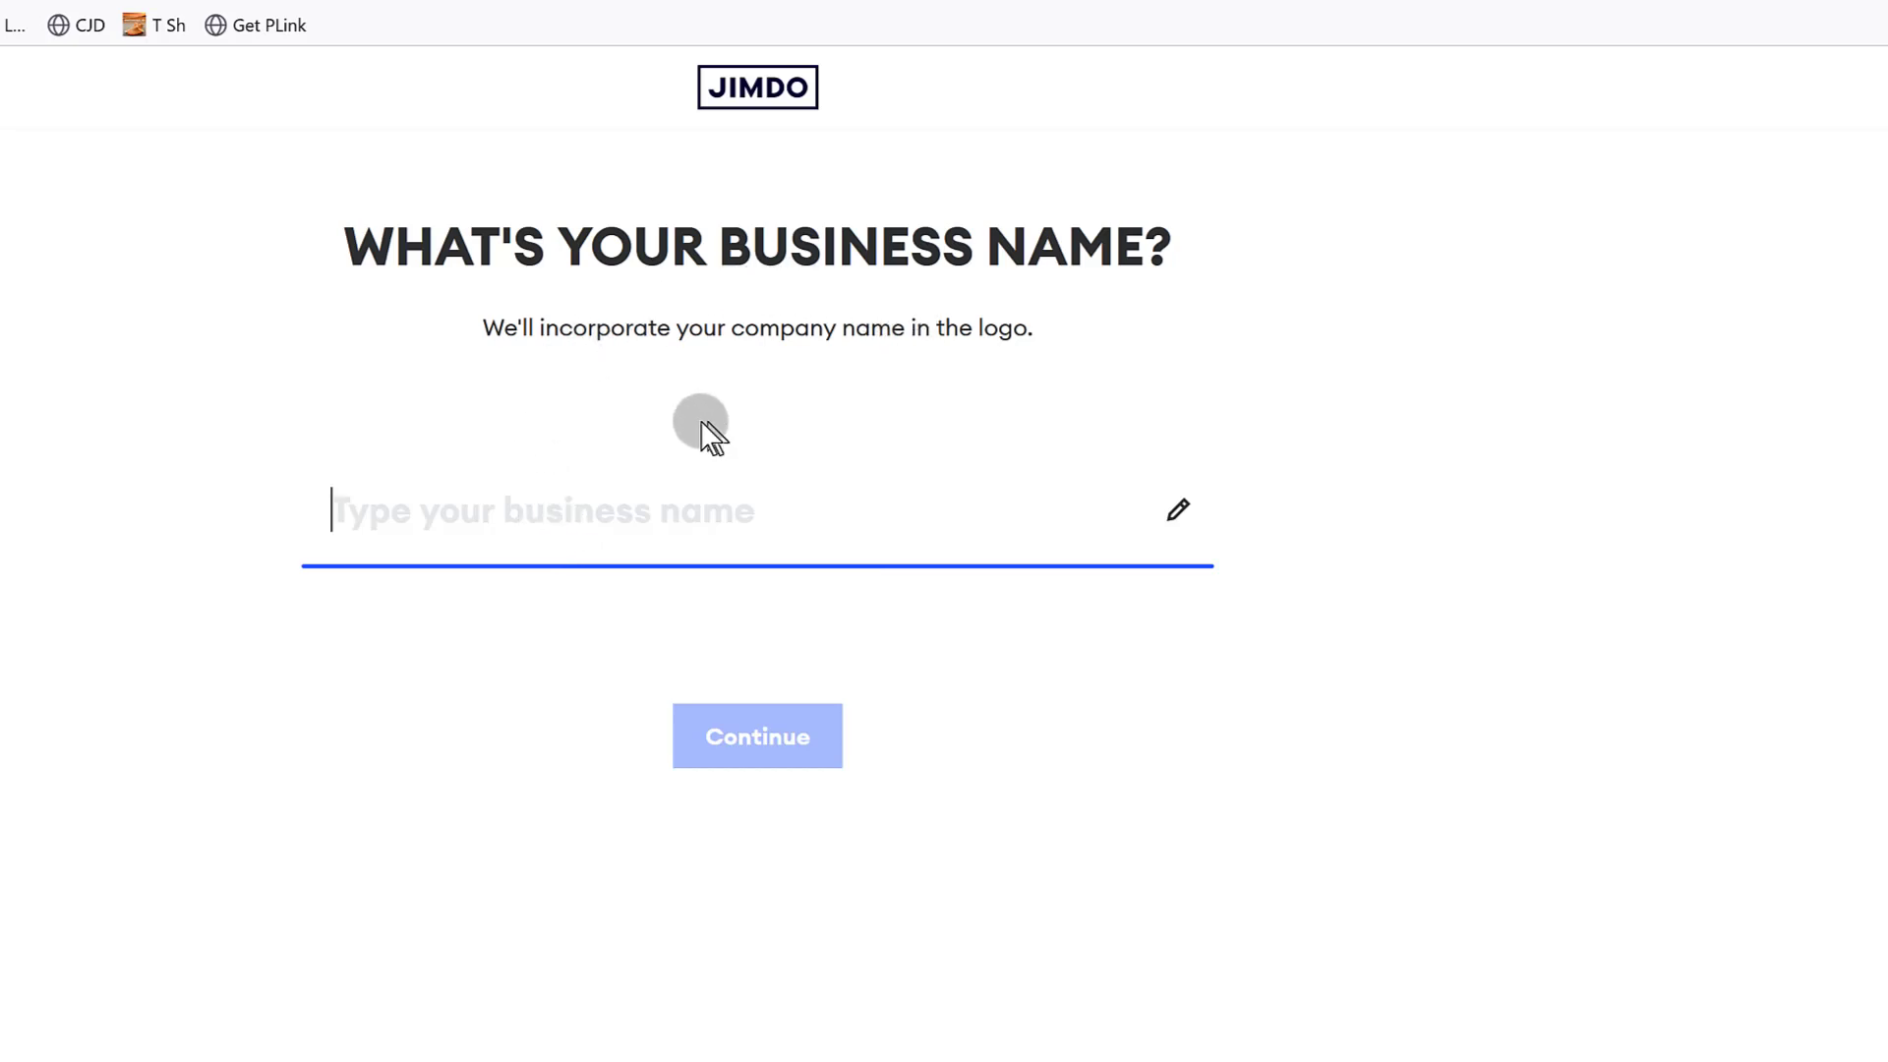
{"action": "type", "text": "Web Gu"}
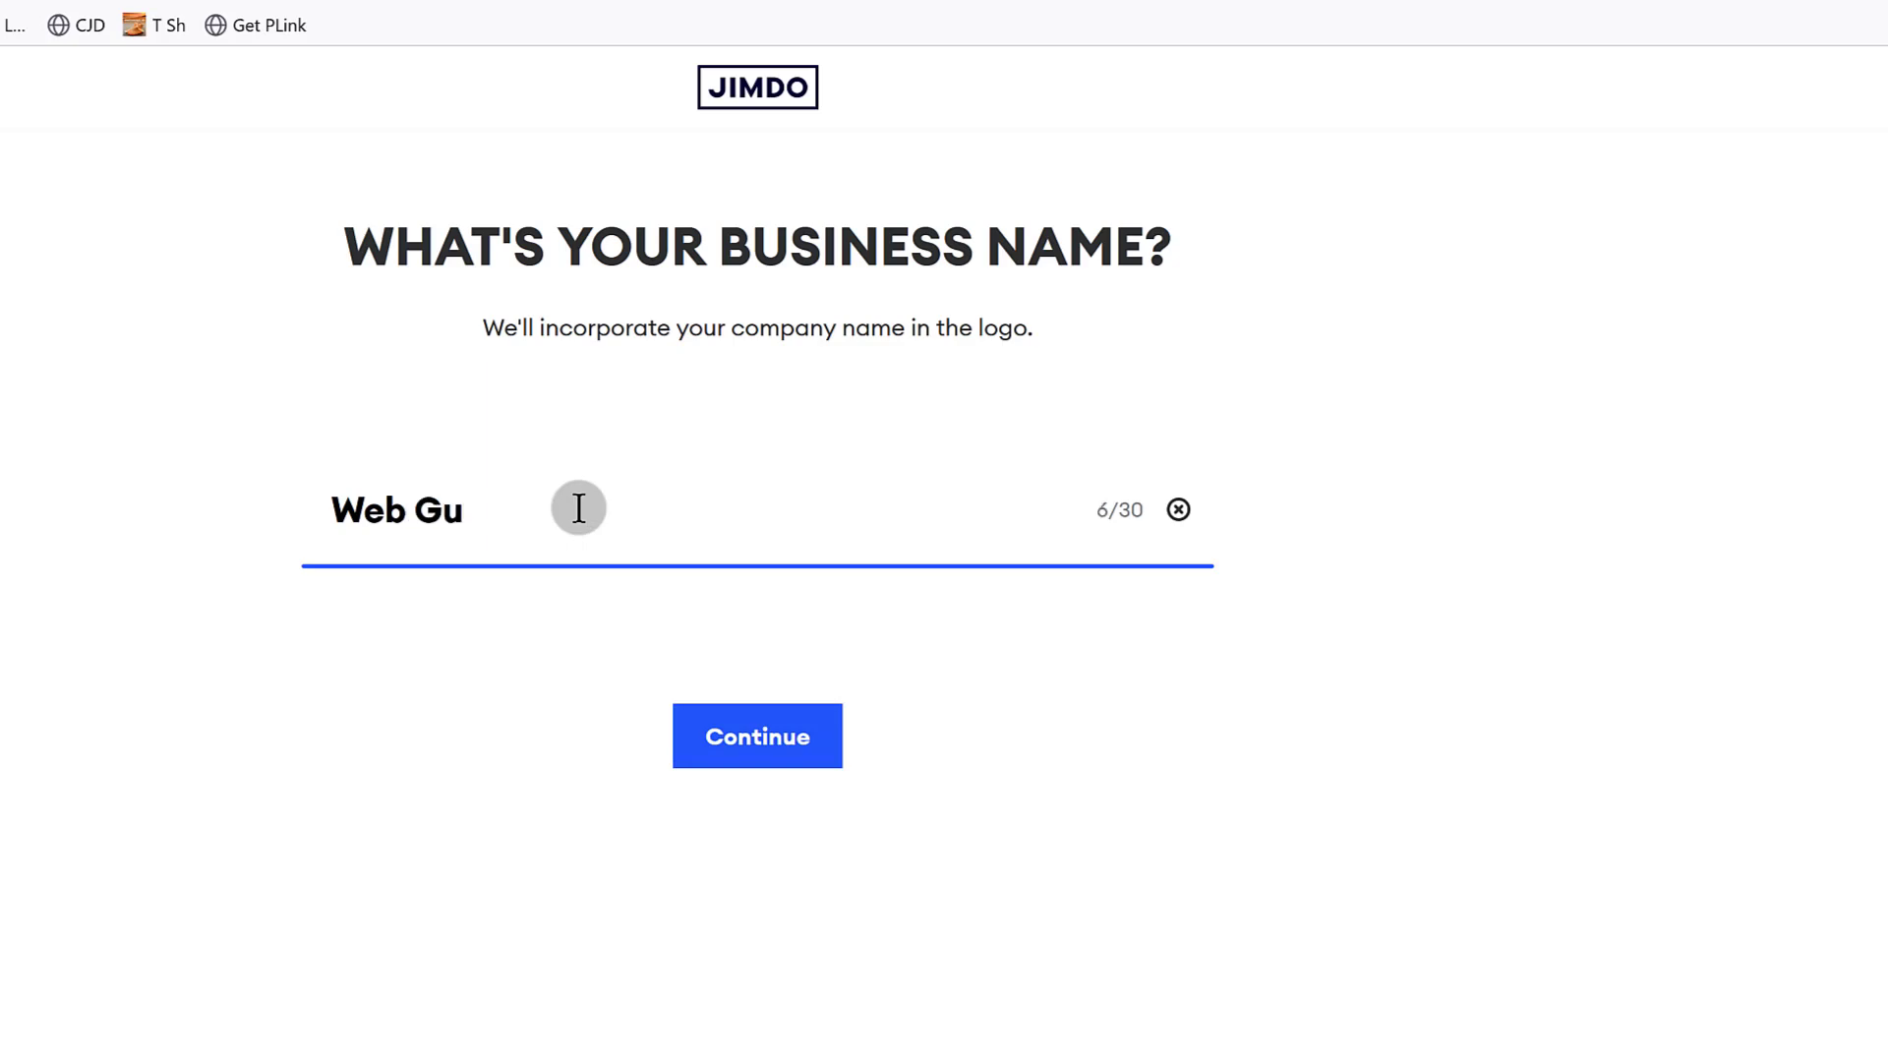
{"action": "type", "text": "y"}
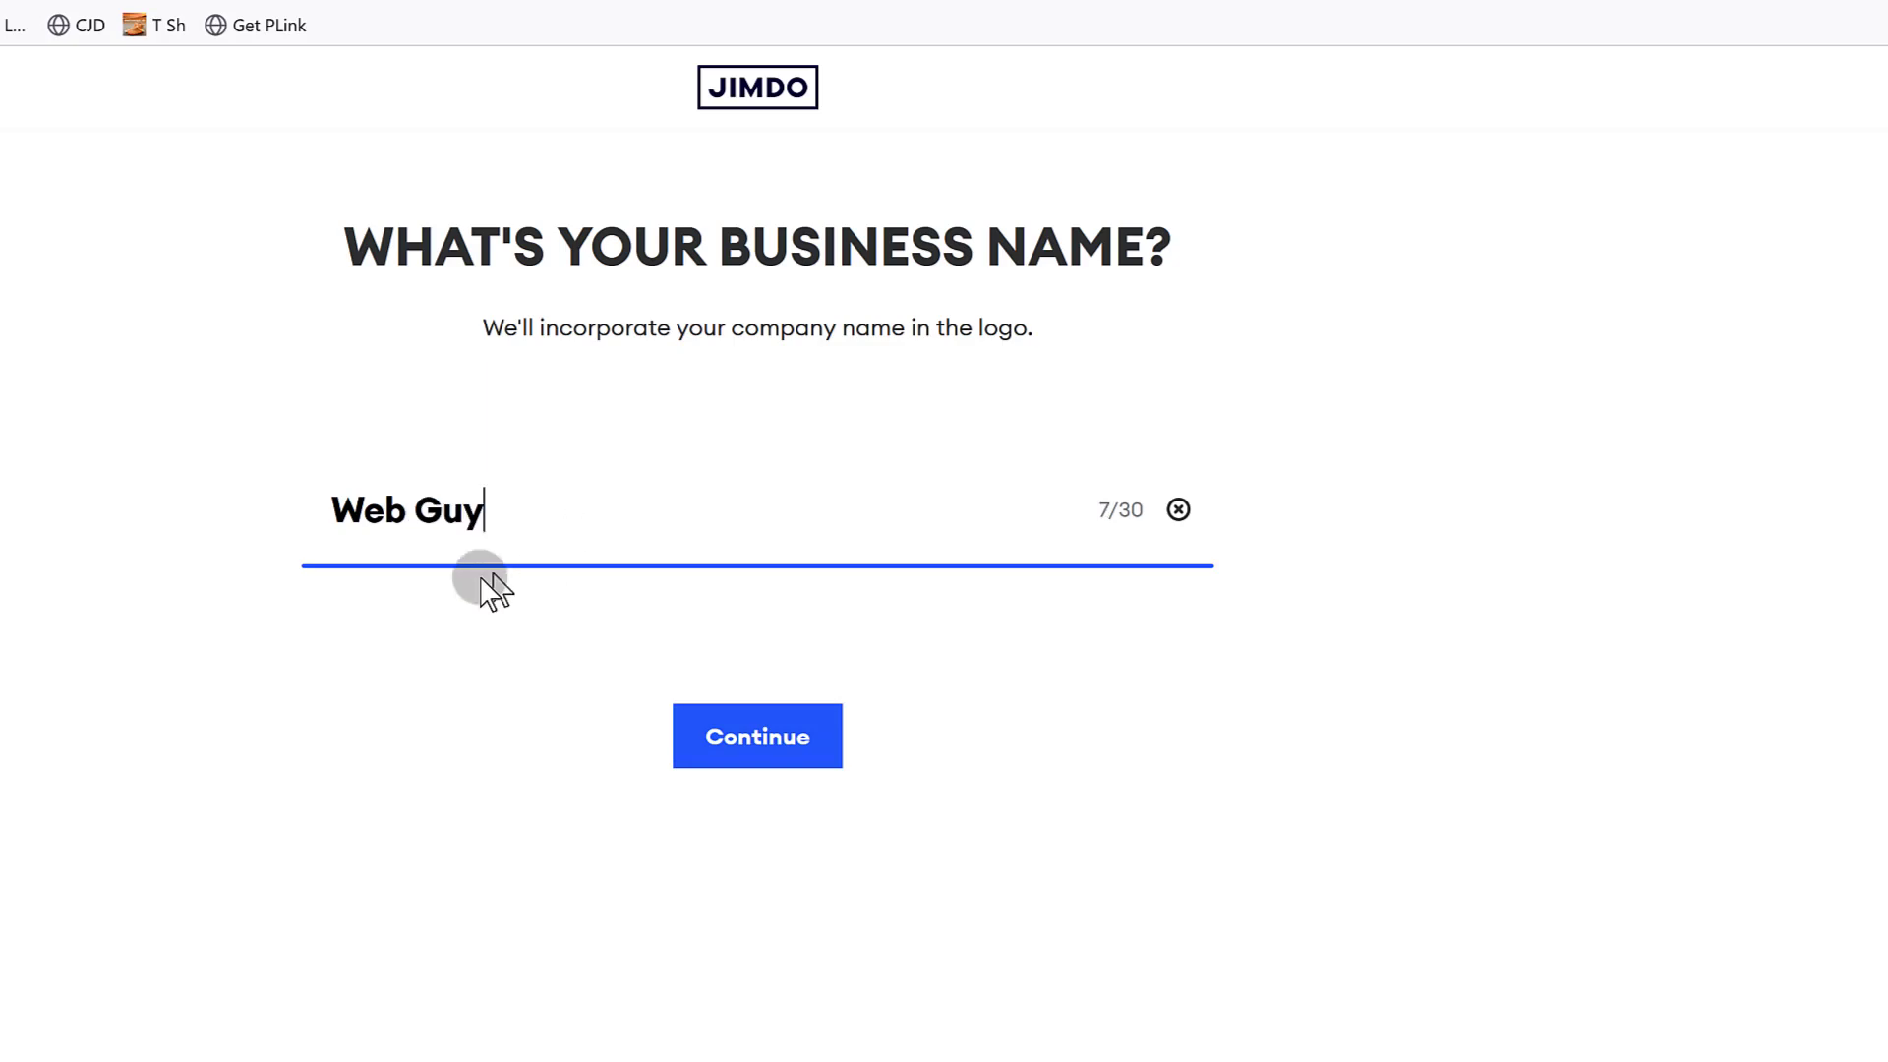
{"action": "left_click", "coordinate": [757, 736]}
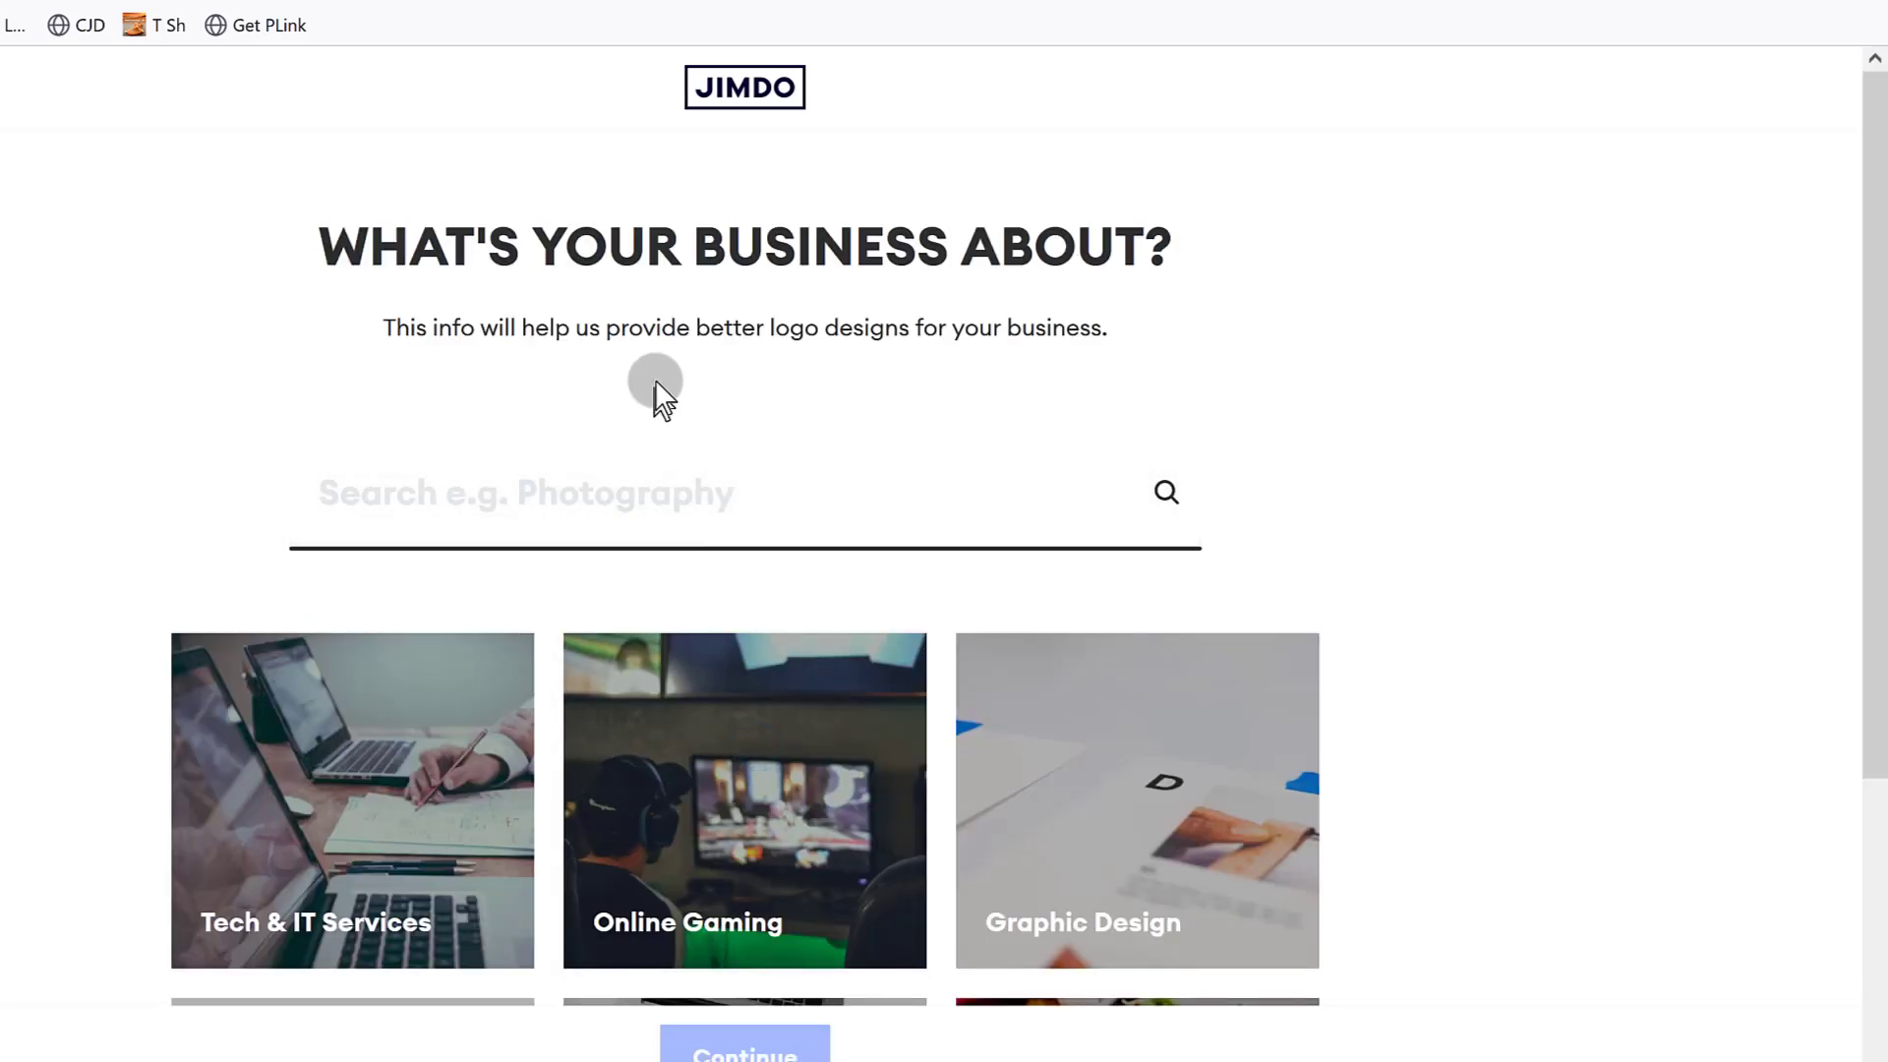
Choose Graphic Design as the business category, loading the initial Web Guy logo design.
{"action": "left_click", "coordinate": [488, 504]}
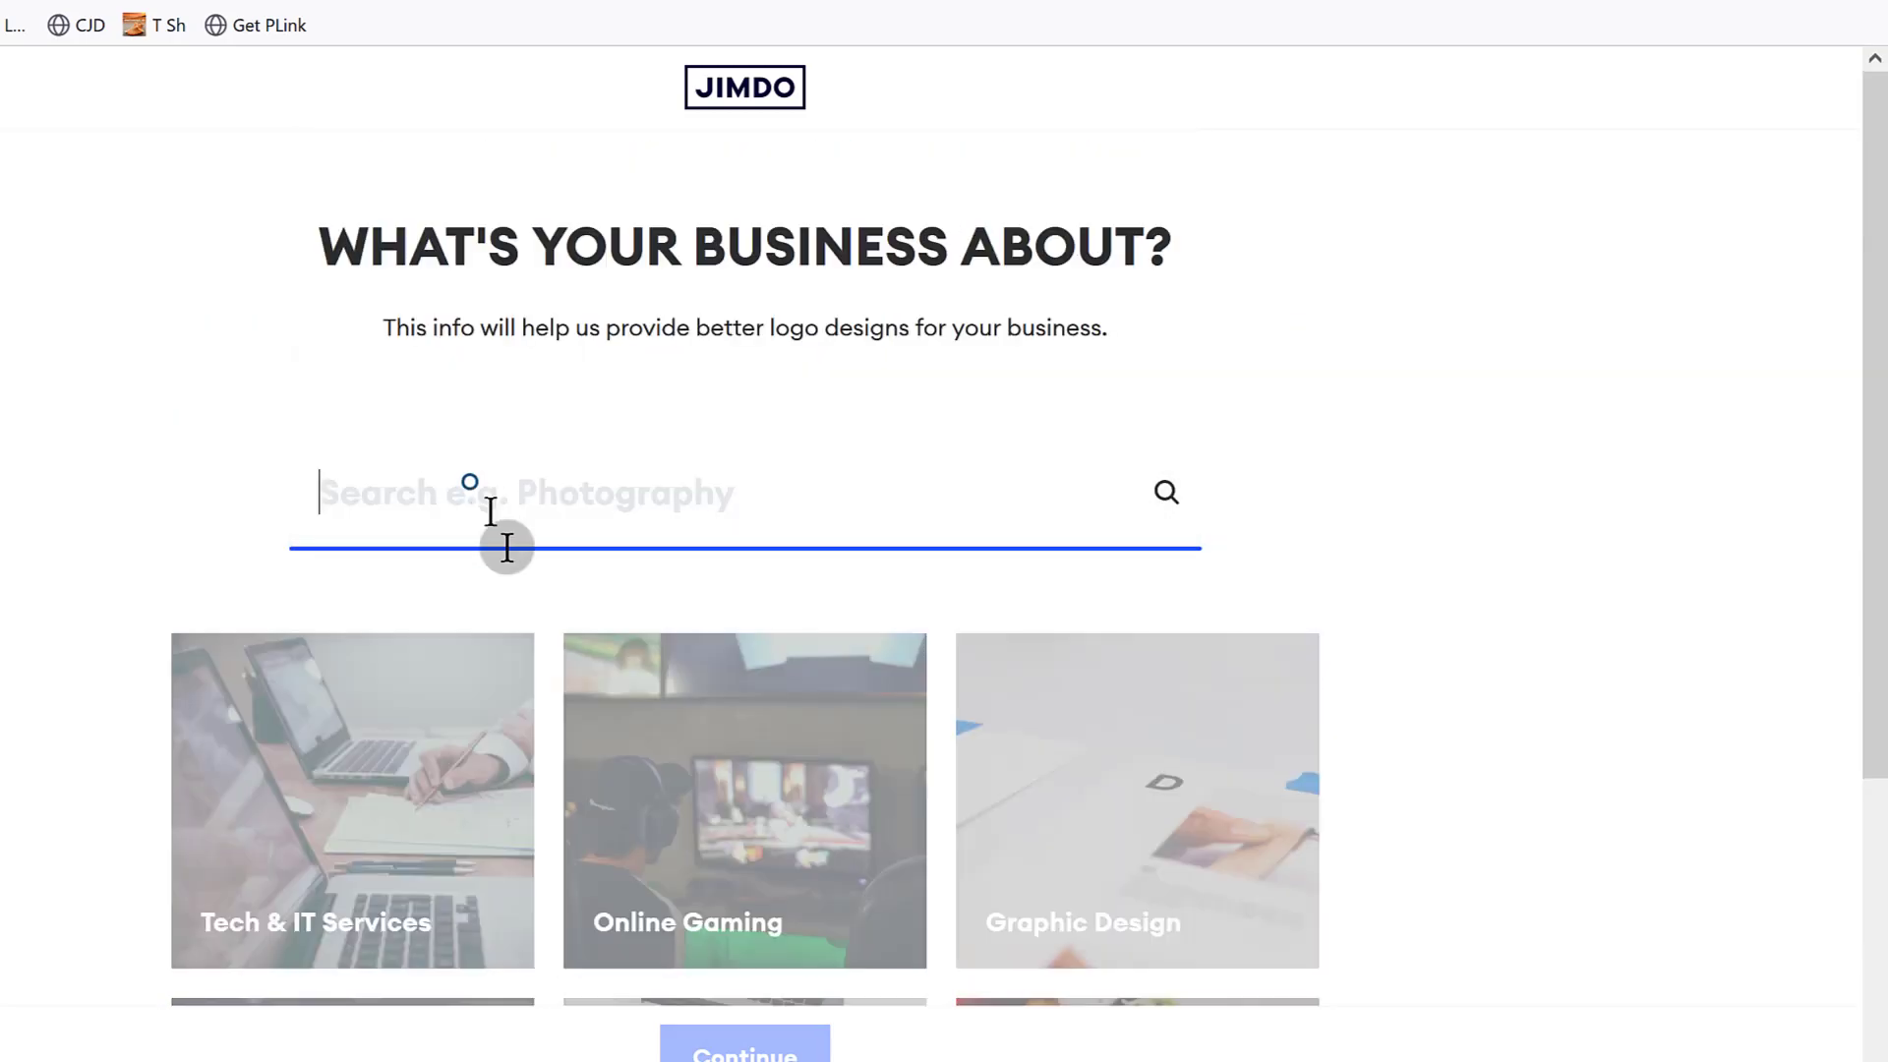
{"action": "left_click", "coordinate": [1080, 823]}
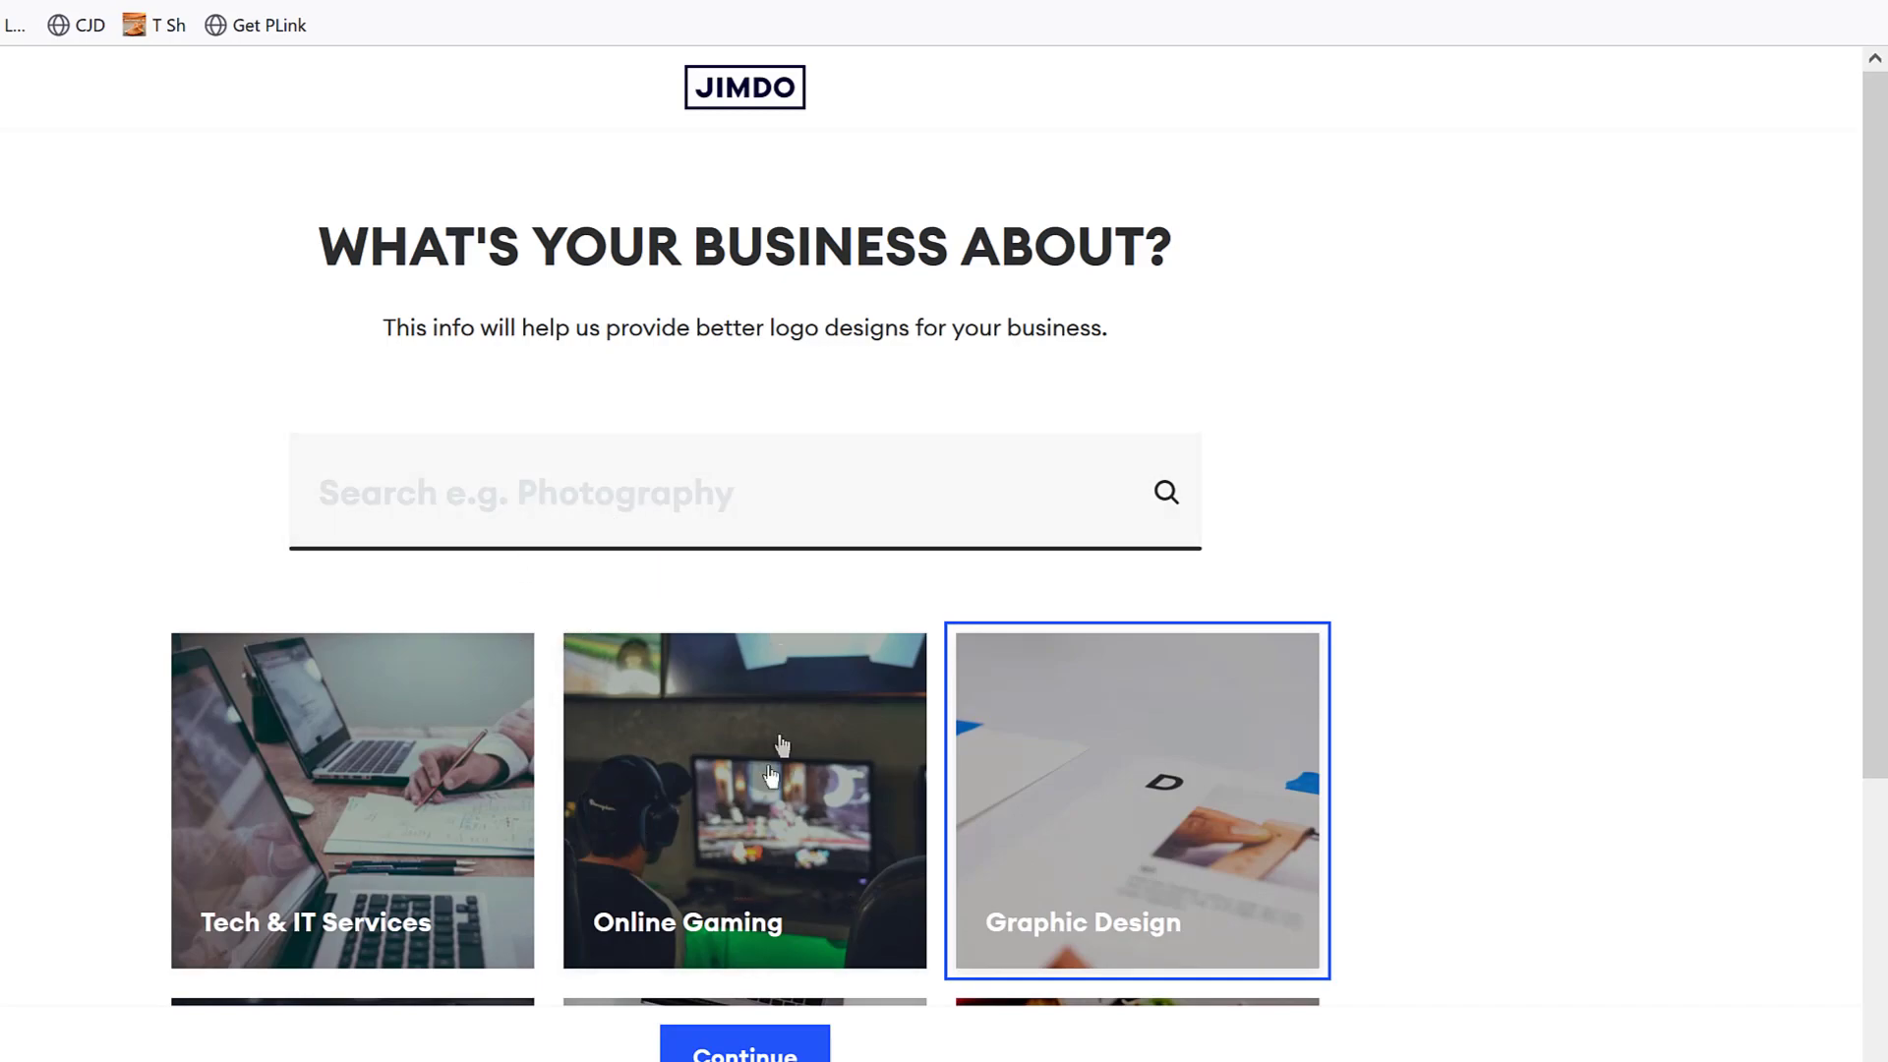
{"action": "scroll", "scroll_direction": "down", "scroll_amount": 3}
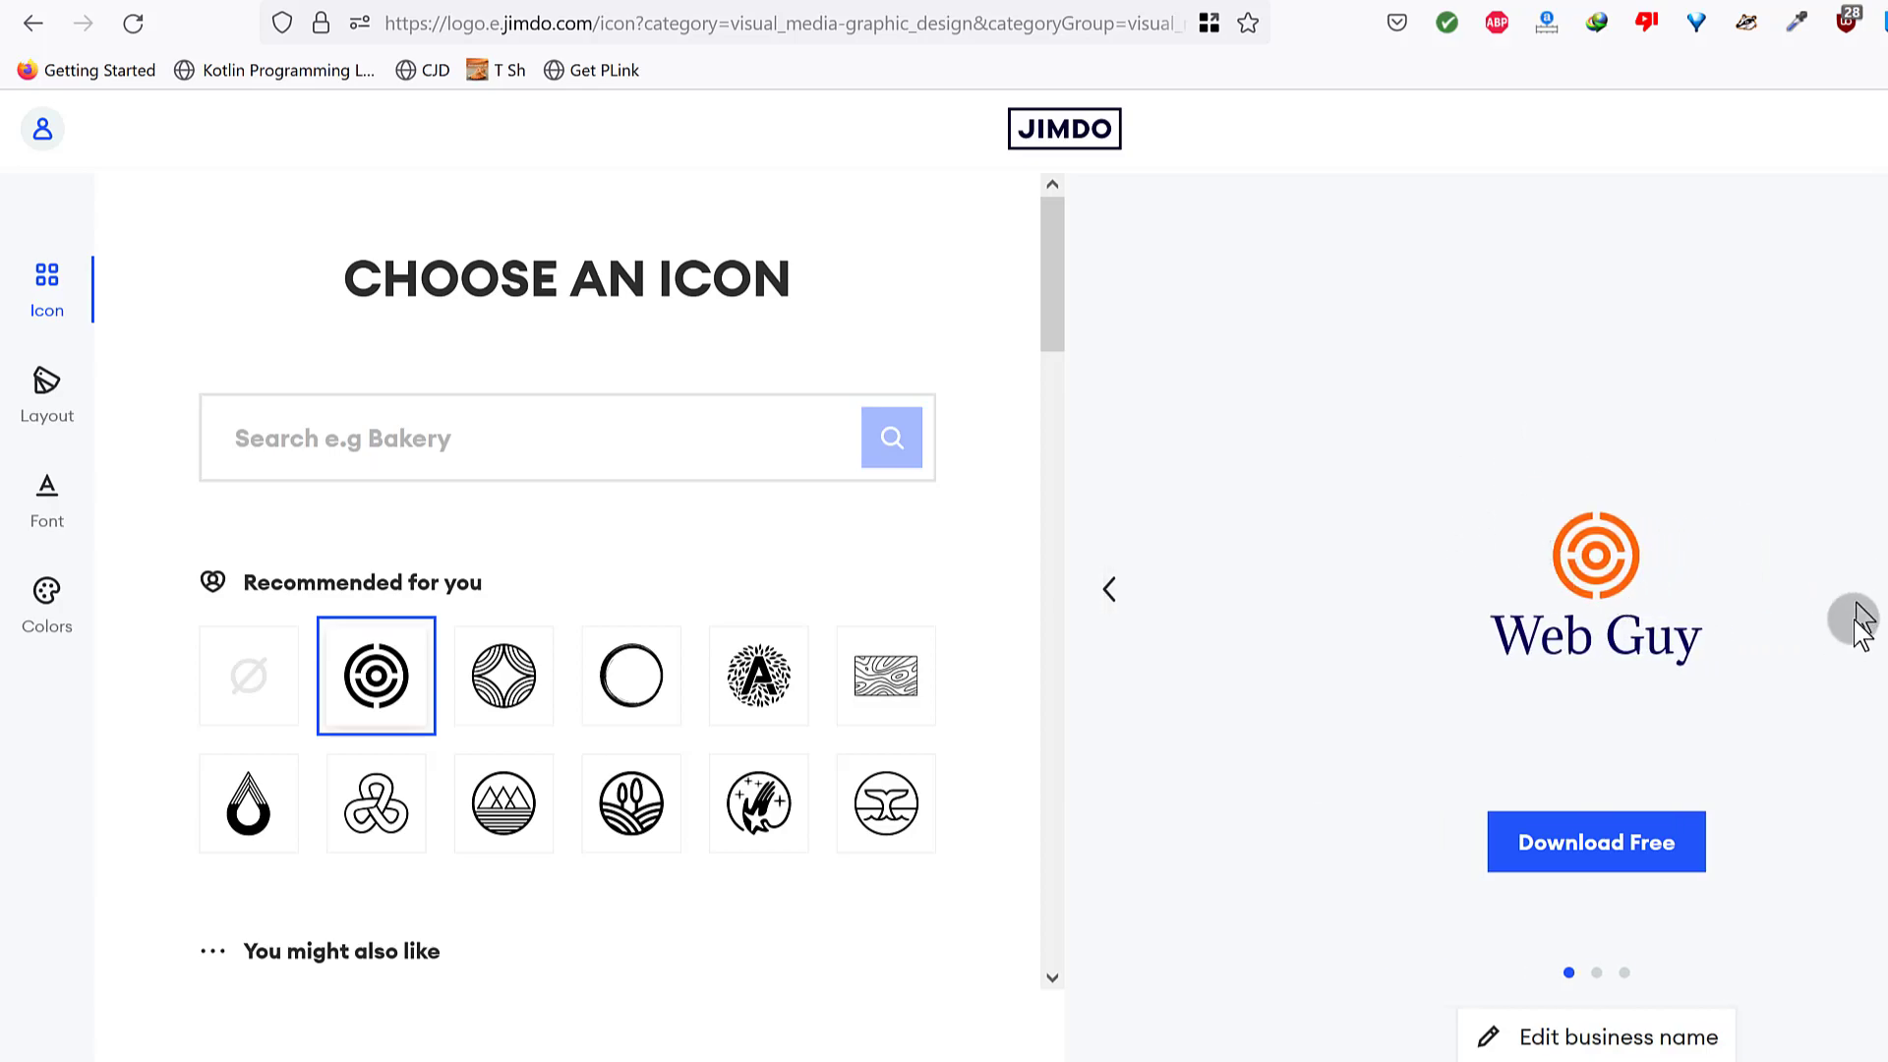
{"action": "mouse_move", "coordinate": [1507, 614]}
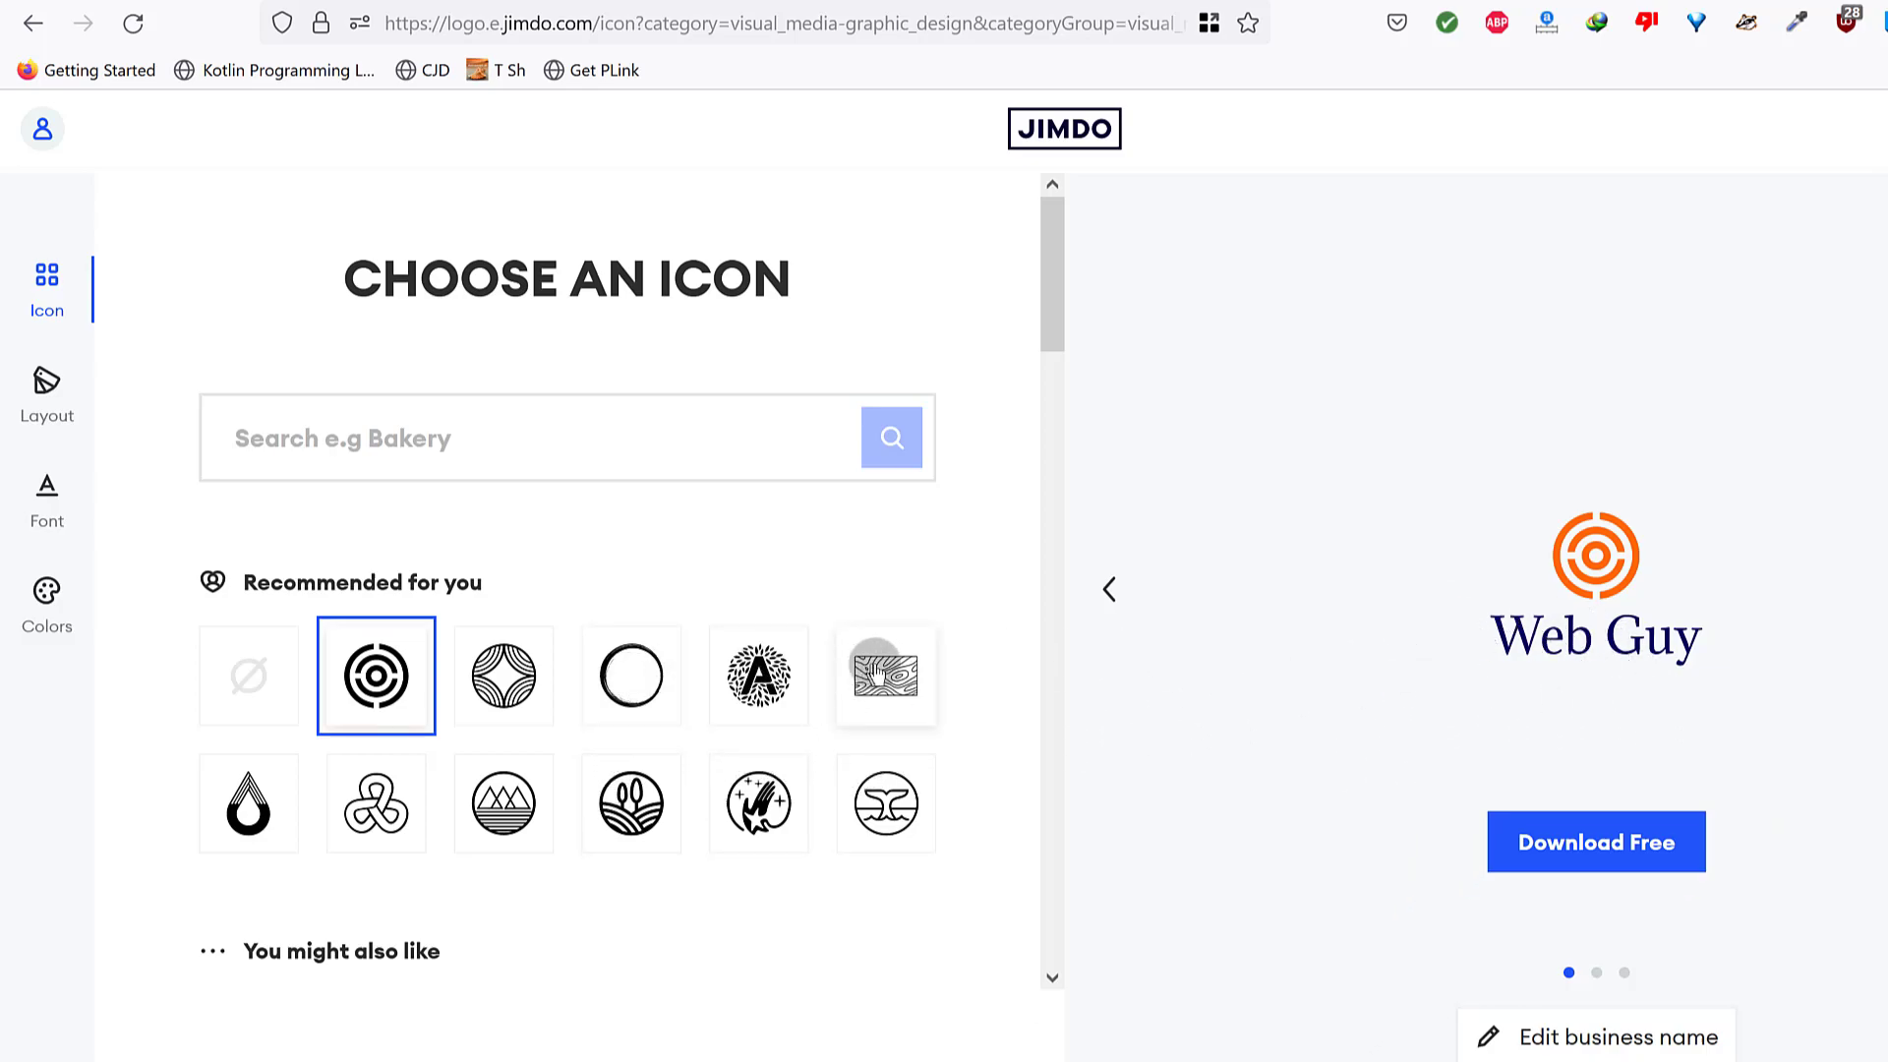
Try the lettered A and mountain-lines icons, then settle on the orange flame-drop icon.
{"action": "left_click", "coordinate": [759, 676]}
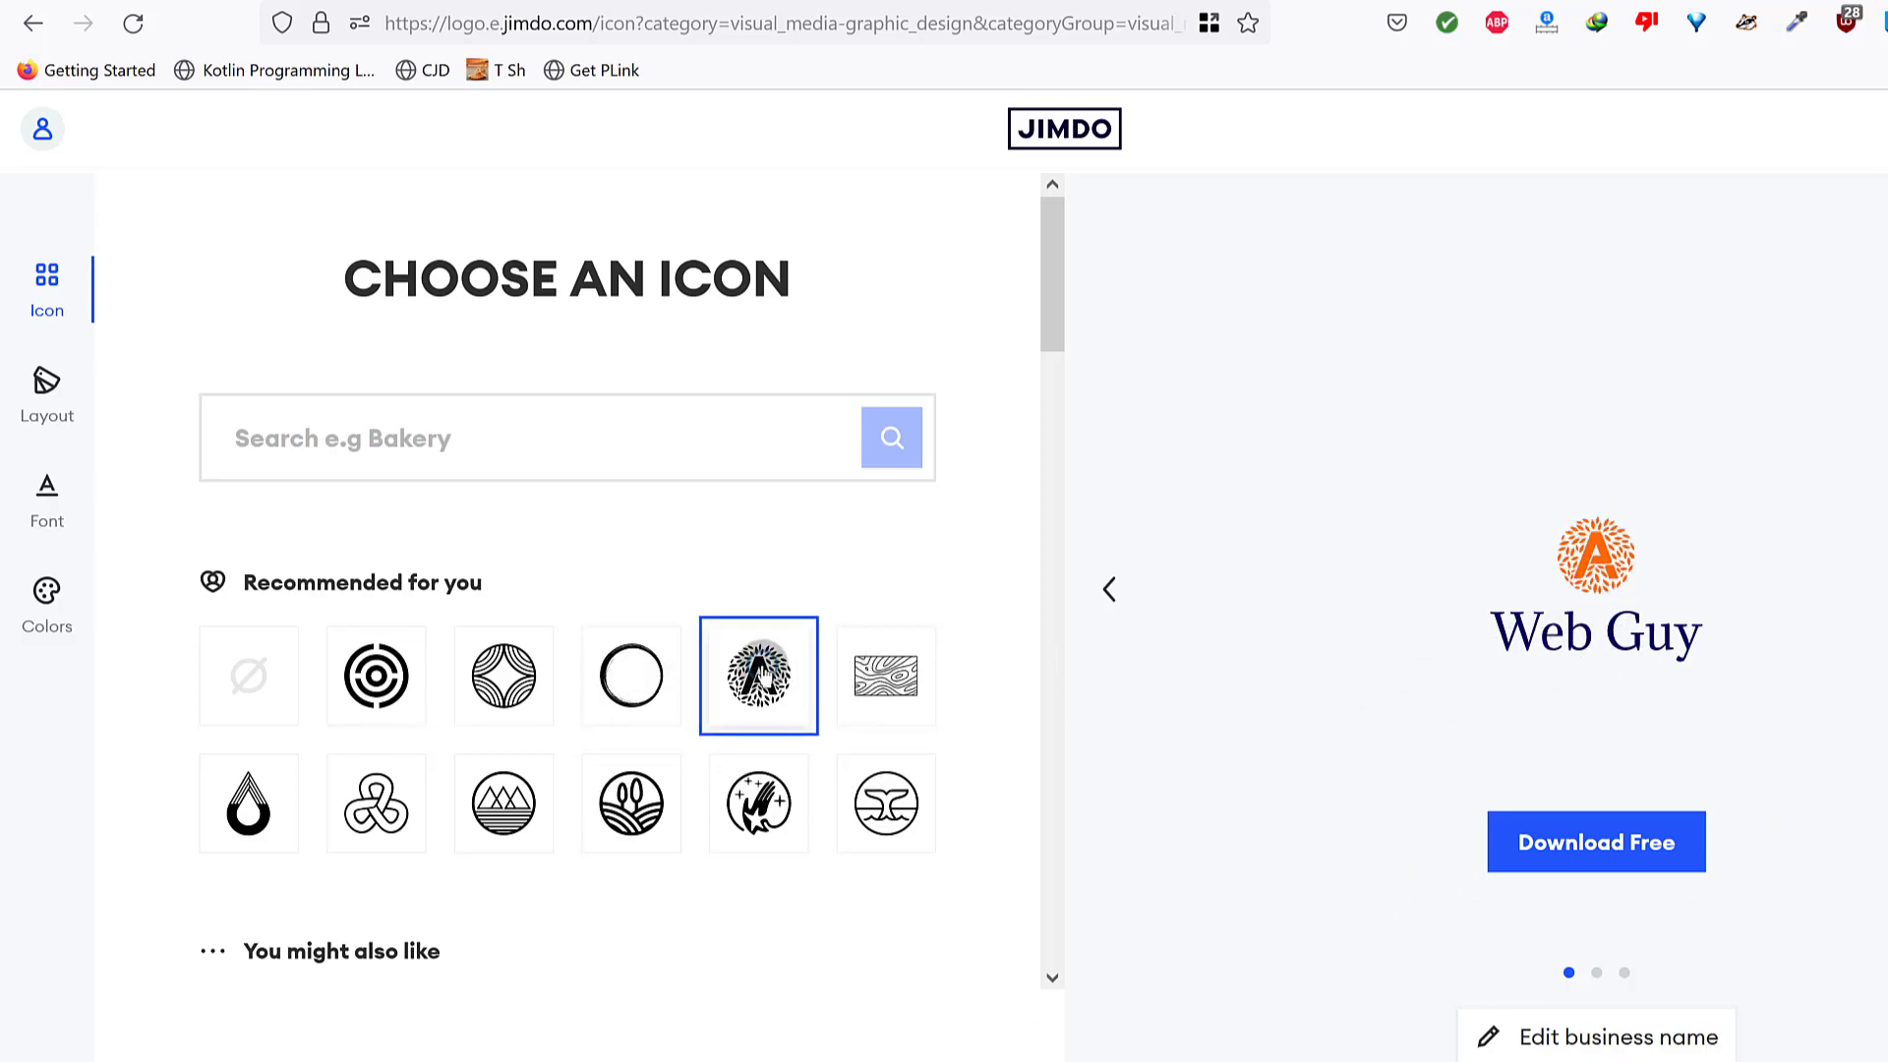
{"action": "scroll", "scroll_direction": "down", "scroll_amount": 3}
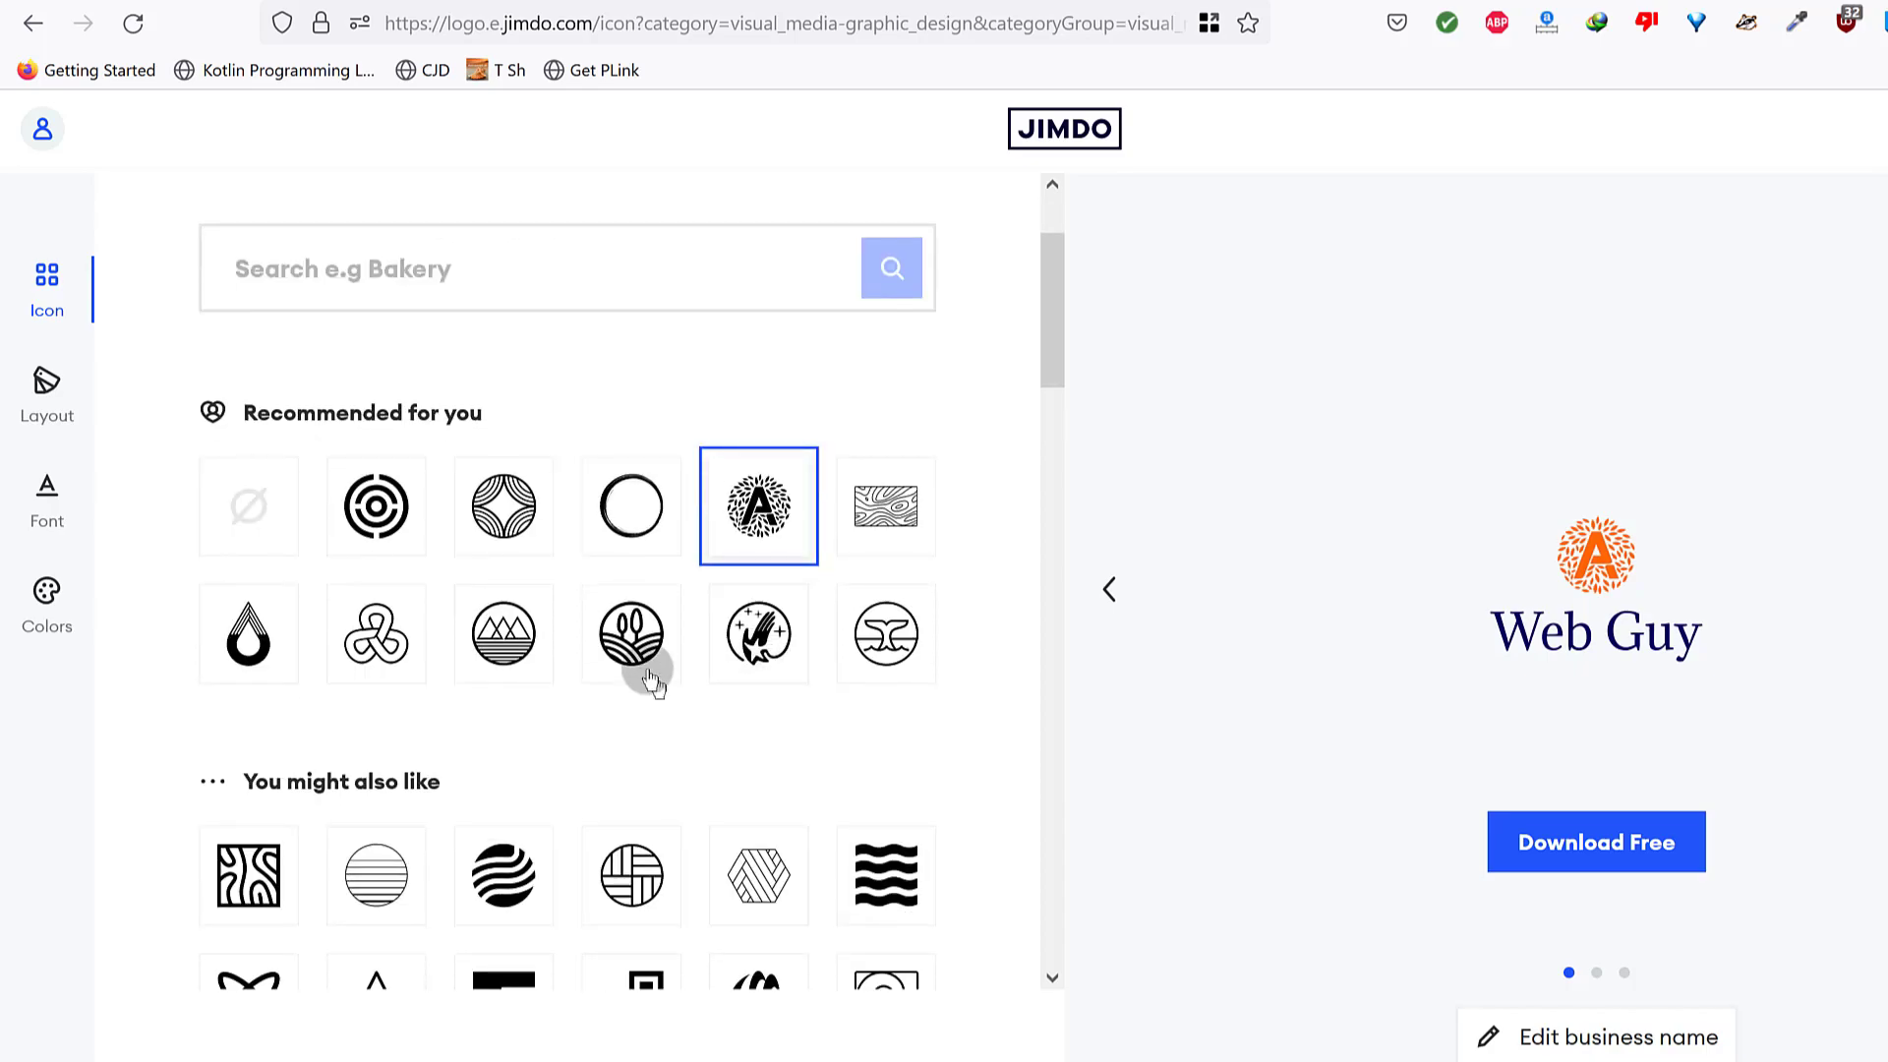
{"action": "left_click", "coordinate": [503, 633]}
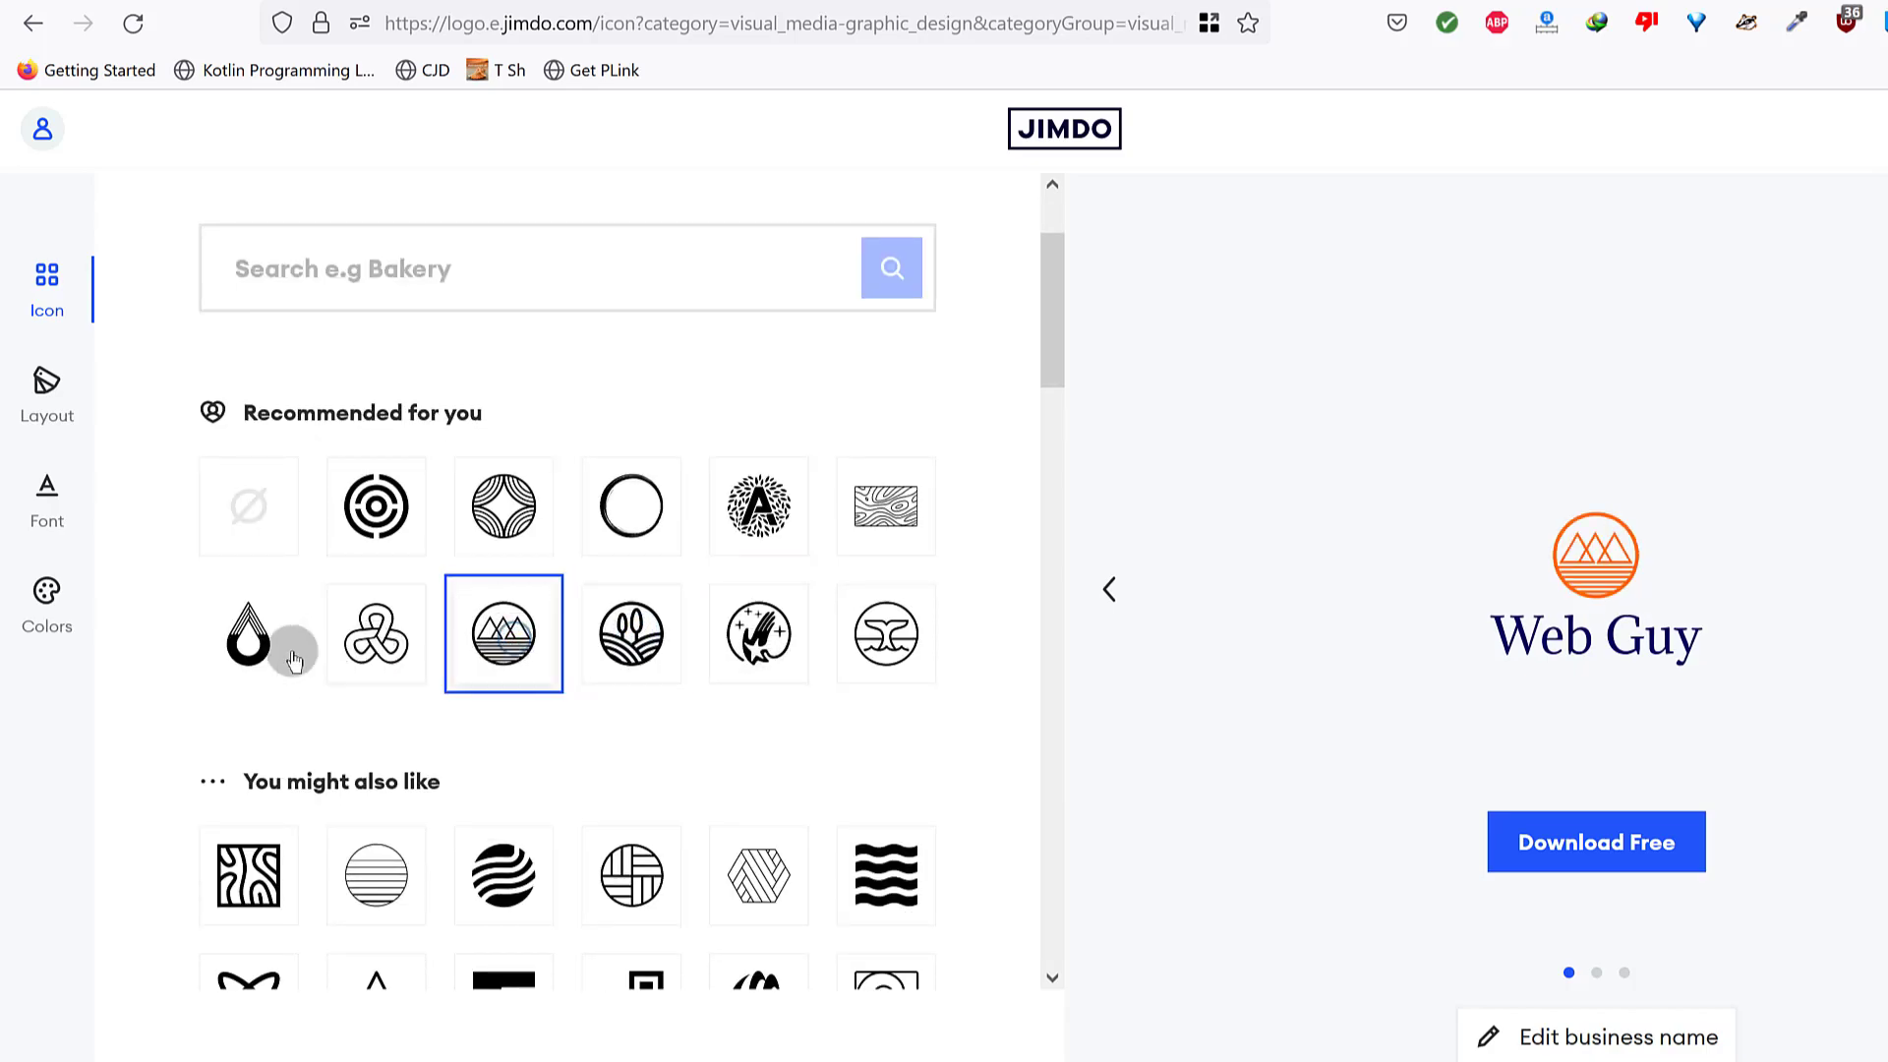
{"action": "left_click", "coordinate": [248, 633]}
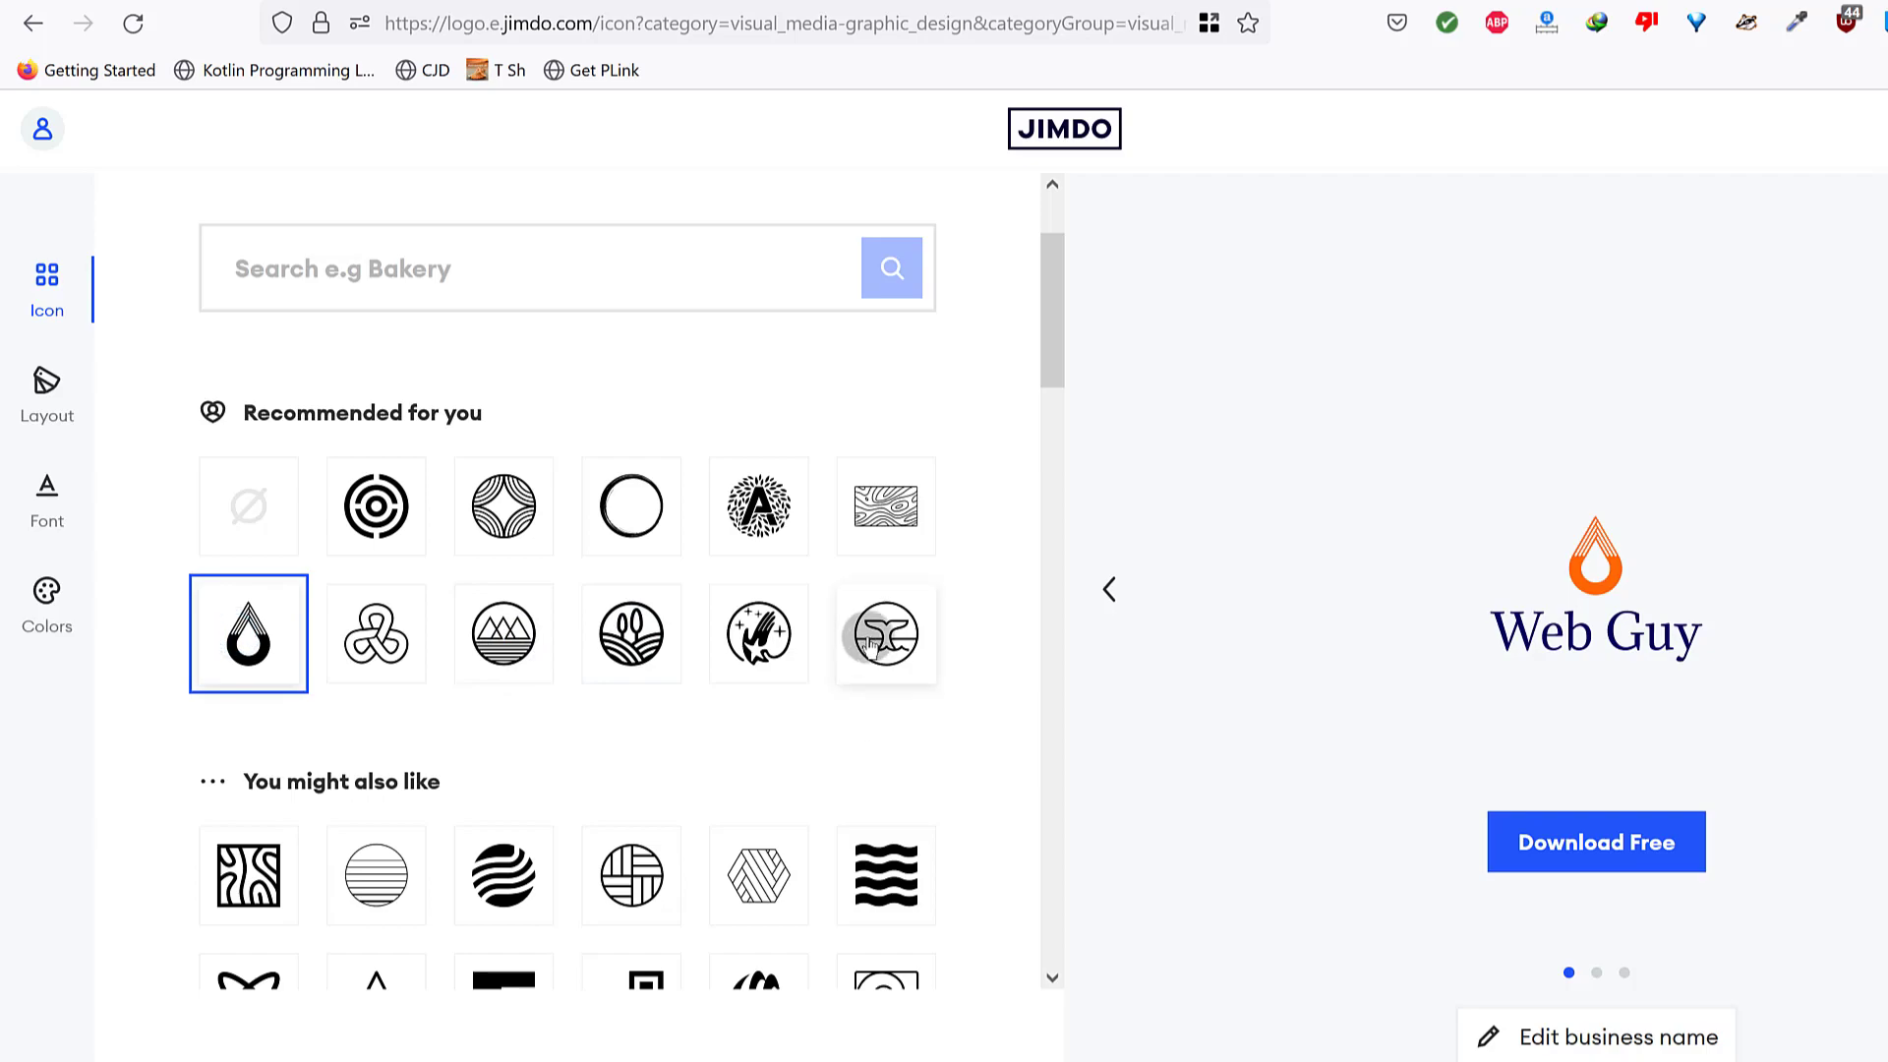
{"action": "scroll", "scroll_direction": "down", "scroll_amount": 3}
{"action": "type", "text": "web"}
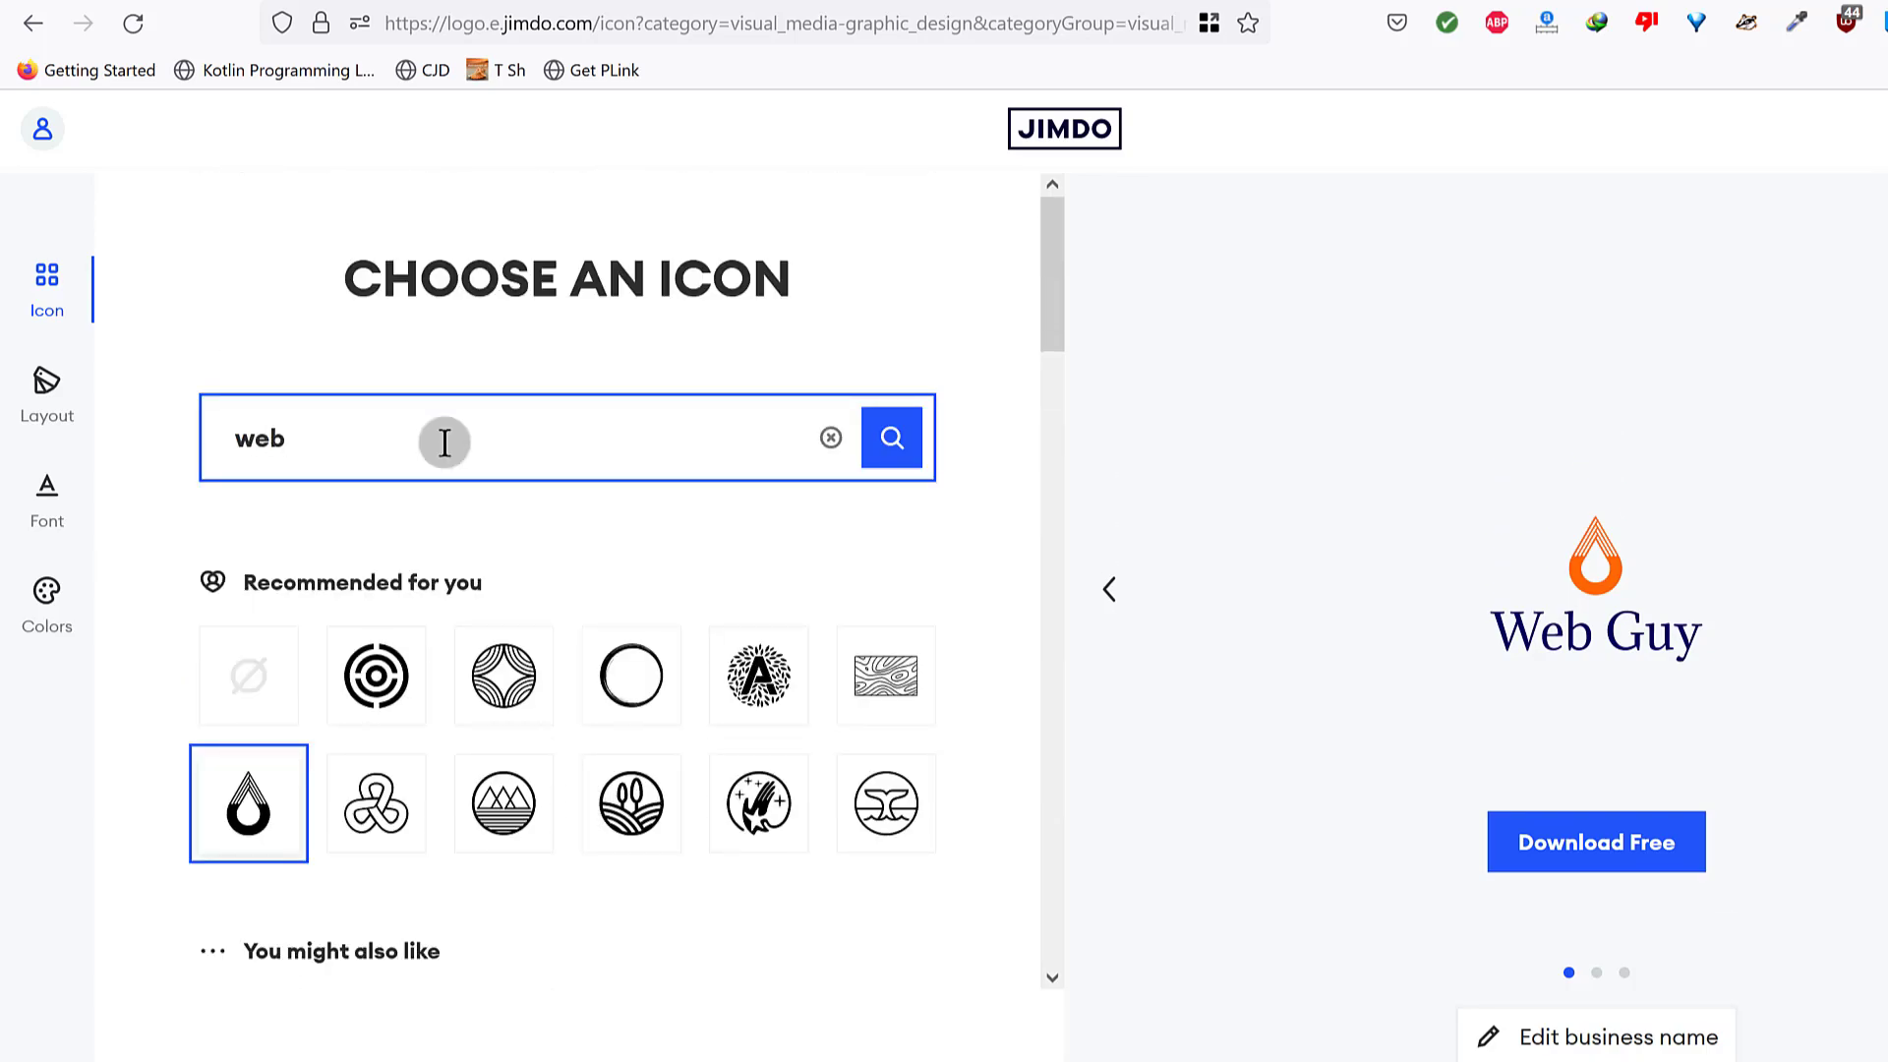
Search icons for 'web', make a globe the logo icon and move on to layouts.
{"action": "left_click", "coordinate": [891, 439]}
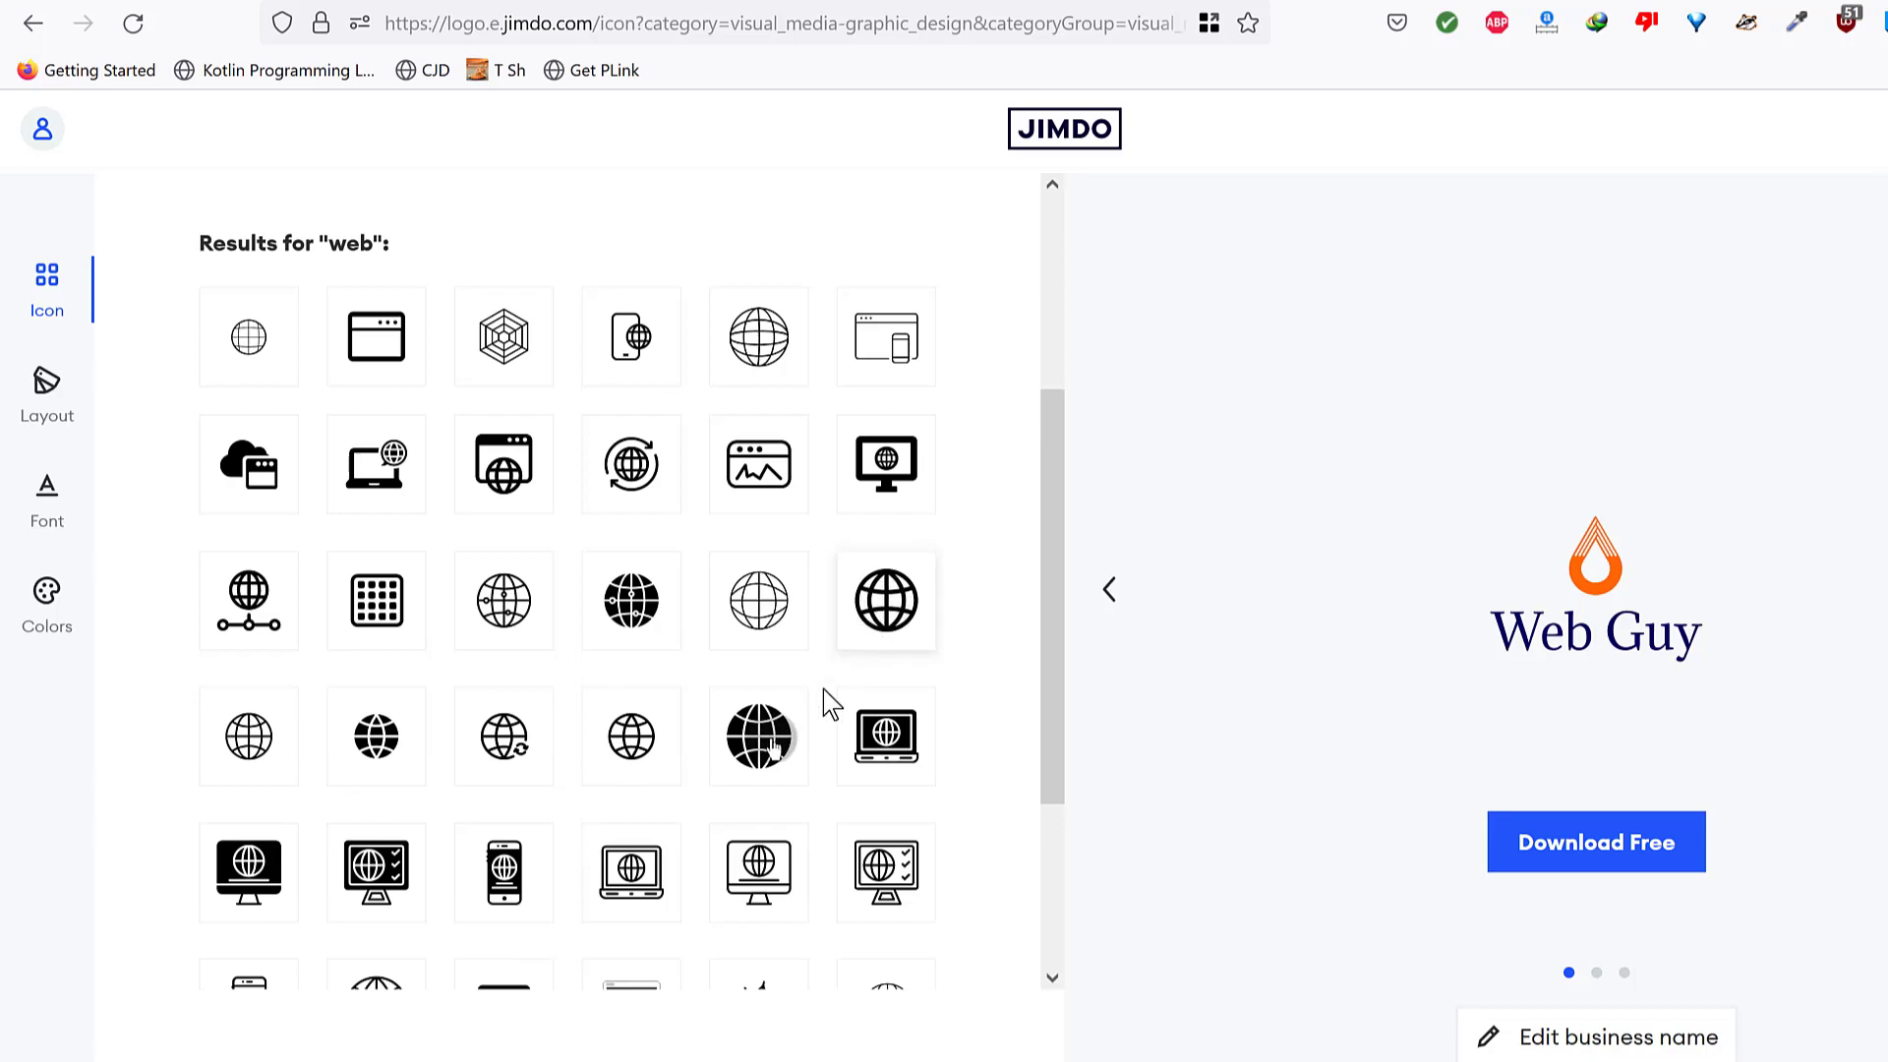
{"action": "left_click", "coordinate": [759, 736]}
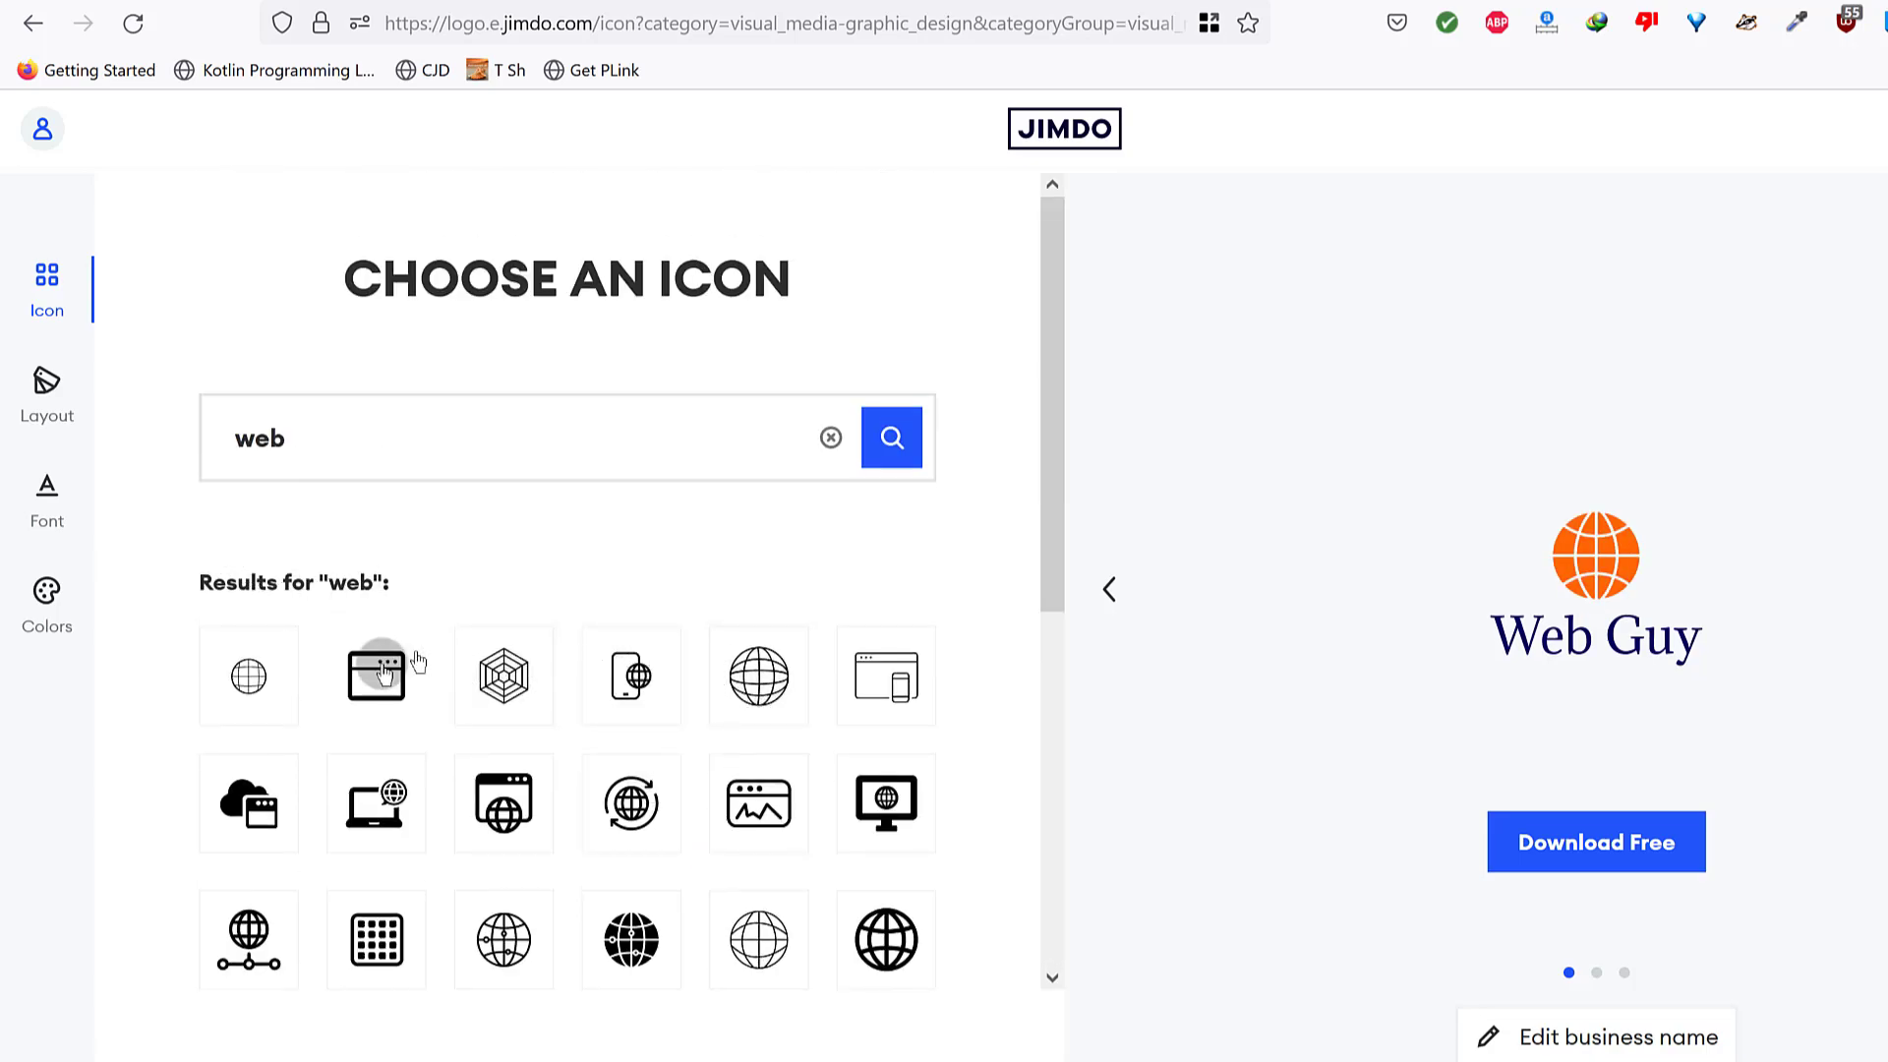
{"action": "left_click", "coordinate": [47, 381]}
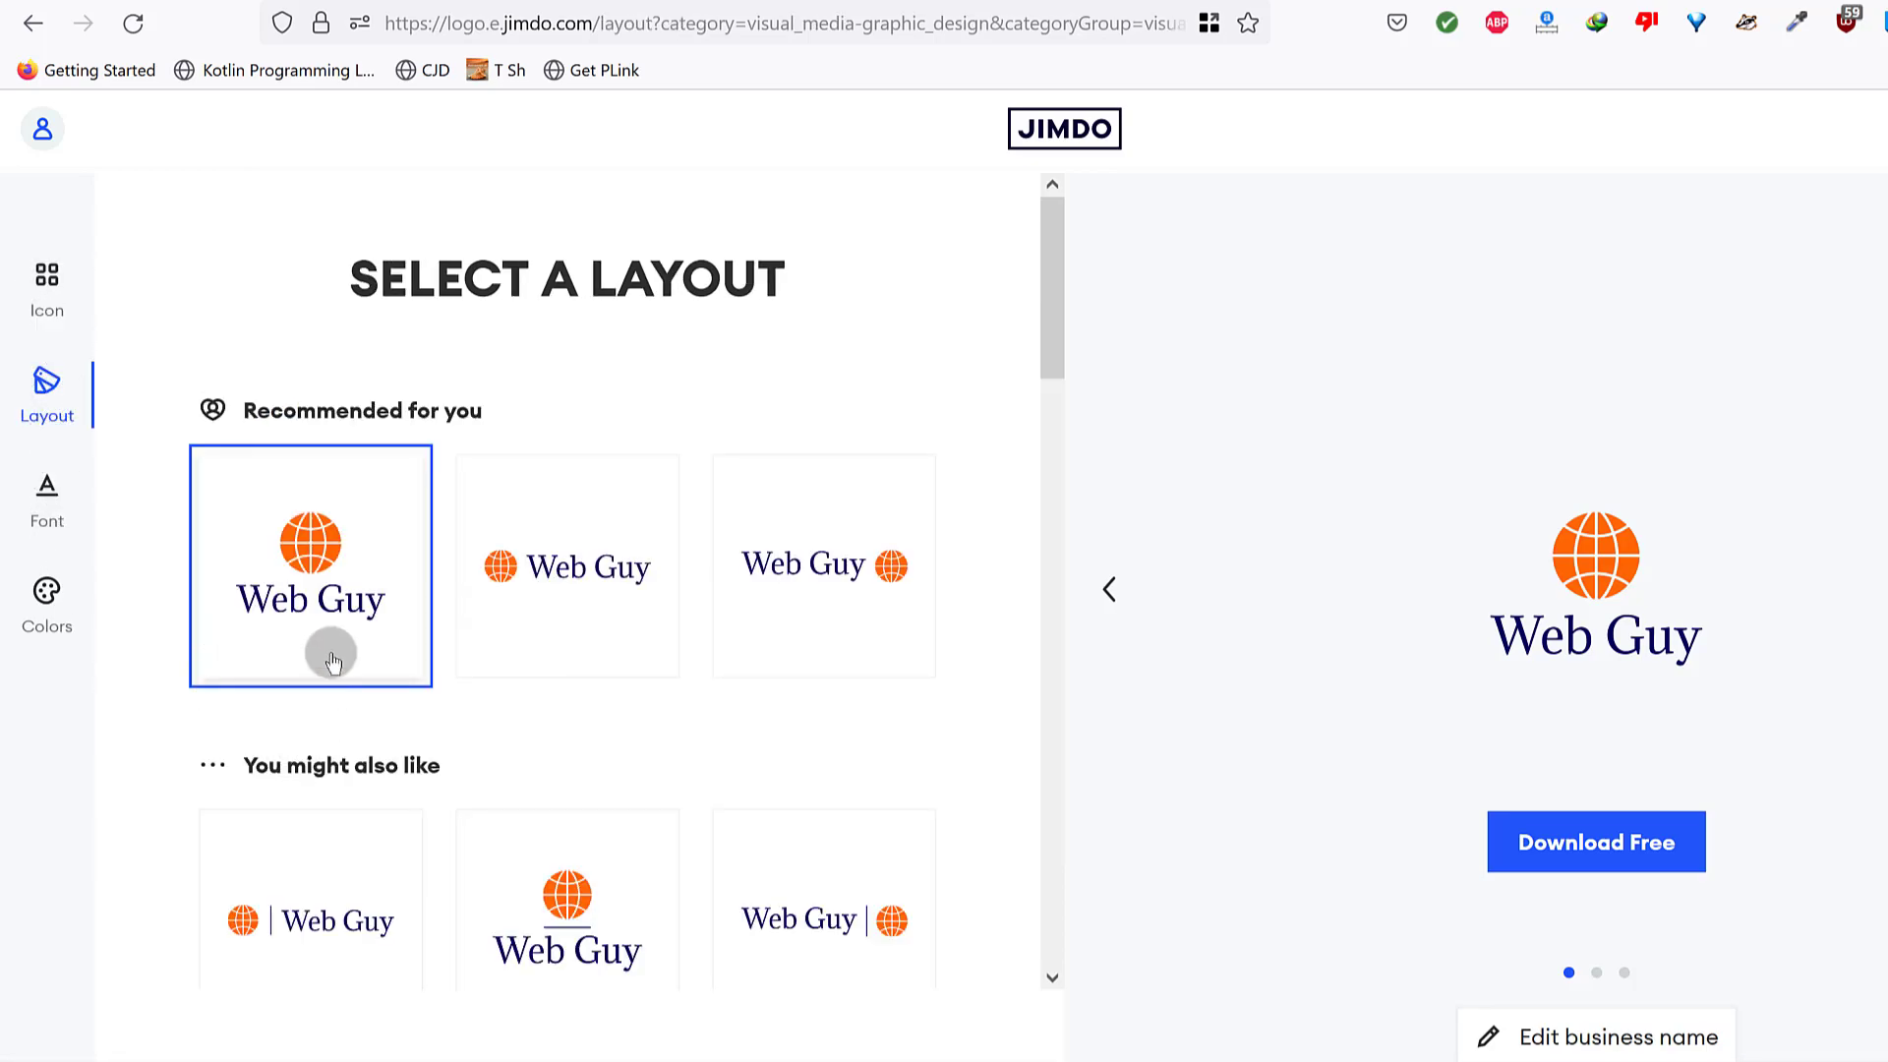
{"action": "mouse_move", "coordinate": [342, 685]}
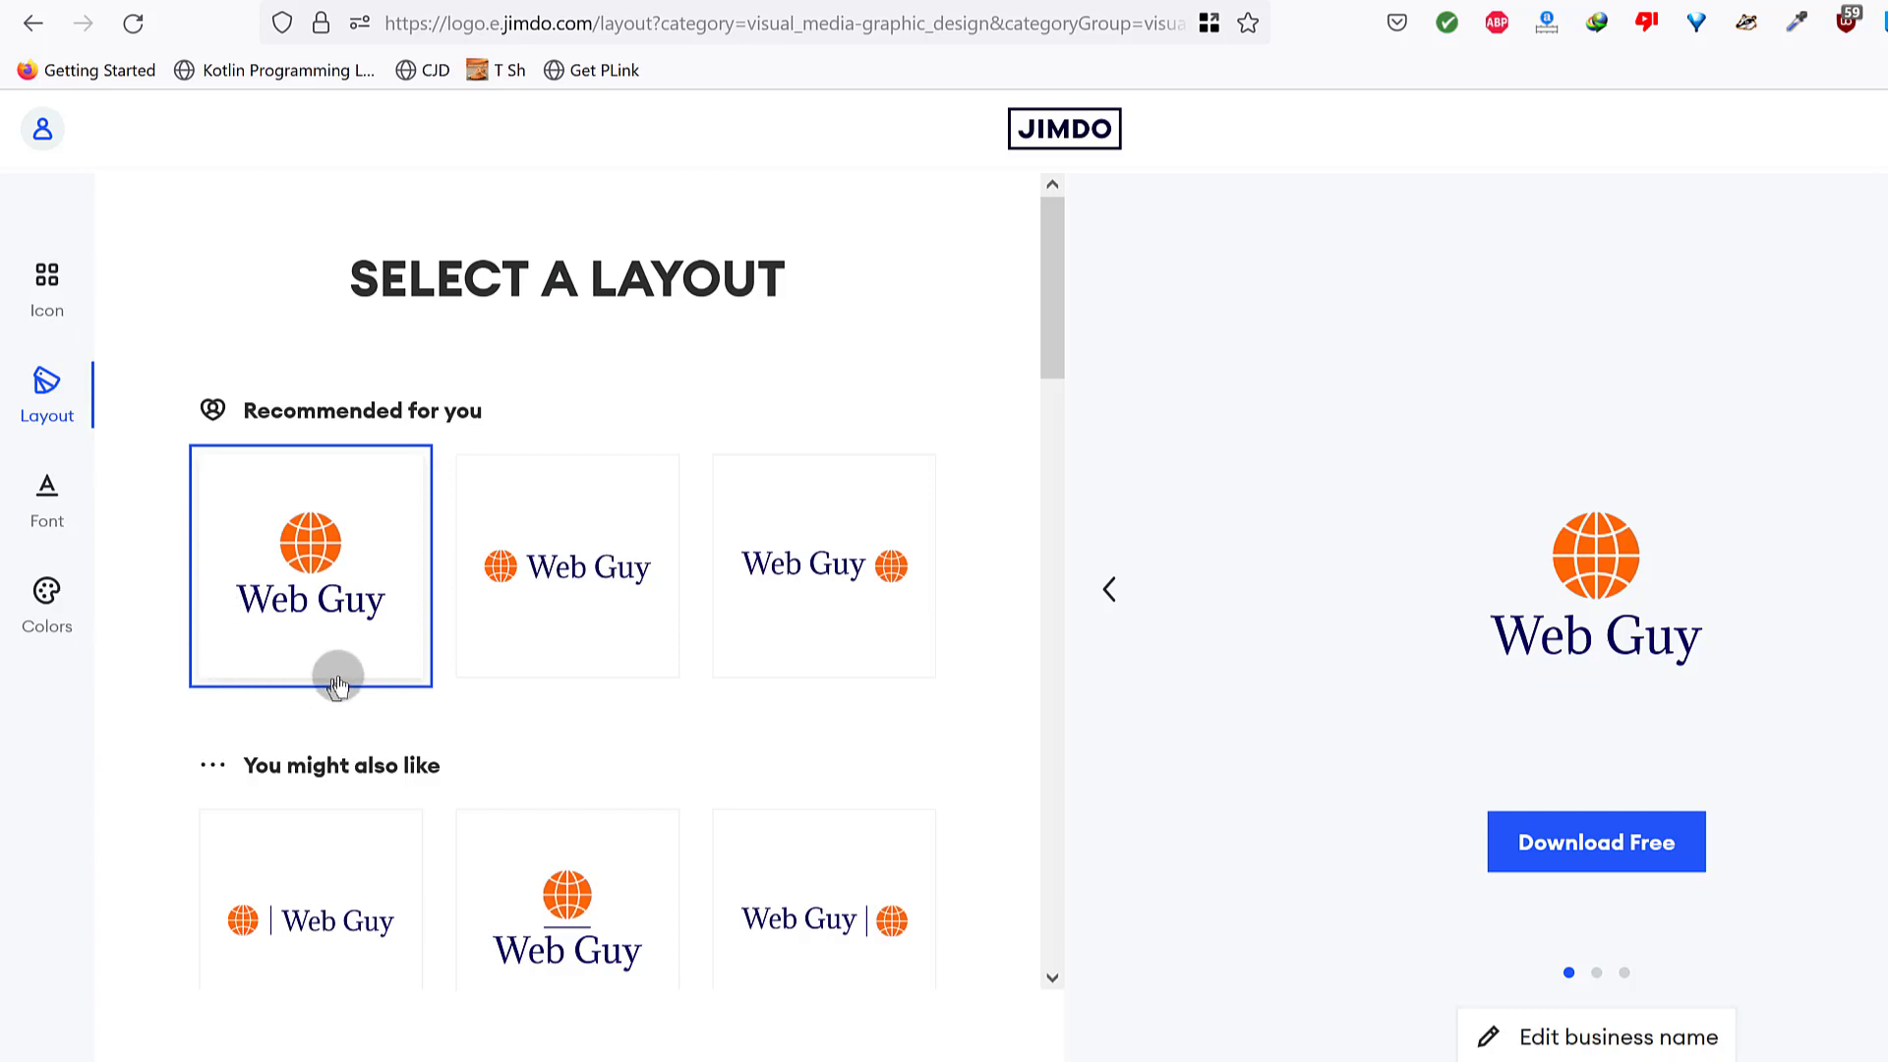
Try icon-left, text-first, divider and framed text-only layouts on the logo.
{"action": "left_click", "coordinate": [567, 566]}
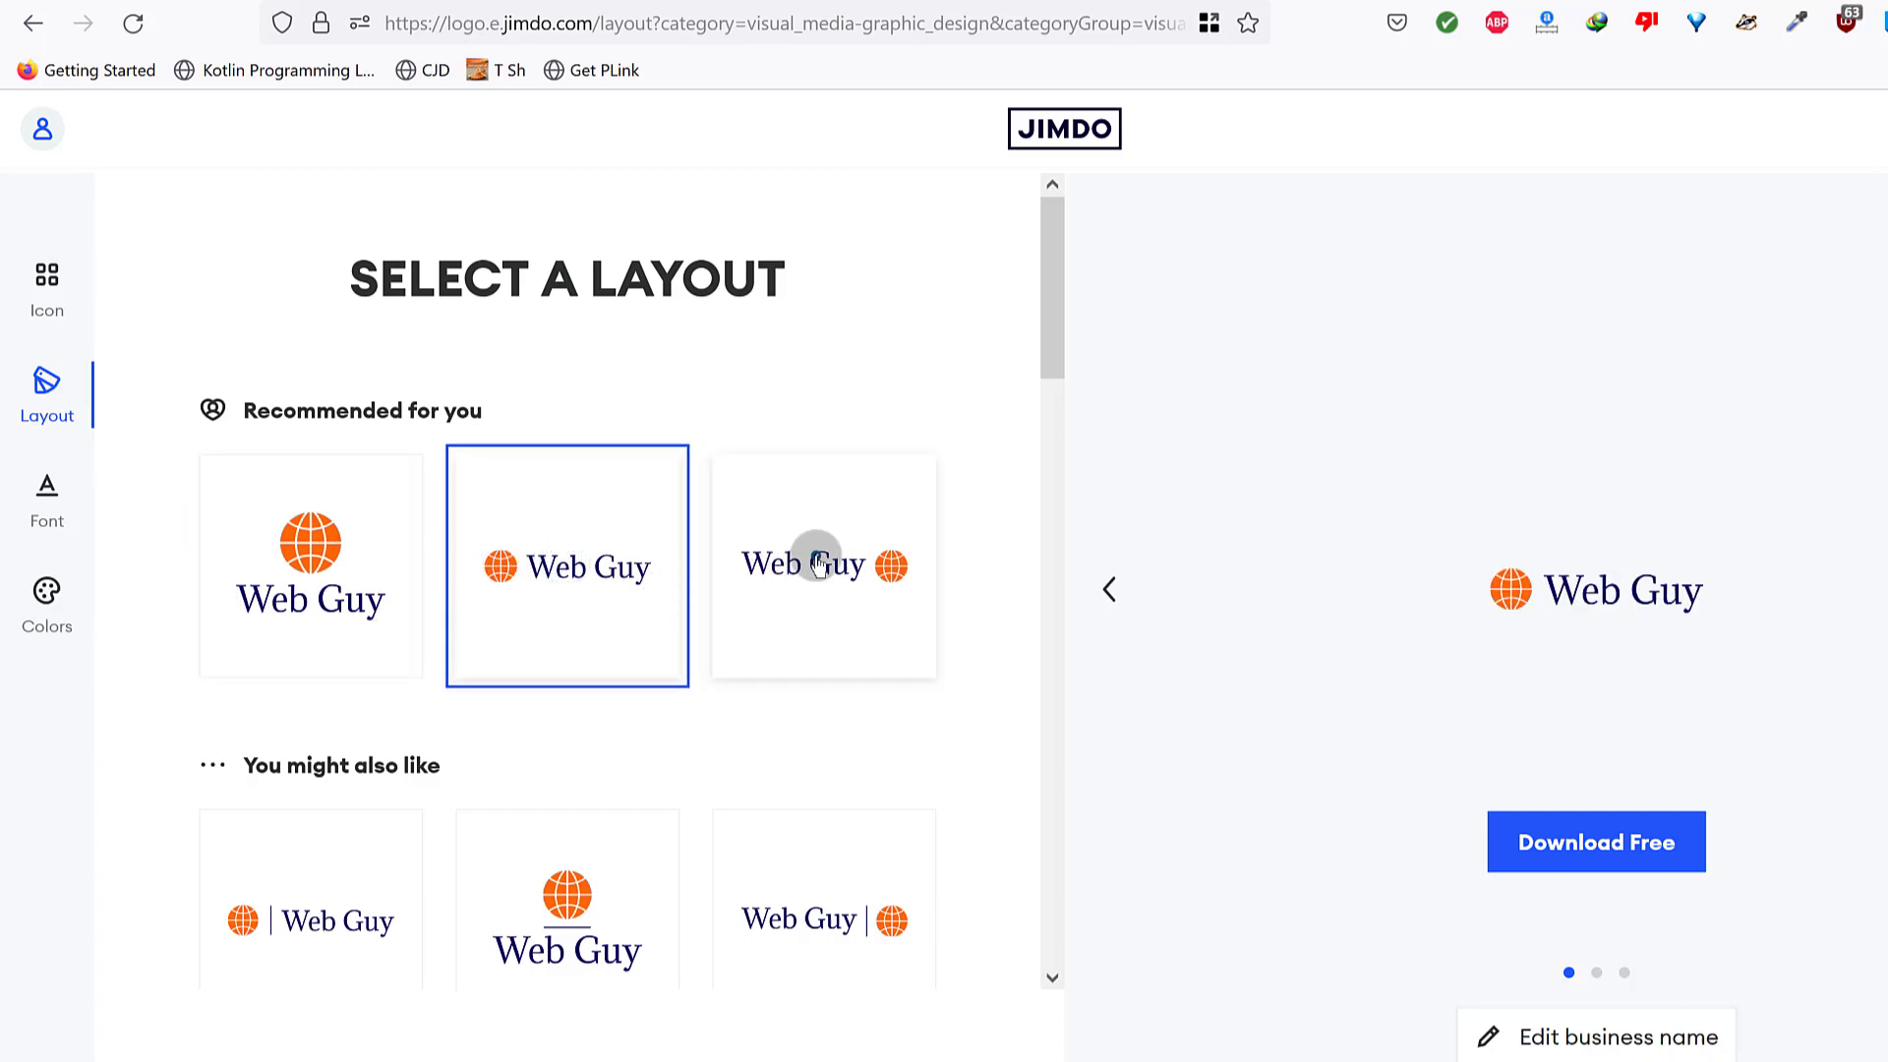
{"action": "left_click", "coordinate": [824, 566]}
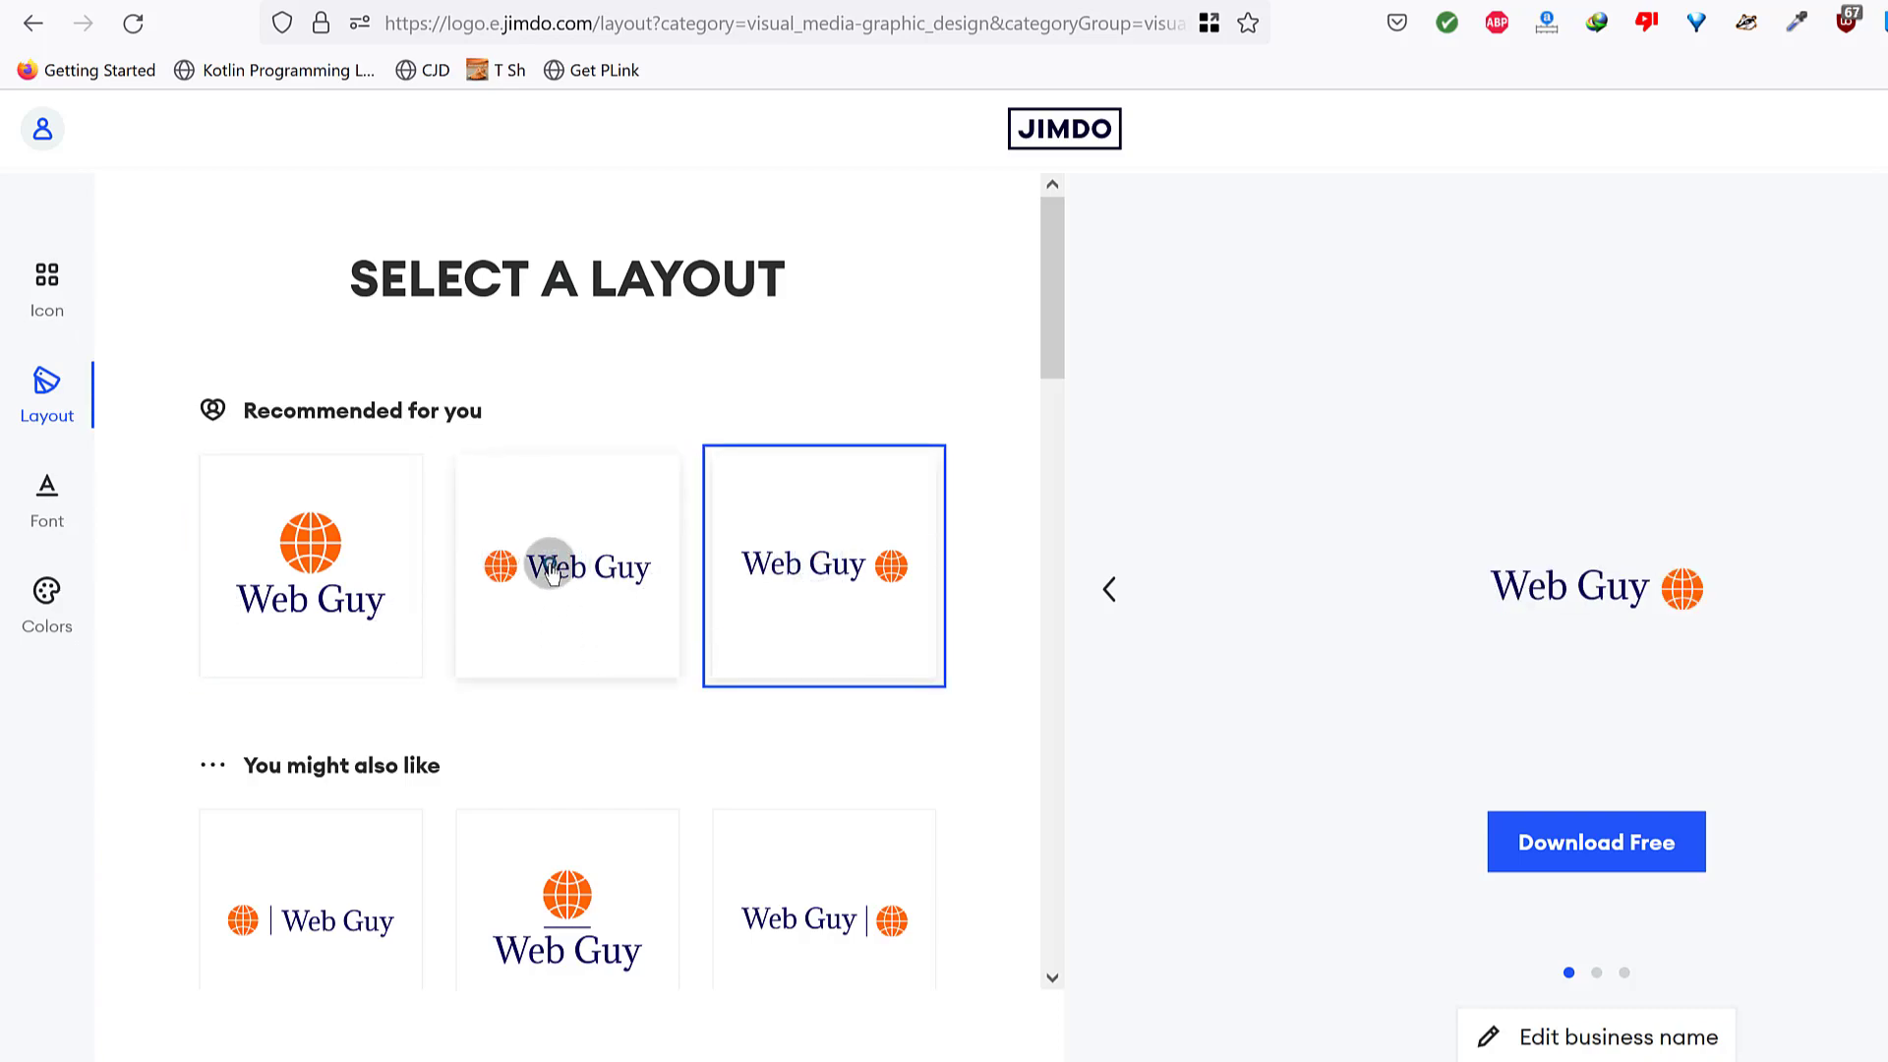
{"action": "scroll", "scroll_direction": "down", "scroll_amount": 3}
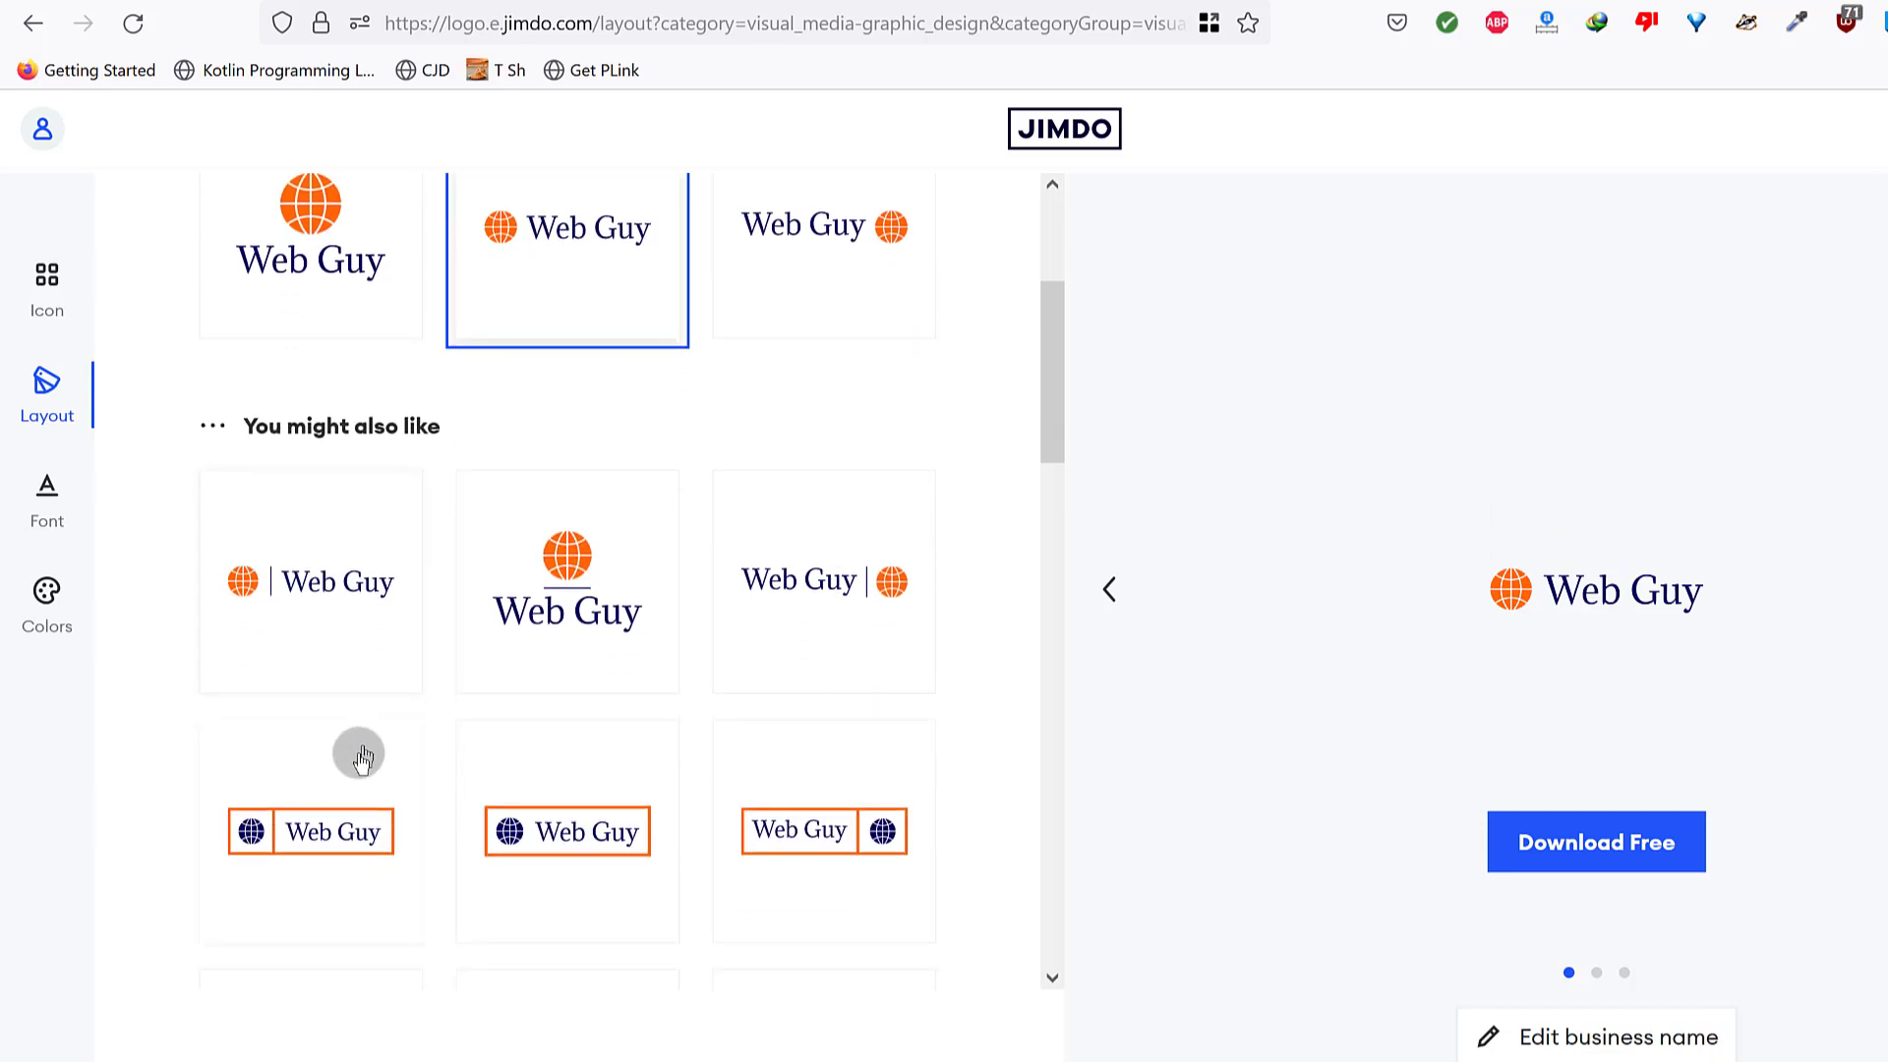
{"action": "mouse_move", "coordinate": [574, 645]}
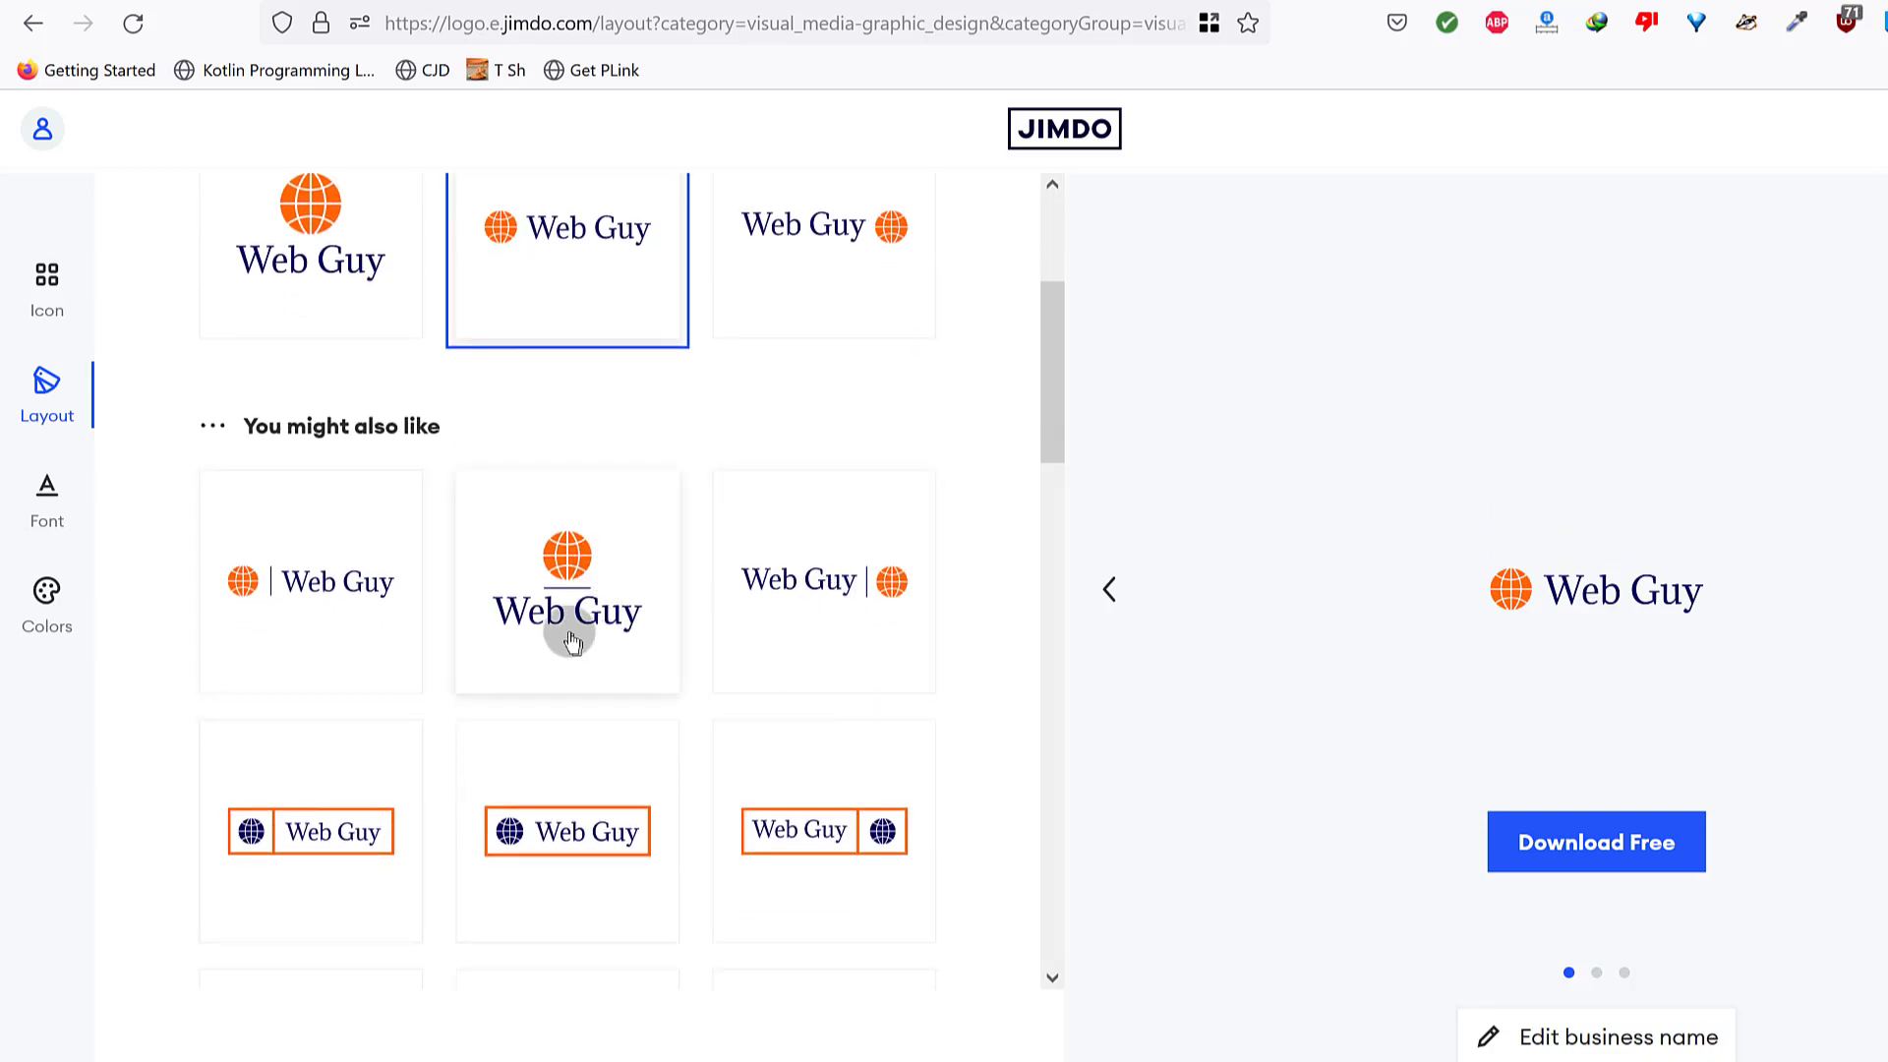
{"action": "left_click", "coordinate": [567, 582]}
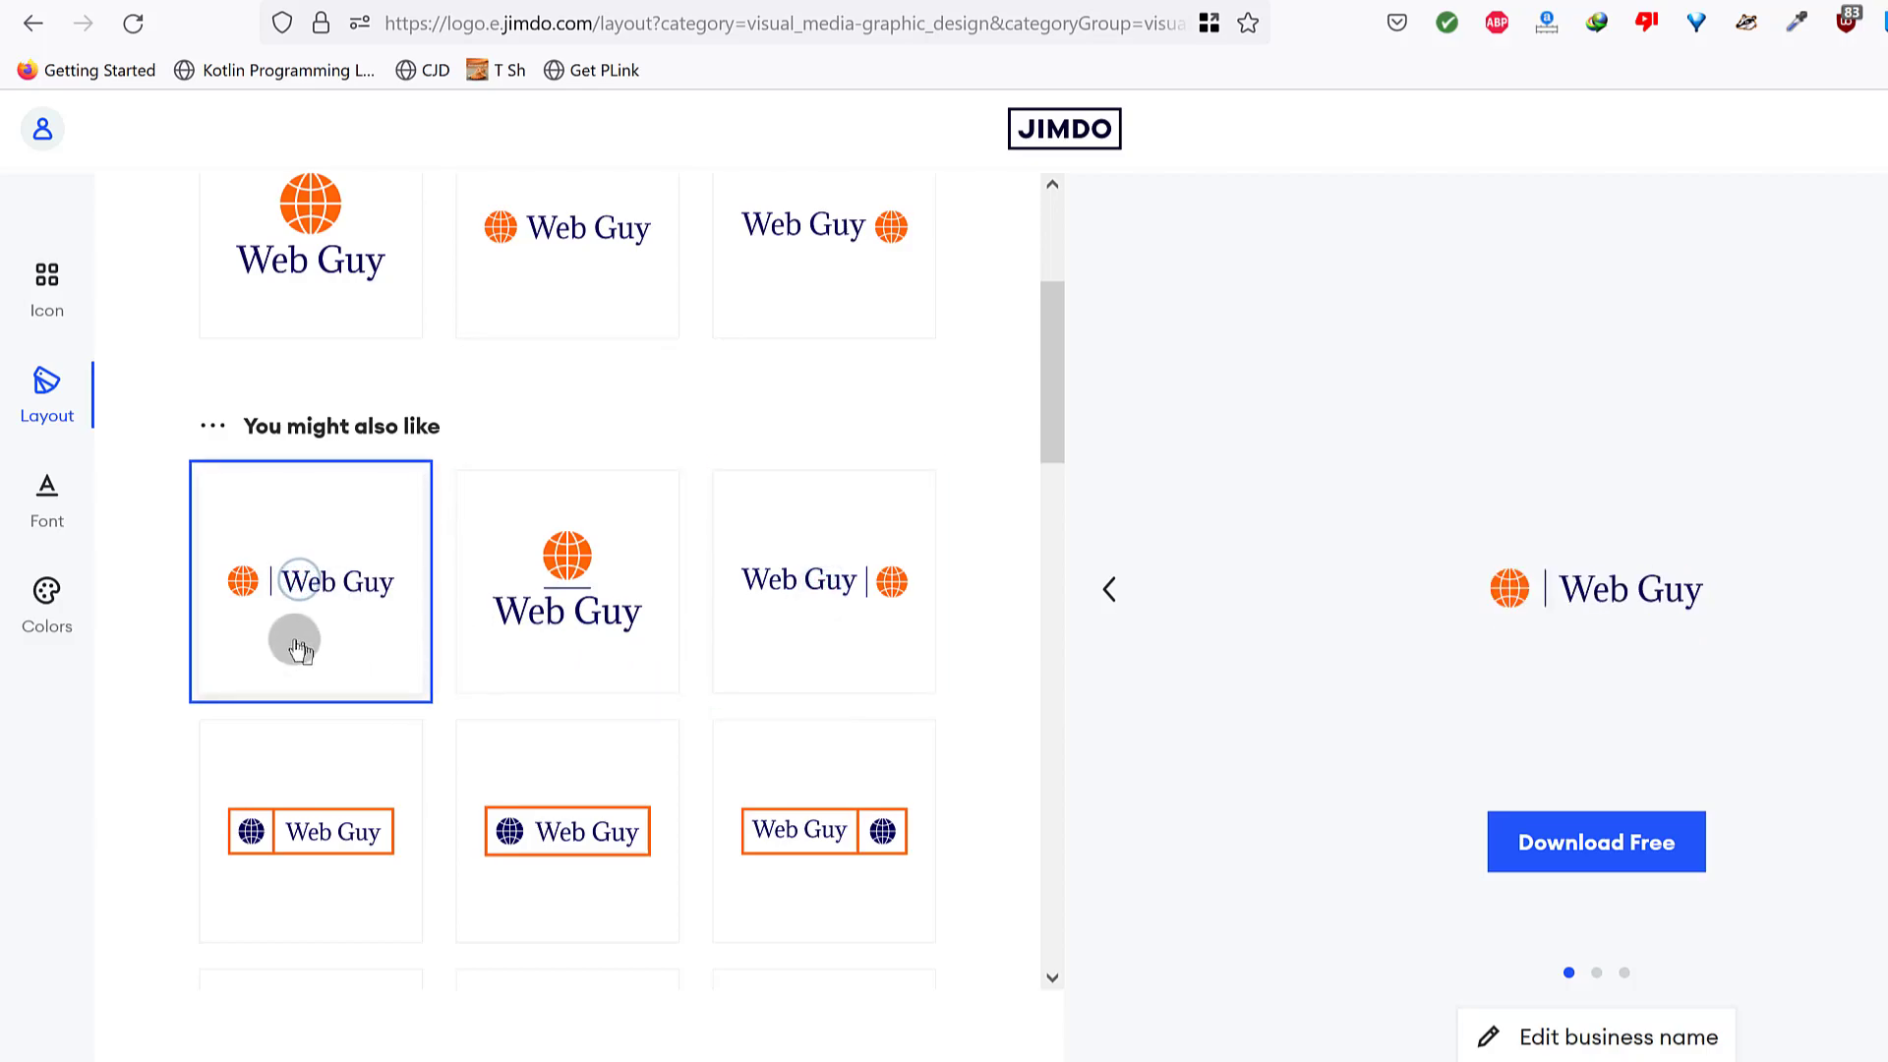
{"action": "scroll", "scroll_direction": "up", "scroll_amount": 3}
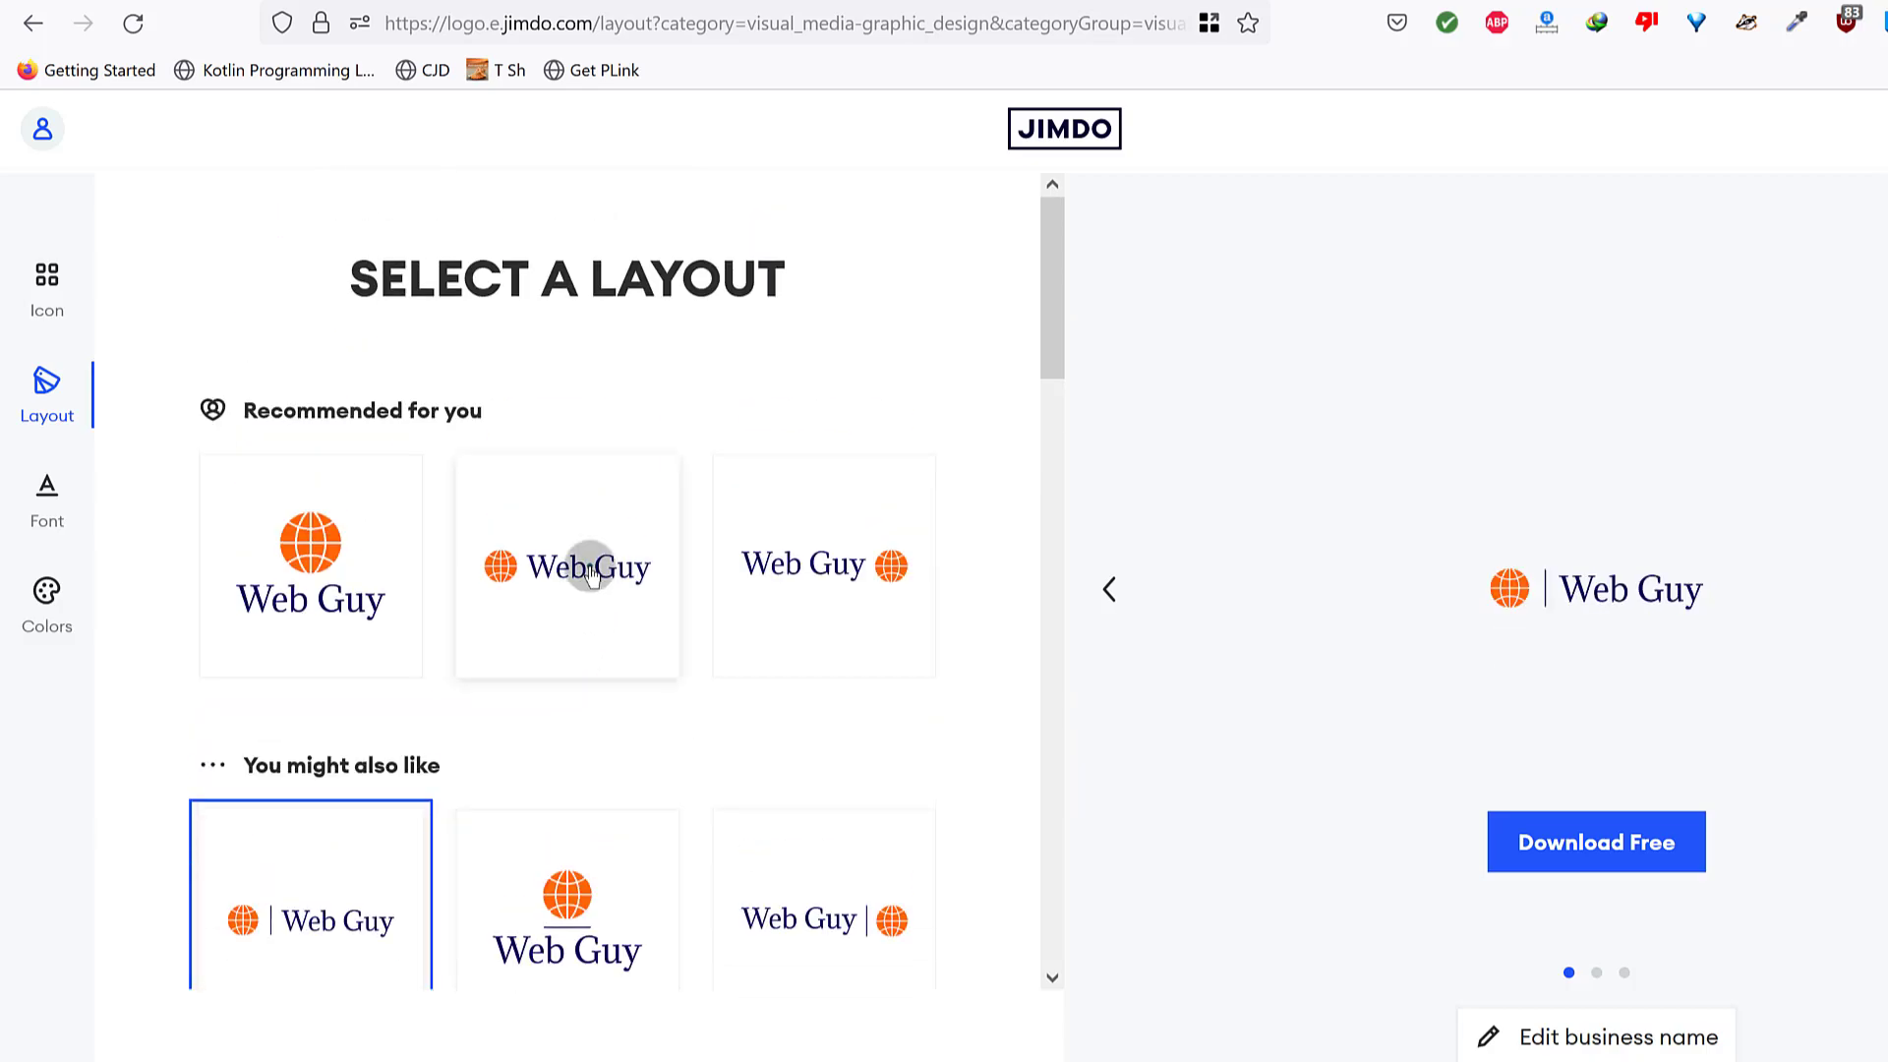
{"action": "scroll", "scroll_direction": "down", "scroll_amount": 3}
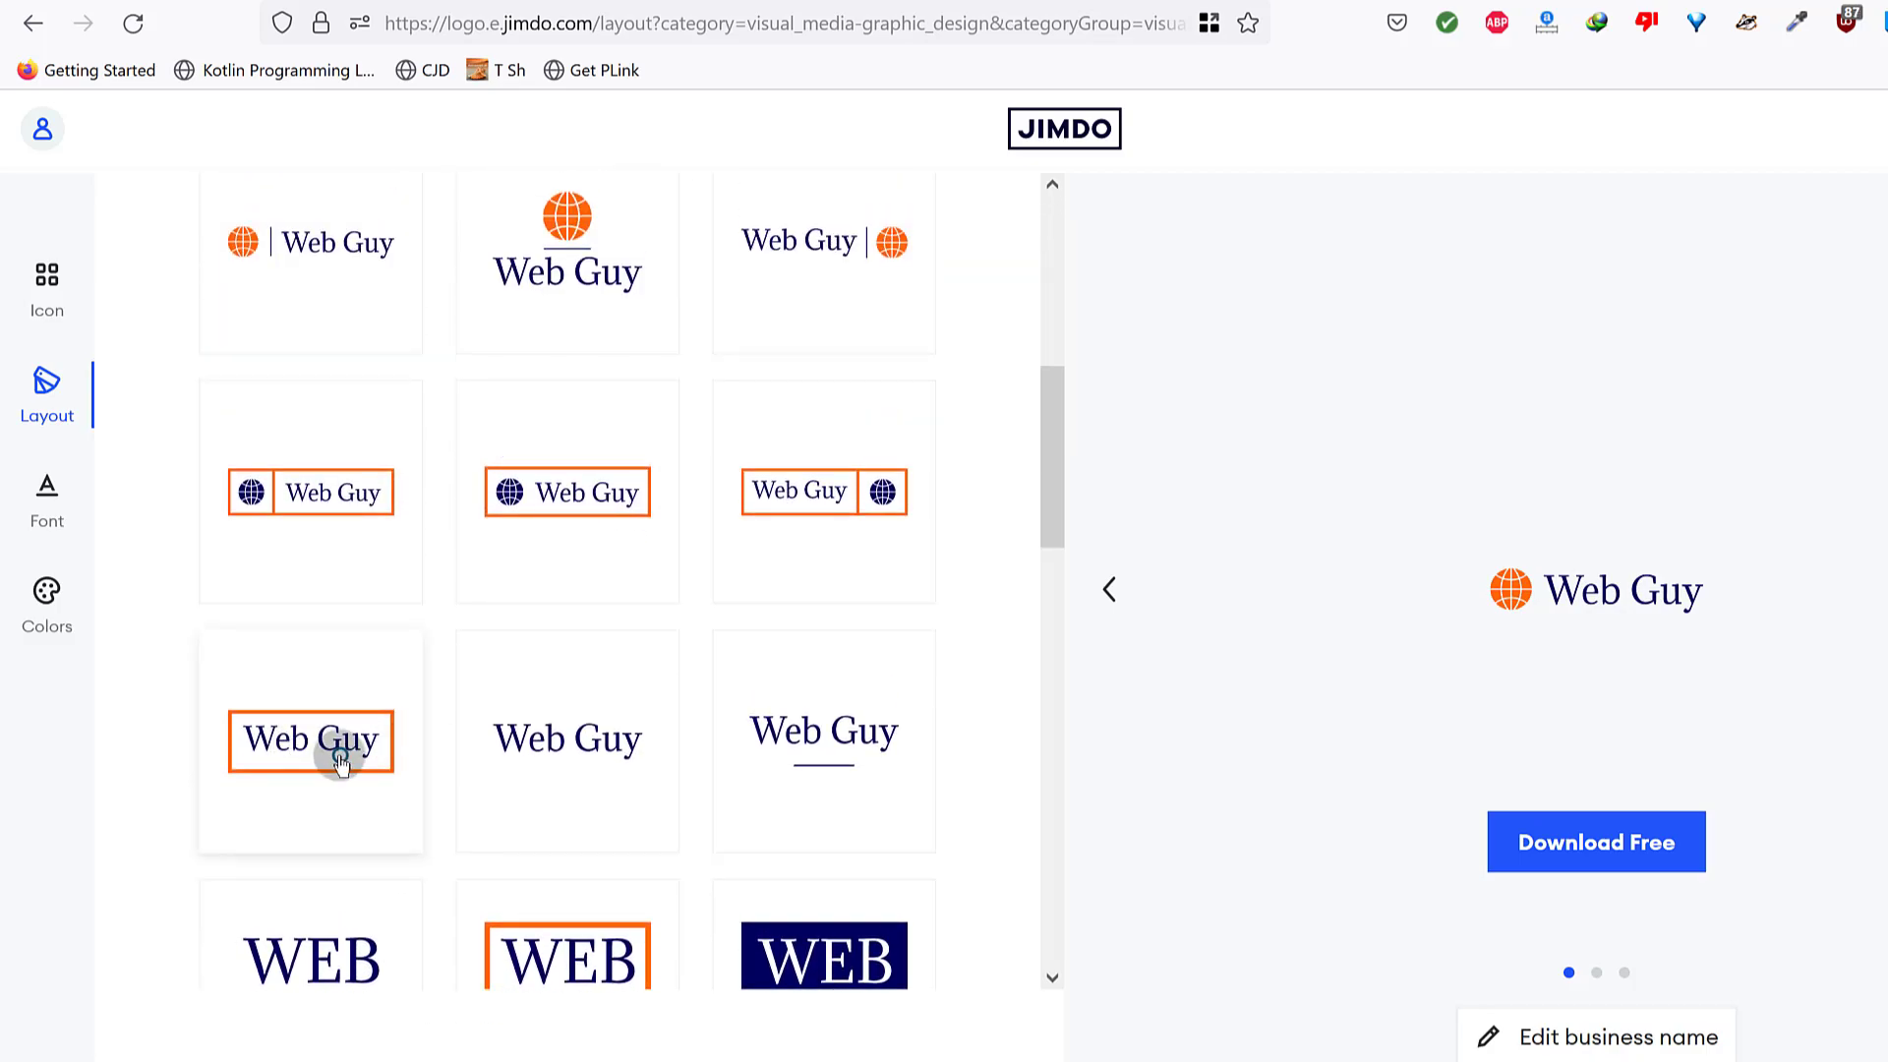
{"action": "left_click", "coordinate": [311, 742]}
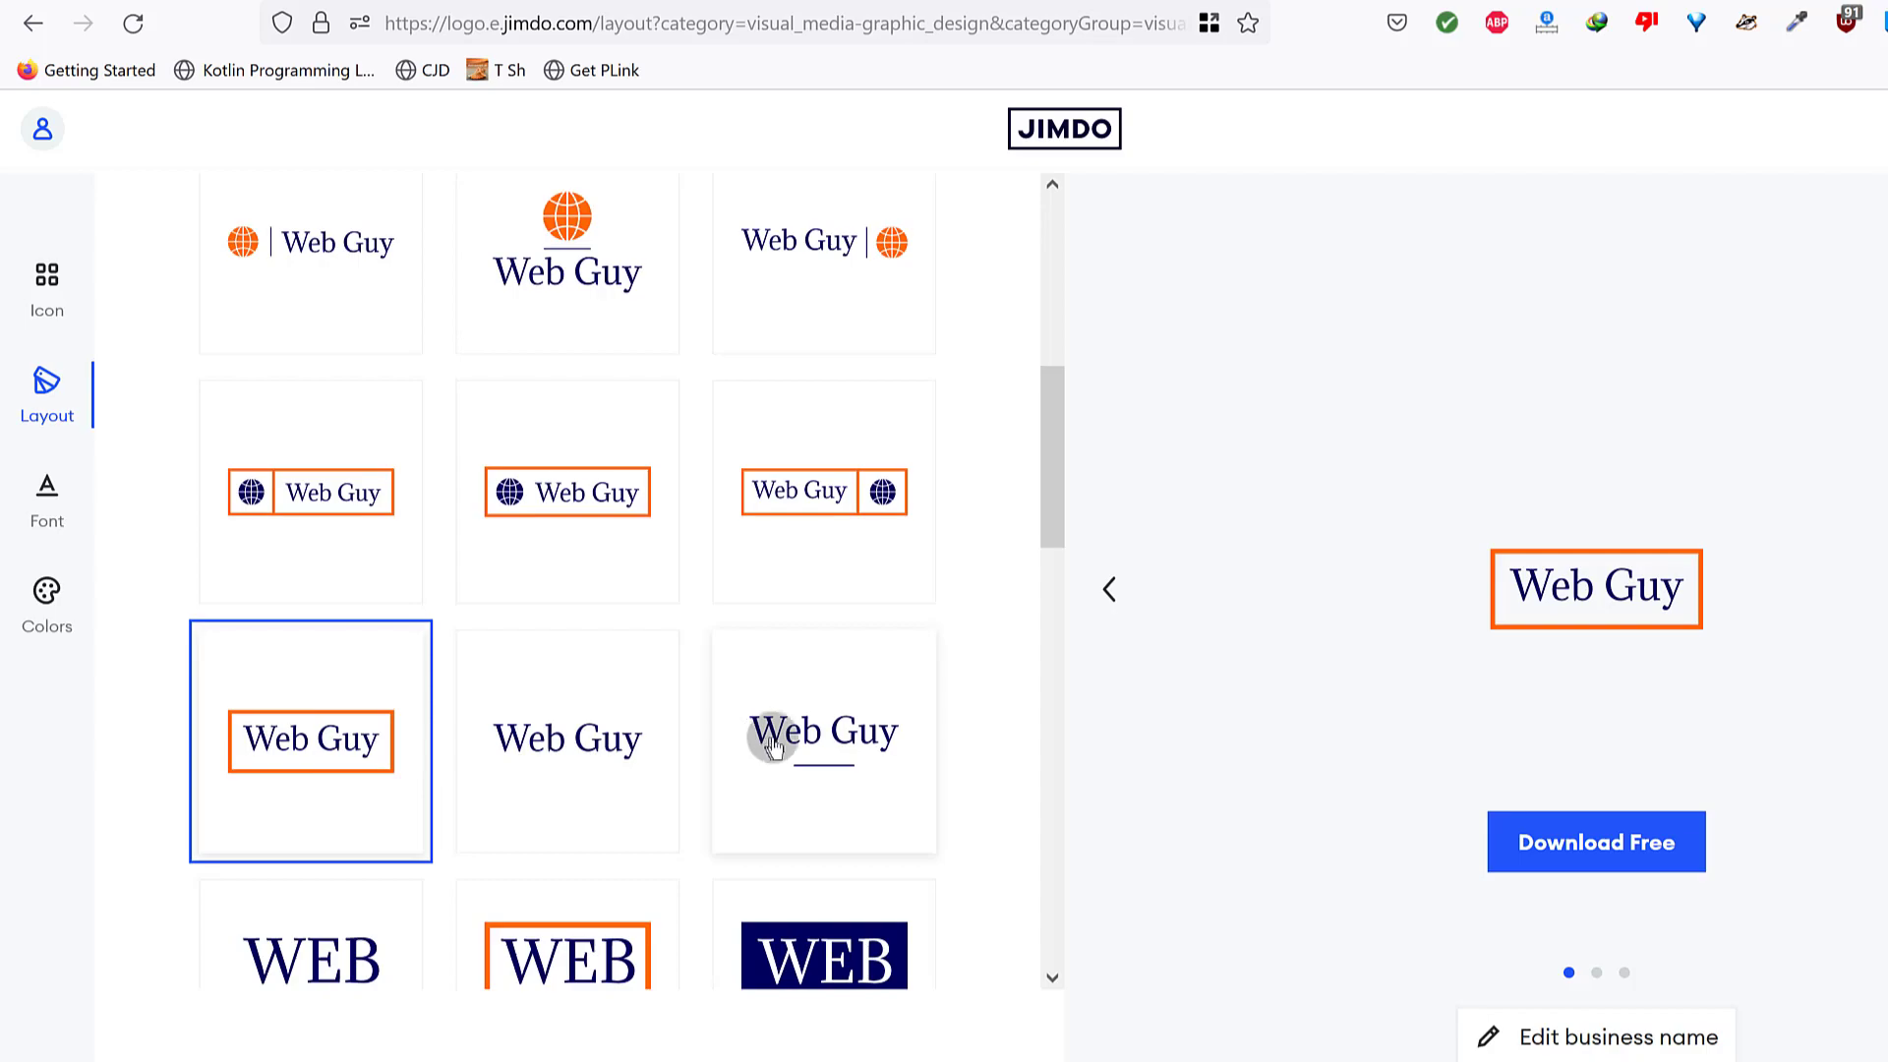
Try stacked WEB GUY on a navy block, then choose the framed globe beside stacked WEB GUY text.
{"action": "scroll", "scroll_direction": "down", "scroll_amount": 3}
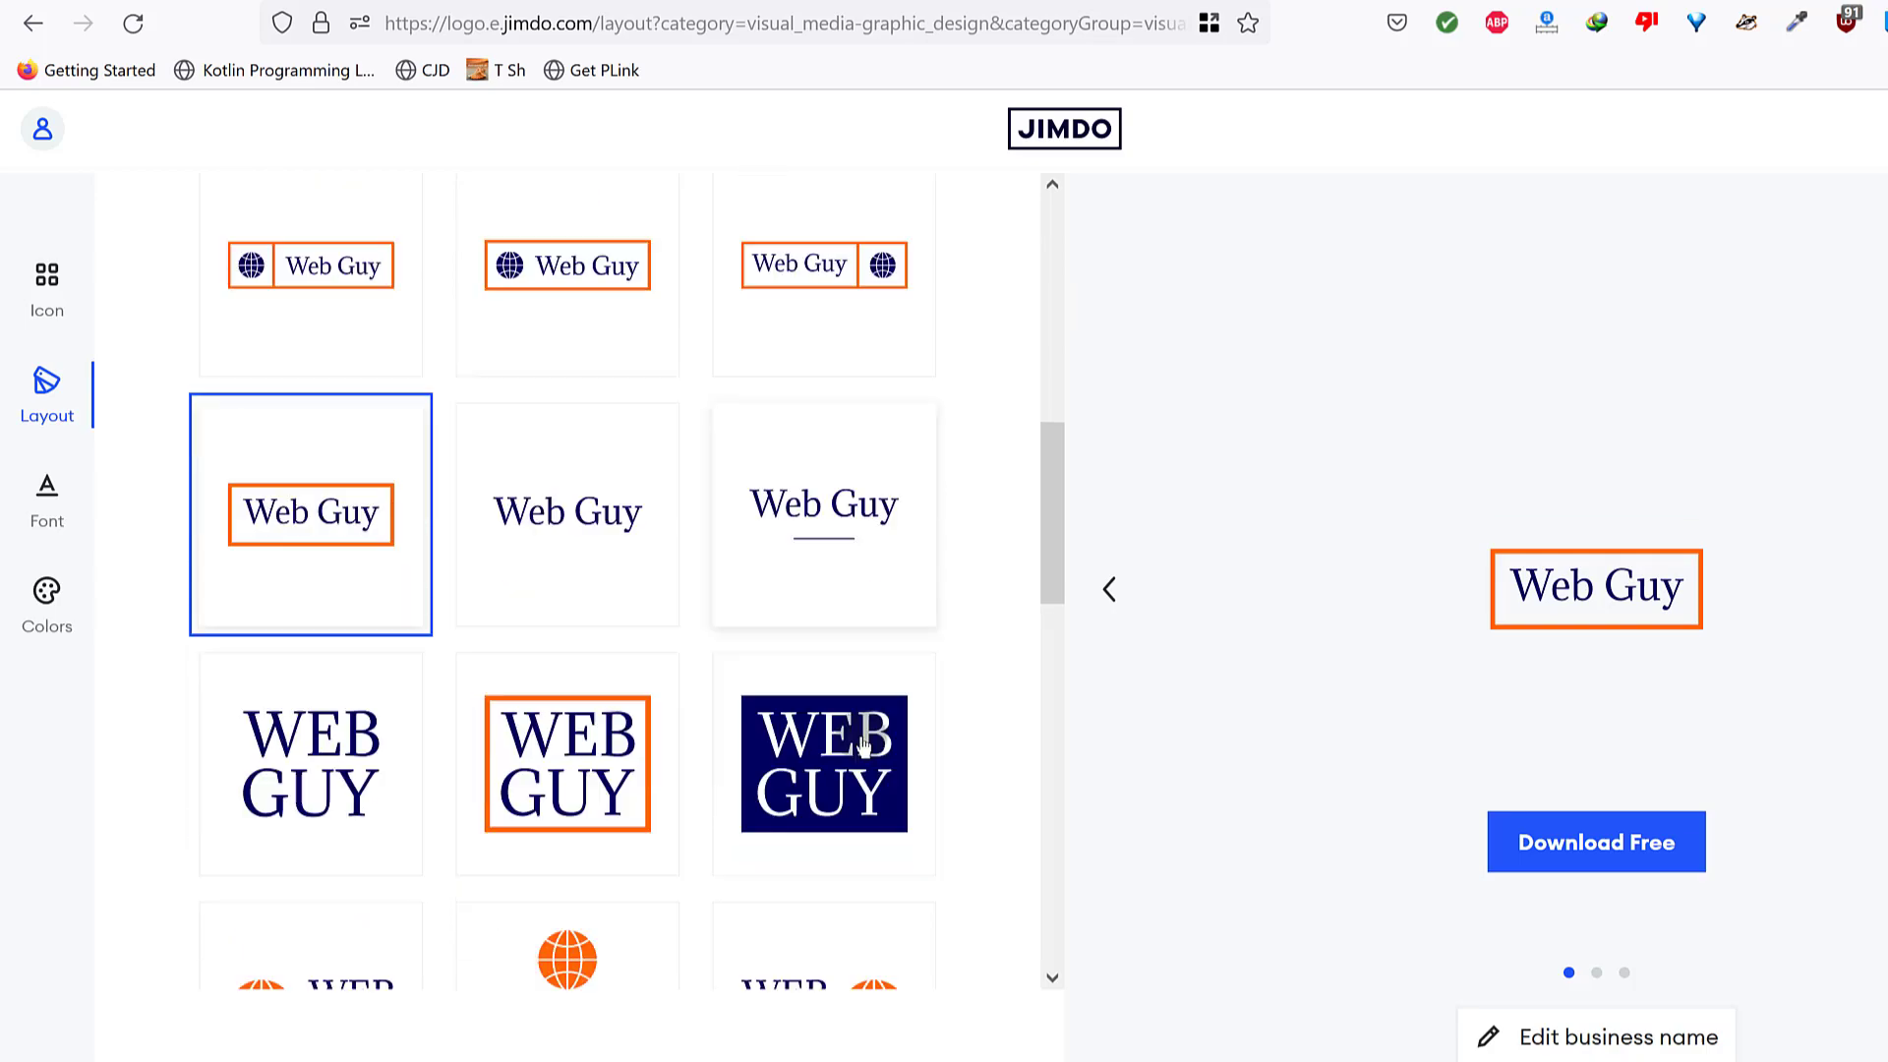
{"action": "scroll", "scroll_direction": "down", "scroll_amount": 3}
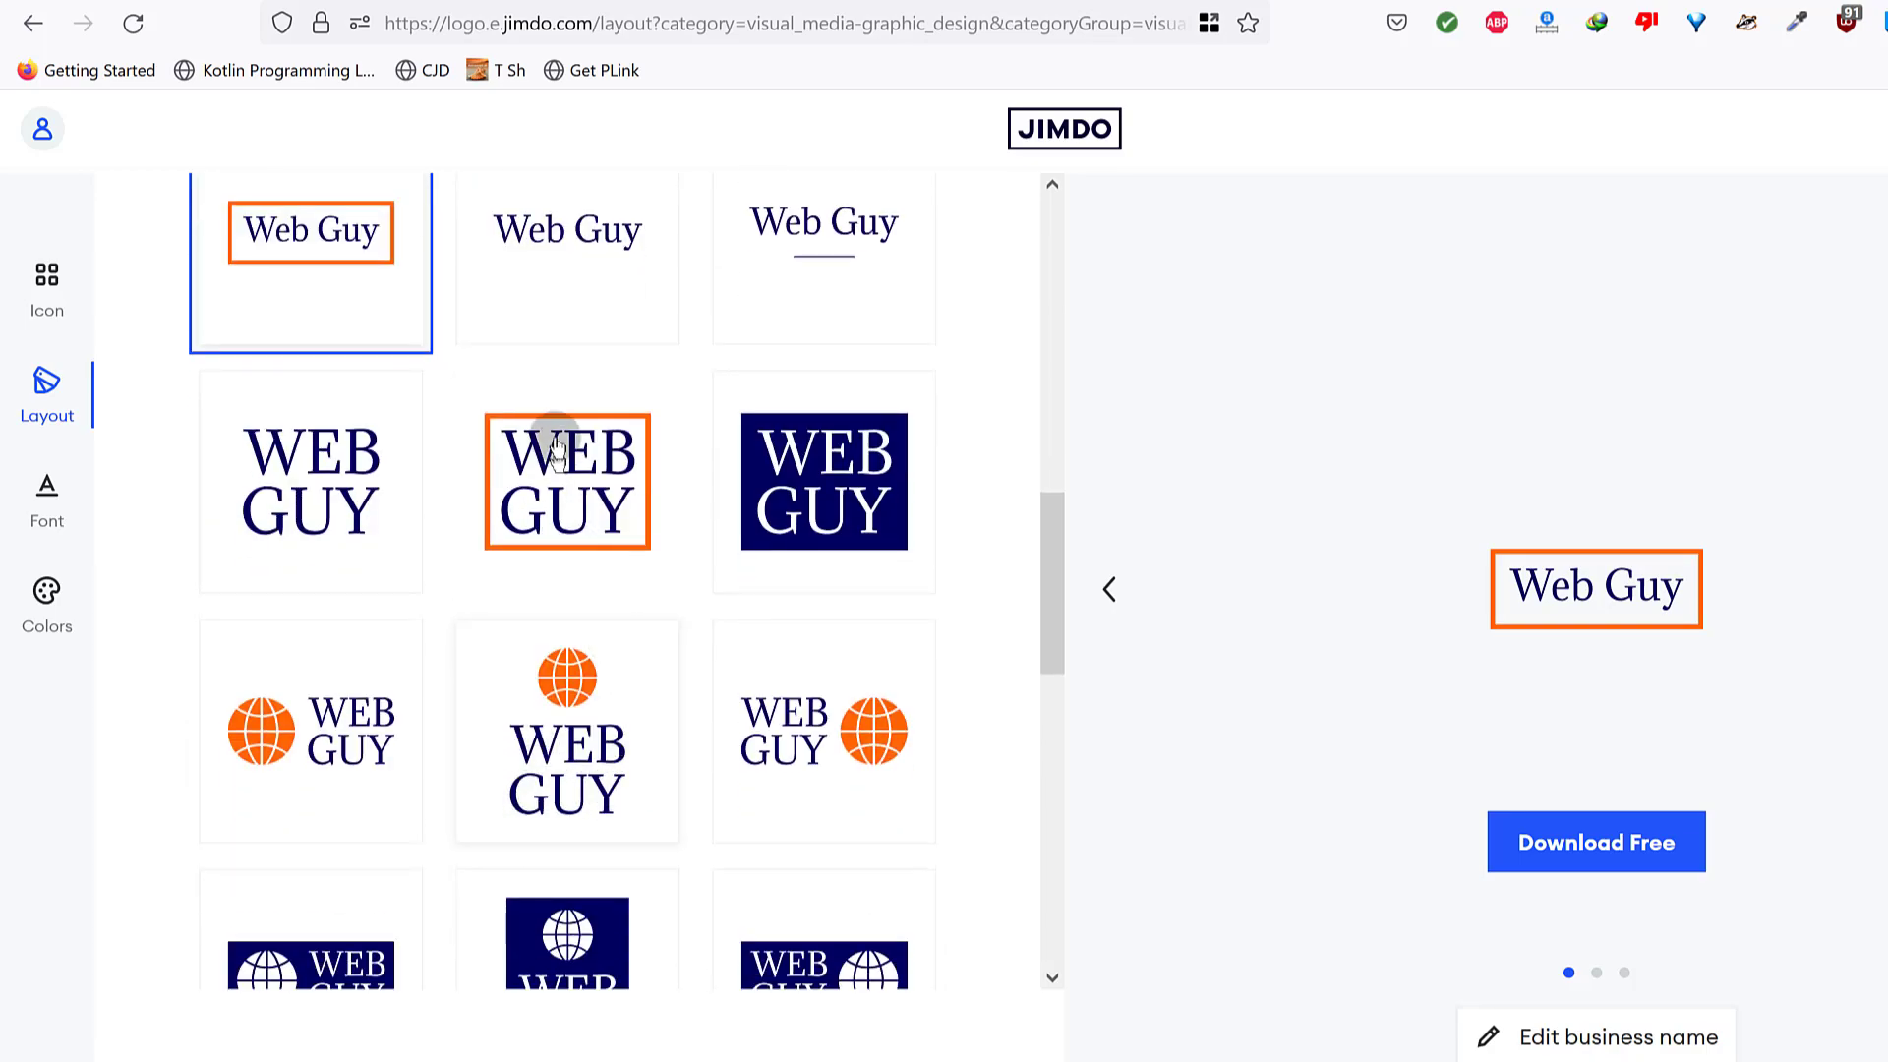
{"action": "left_click", "coordinate": [822, 480]}
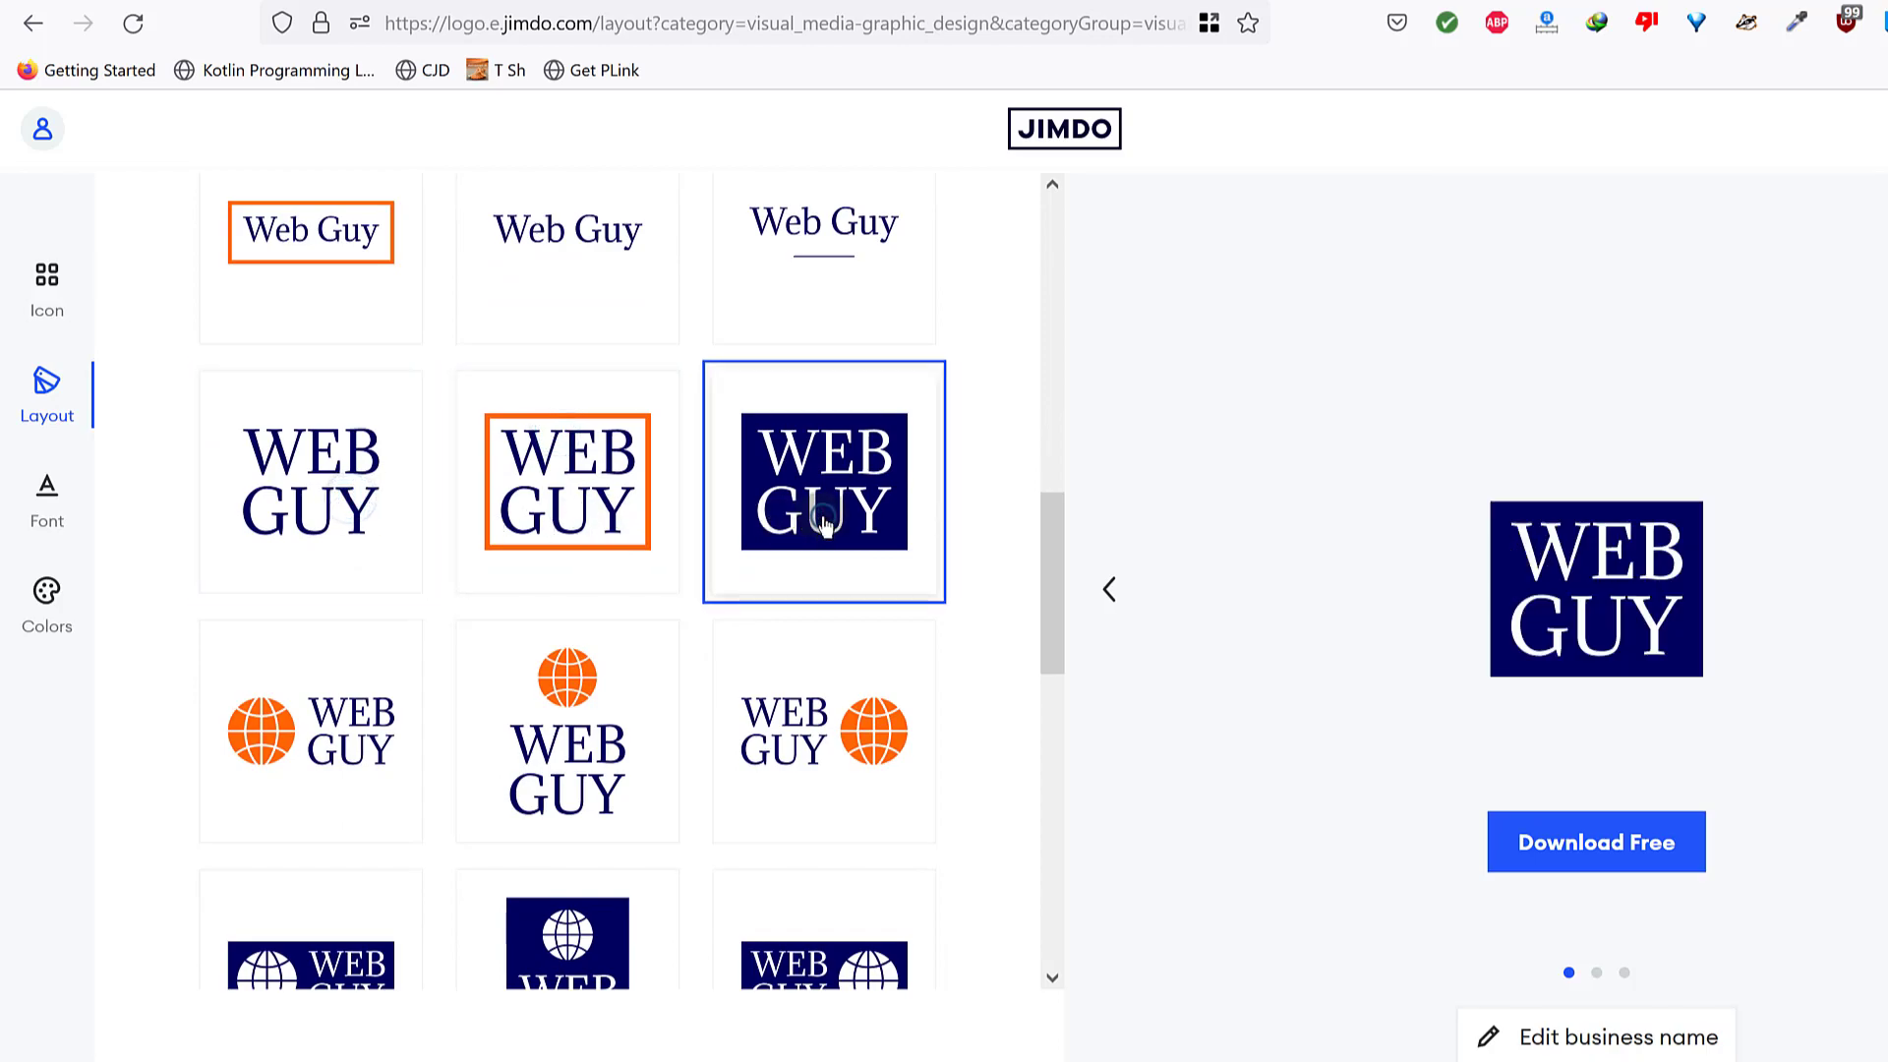
{"action": "scroll", "scroll_direction": "down", "scroll_amount": 3}
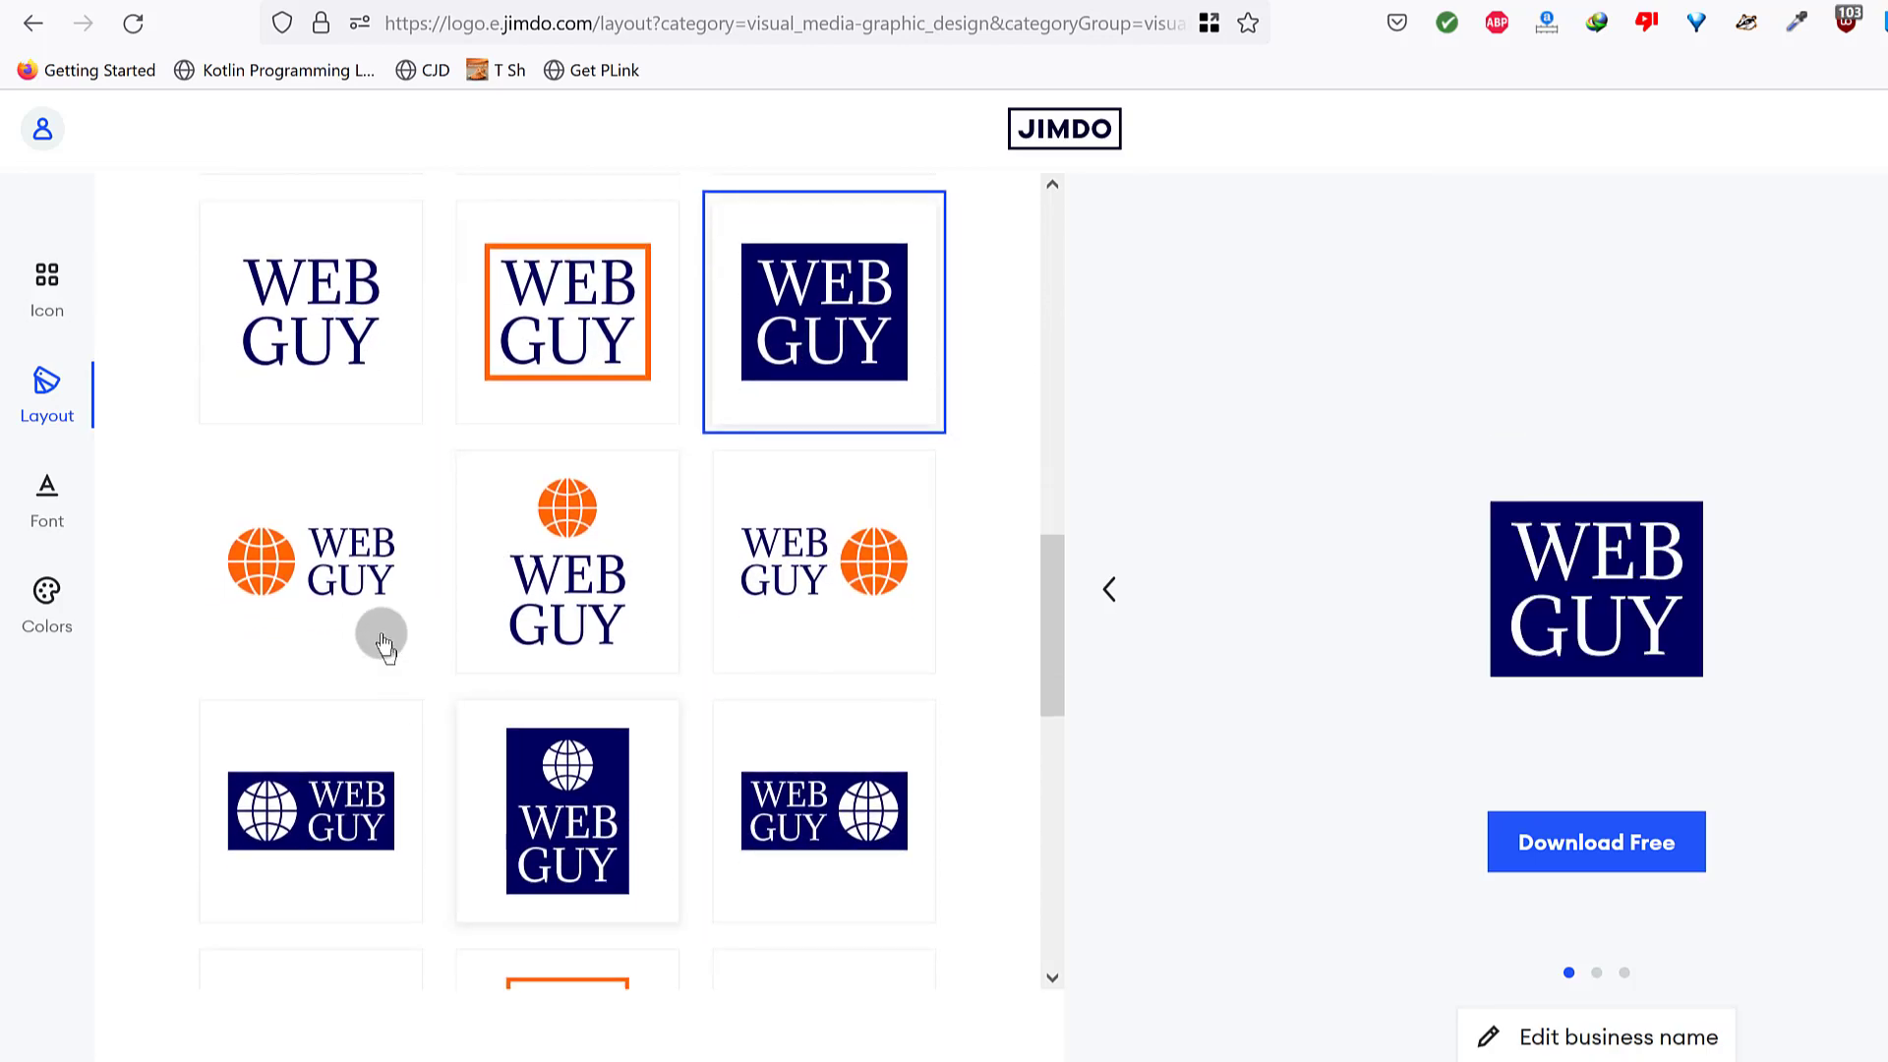
{"action": "left_click", "coordinate": [311, 560]}
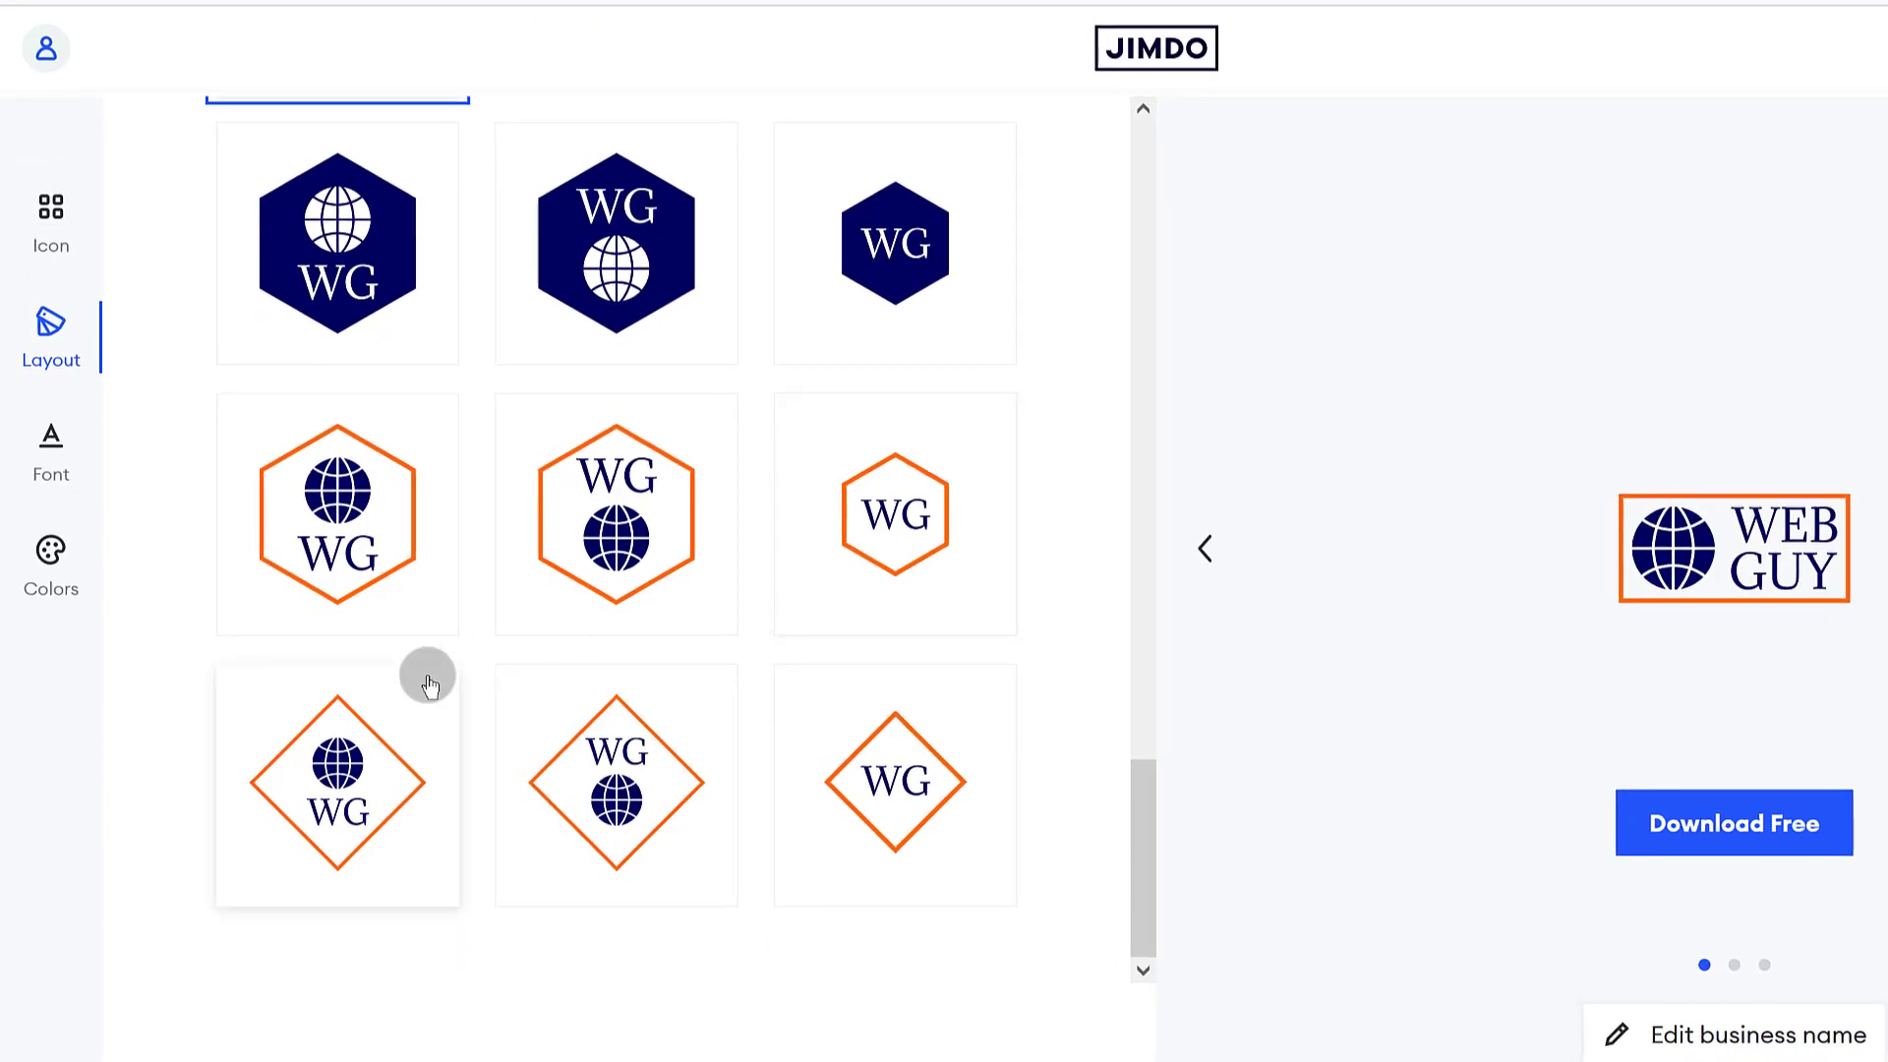
{"action": "scroll", "scroll_direction": "down", "scroll_amount": 3}
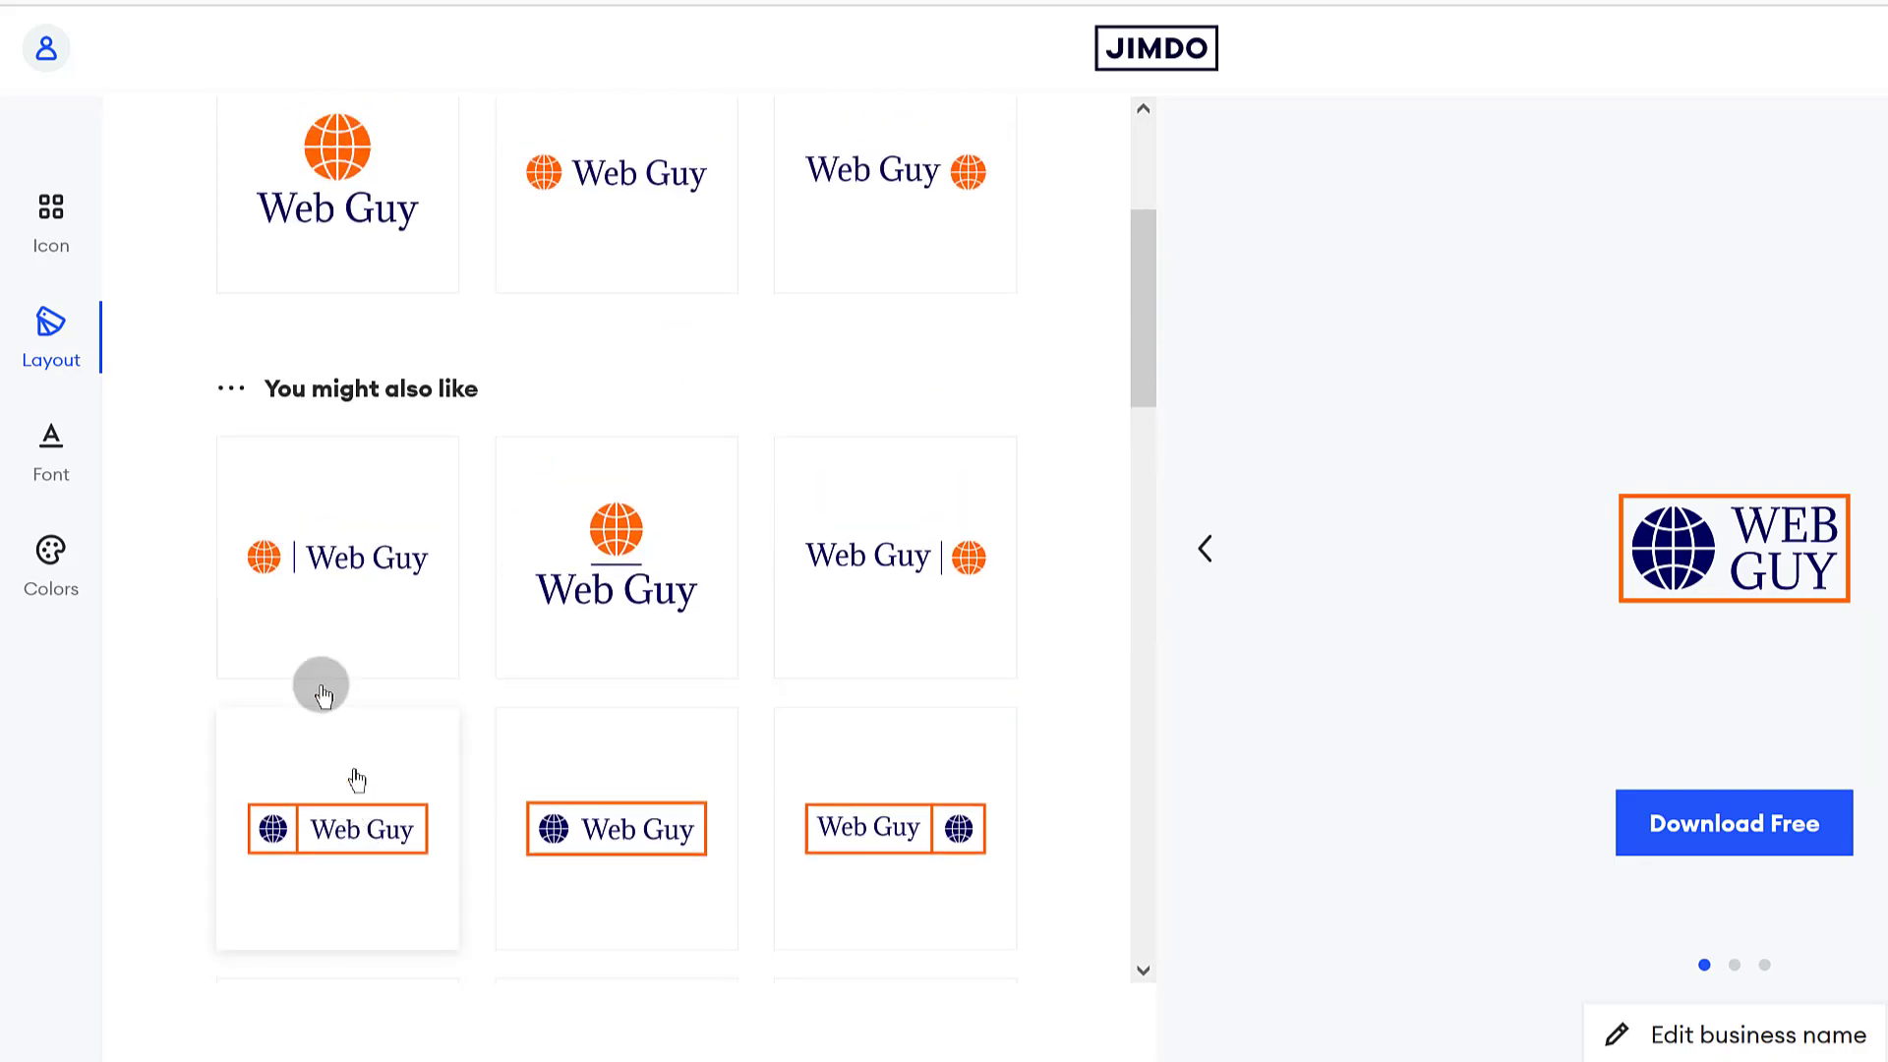
{"action": "mouse_move", "coordinate": [1218, 543]}
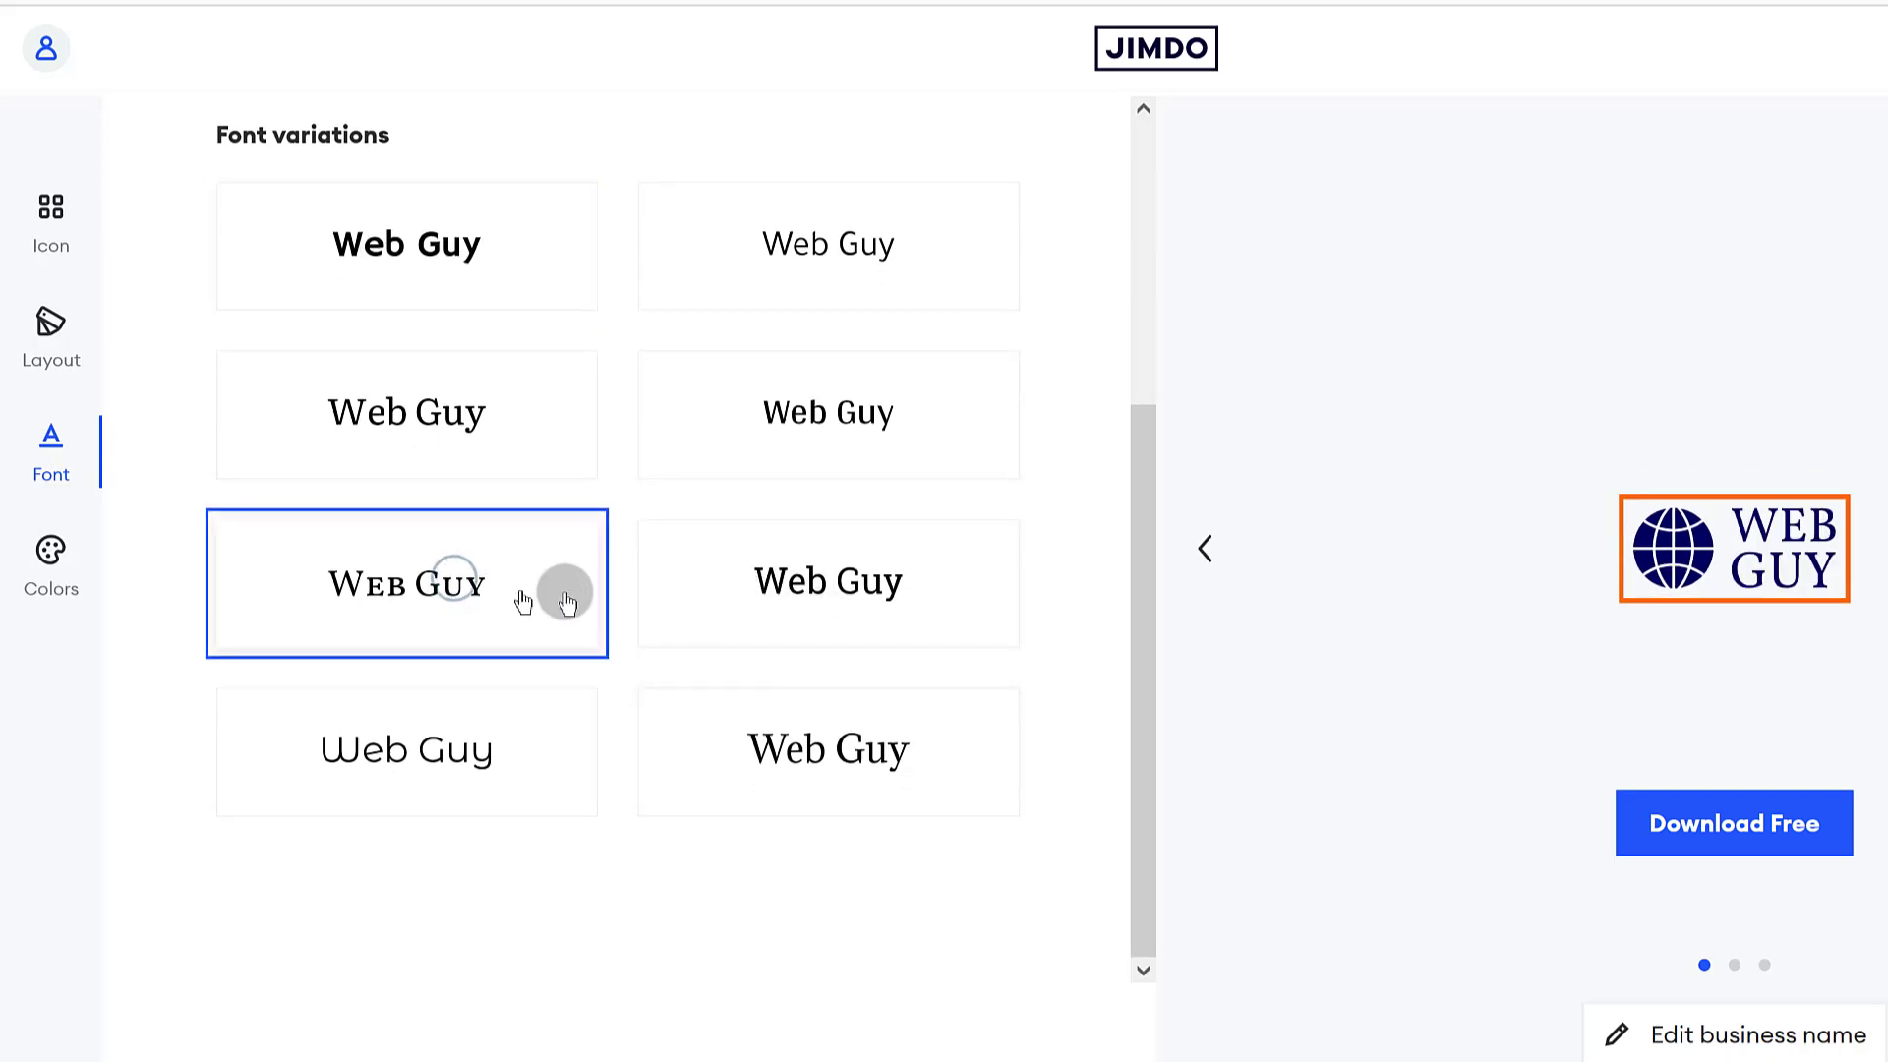
Try a rounded sans-serif font variation and settle on the heavier serif for WEB GUY.
{"action": "left_click", "coordinate": [799, 551]}
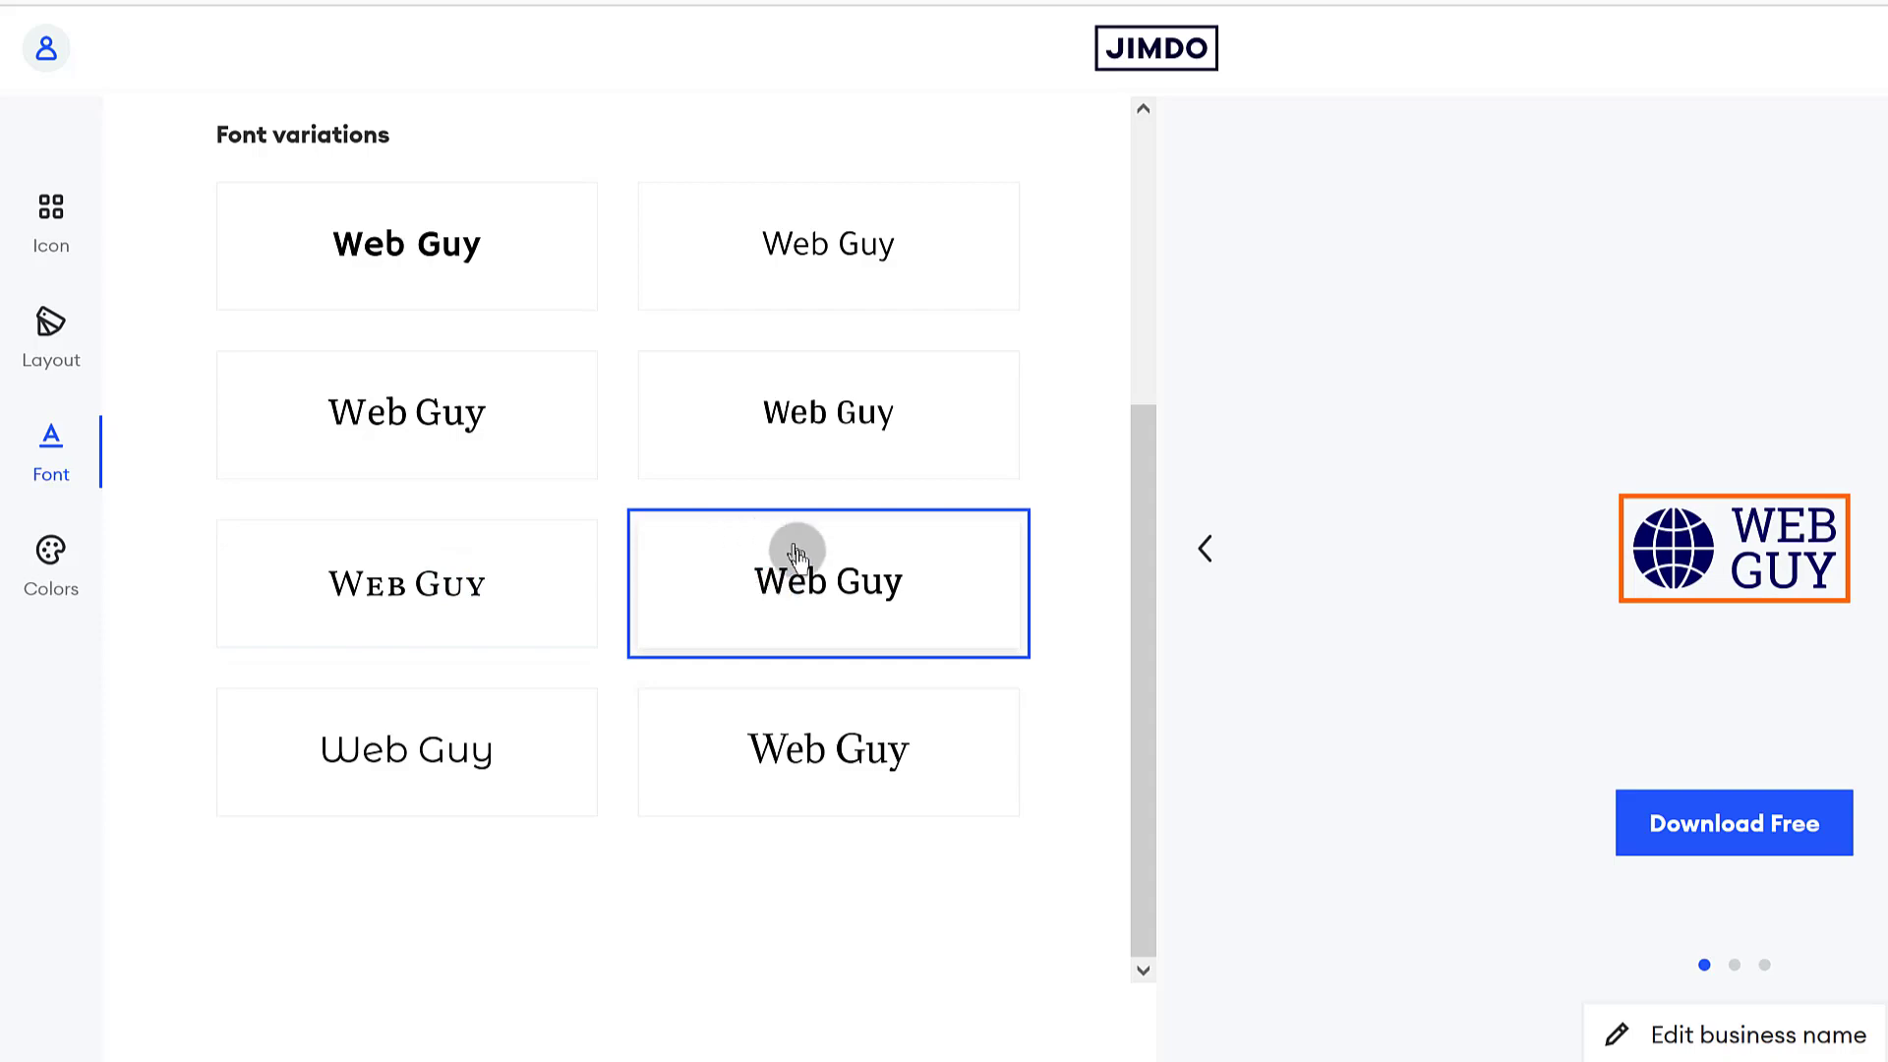
{"action": "left_click", "coordinate": [405, 750]}
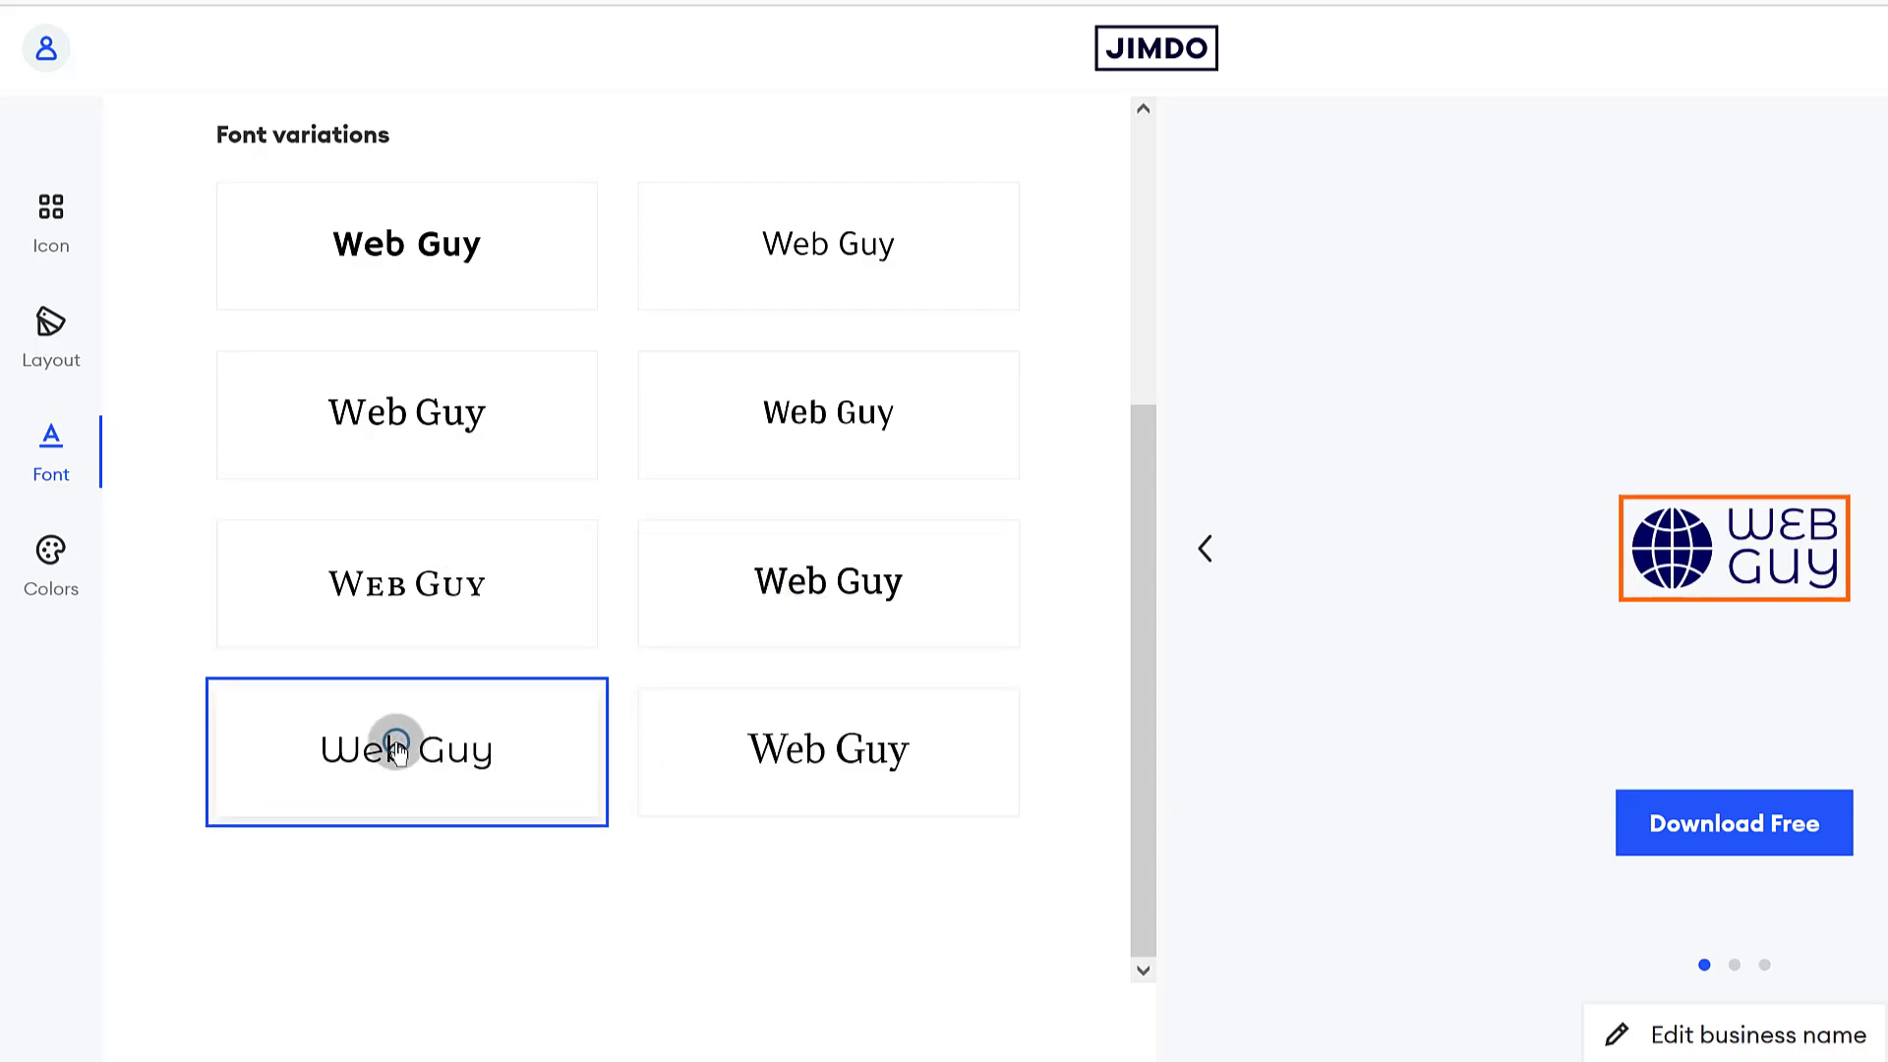
{"action": "left_click", "coordinate": [842, 612]}
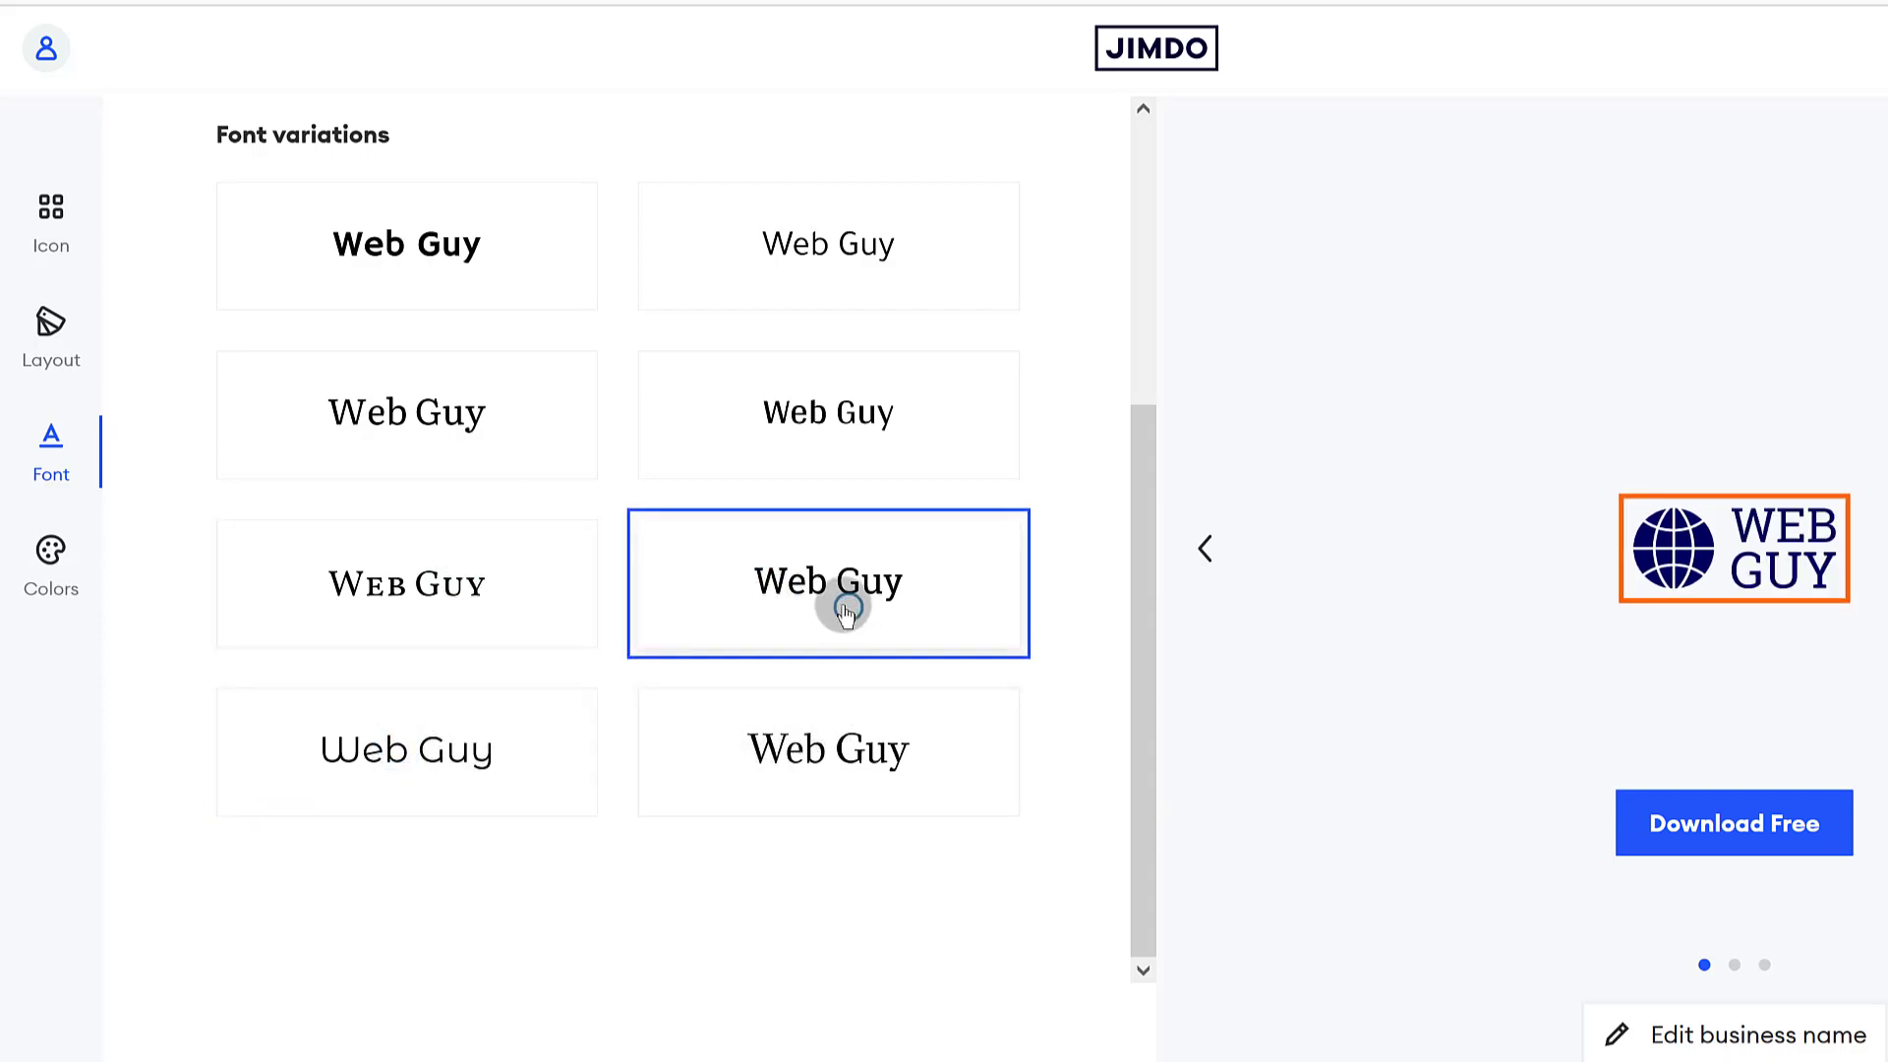
{"action": "mouse_move", "coordinate": [197, 625]}
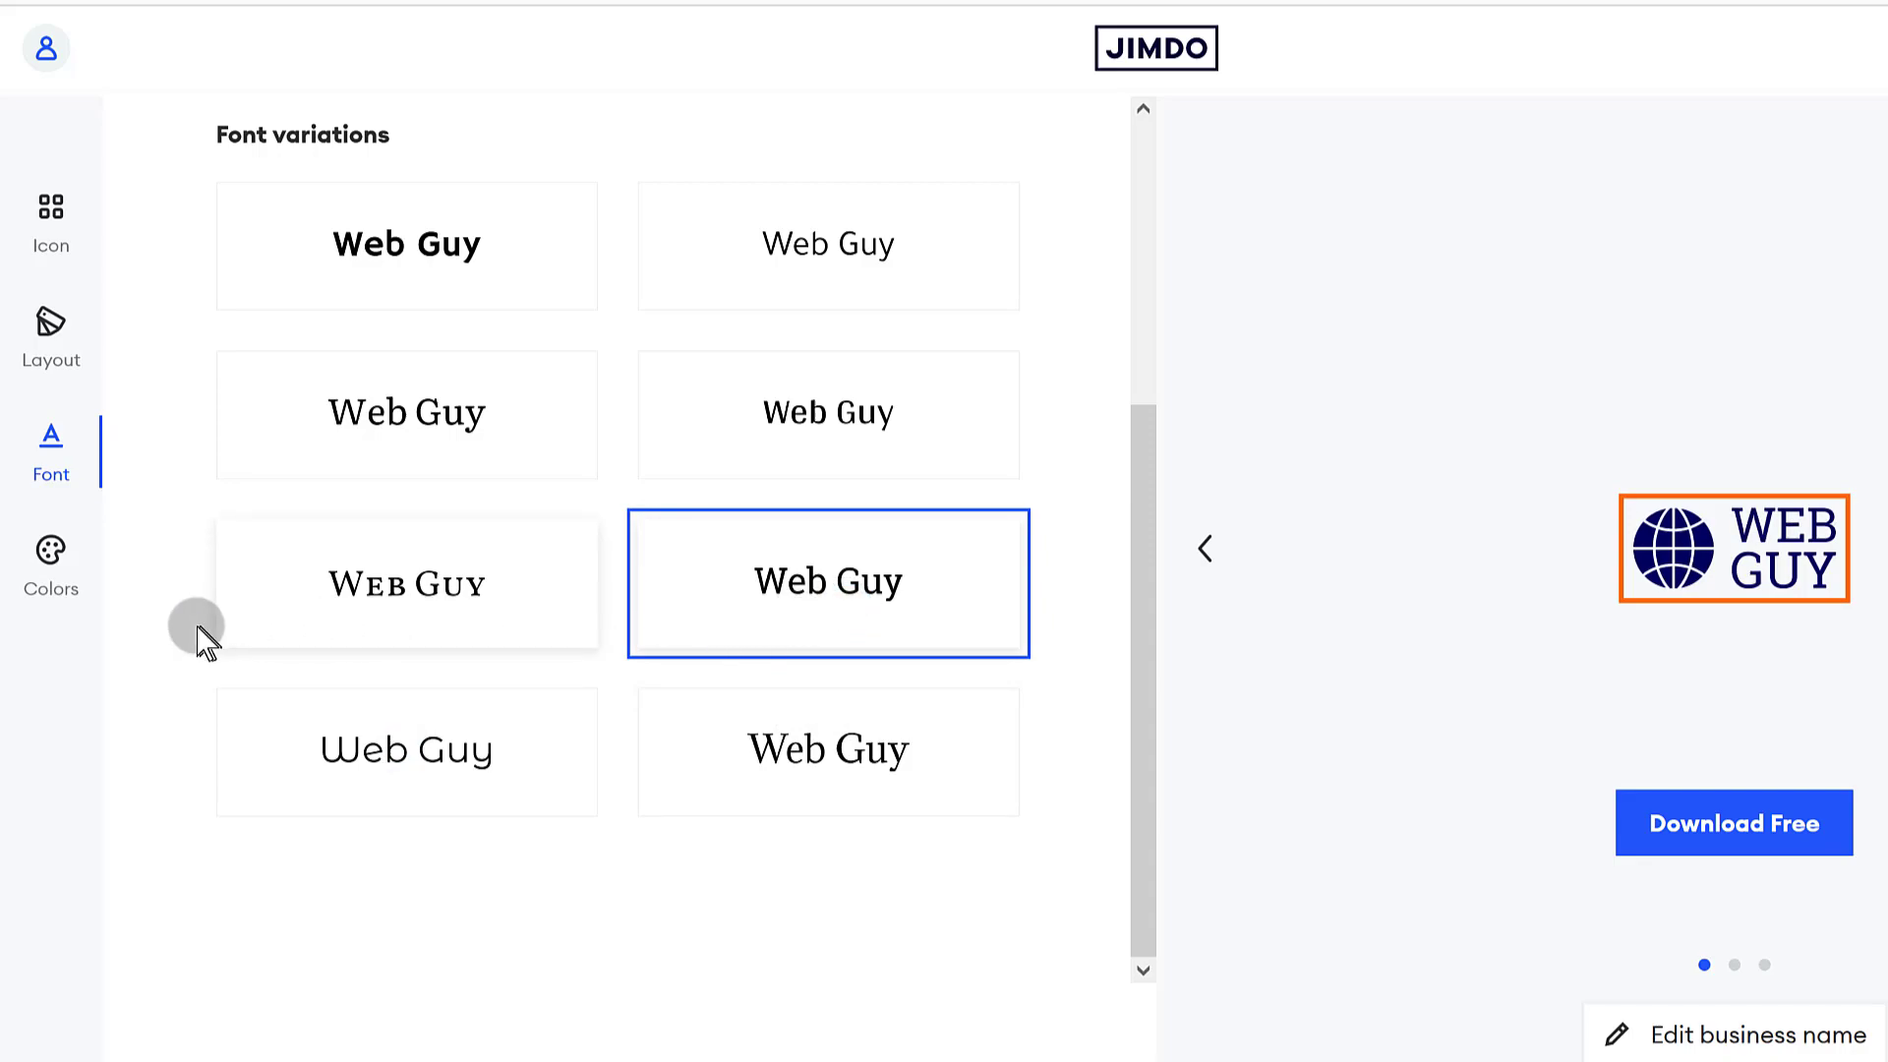
{"action": "mouse_move", "coordinate": [34, 580]}
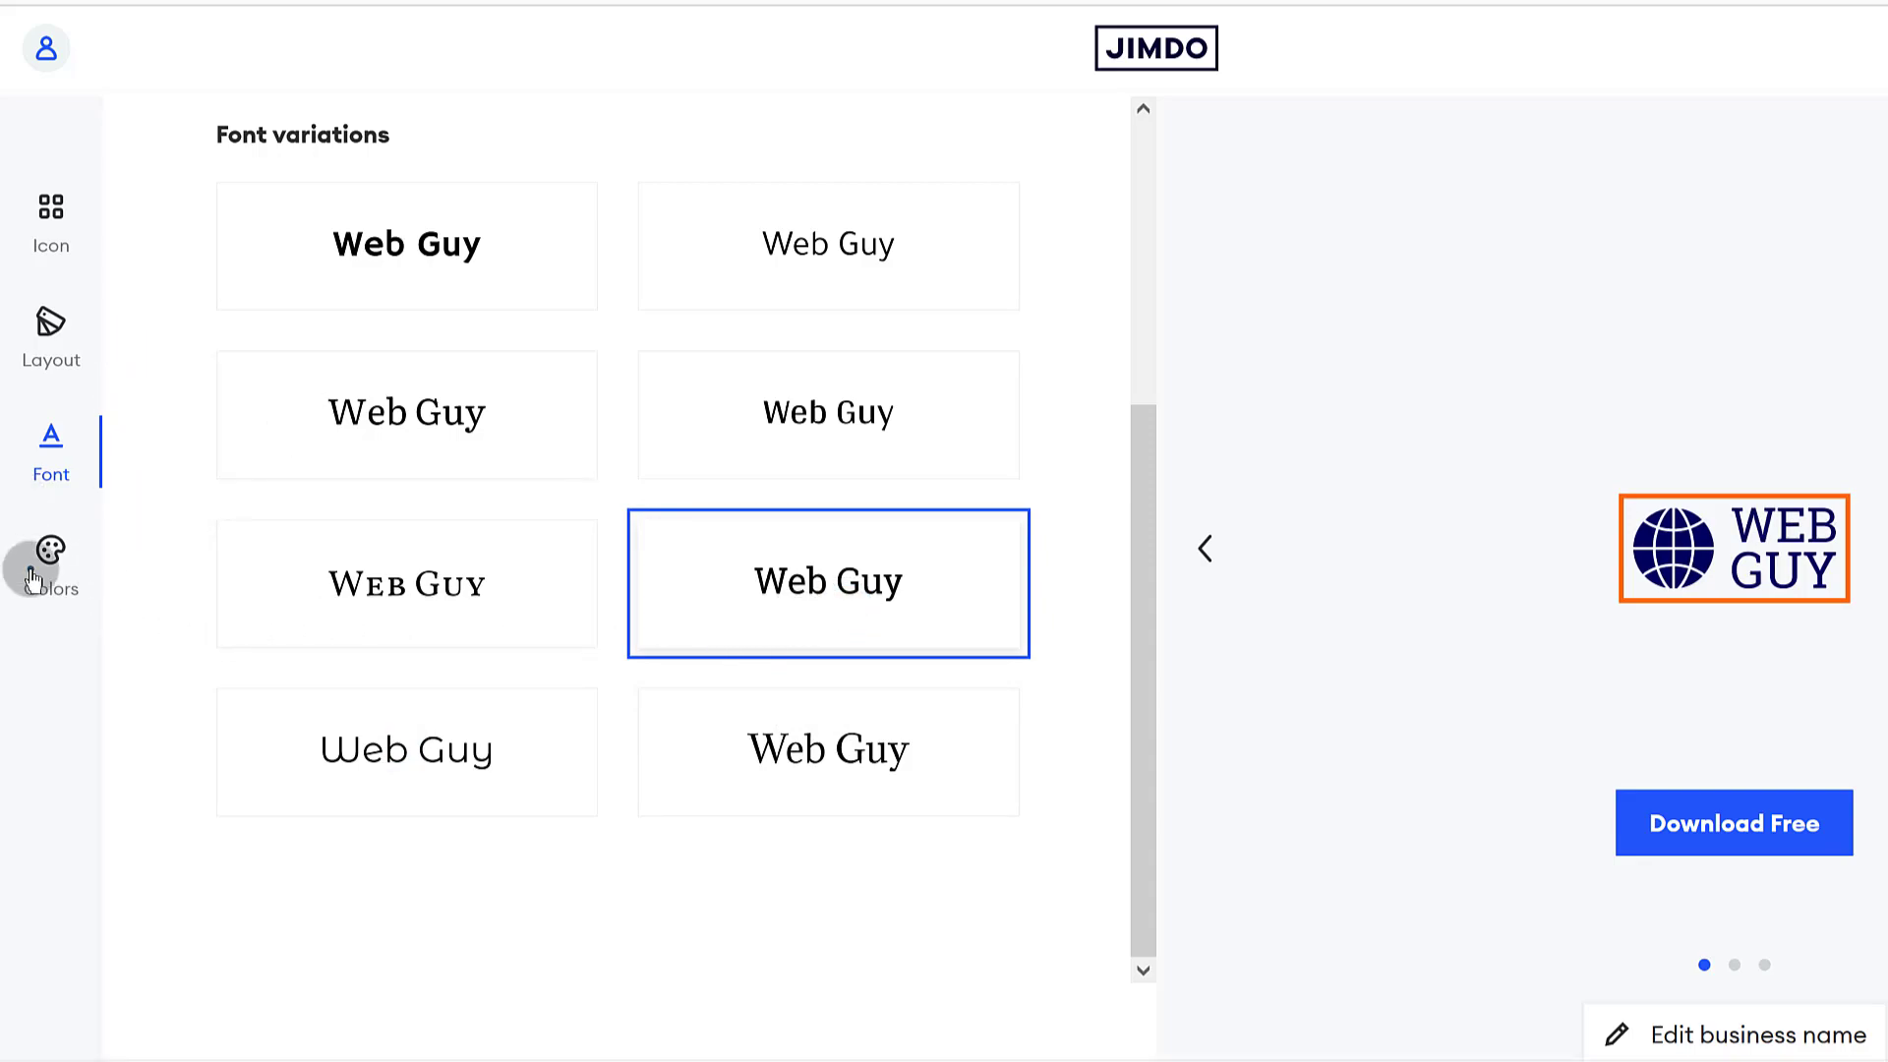
Try the navy/red and navy/gold preset palettes, then apply the navy and light-blue palette.
{"action": "left_click", "coordinate": [51, 551]}
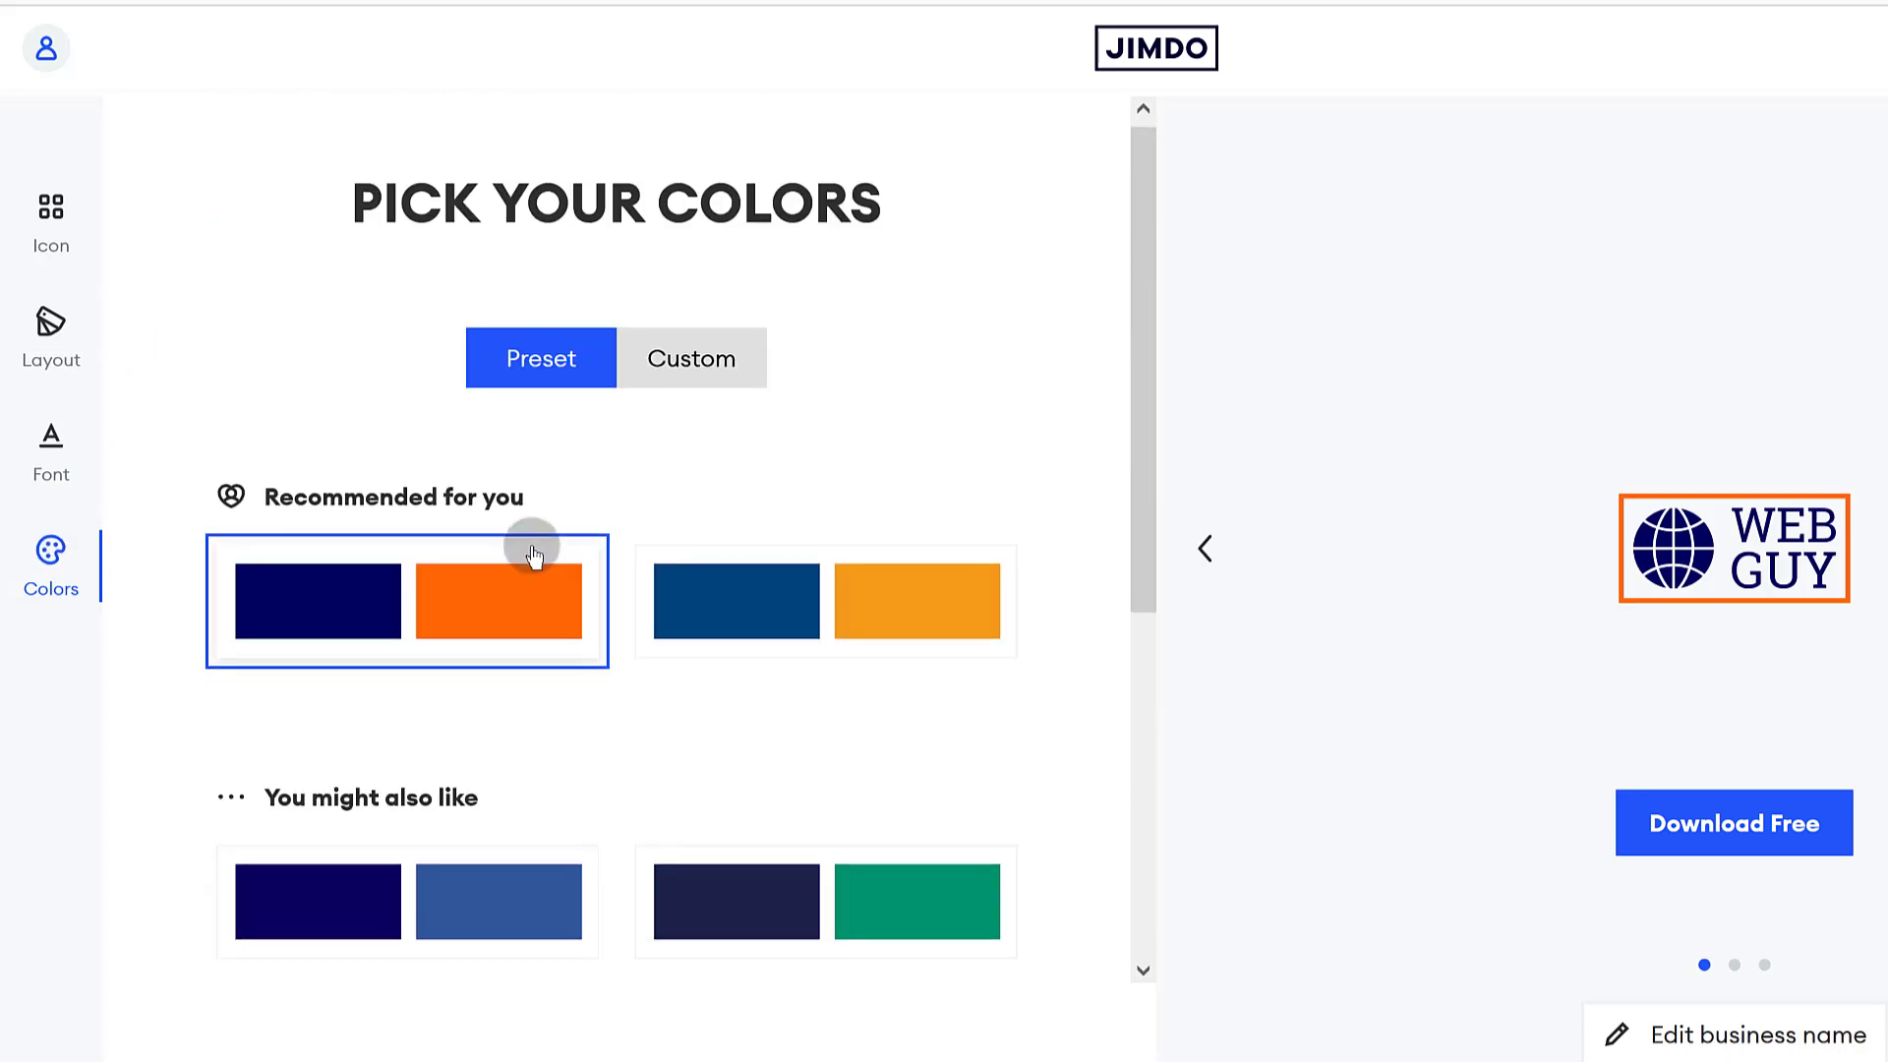
{"action": "scroll", "scroll_direction": "down", "scroll_amount": 3}
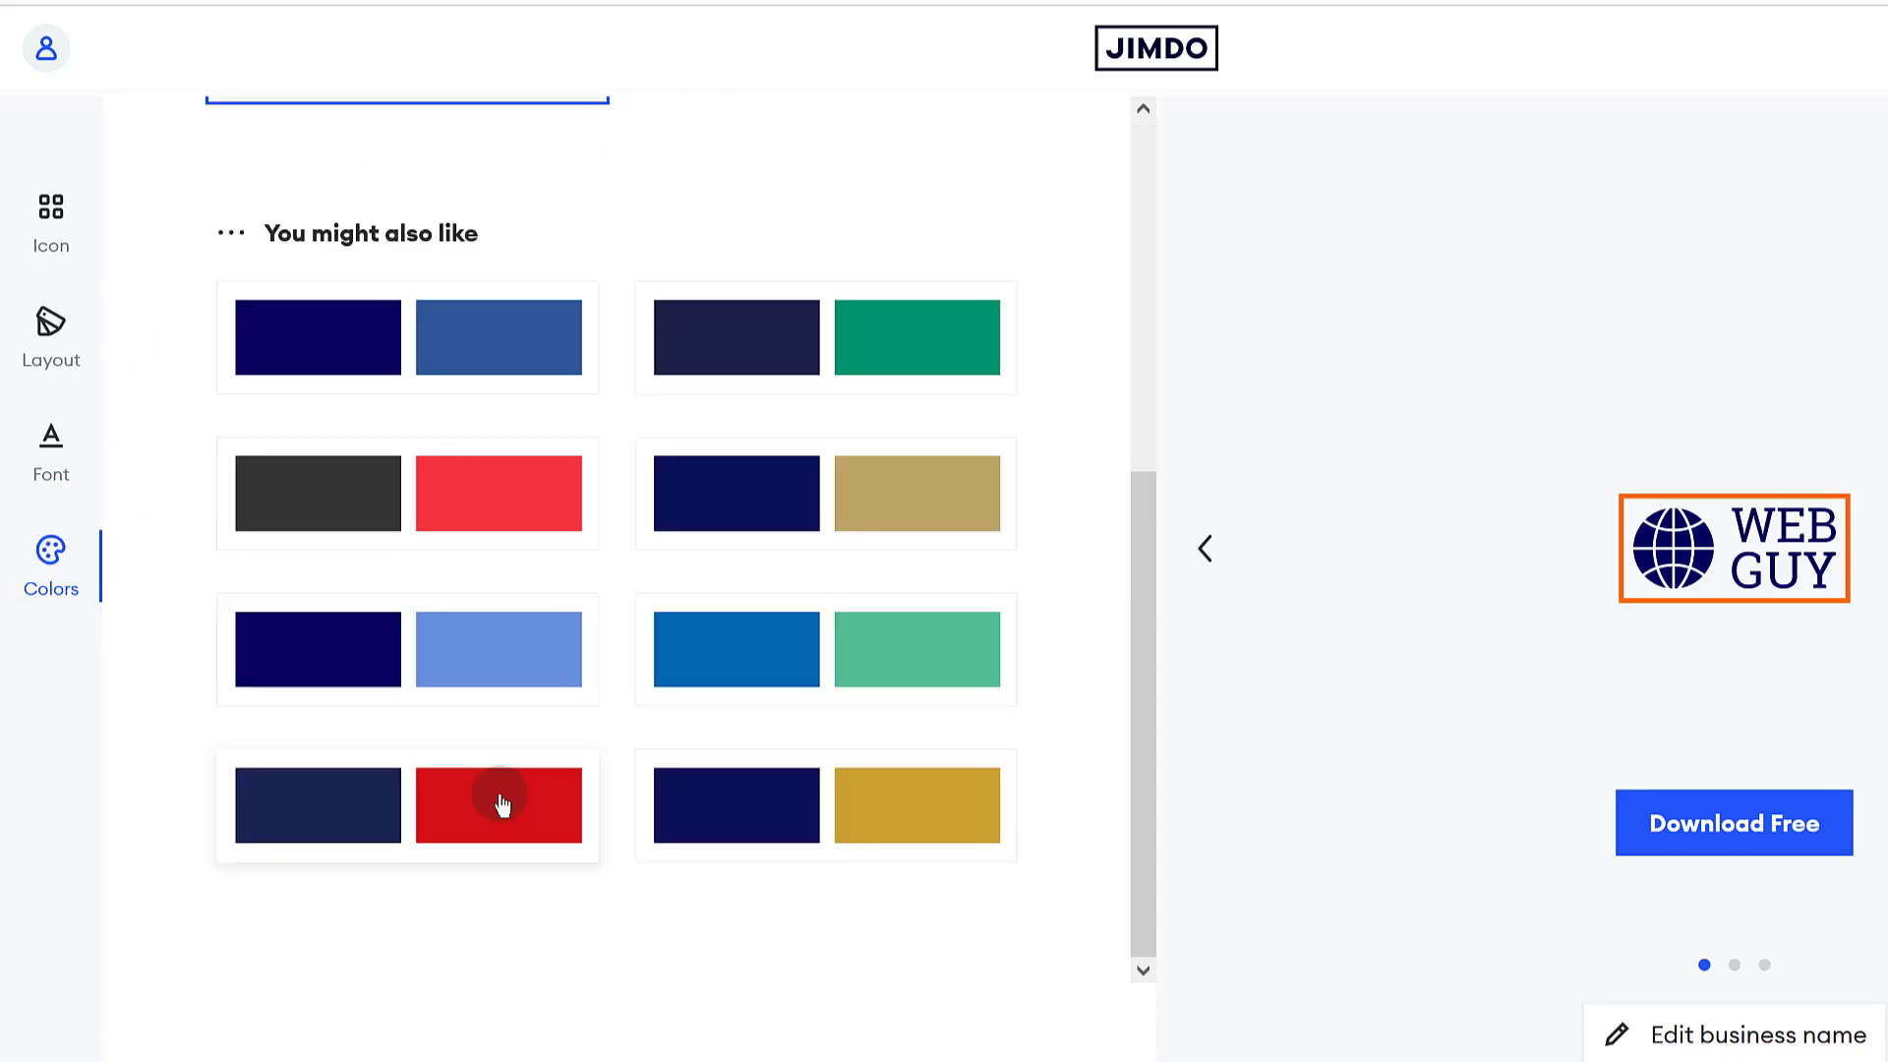
{"action": "left_click", "coordinate": [500, 805]}
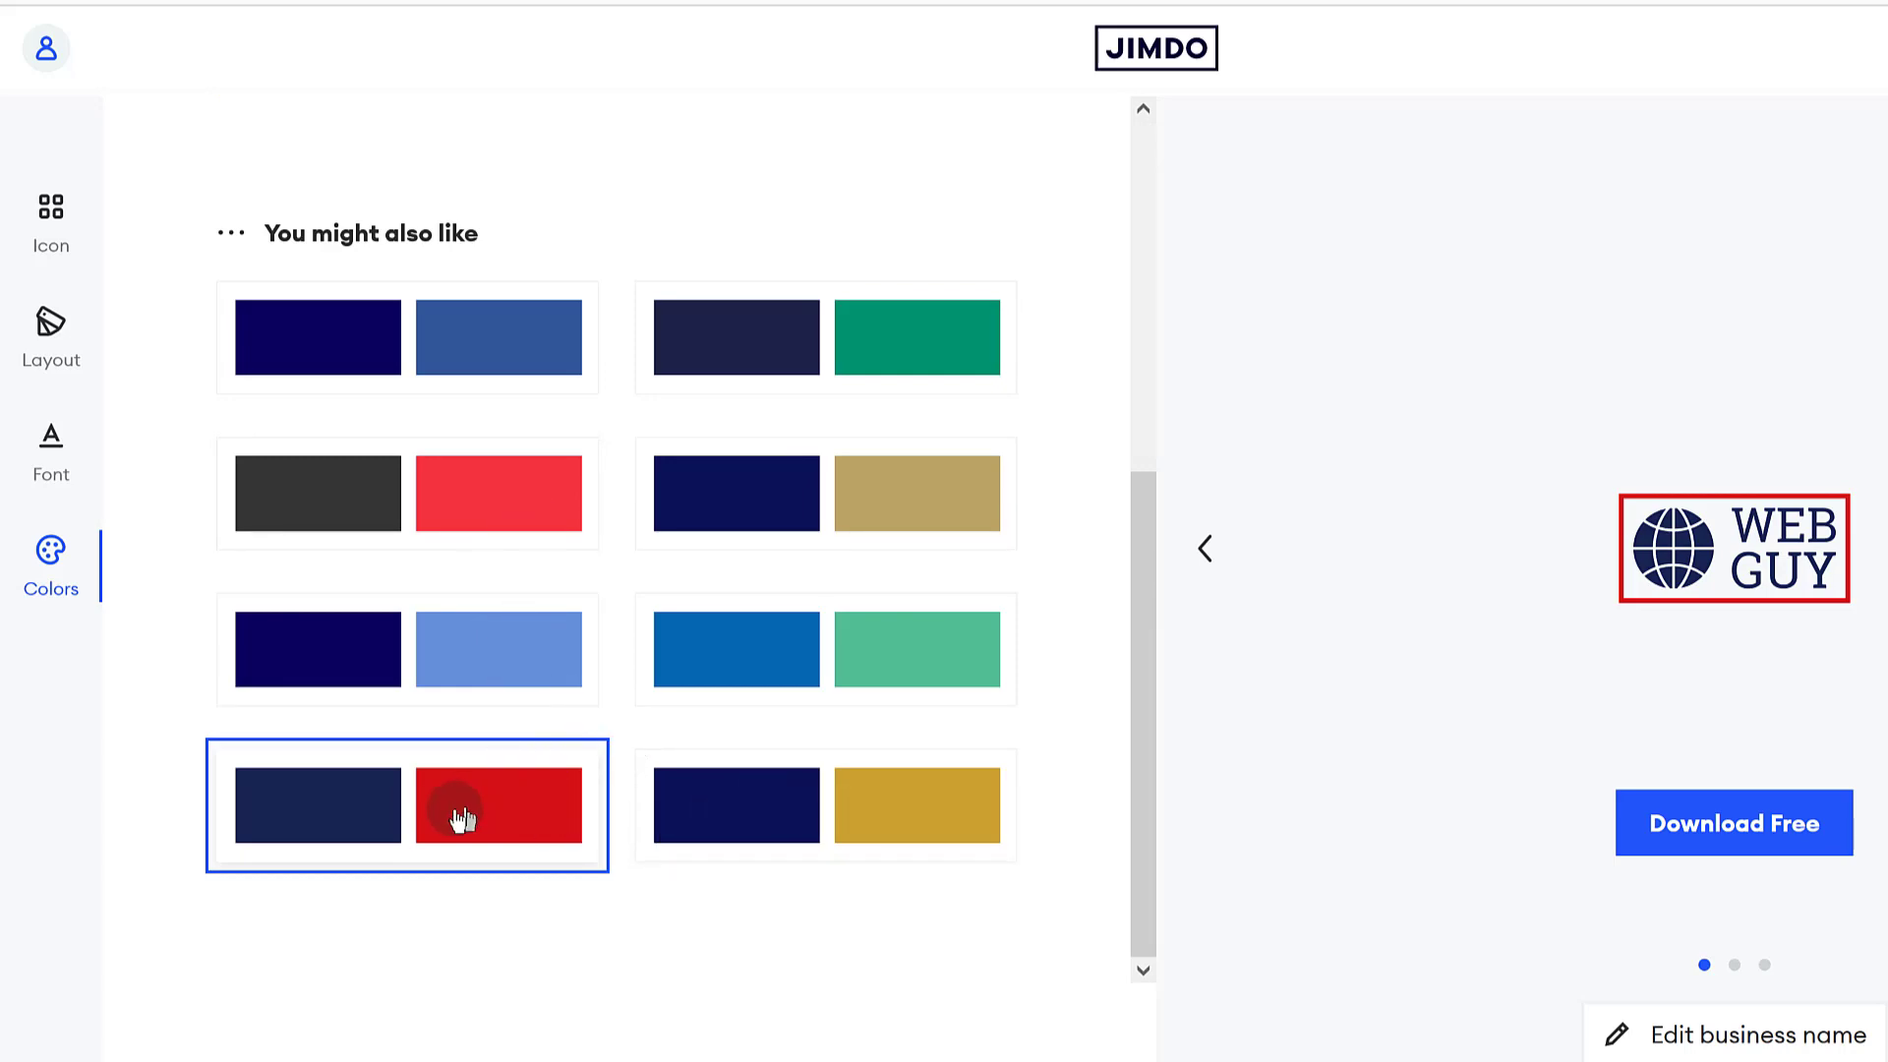
{"action": "left_click", "coordinate": [775, 816]}
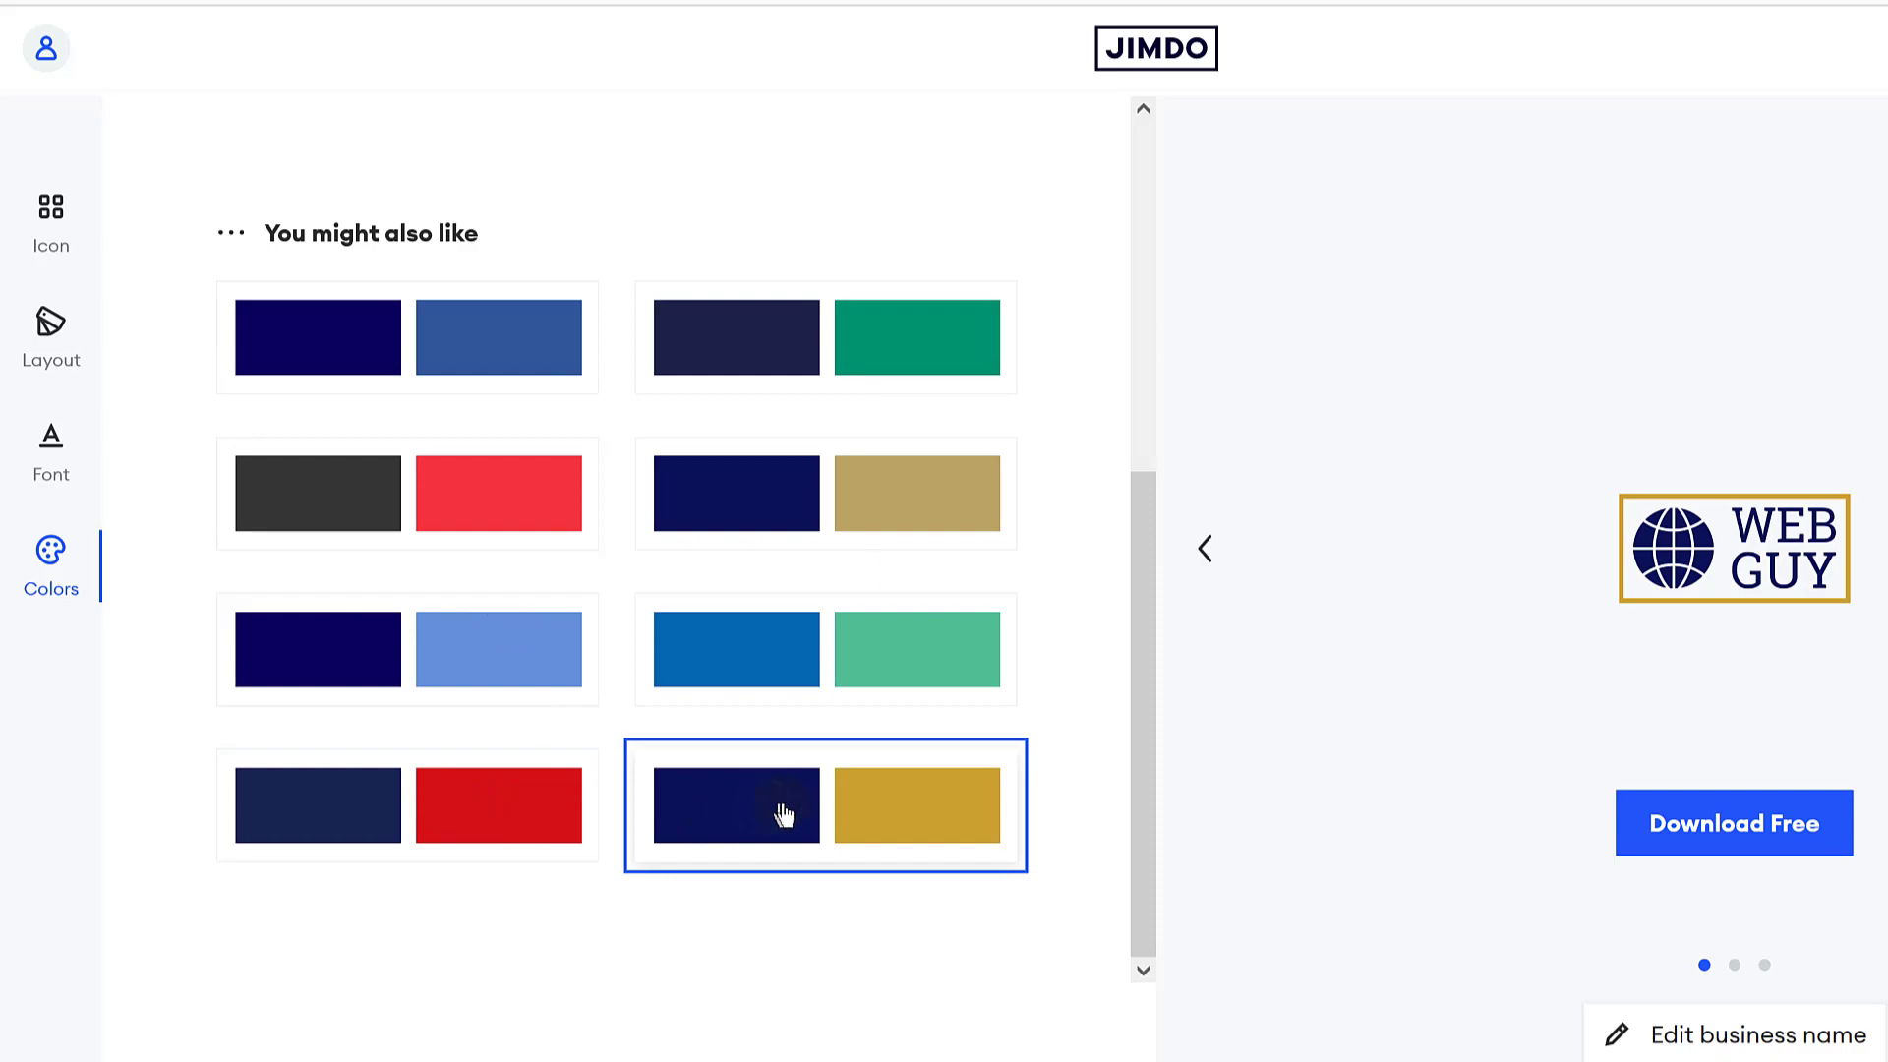
{"action": "left_click", "coordinate": [407, 649]}
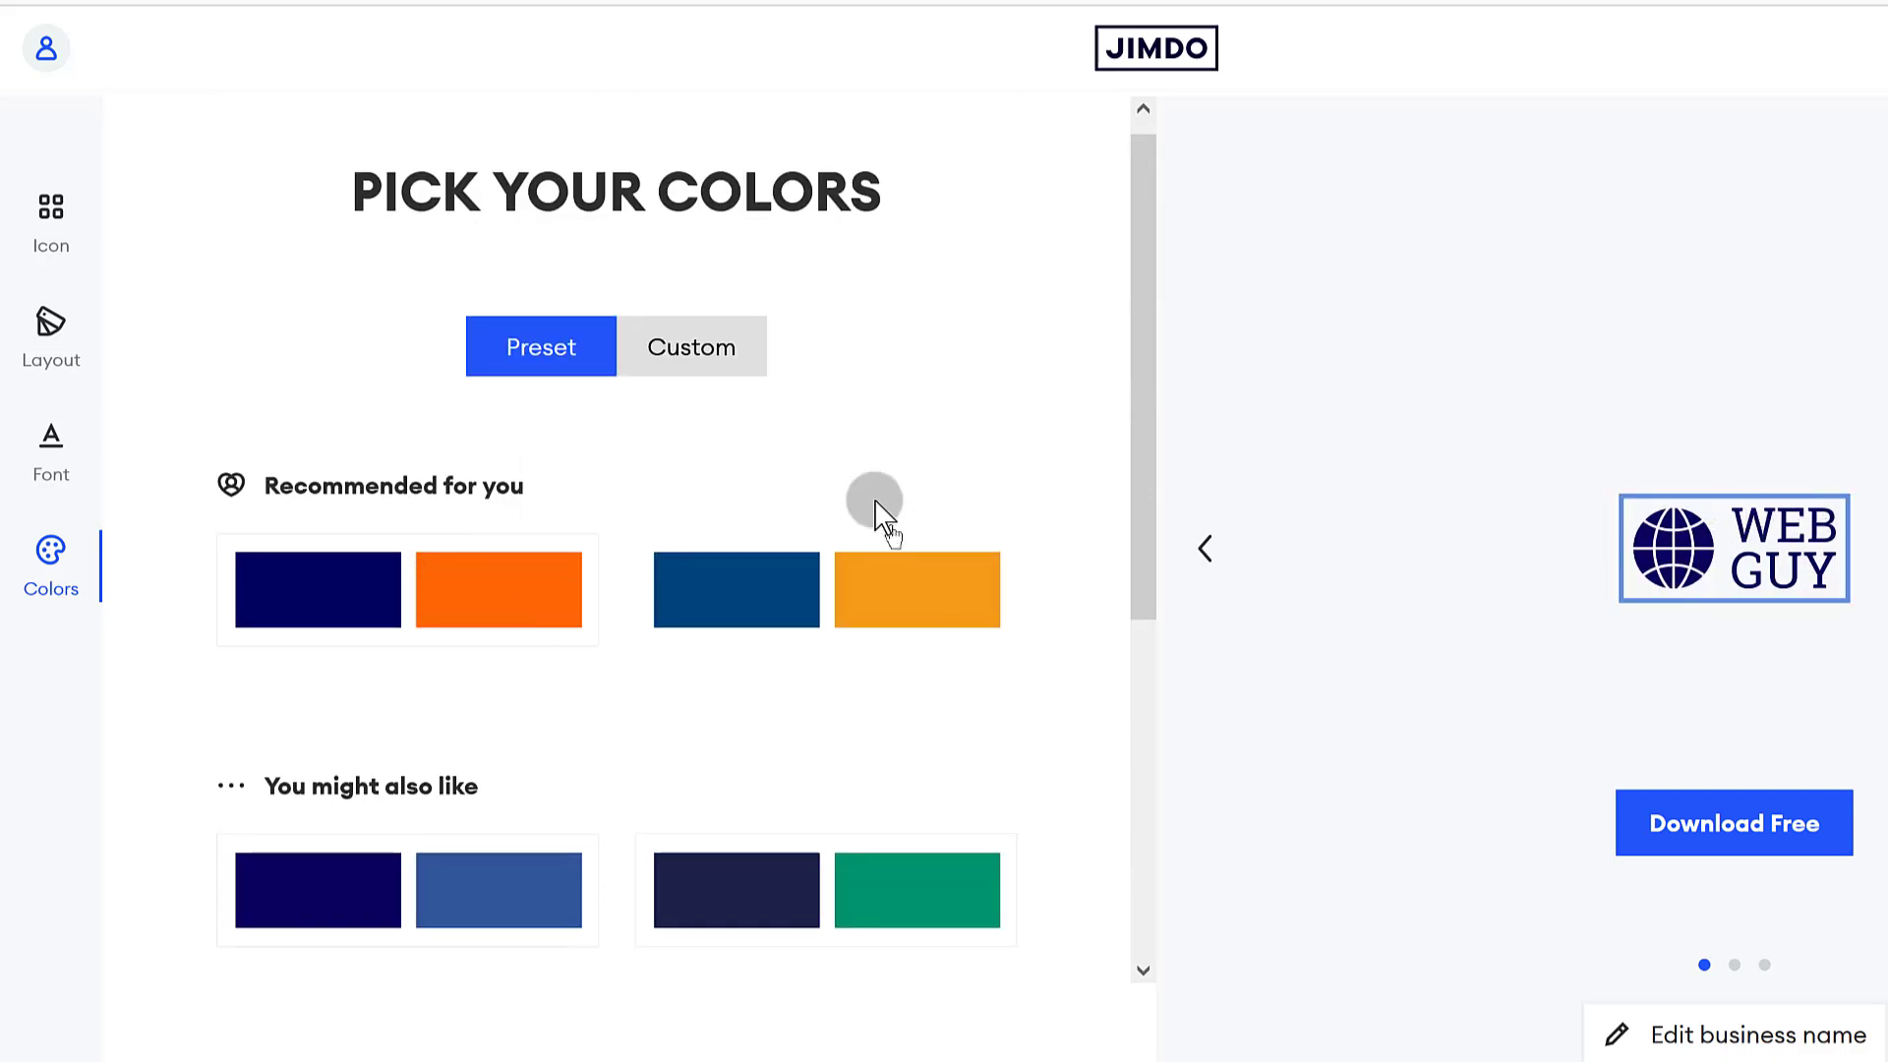
{"action": "scroll", "scroll_direction": "down", "scroll_amount": 3}
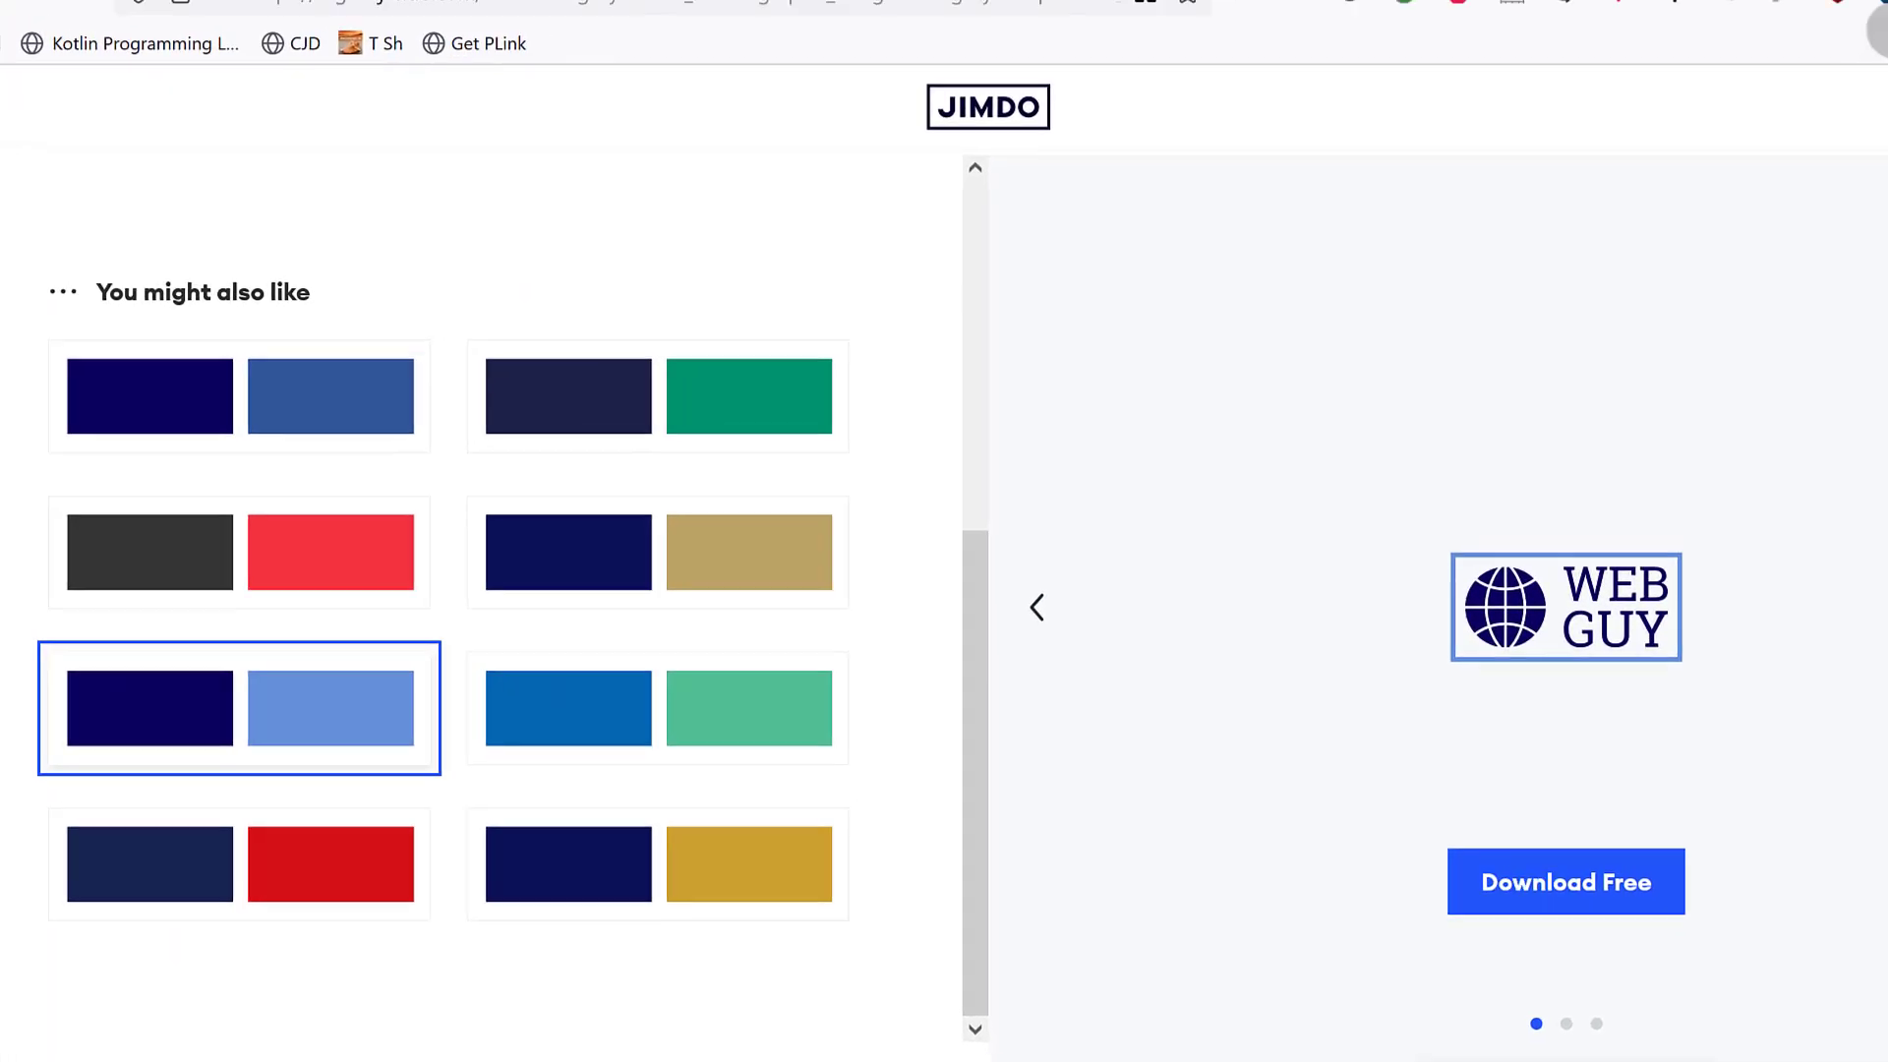
Dismiss the colour picker extension and switch to Custom colours showing #0b005d and #6590da.
{"action": "left_click", "coordinate": [1483, 94]}
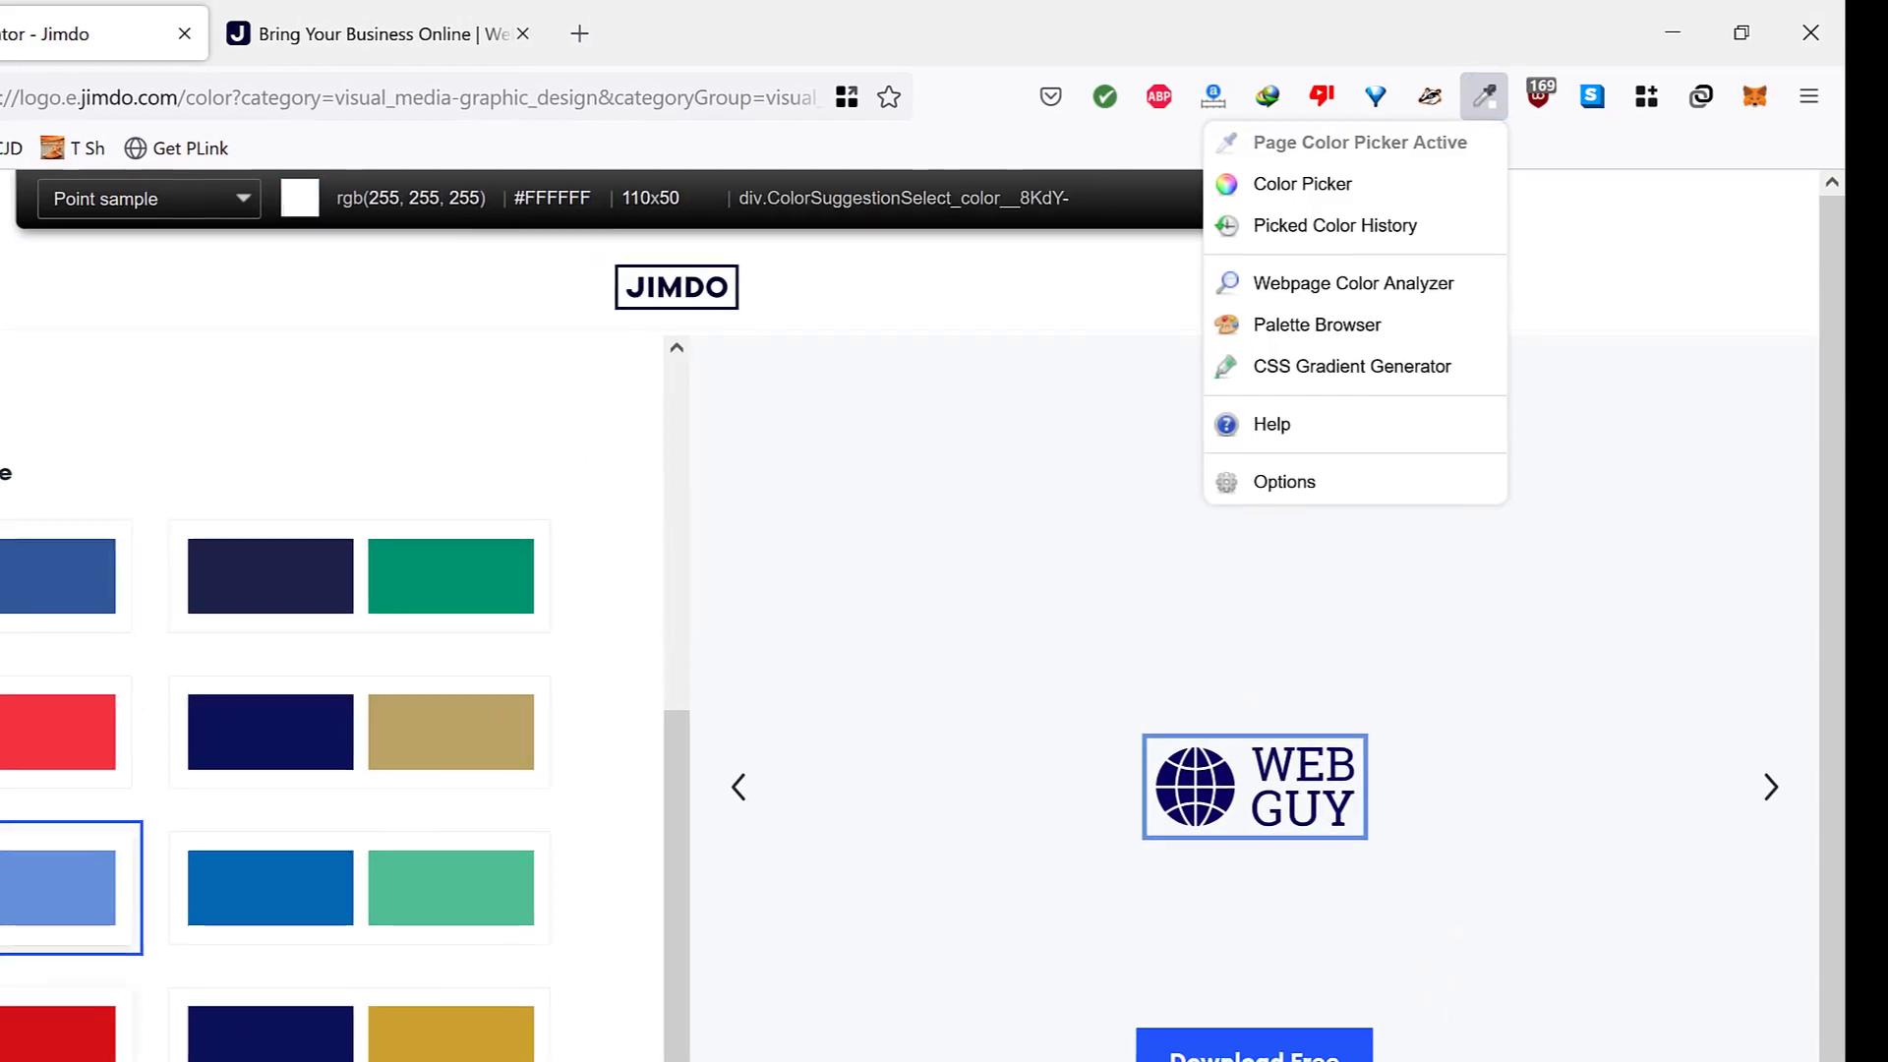
{"action": "left_click", "coordinate": [1216, 258]}
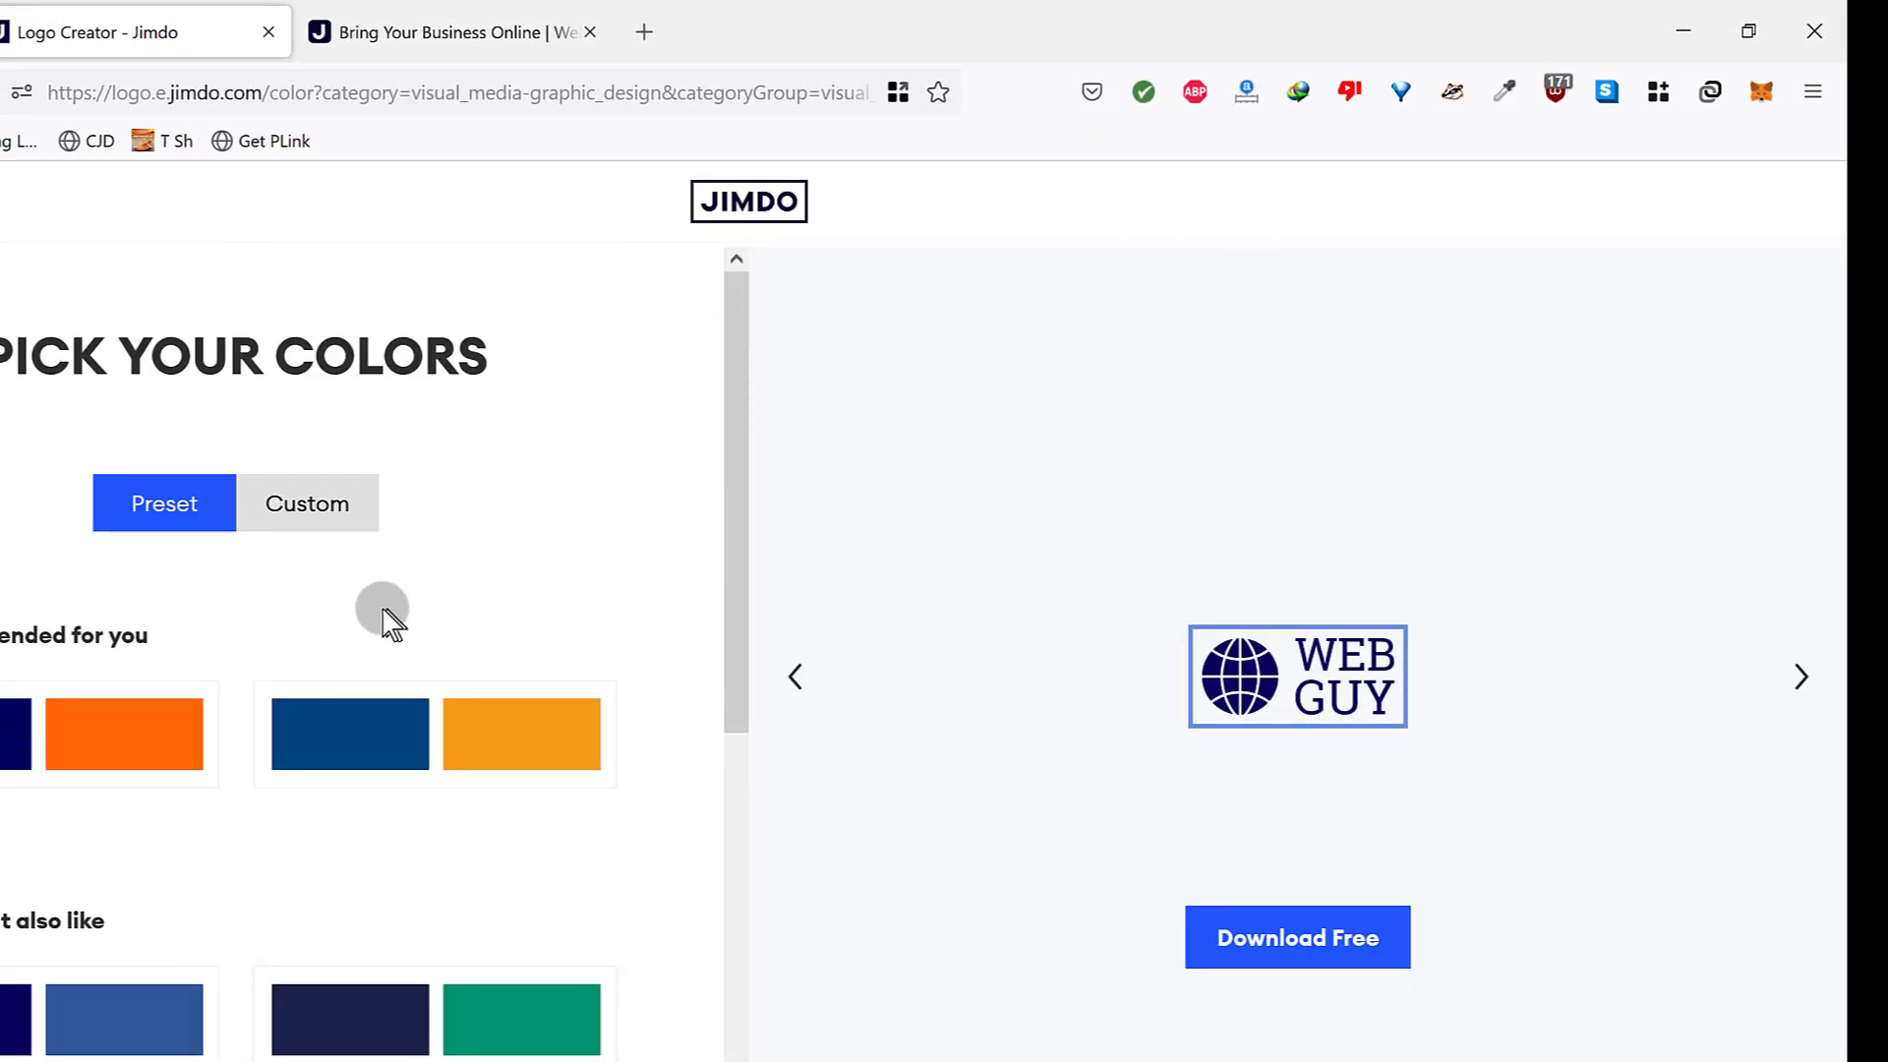
{"action": "left_click", "coordinate": [306, 503]}
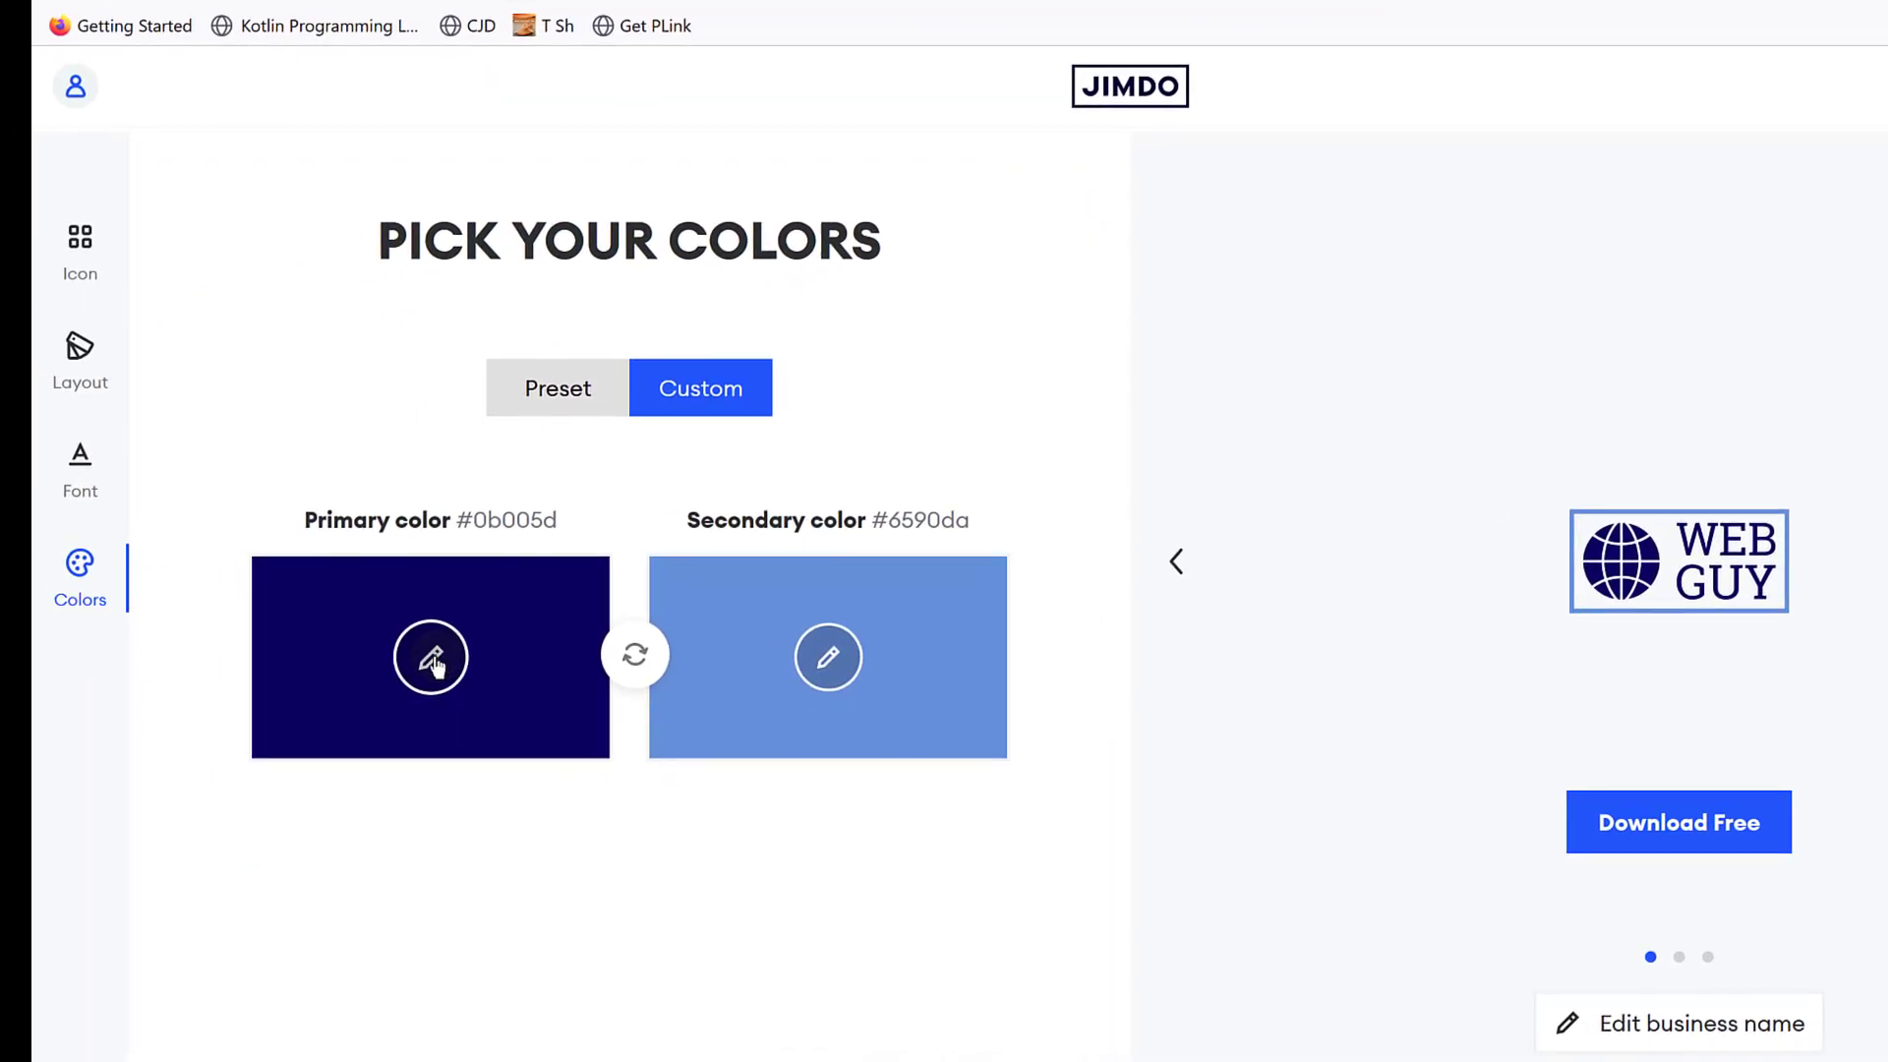
Pick bright red for the primary colour, then darken it to #a31616 for the globe and lettering.
{"action": "left_click", "coordinate": [429, 657]}
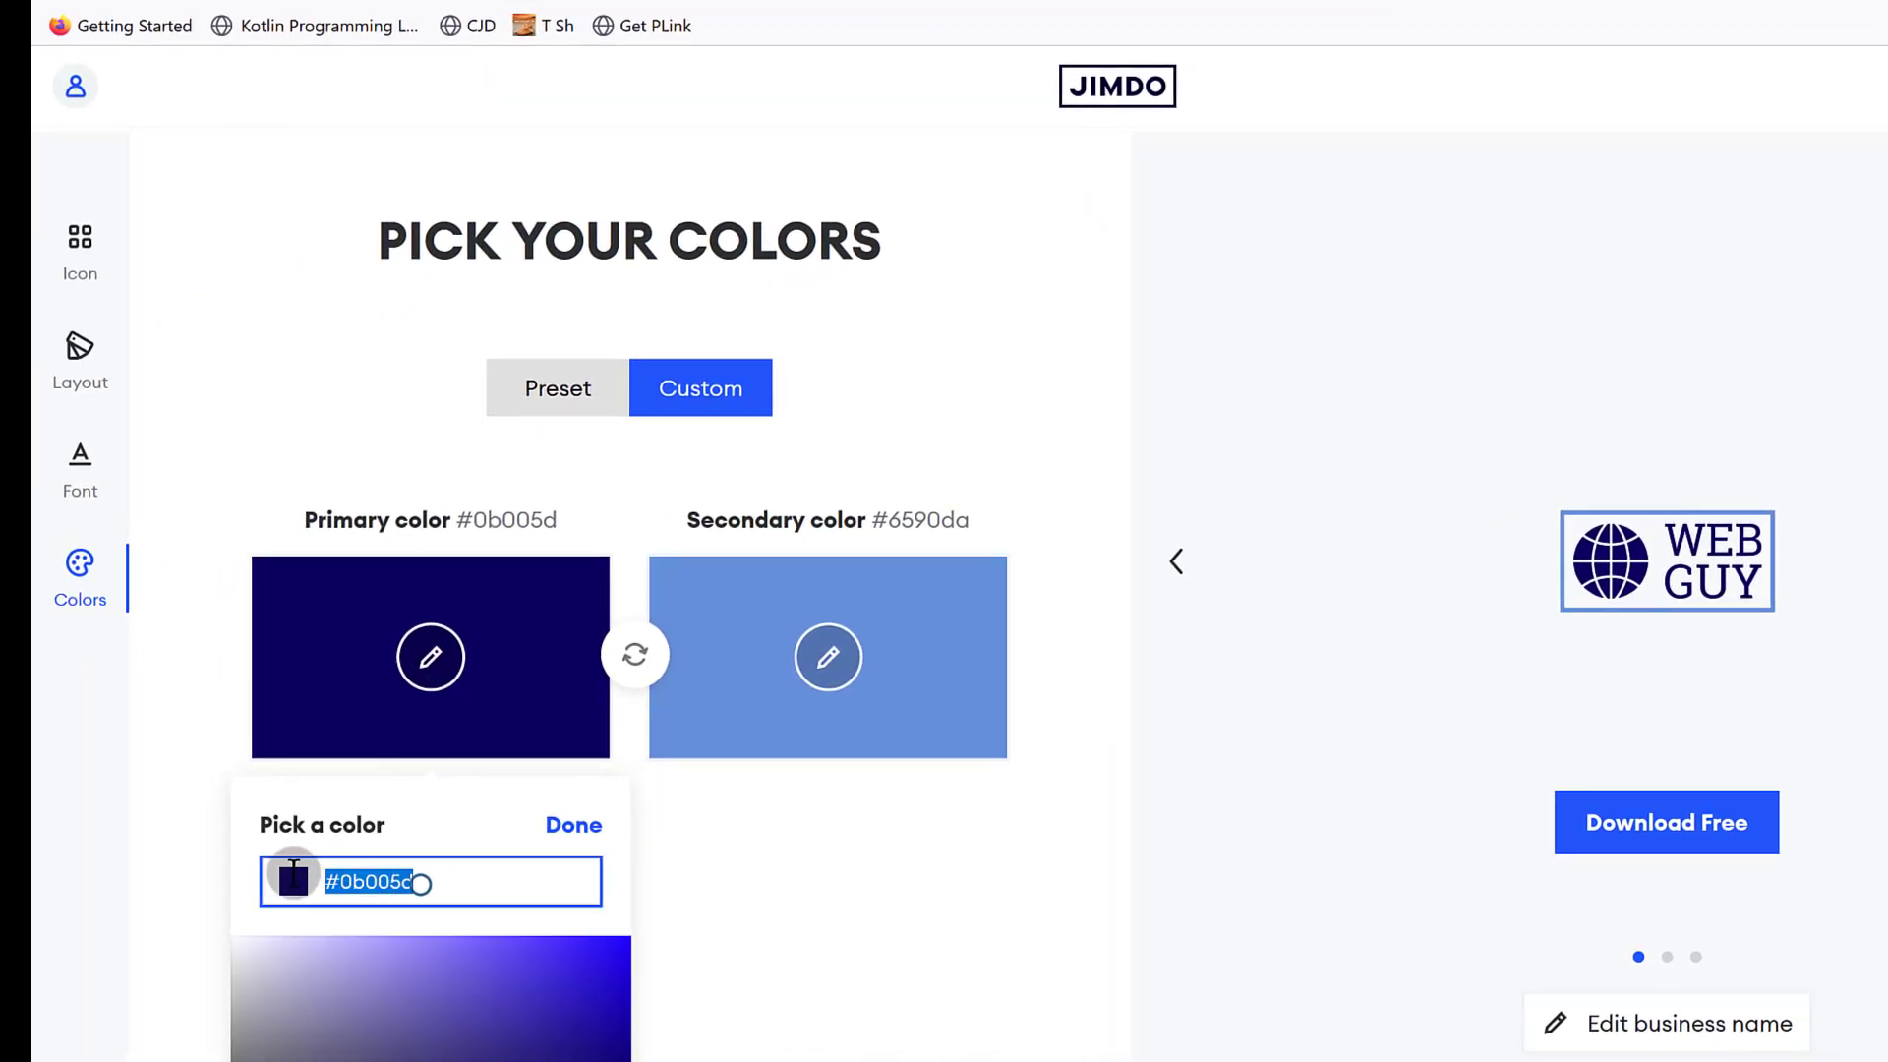
{"action": "right_click", "coordinate": [382, 883]}
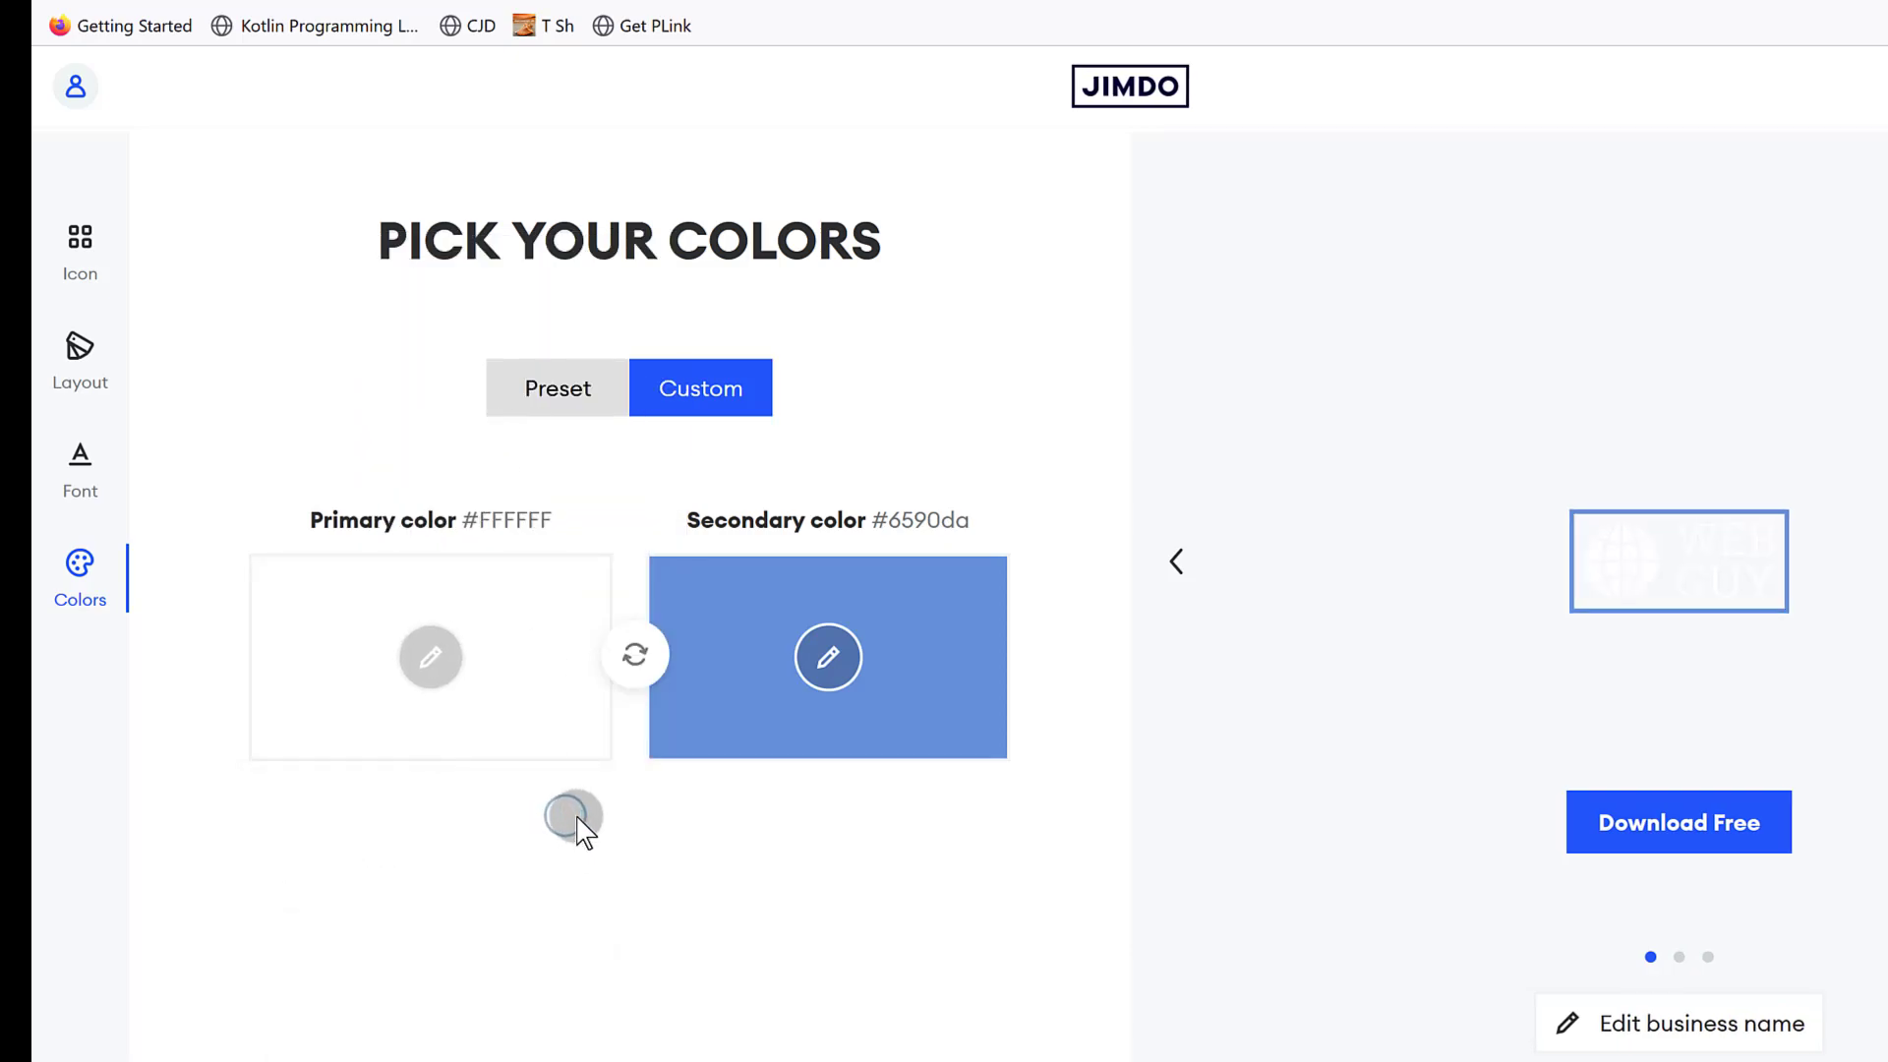
{"action": "left_click", "coordinate": [428, 657]}
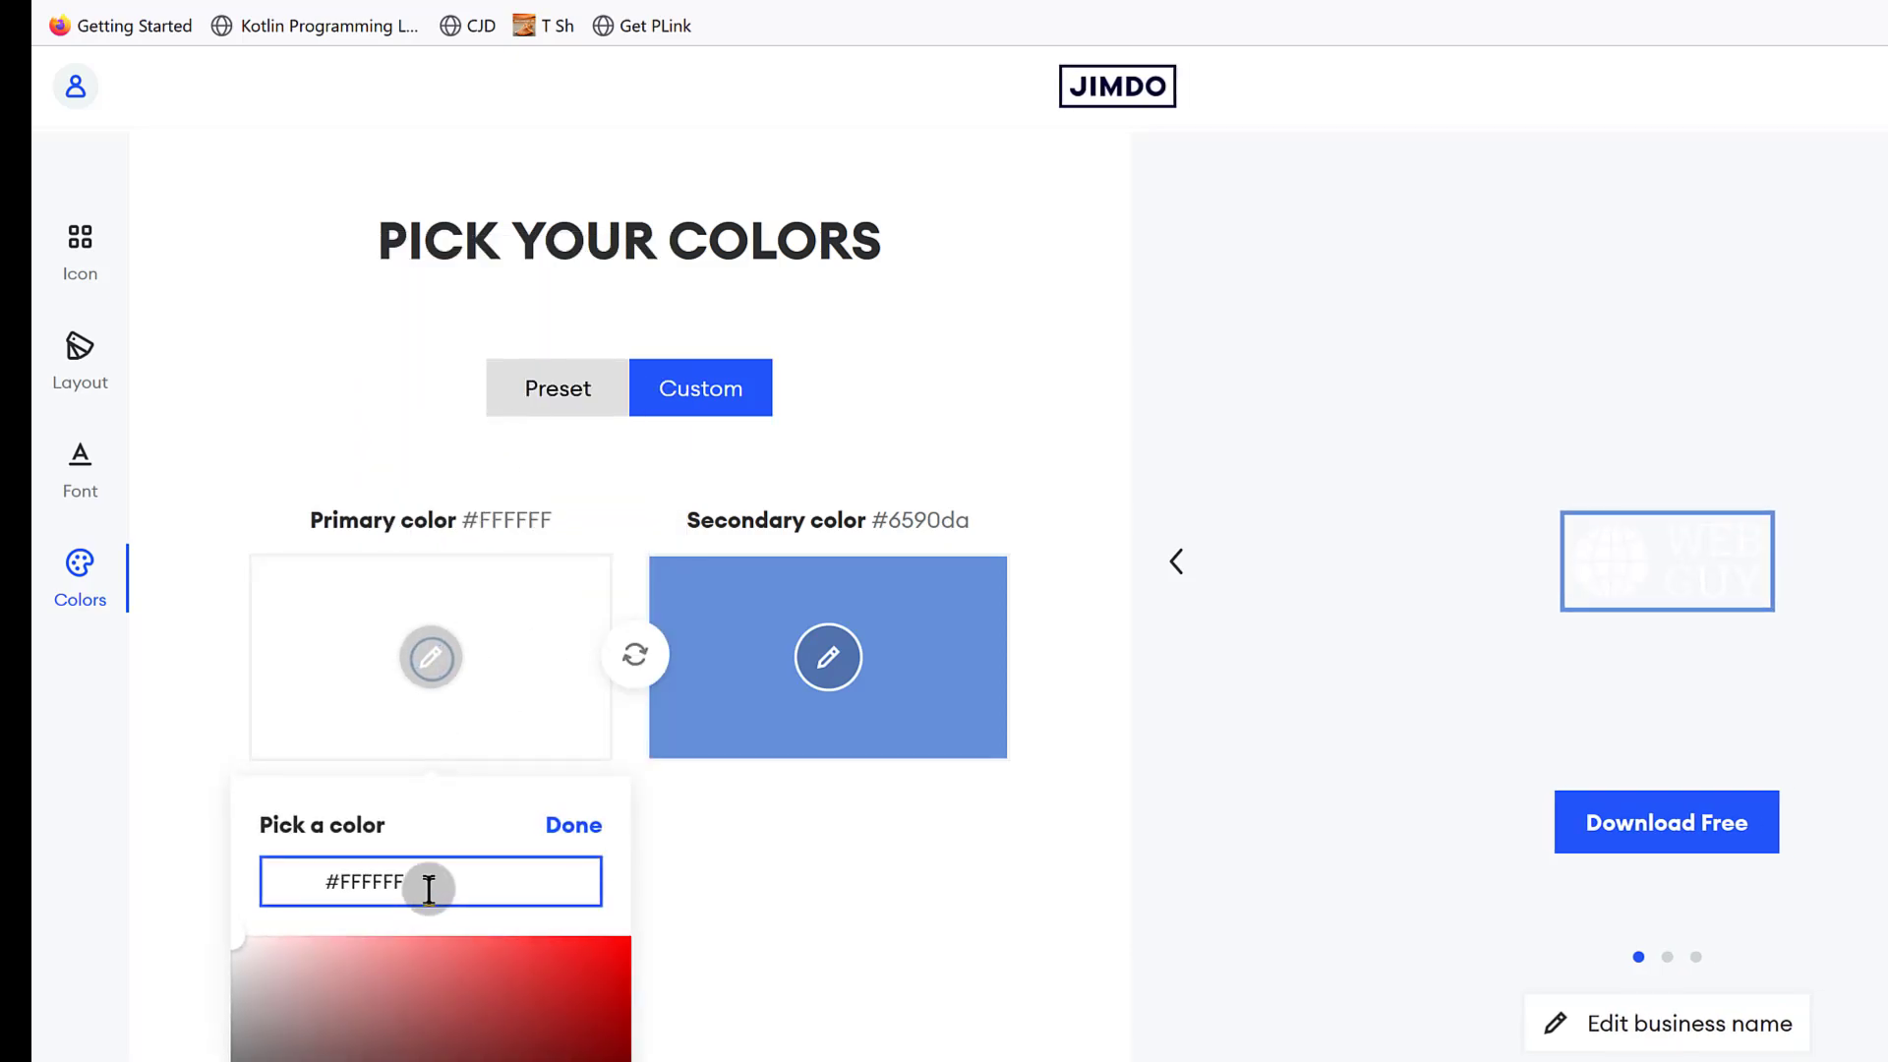
{"action": "scroll", "scroll_direction": "down", "scroll_amount": 3}
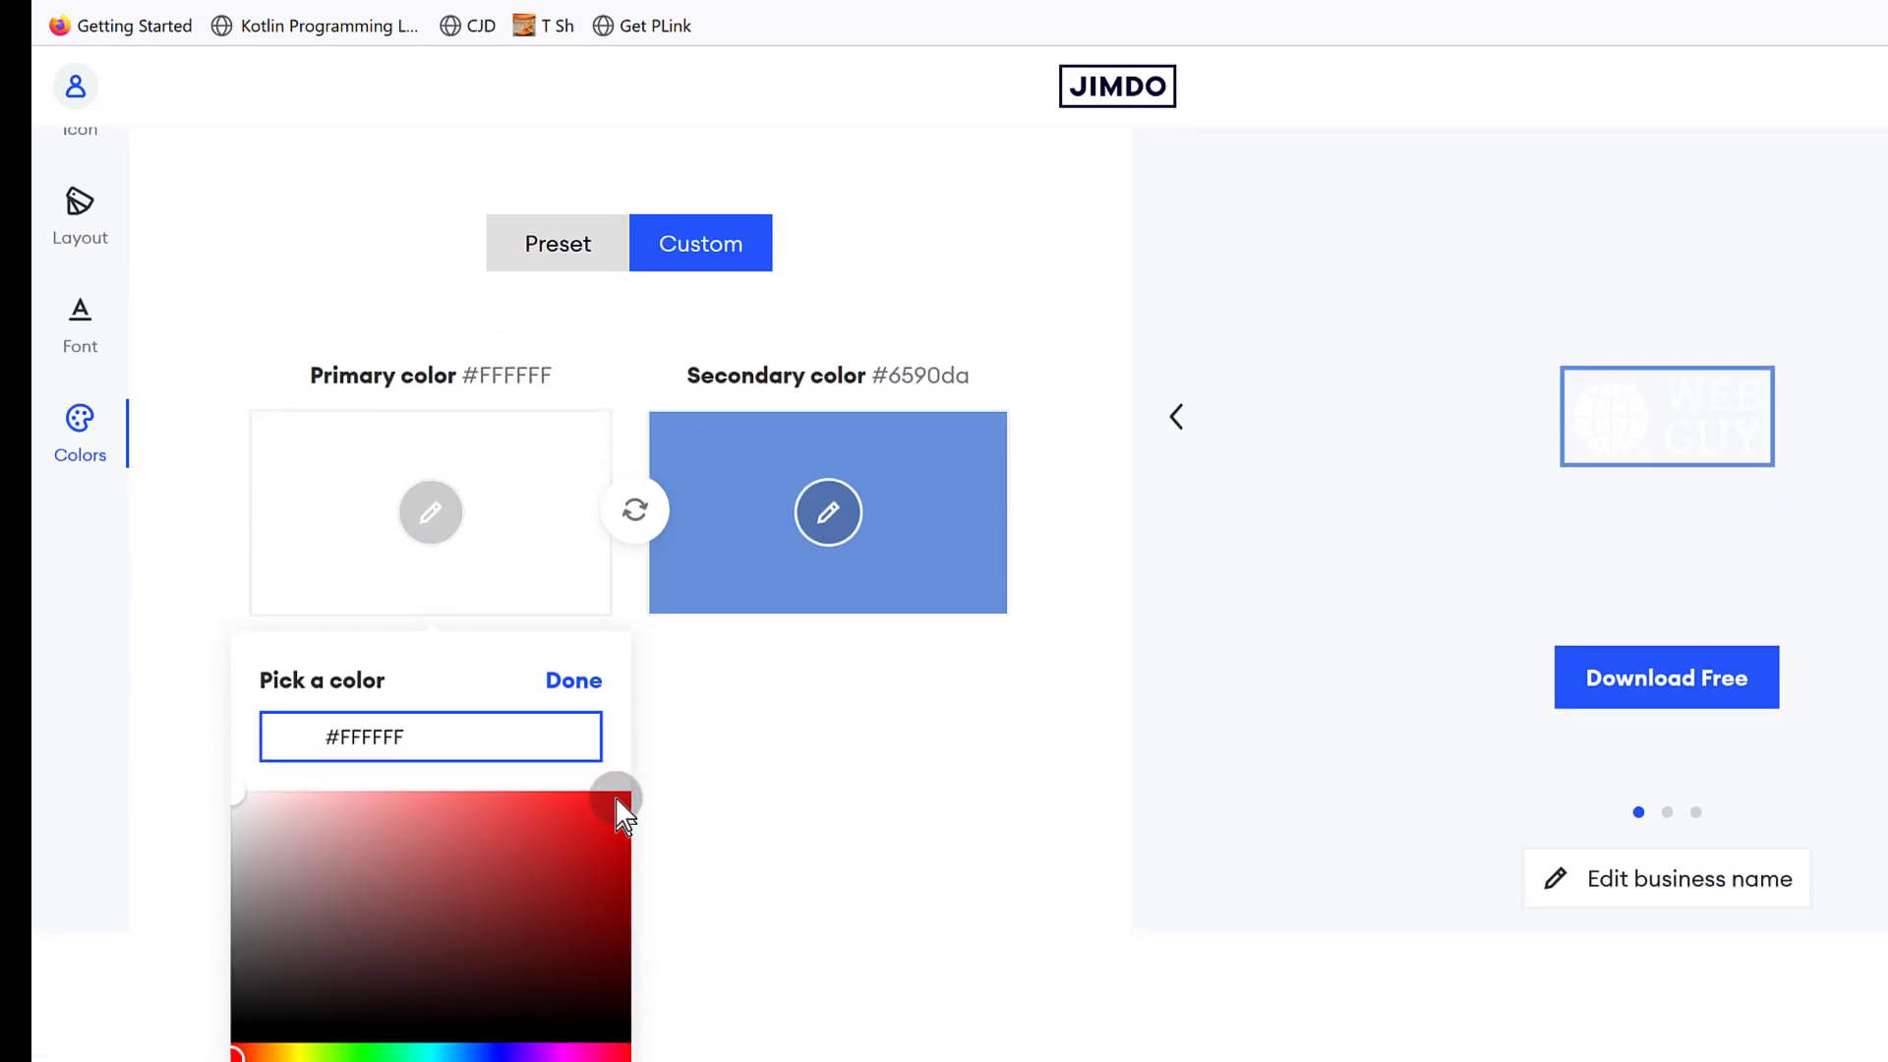
{"action": "left_click", "coordinate": [613, 801]}
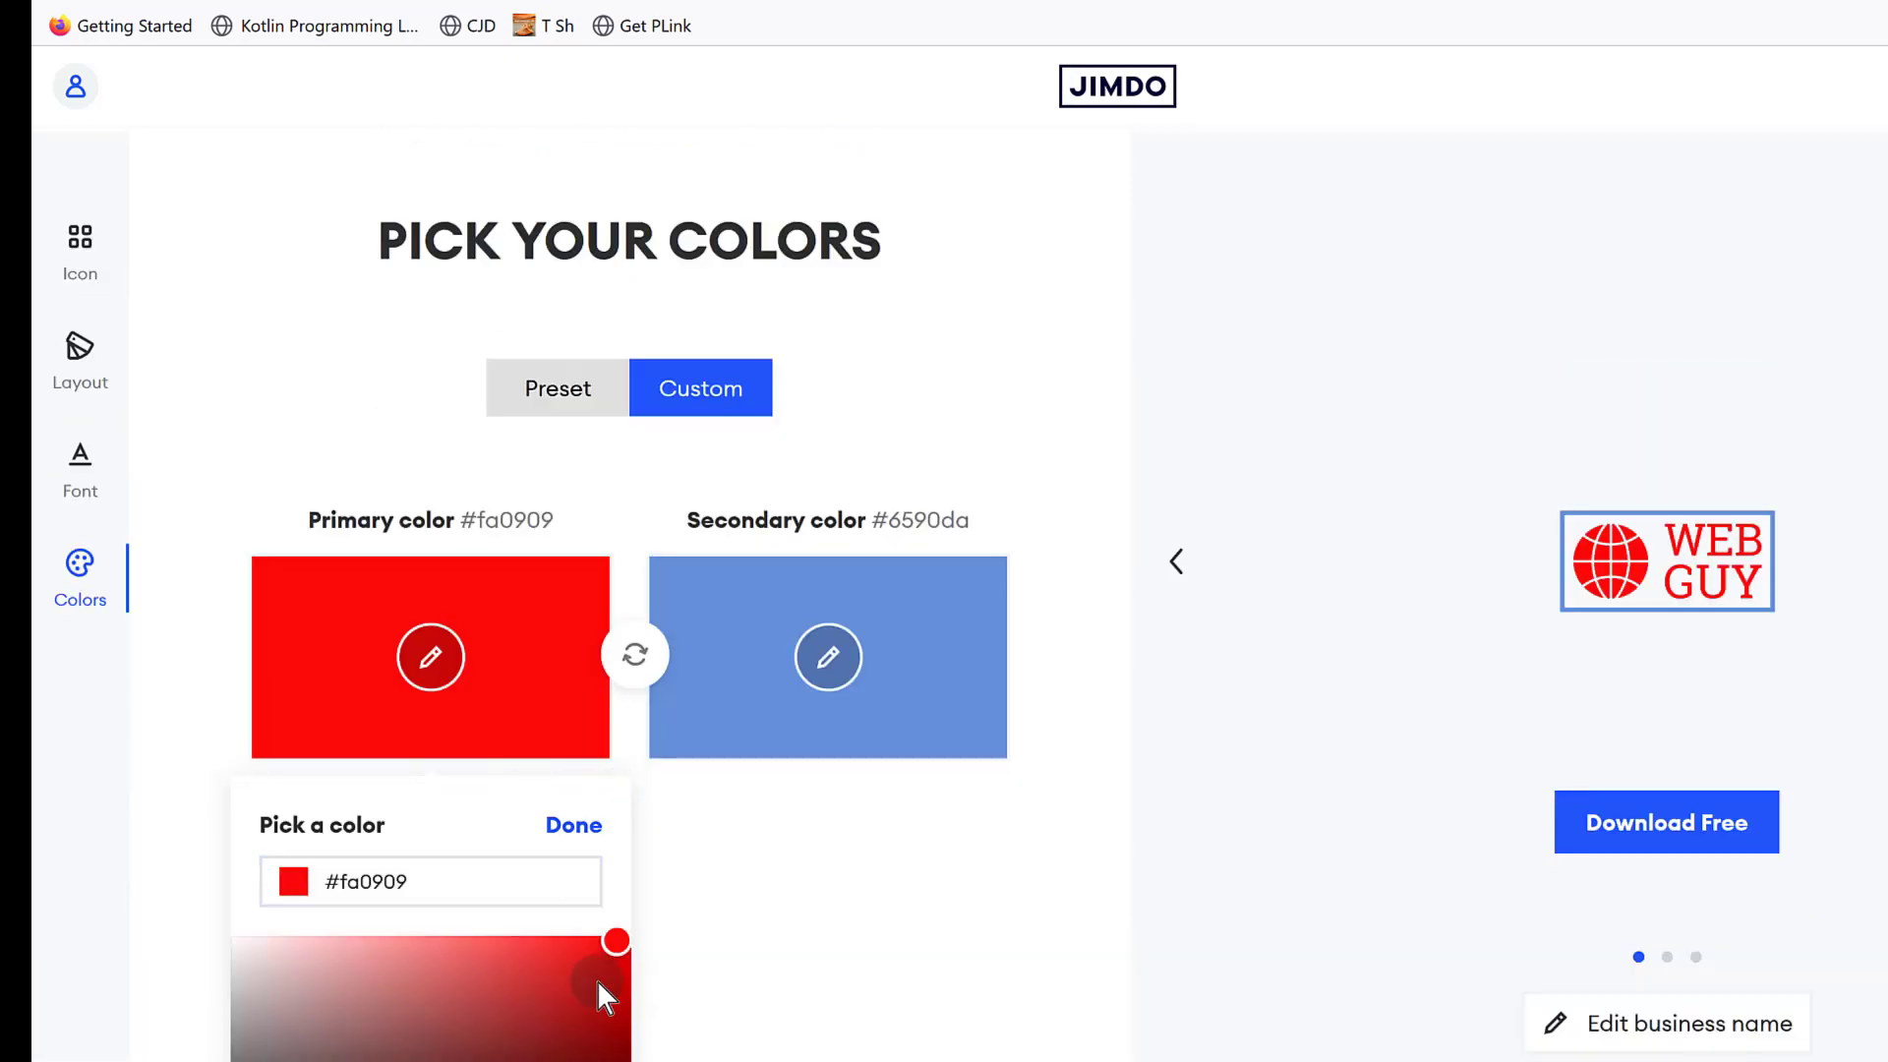
{"action": "left_click_drag", "start_coordinate": [616, 941], "coordinate": [565, 987]}
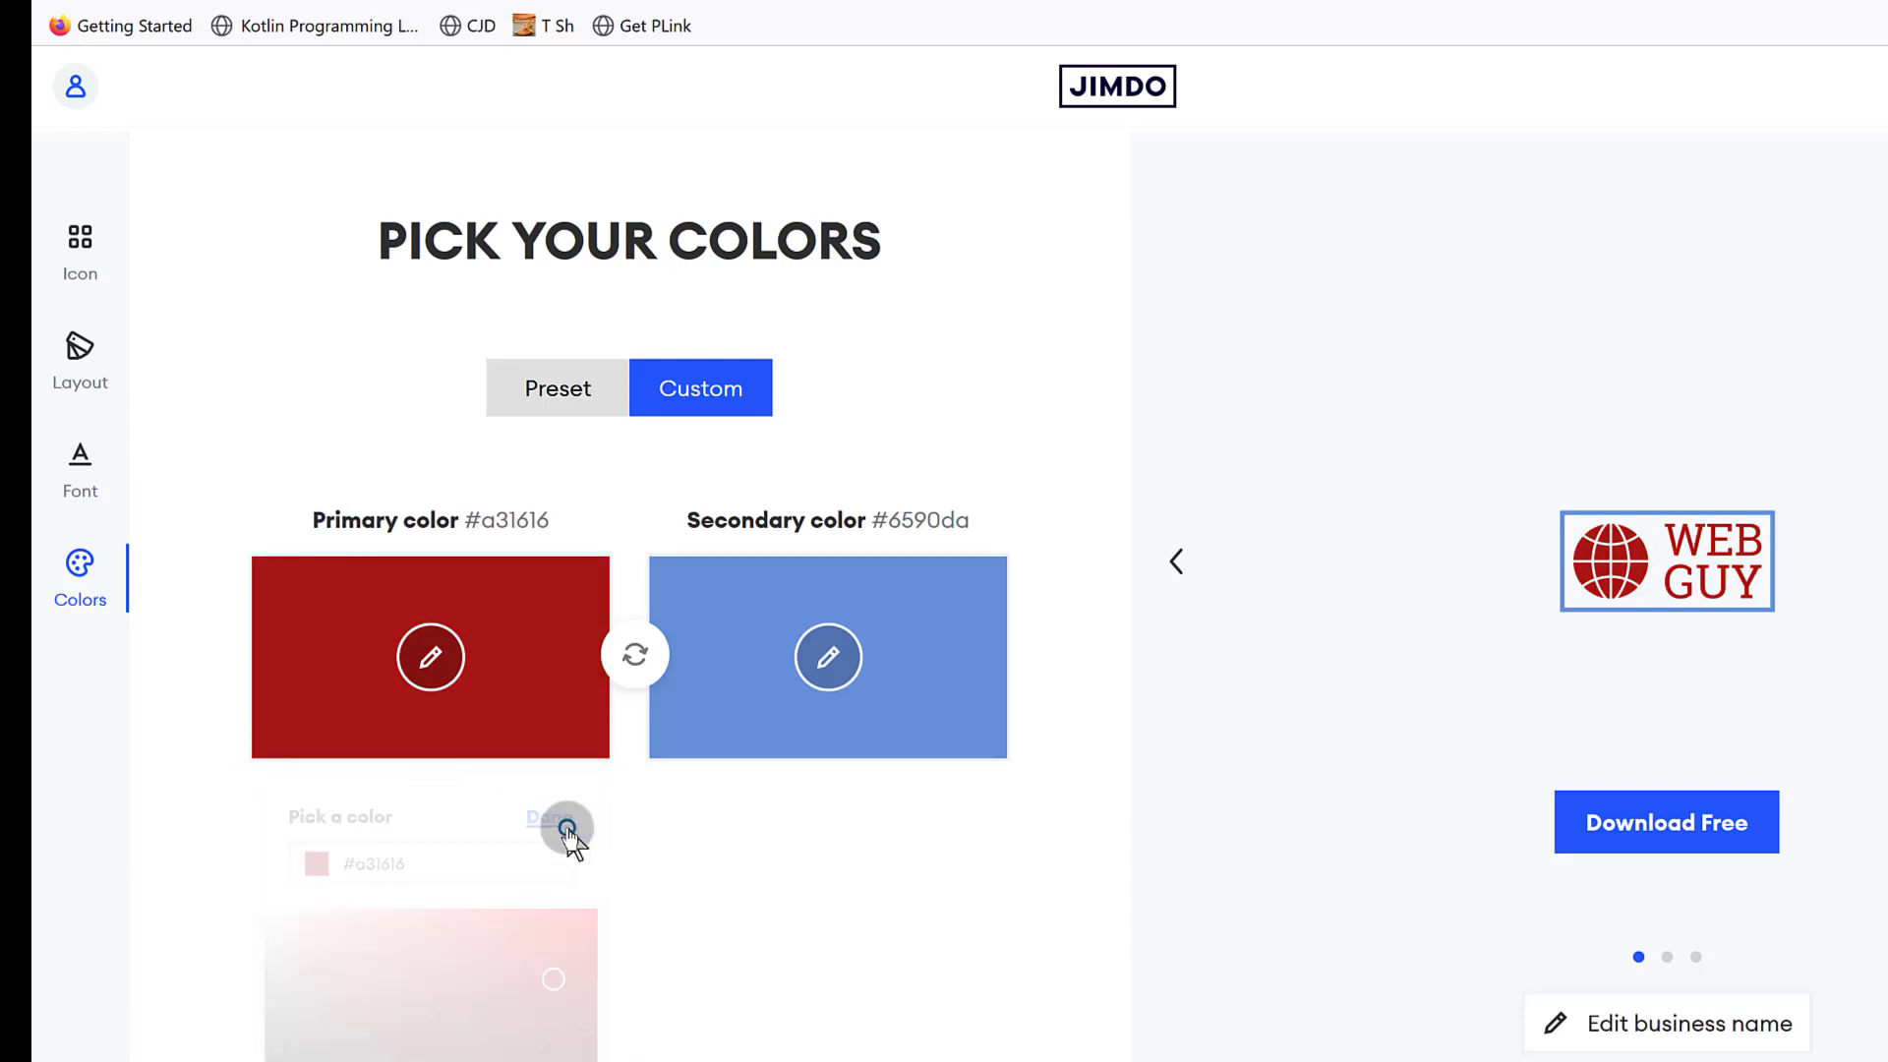
Set the secondary colour to a near-black value via its hex field and confirm it.
{"action": "left_click", "coordinate": [828, 657]}
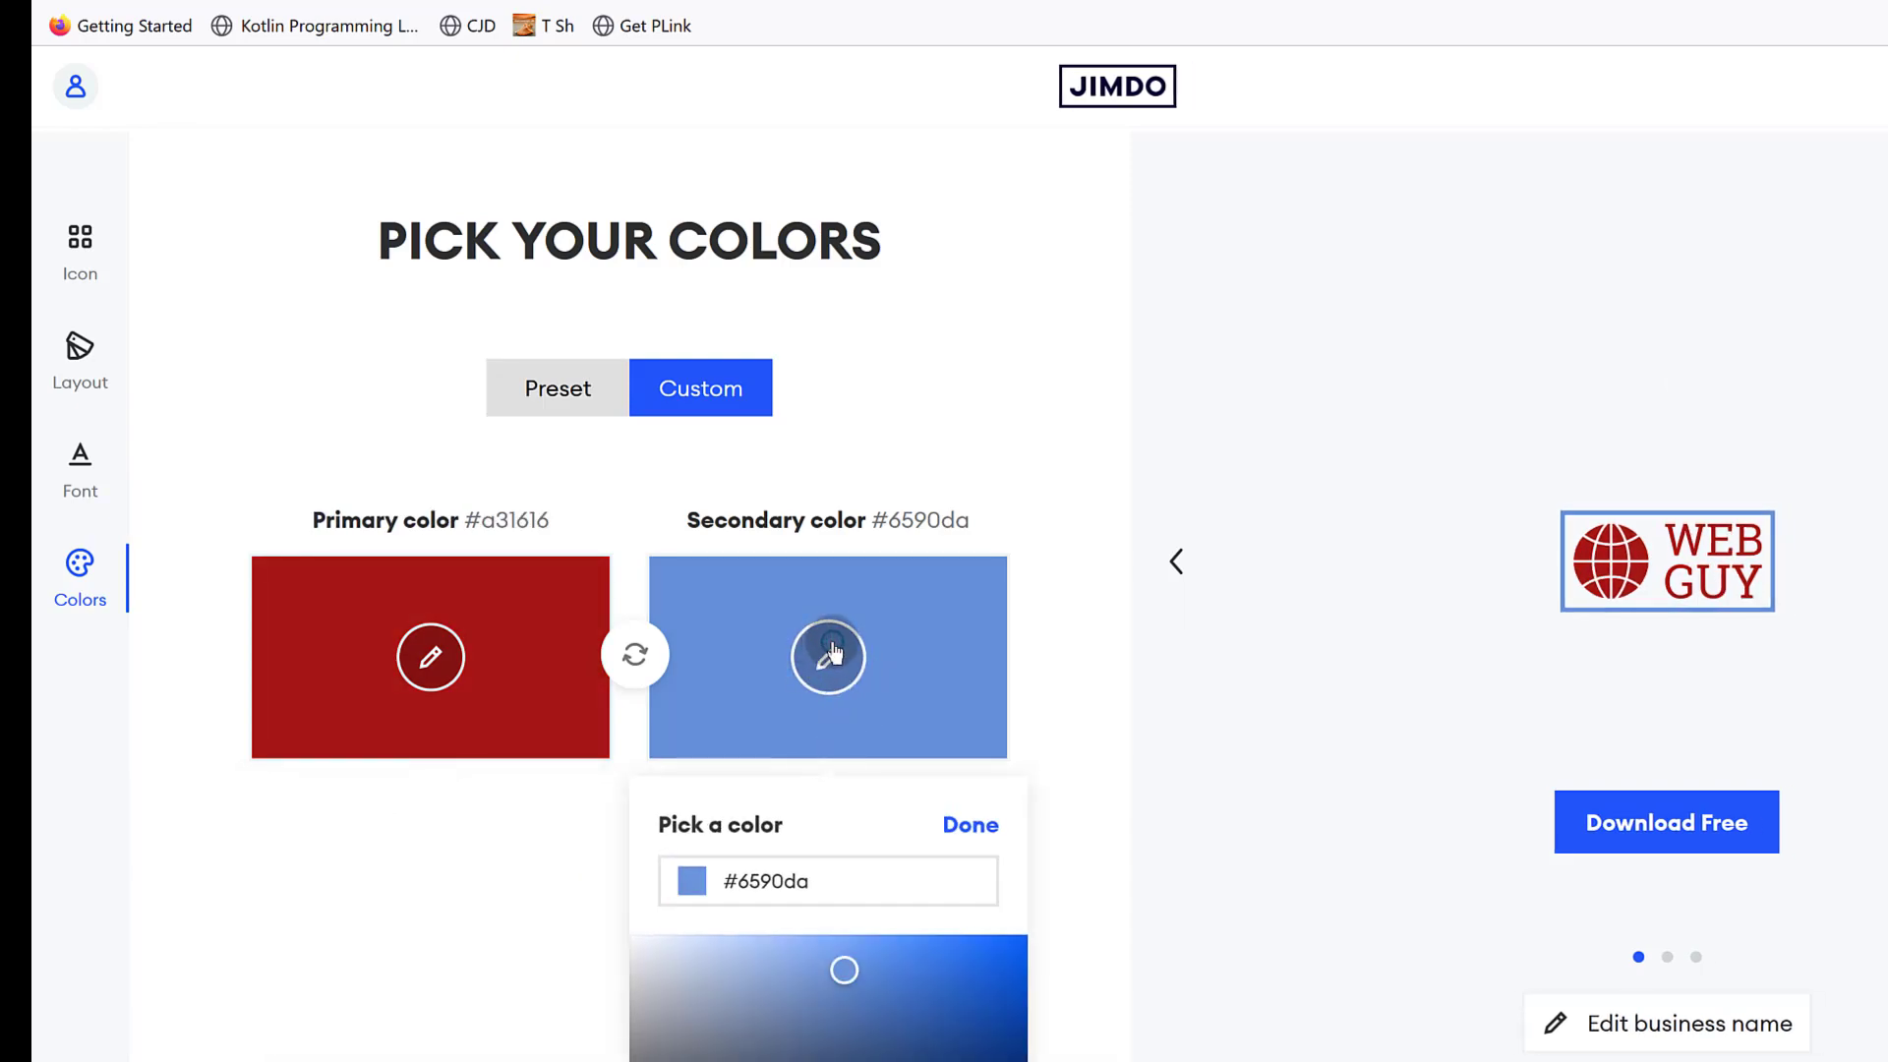
{"action": "left_click", "coordinate": [837, 881]}
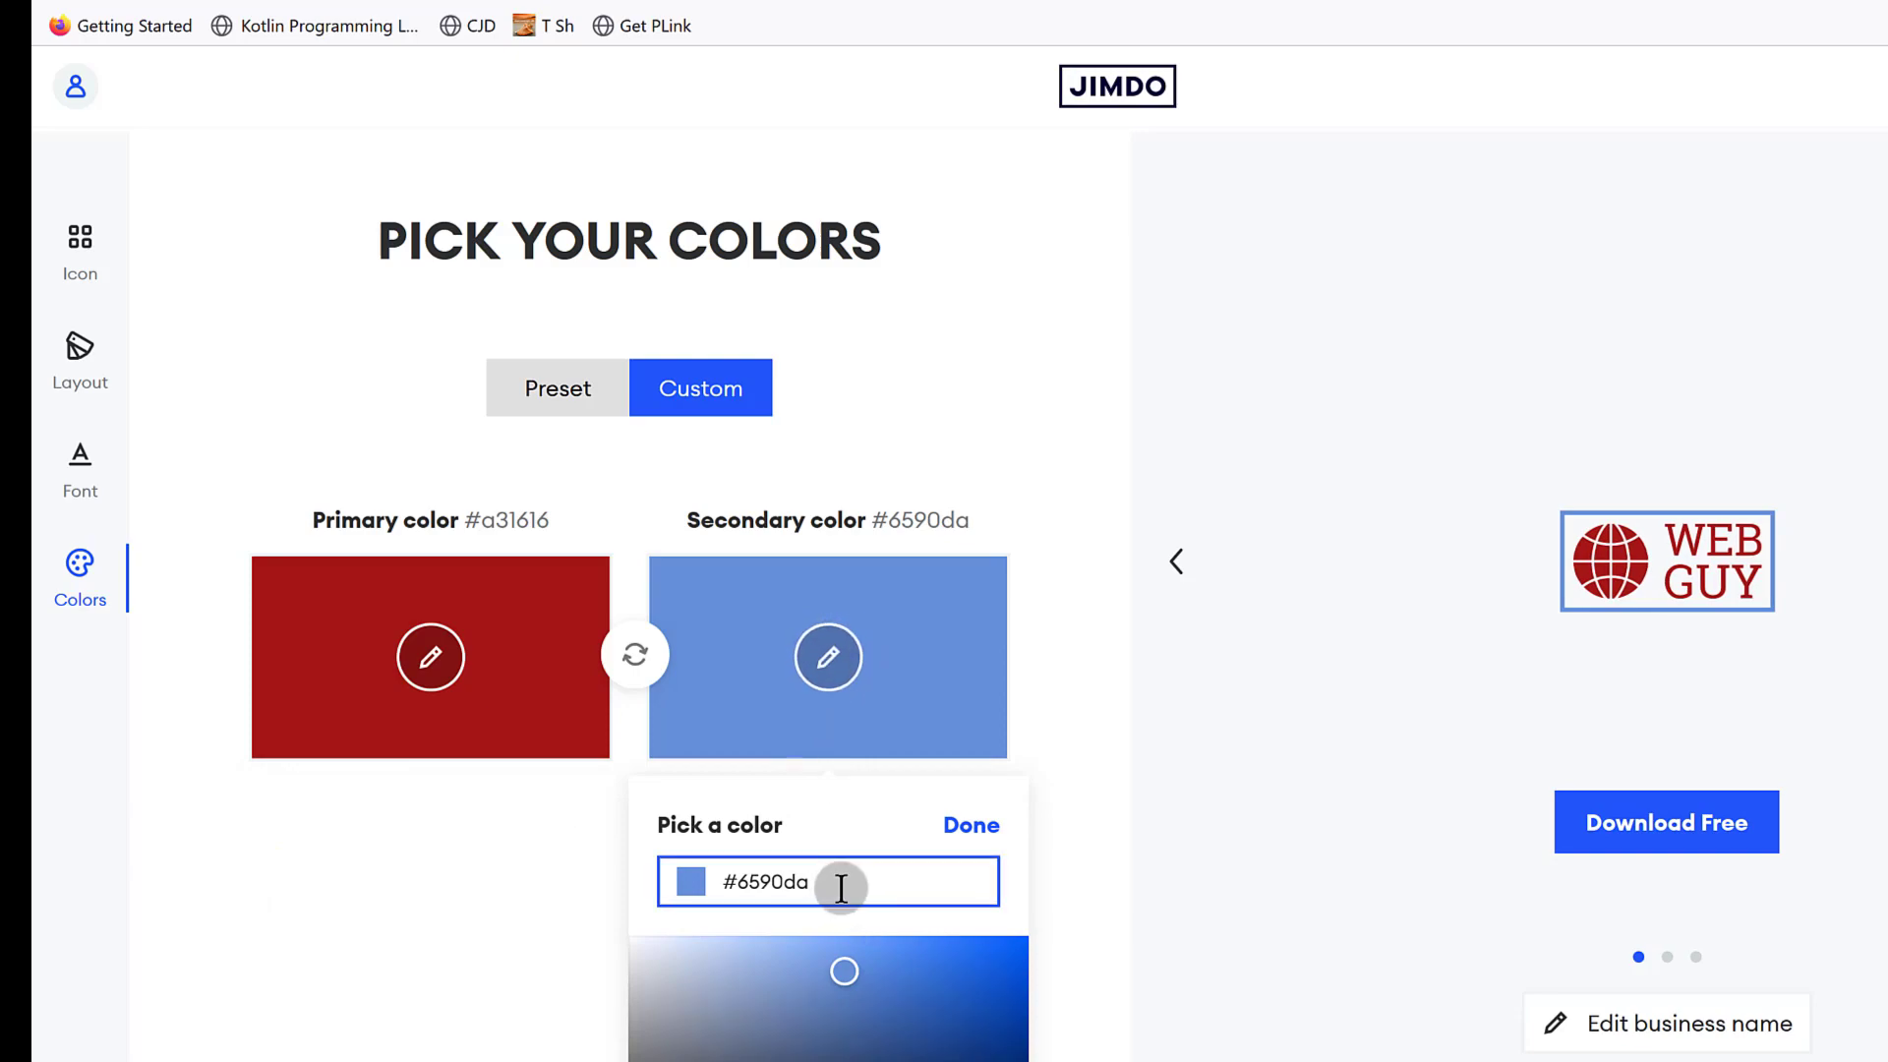
{"action": "scroll", "scroll_direction": "down", "scroll_amount": 3}
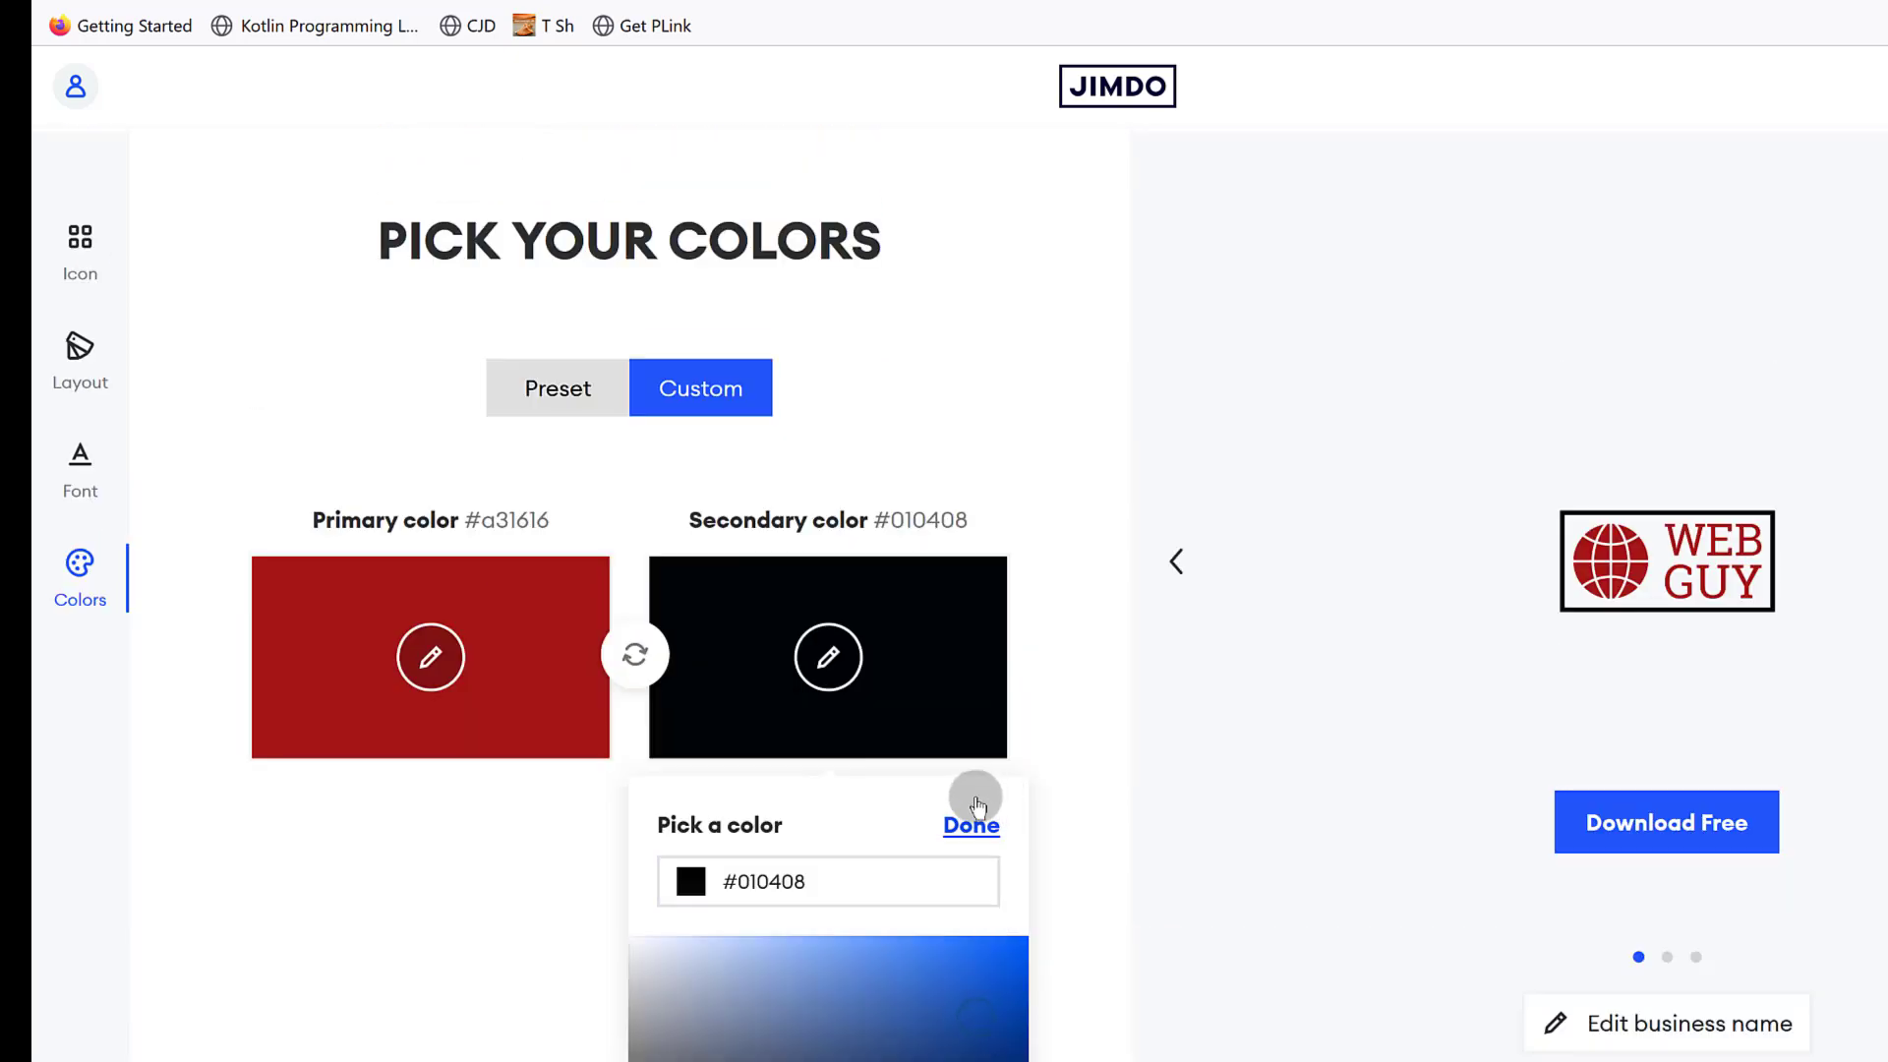
{"action": "left_click", "coordinate": [972, 824]}
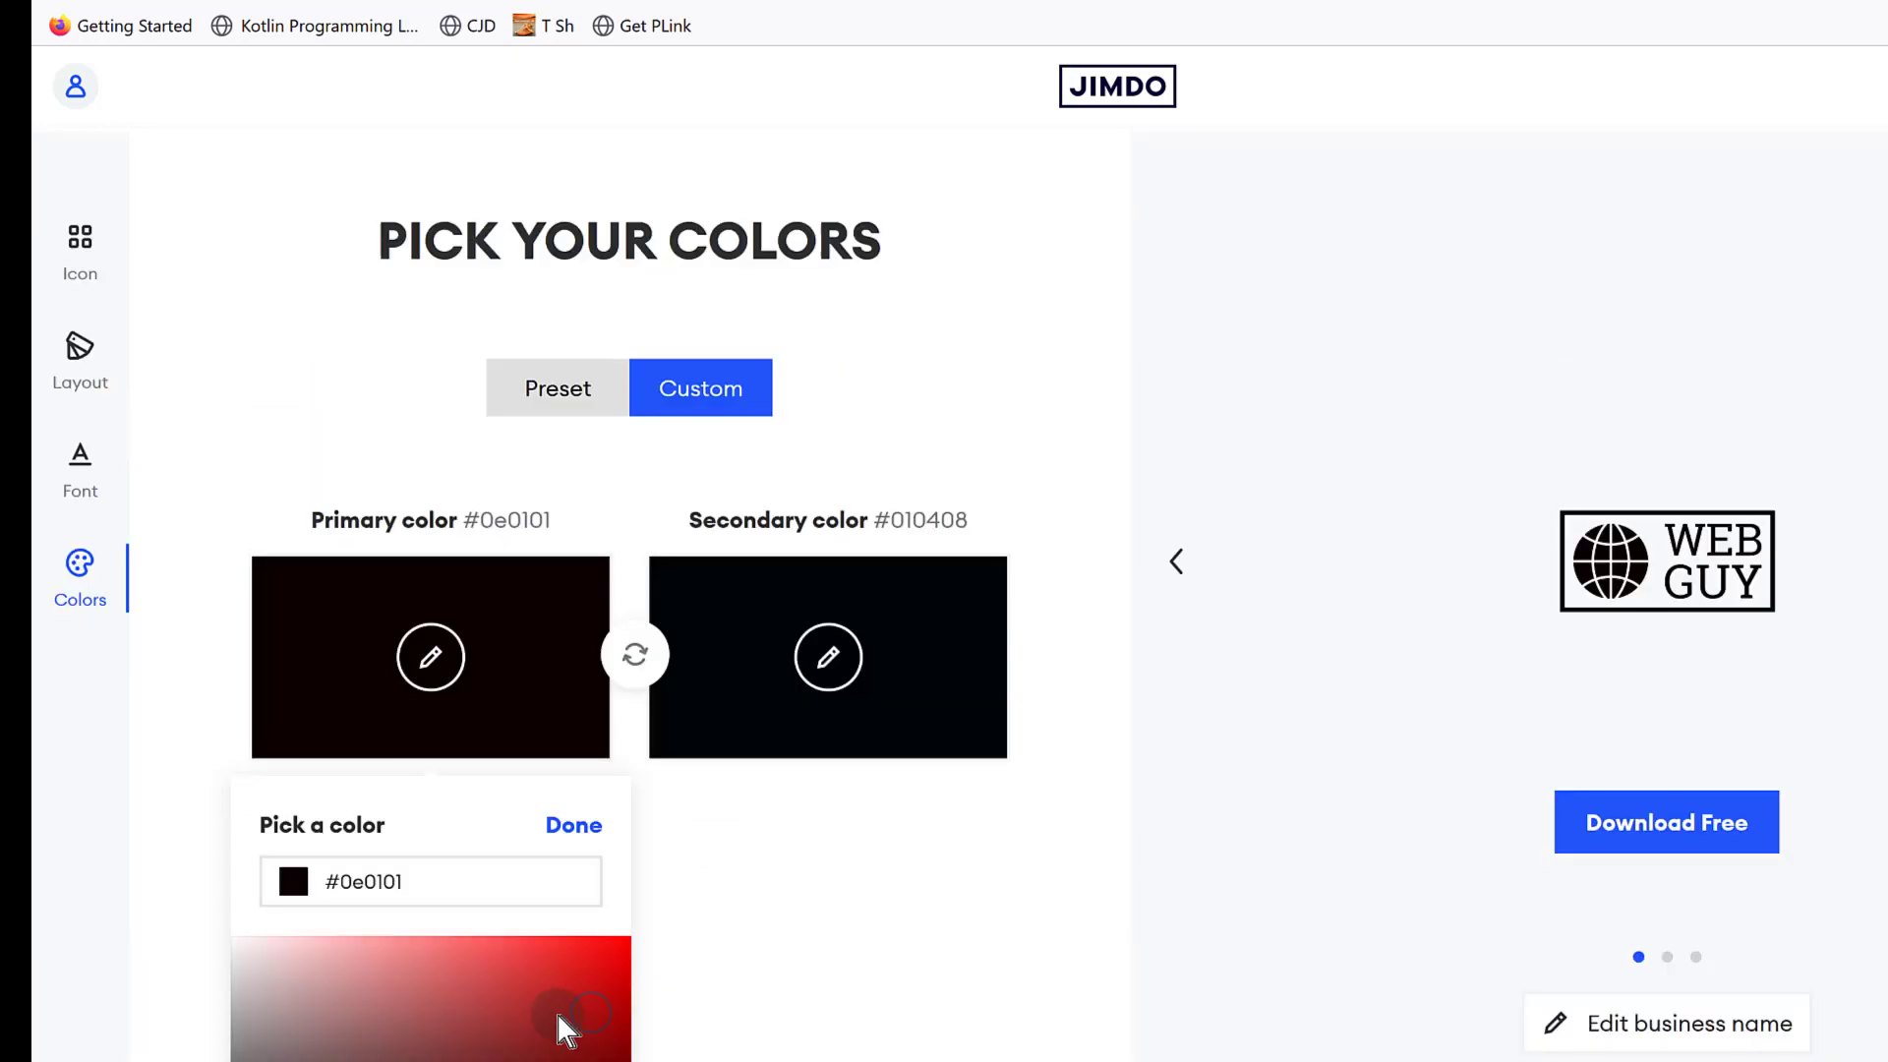
Try near-black, then settle the primary colour on blue #107dc7 and confirm it.
{"action": "scroll", "scroll_direction": "down", "scroll_amount": 3}
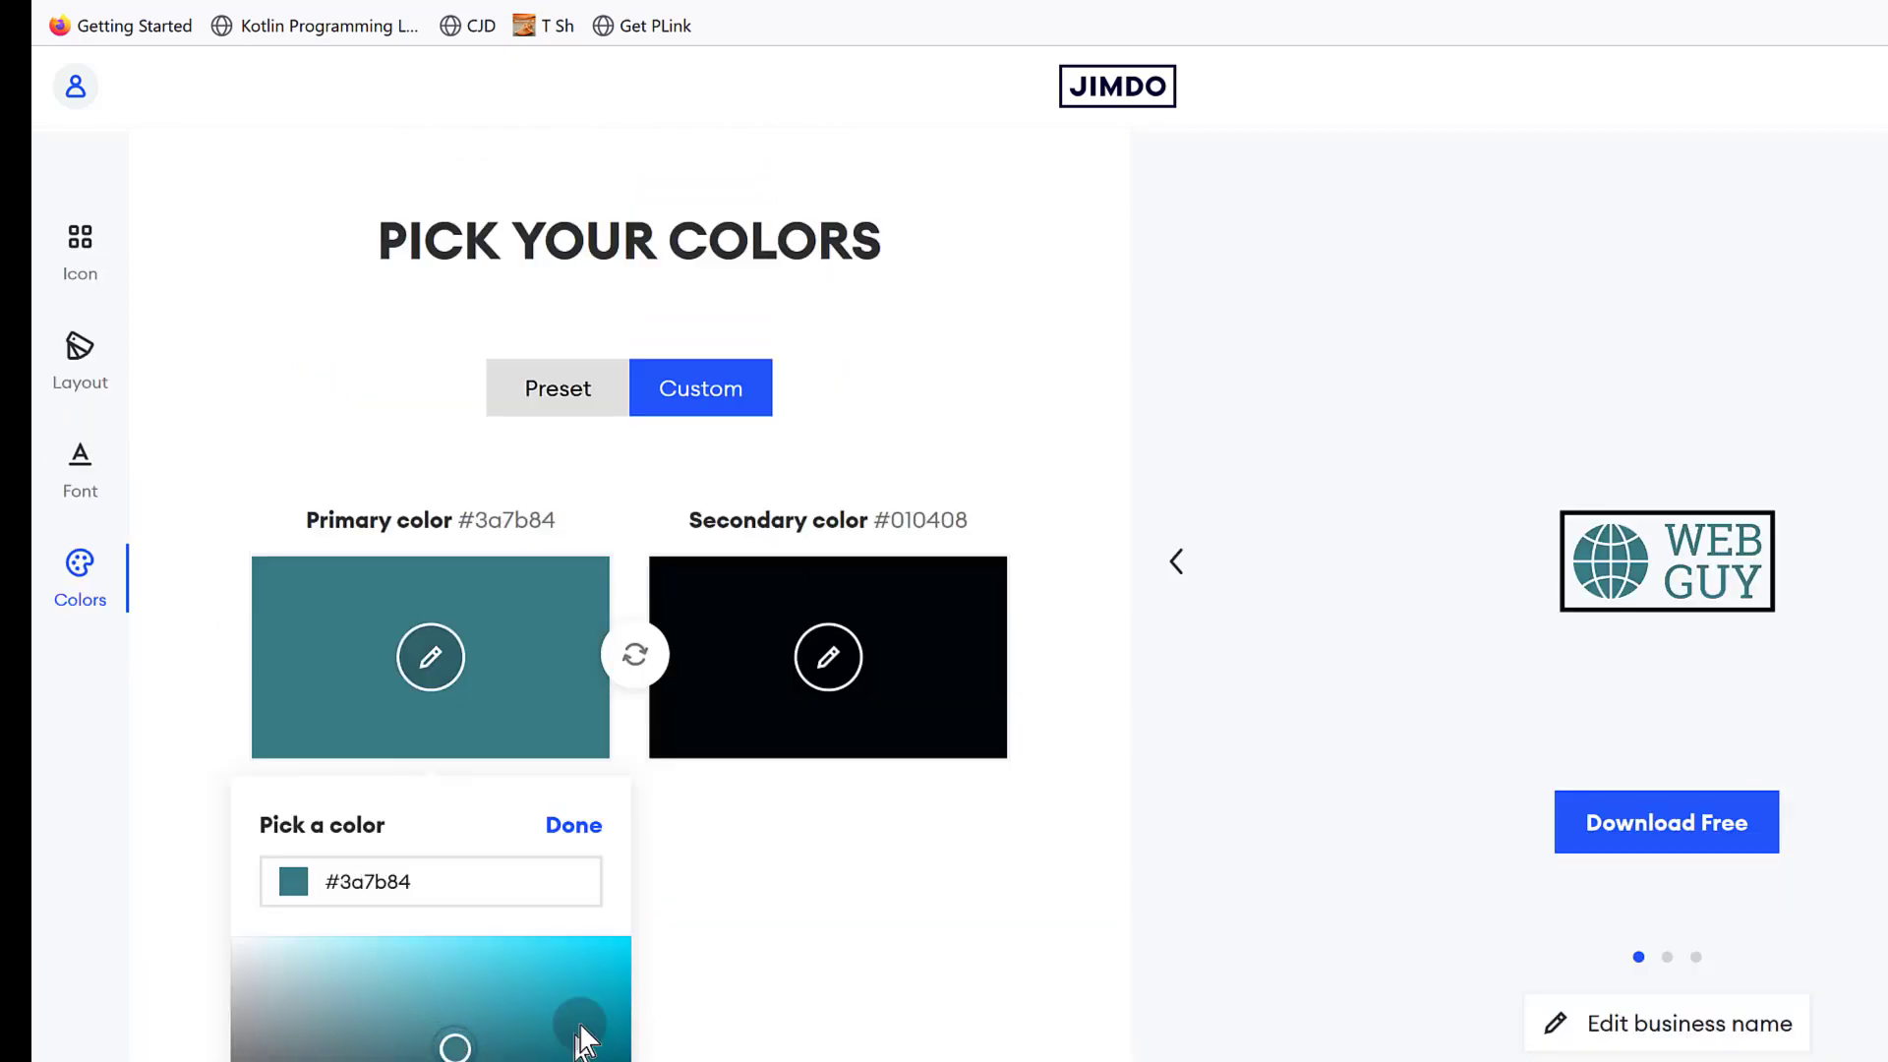
{"action": "scroll", "scroll_direction": "down", "scroll_amount": 3}
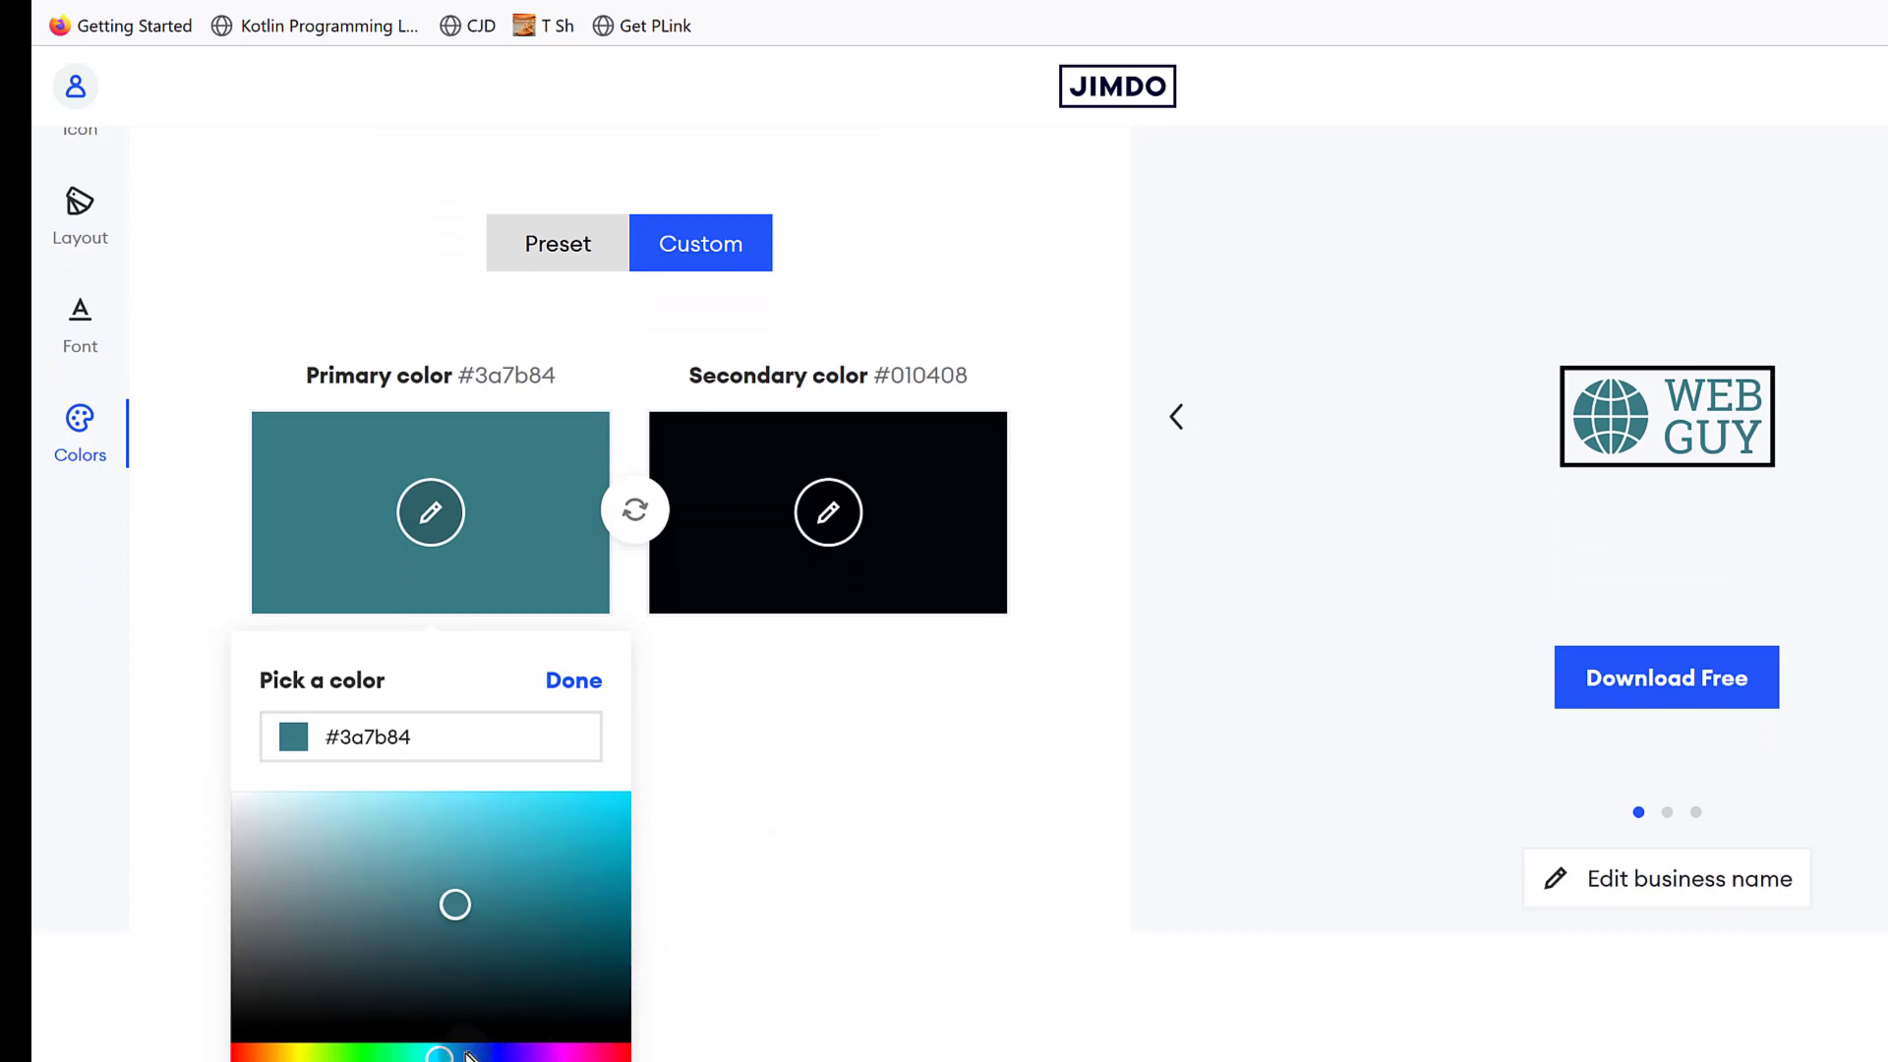
{"action": "left_click", "coordinate": [510, 992]}
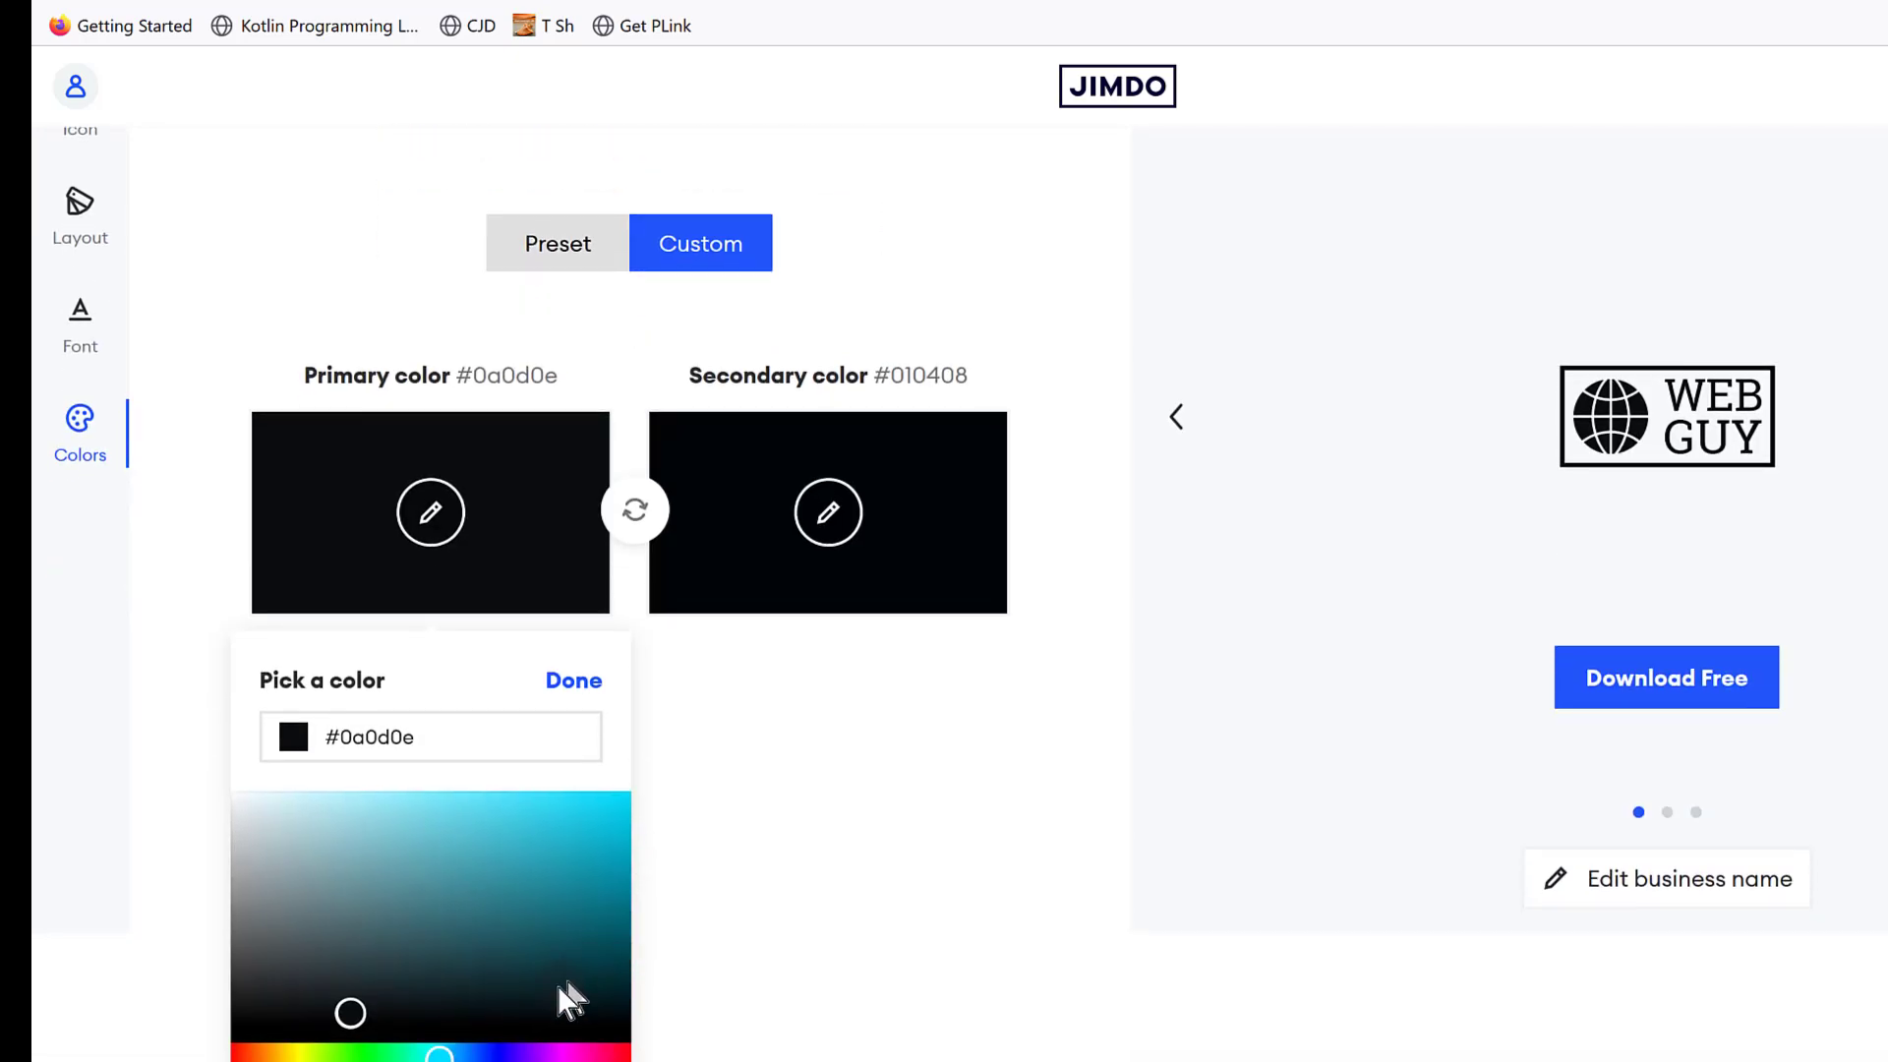
{"action": "left_click", "coordinate": [571, 1001]}
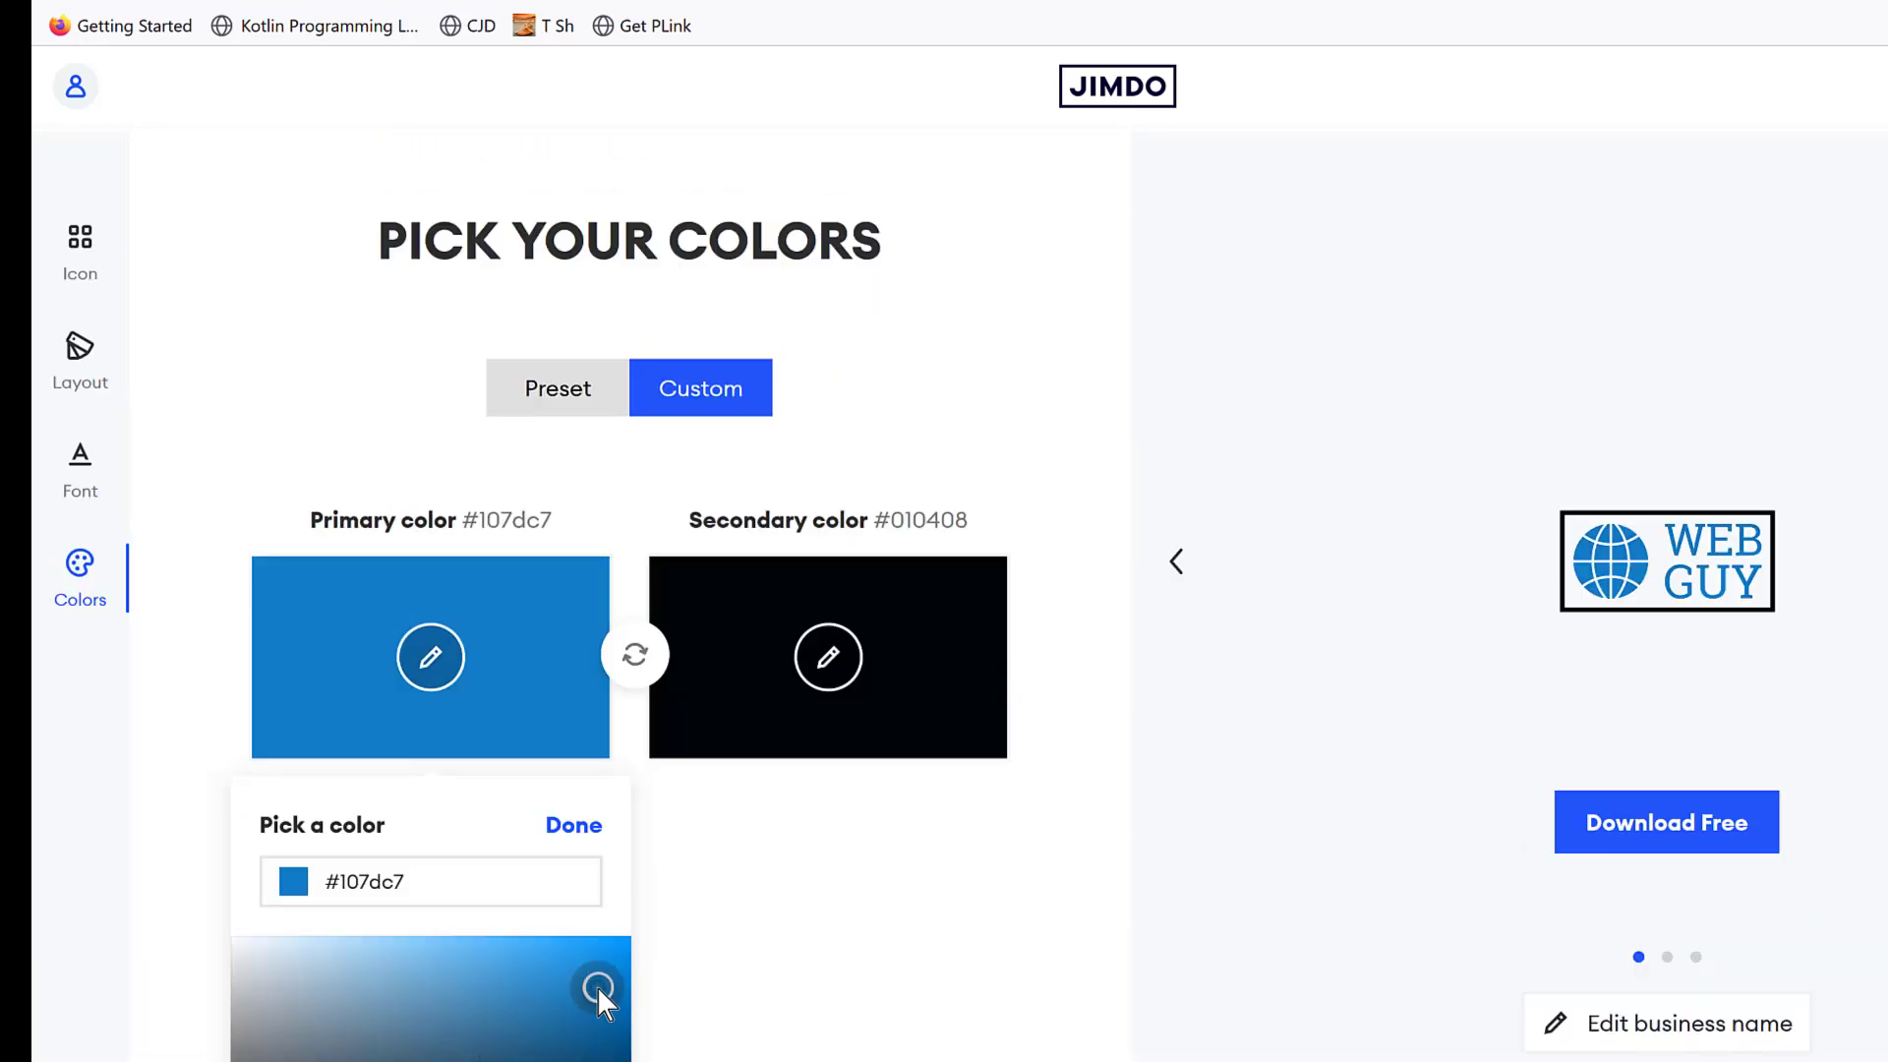
{"action": "left_click", "coordinate": [574, 826]}
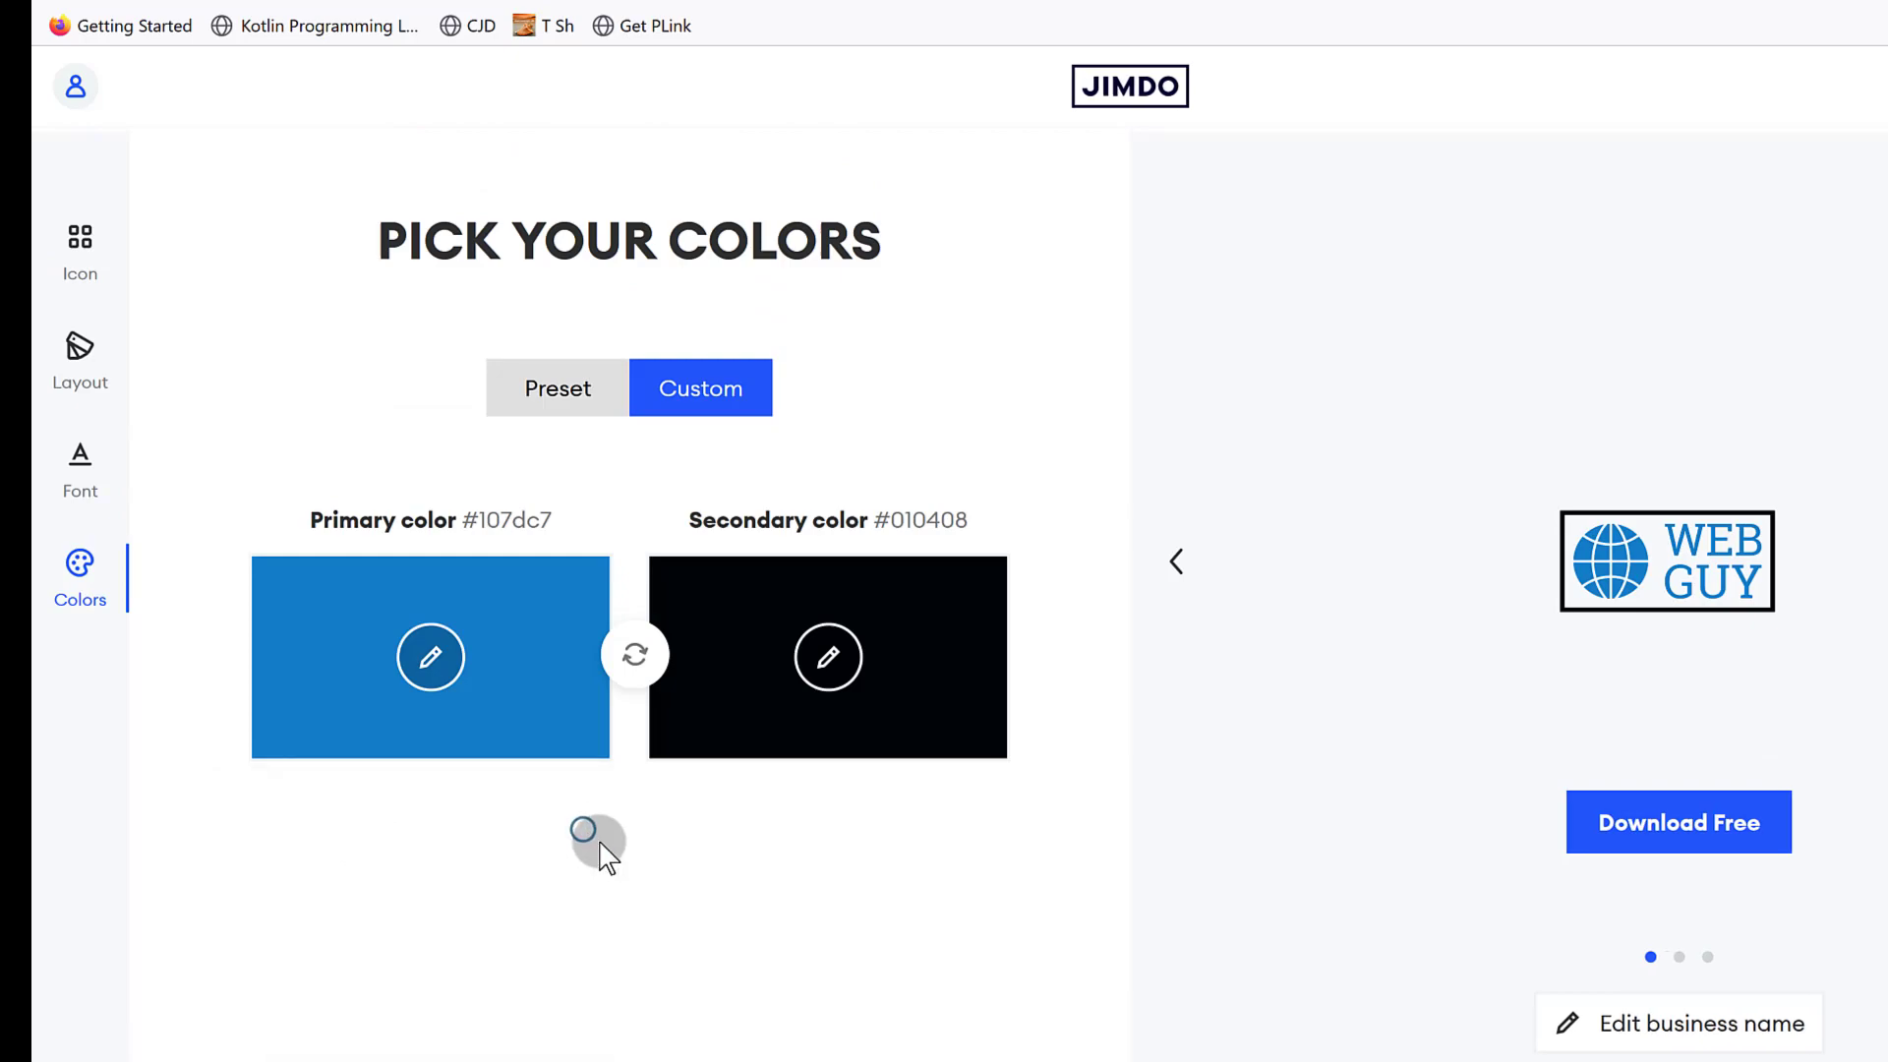
{"action": "left_click", "coordinate": [829, 657]}
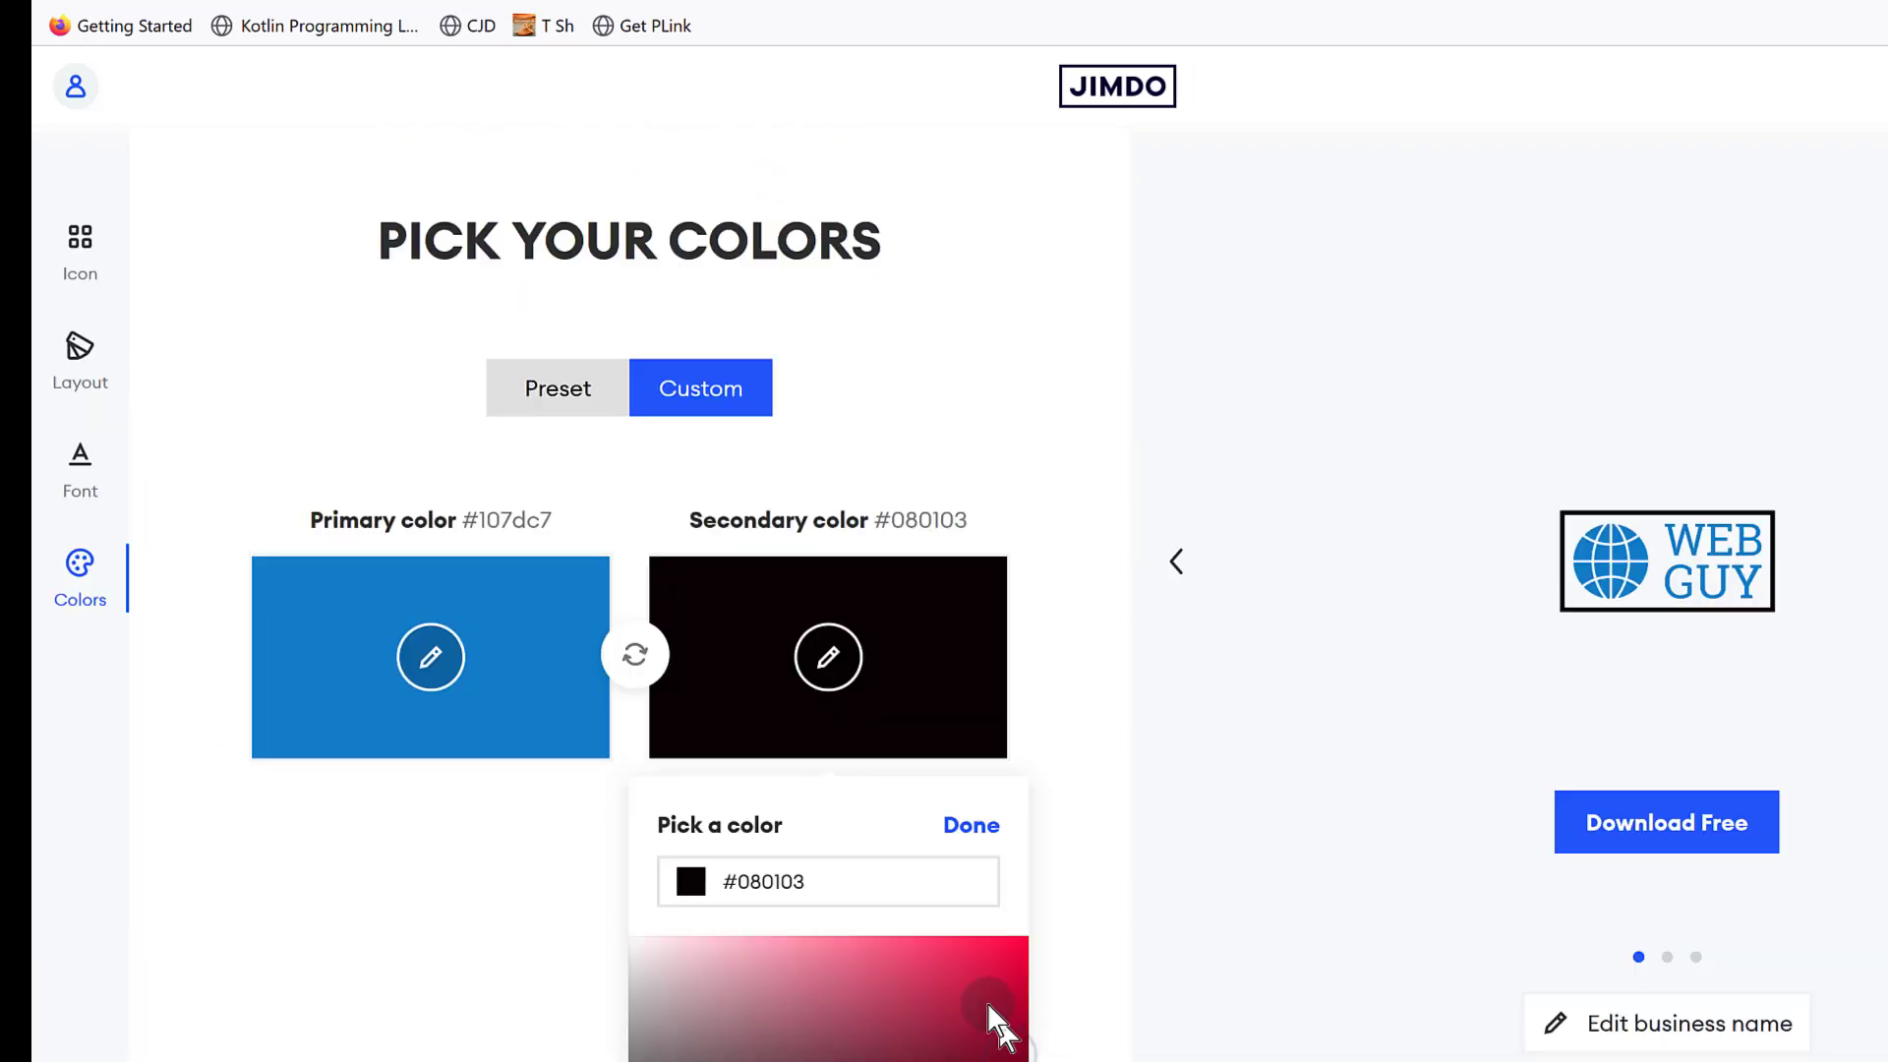
Set the secondary colour to crimson #ab1b40, confirm it, and bring up the layout choices.
{"action": "left_click", "coordinate": [999, 1015]}
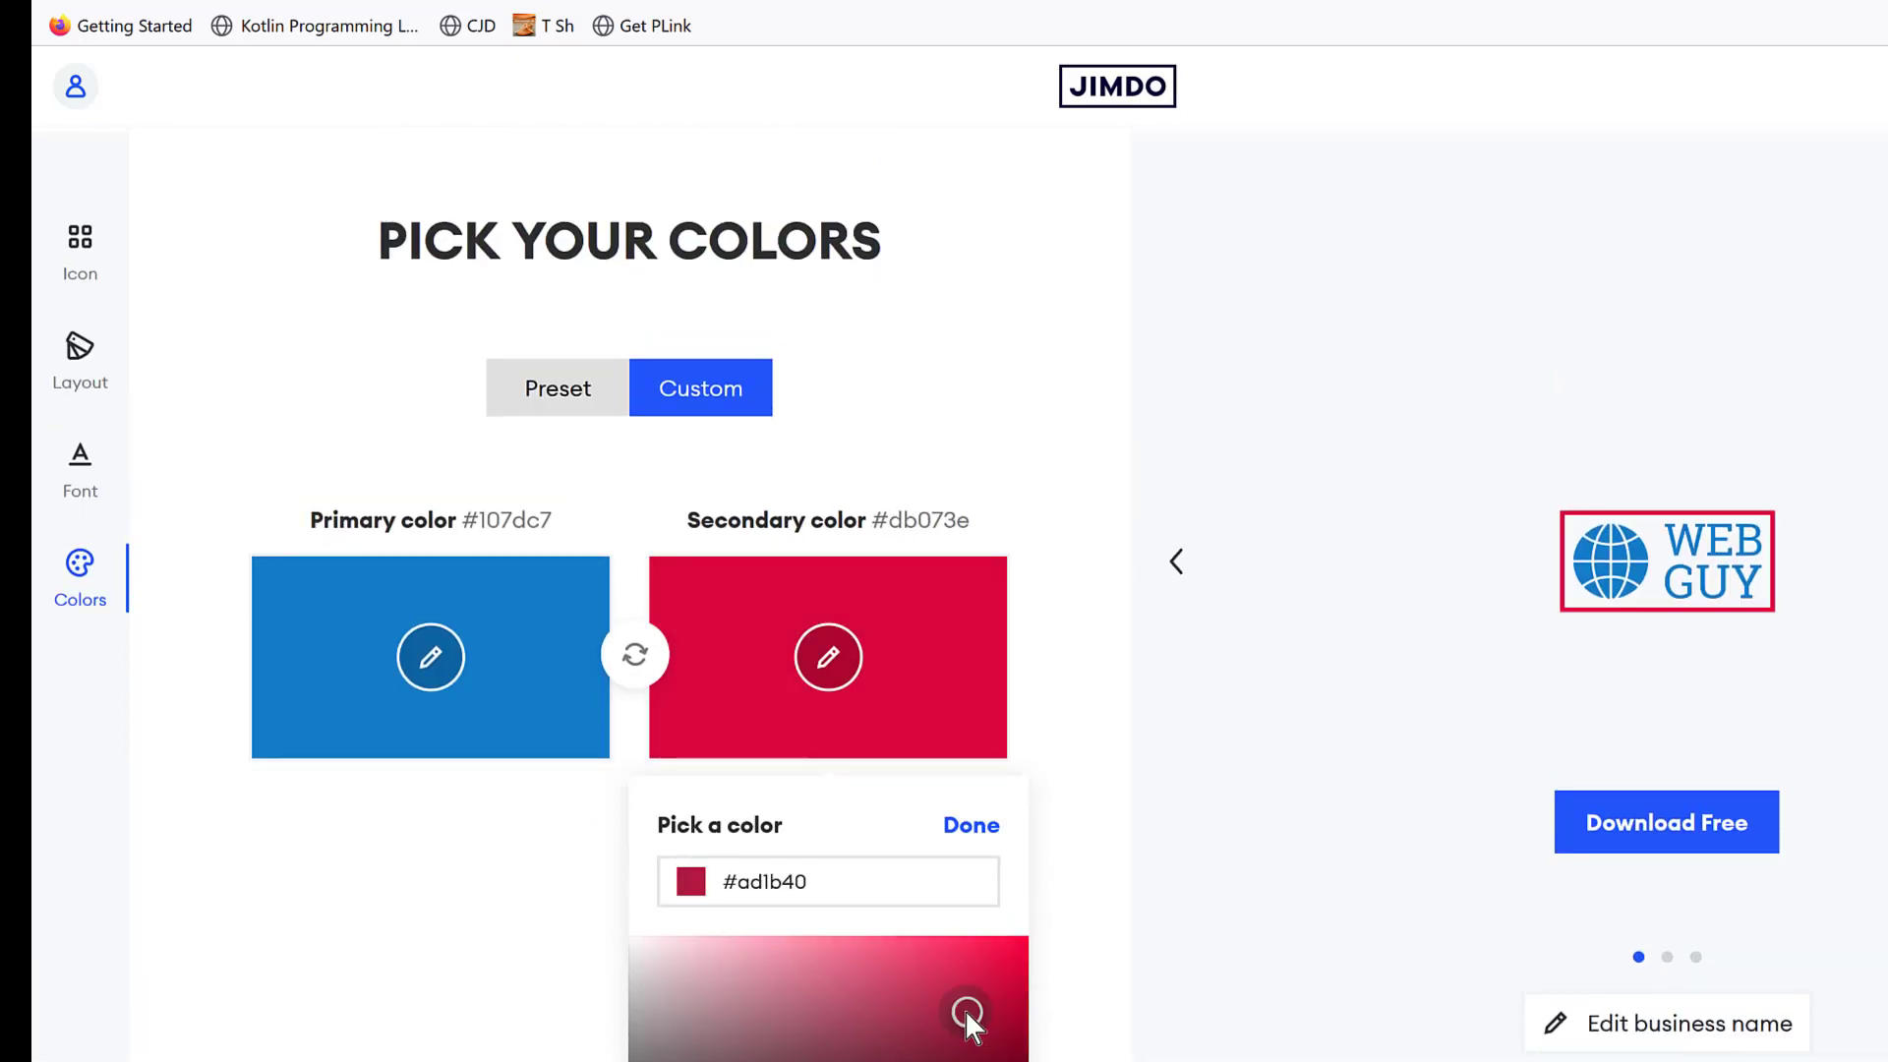
{"action": "left_click", "coordinate": [971, 824]}
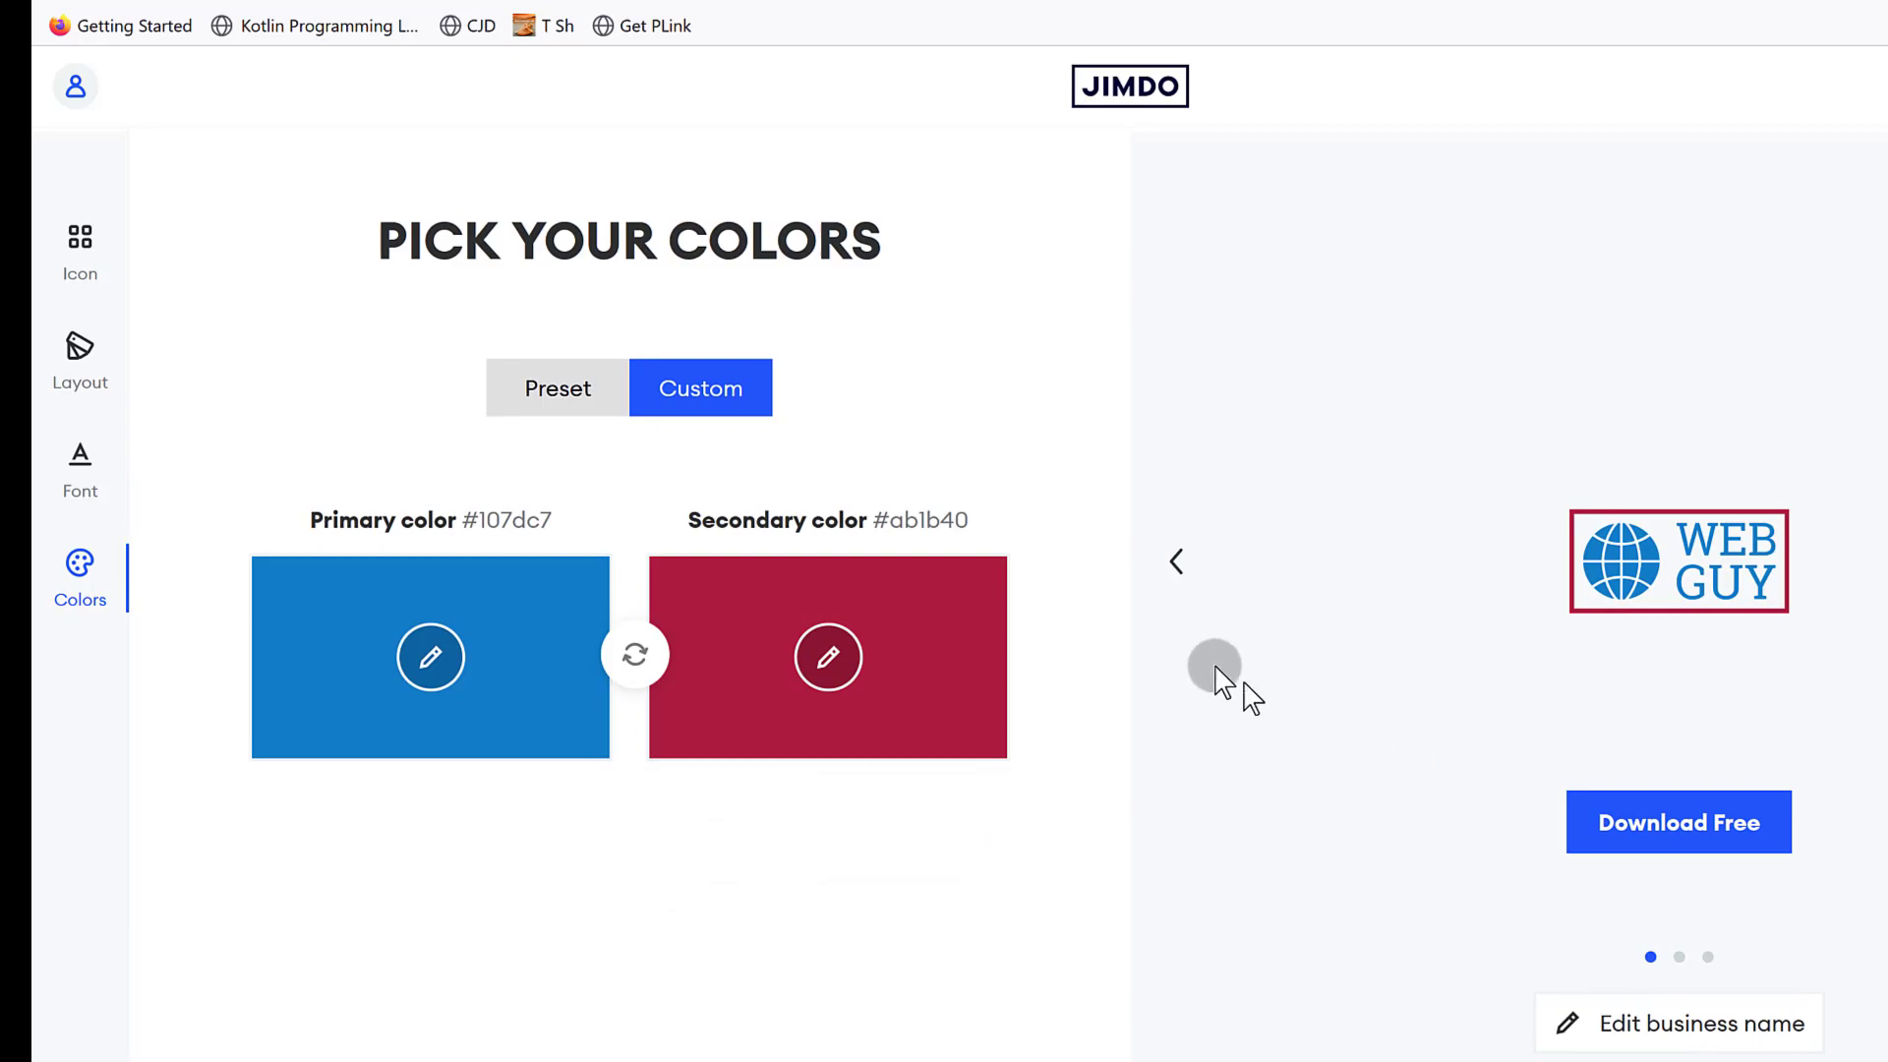
{"action": "mouse_move", "coordinate": [1448, 562]}
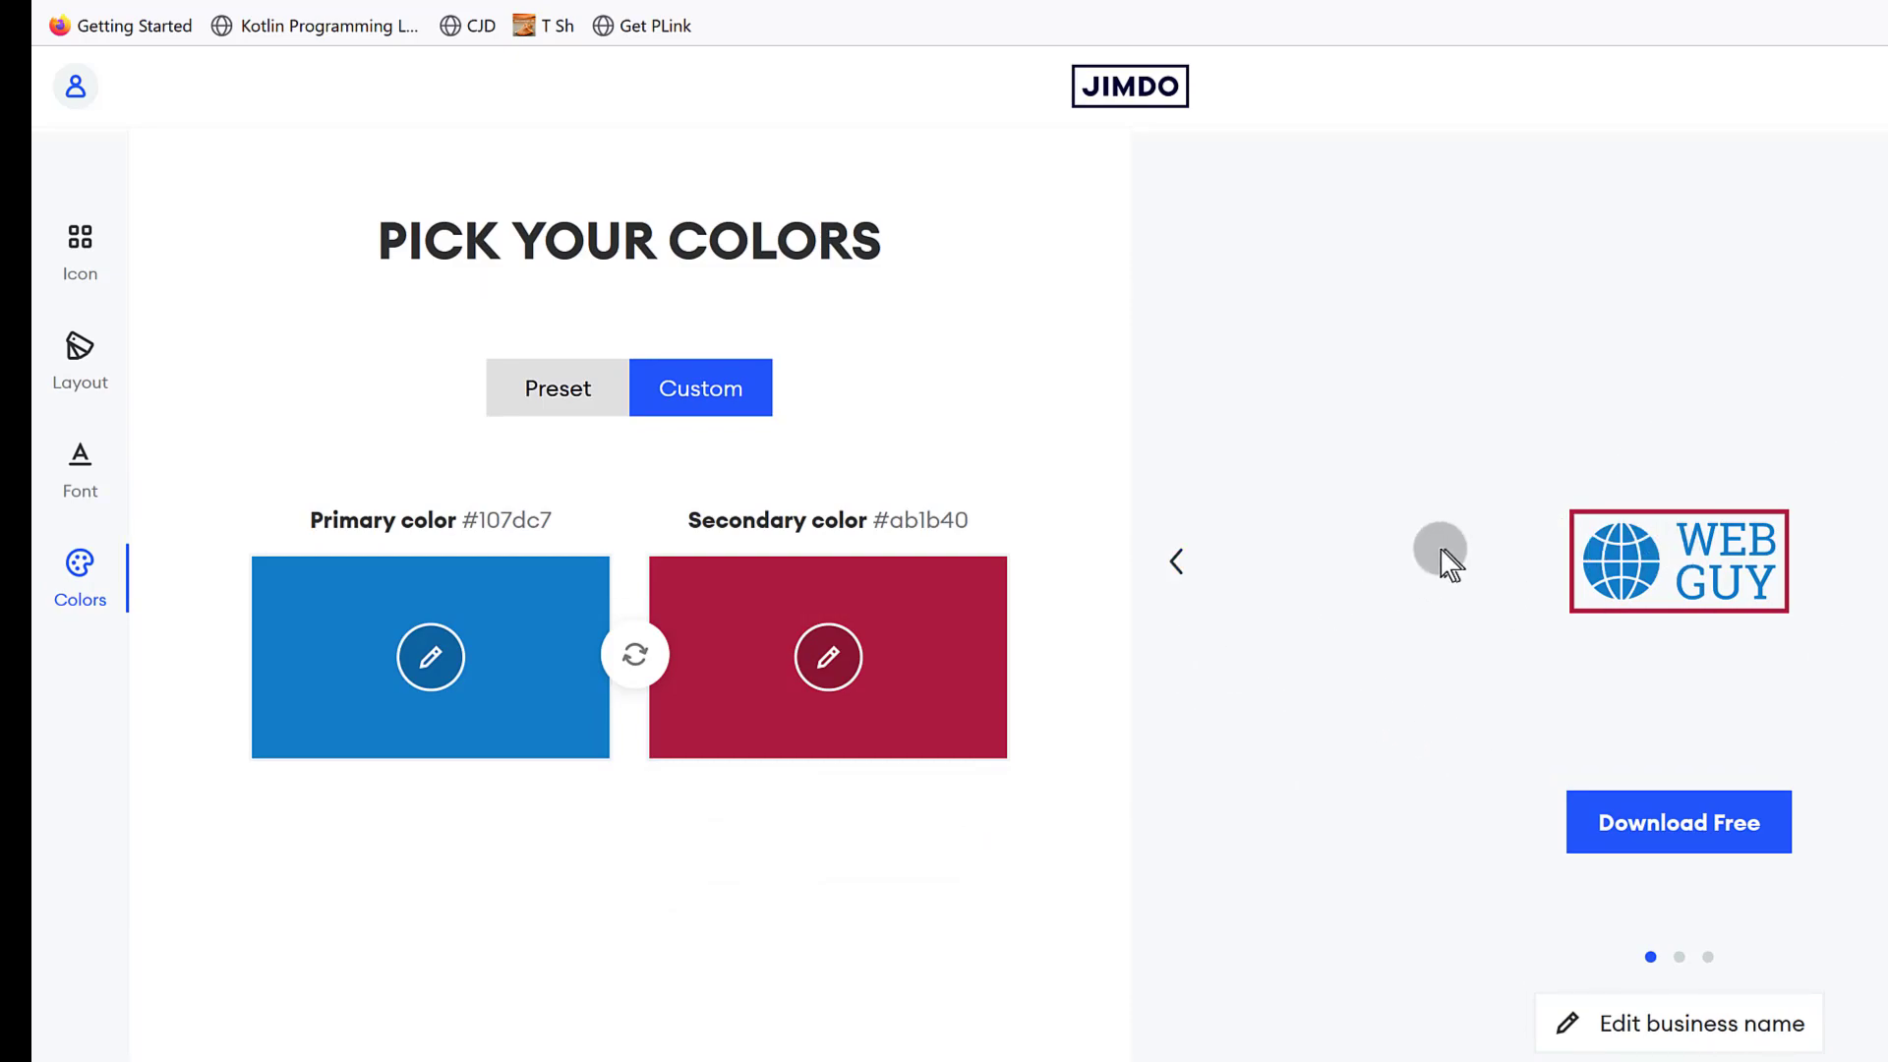
{"action": "mouse_move", "coordinate": [214, 697]}
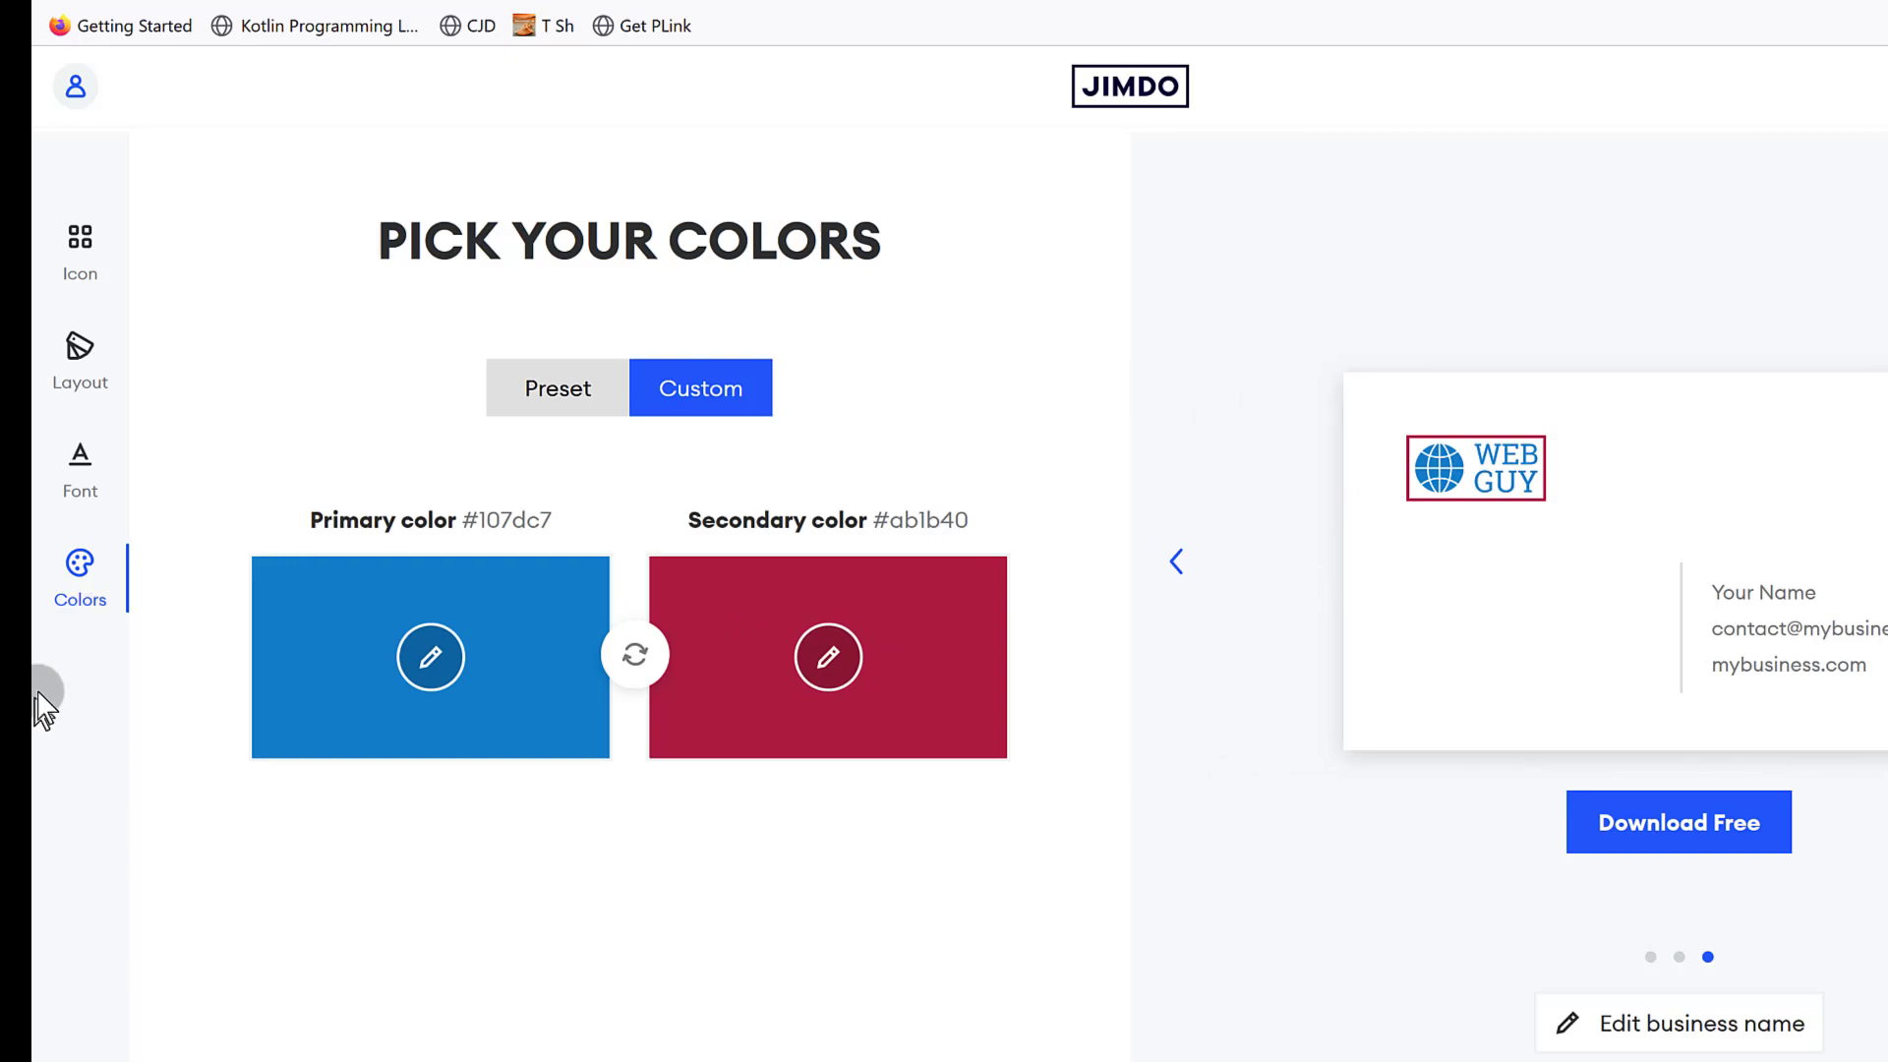
{"action": "left_click", "coordinate": [79, 362]}
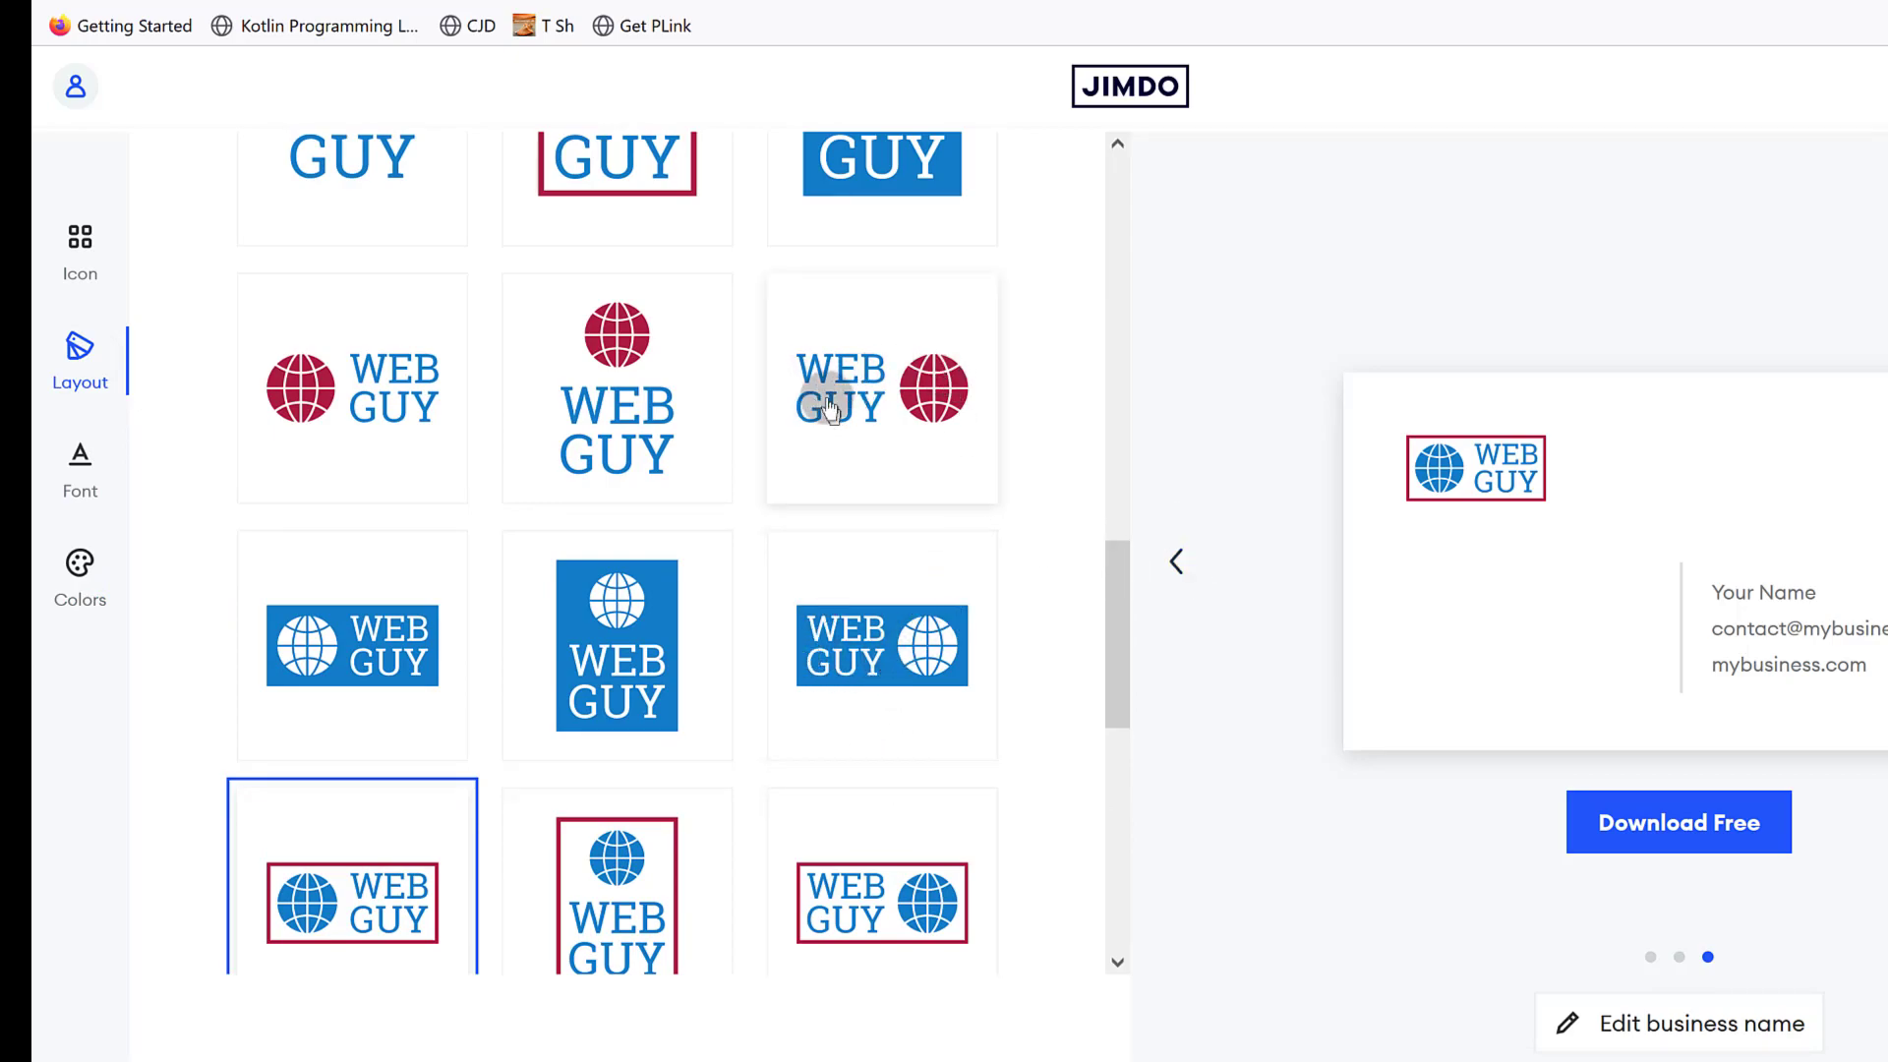
Compare globe-after and globe-before layouts, landing on the globe | Web Guy divider layout.
{"action": "left_click", "coordinate": [881, 389]}
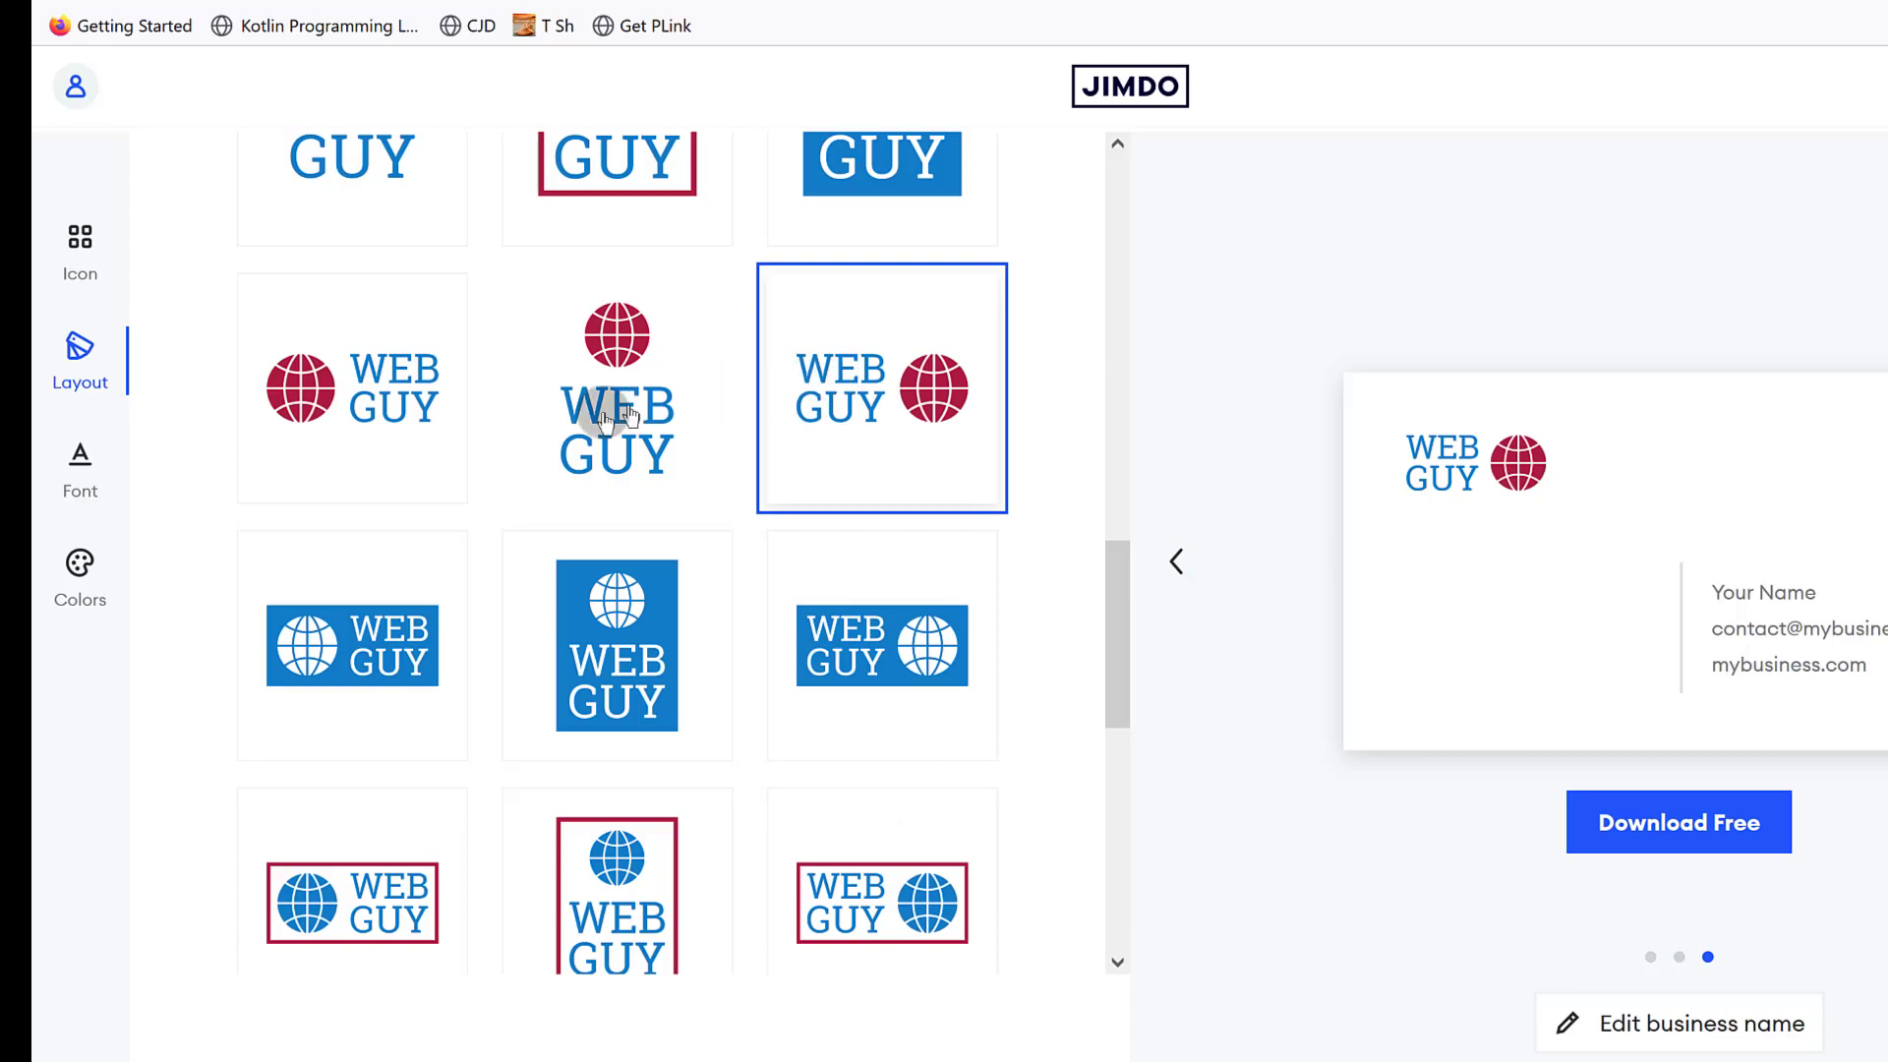
{"action": "left_click", "coordinate": [350, 387]}
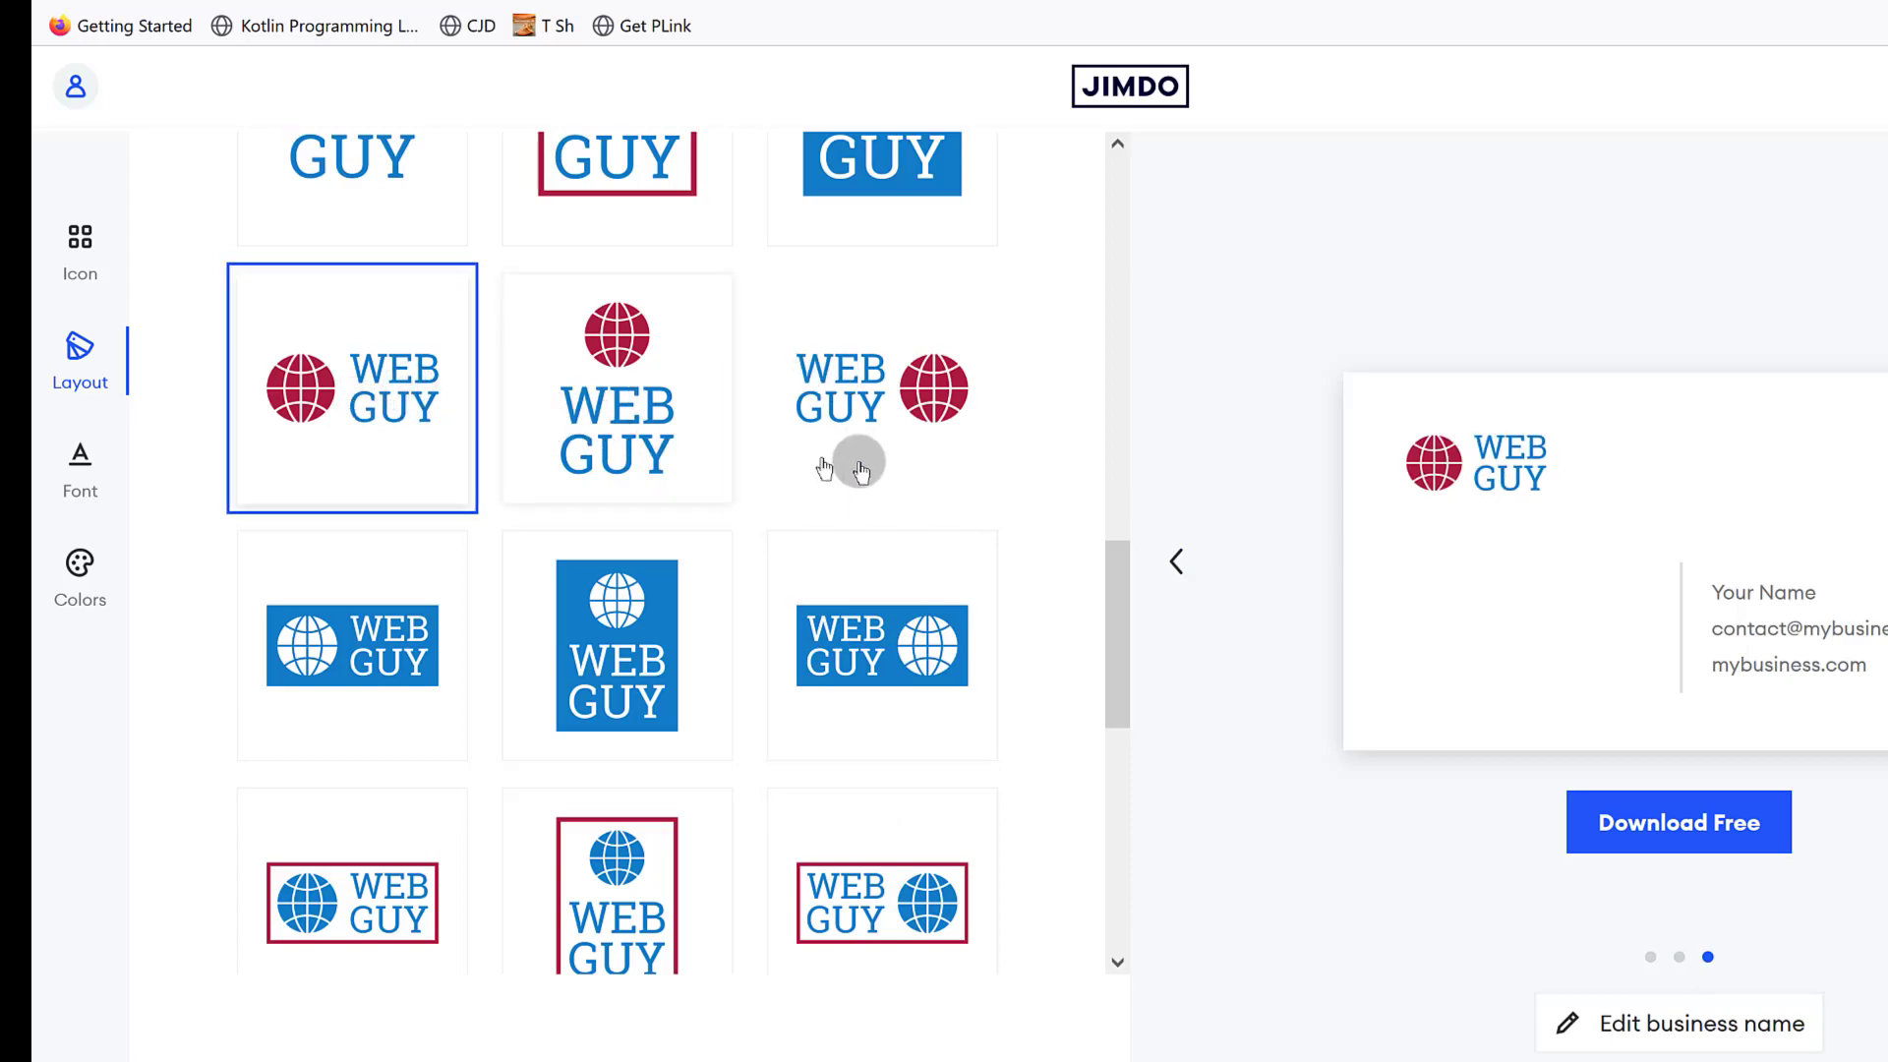
{"action": "scroll", "scroll_direction": "down", "scroll_amount": 3}
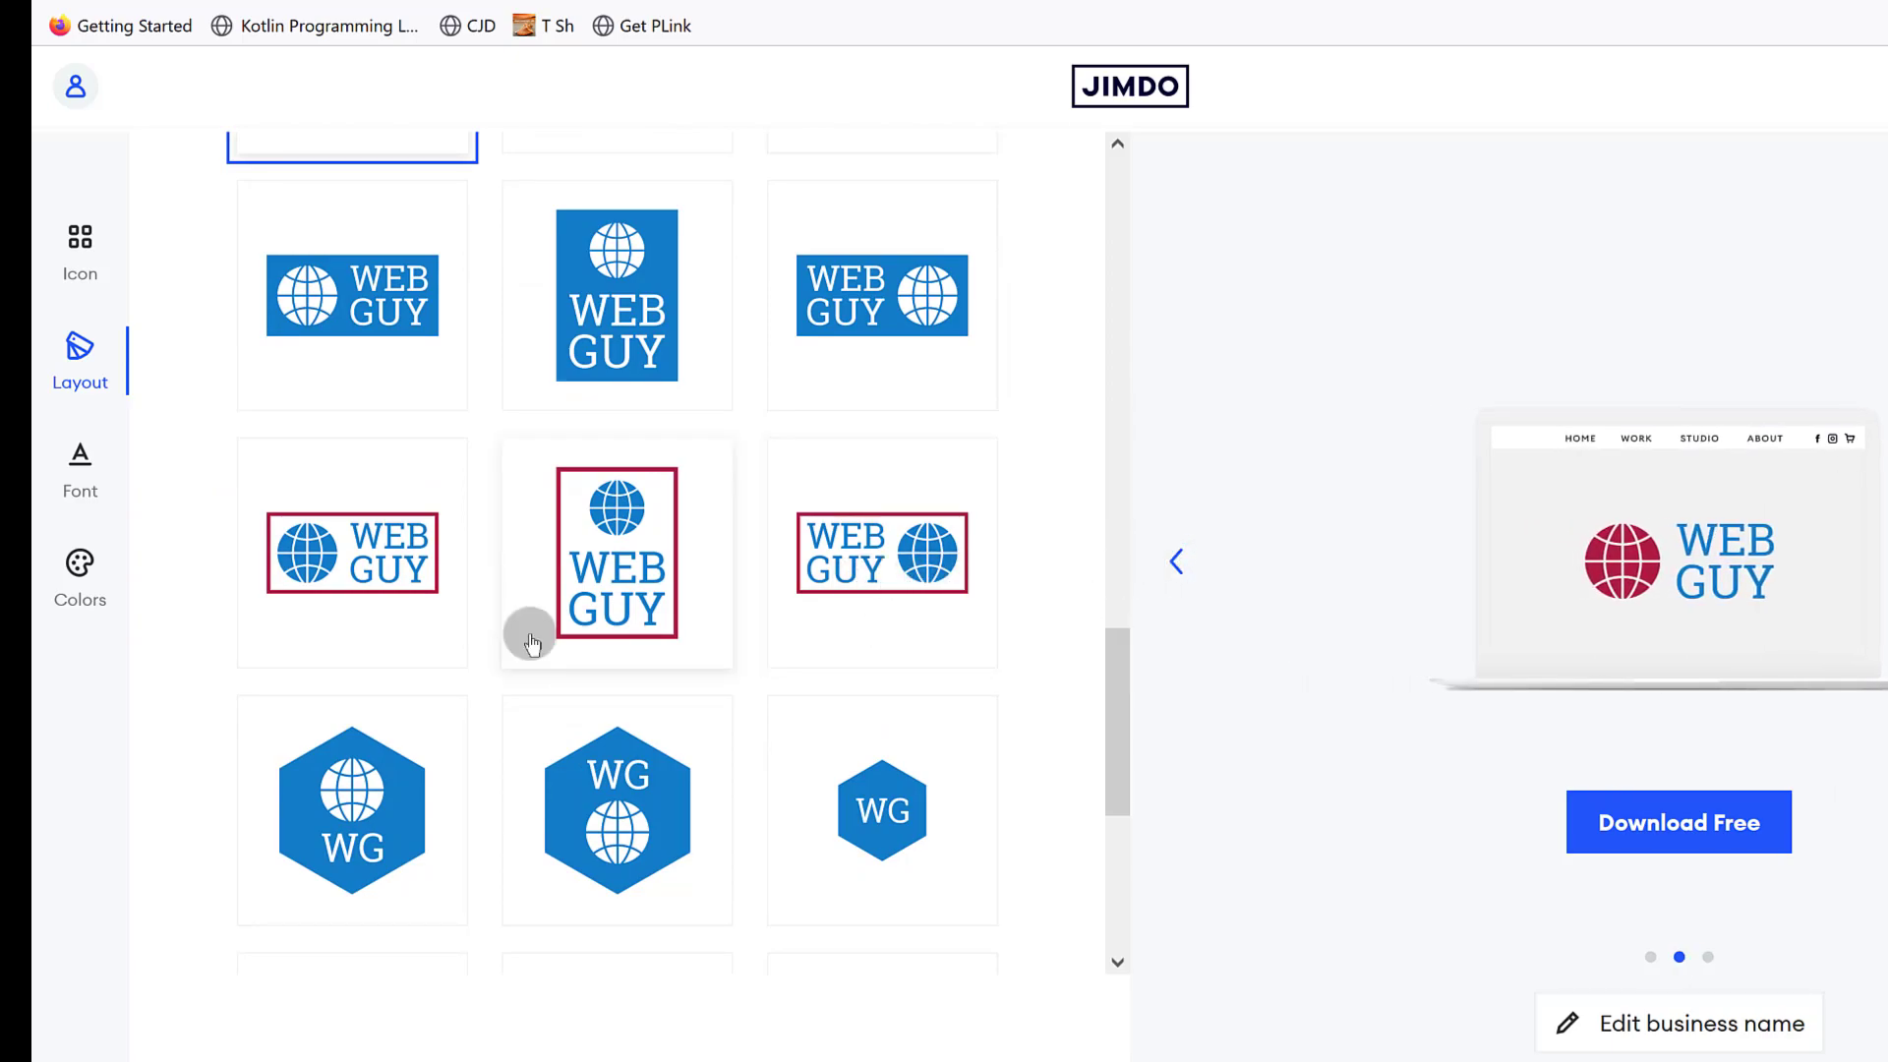
{"action": "scroll", "scroll_direction": "down", "scroll_amount": 3}
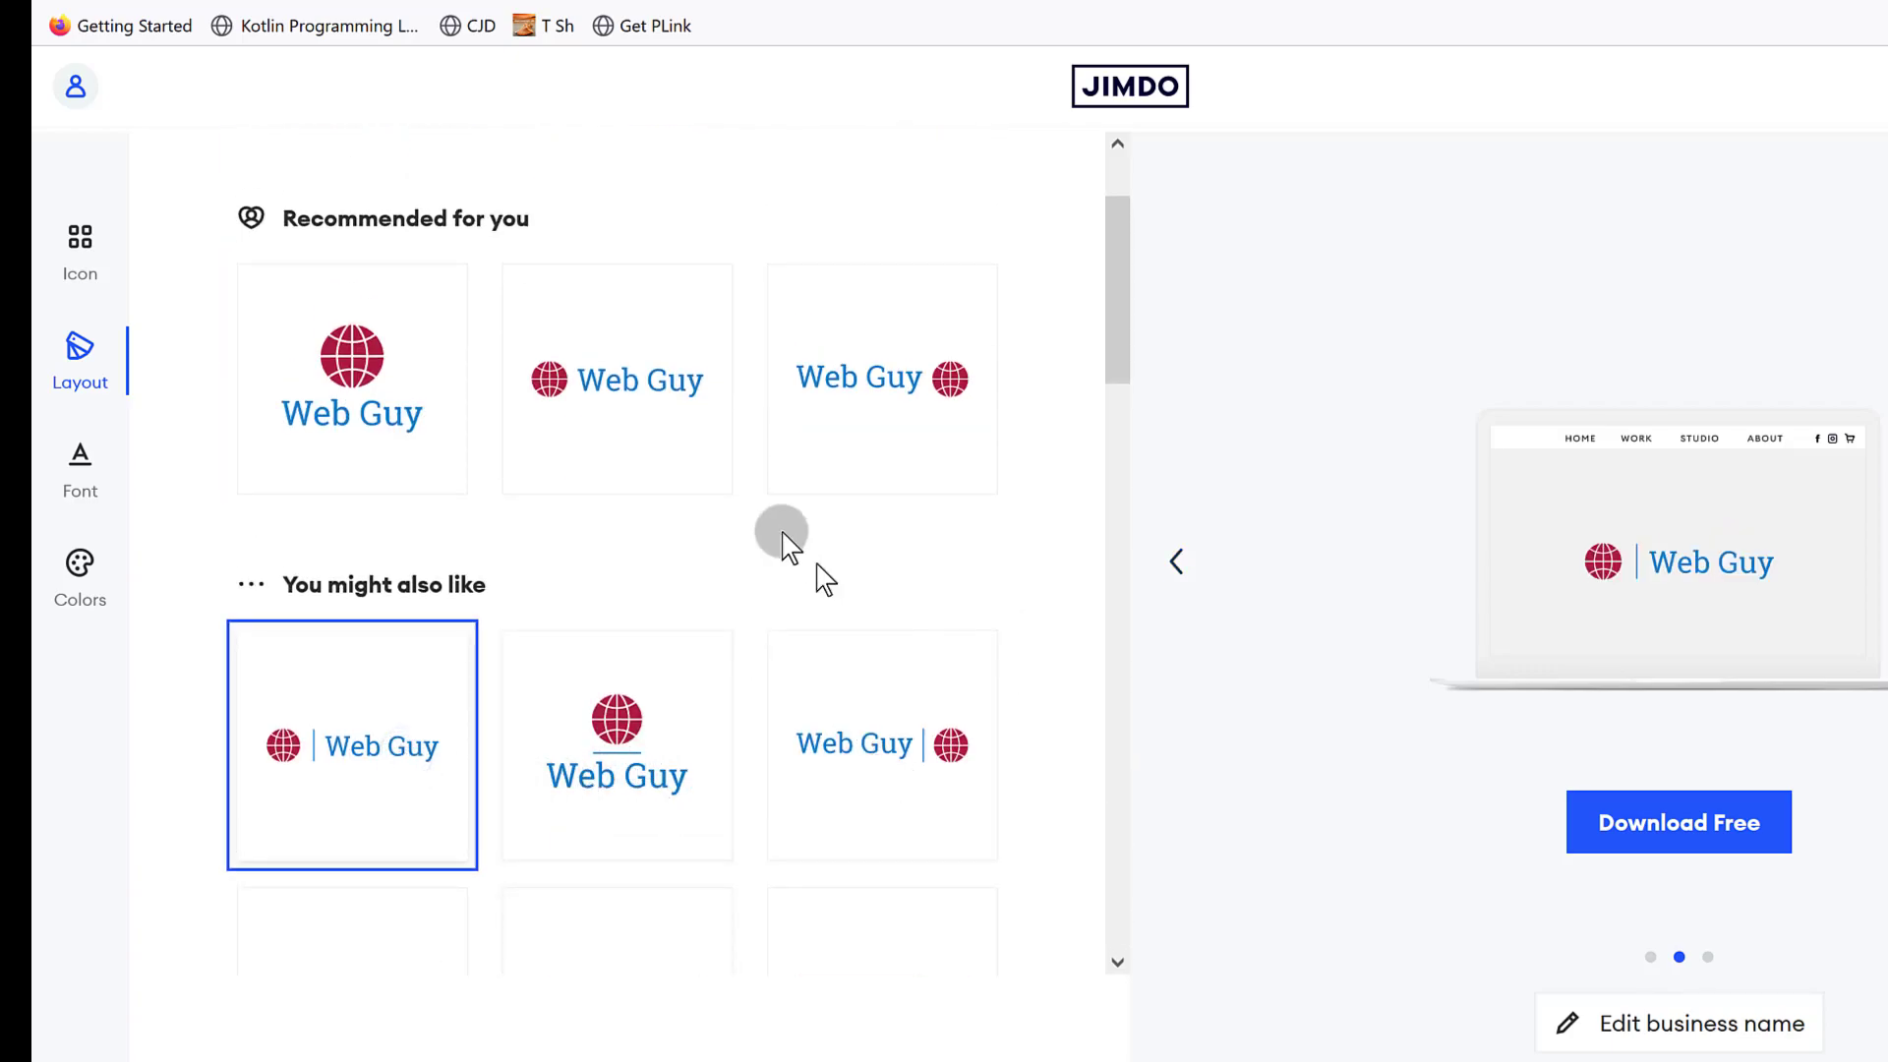
Try the globe-beside-name layout without divider, then reselect the divider layout.
{"action": "left_click", "coordinate": [617, 380]}
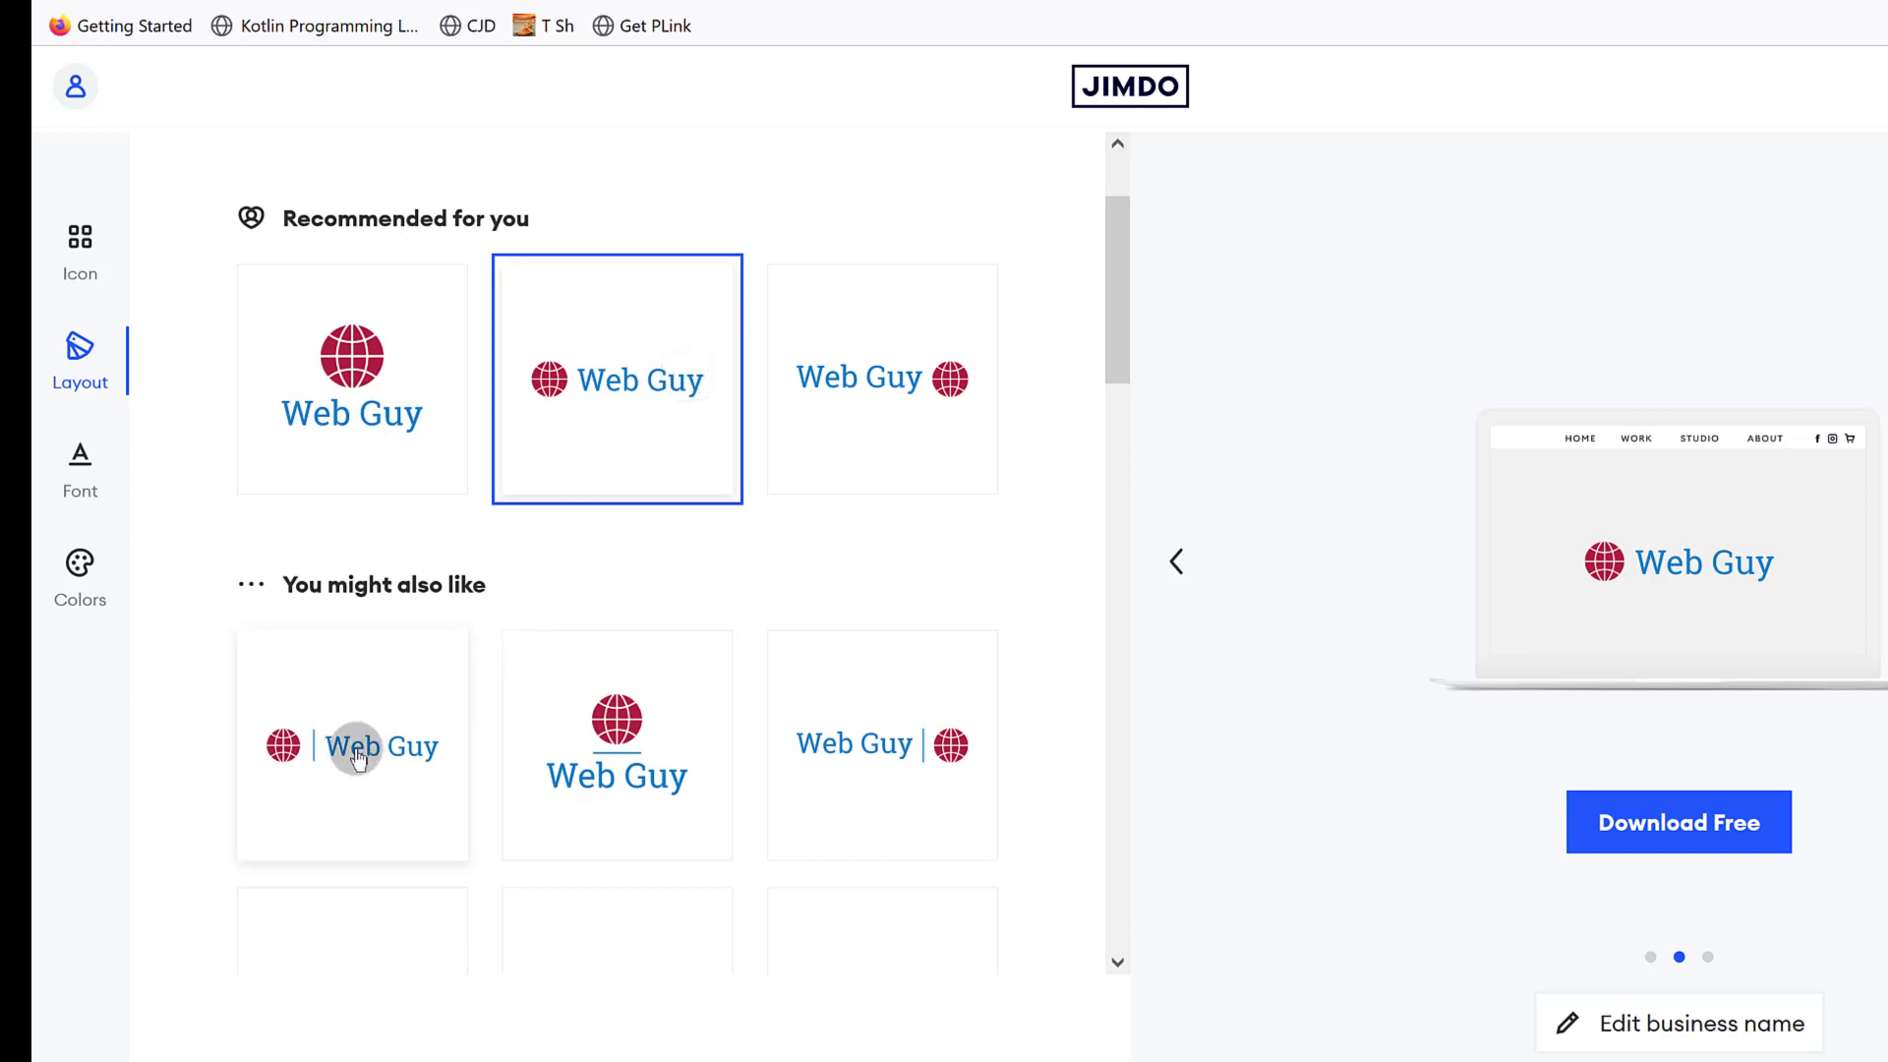
{"action": "left_click", "coordinate": [352, 753]}
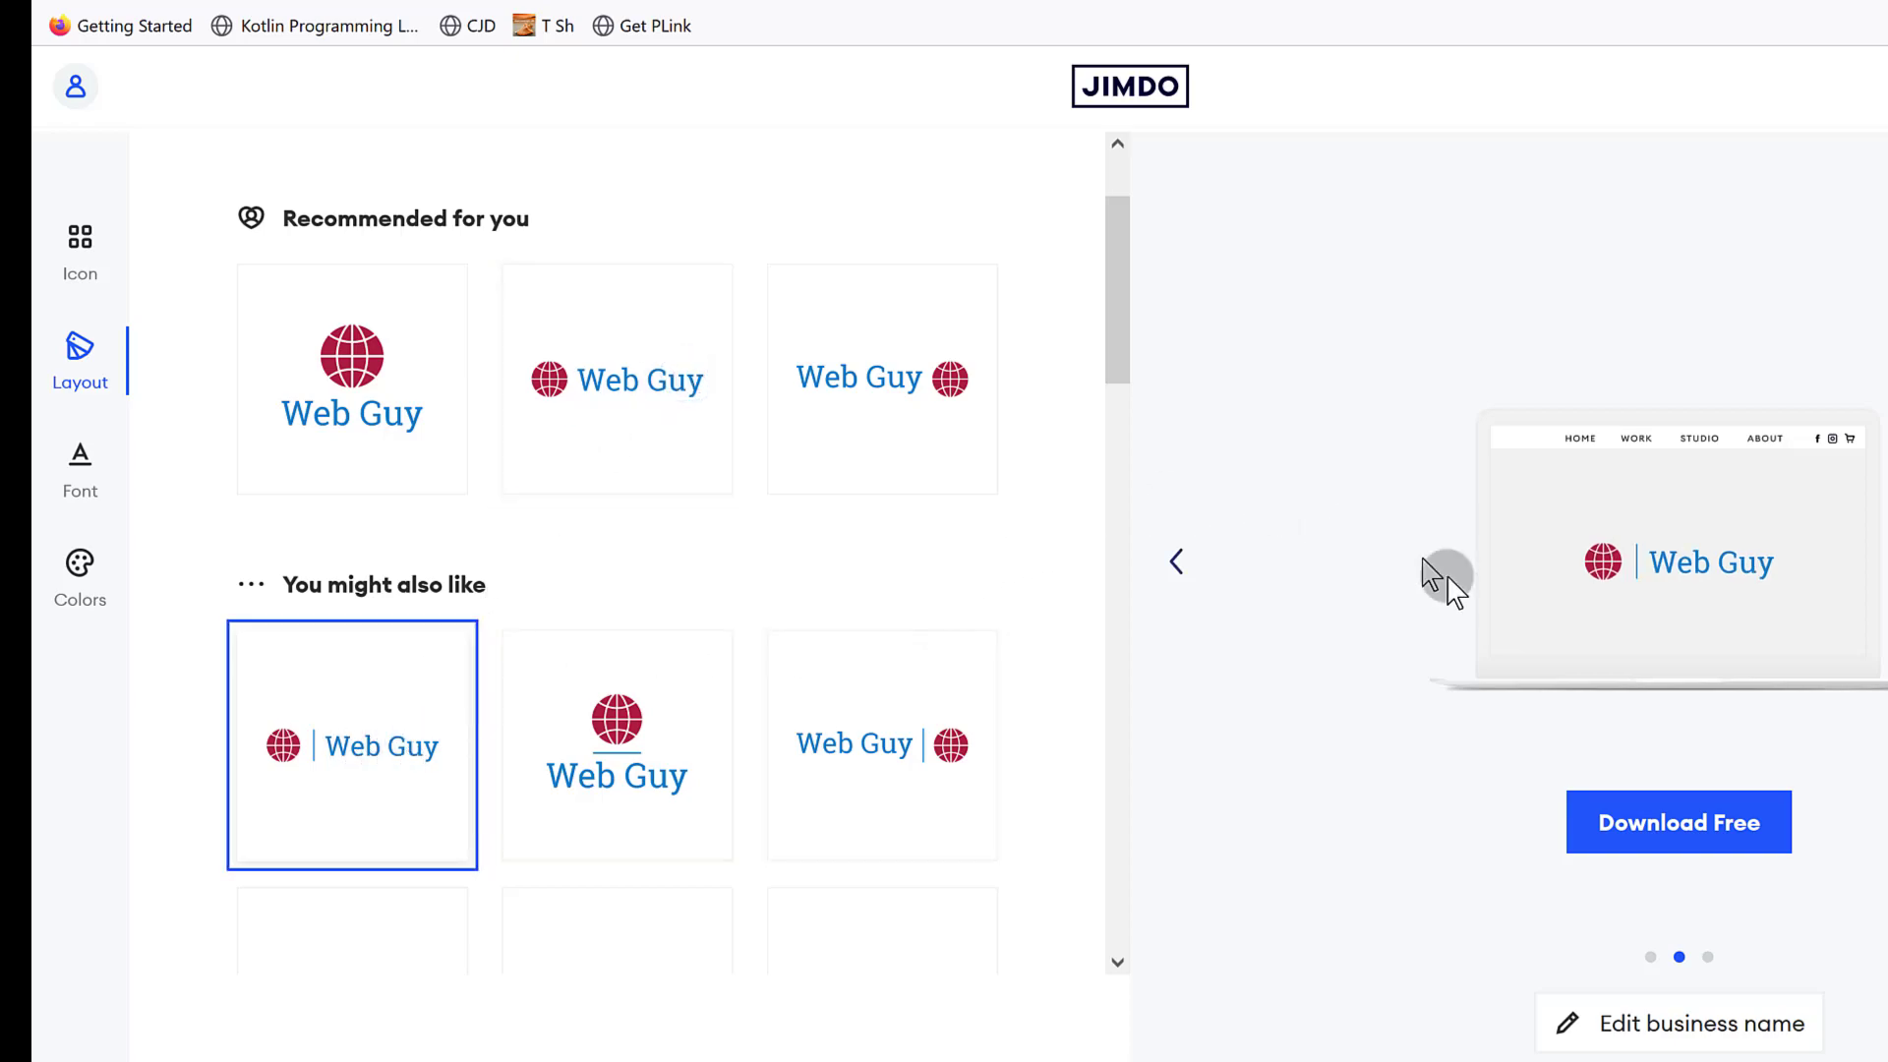
{"action": "scroll", "scroll_direction": "down", "scroll_amount": 3}
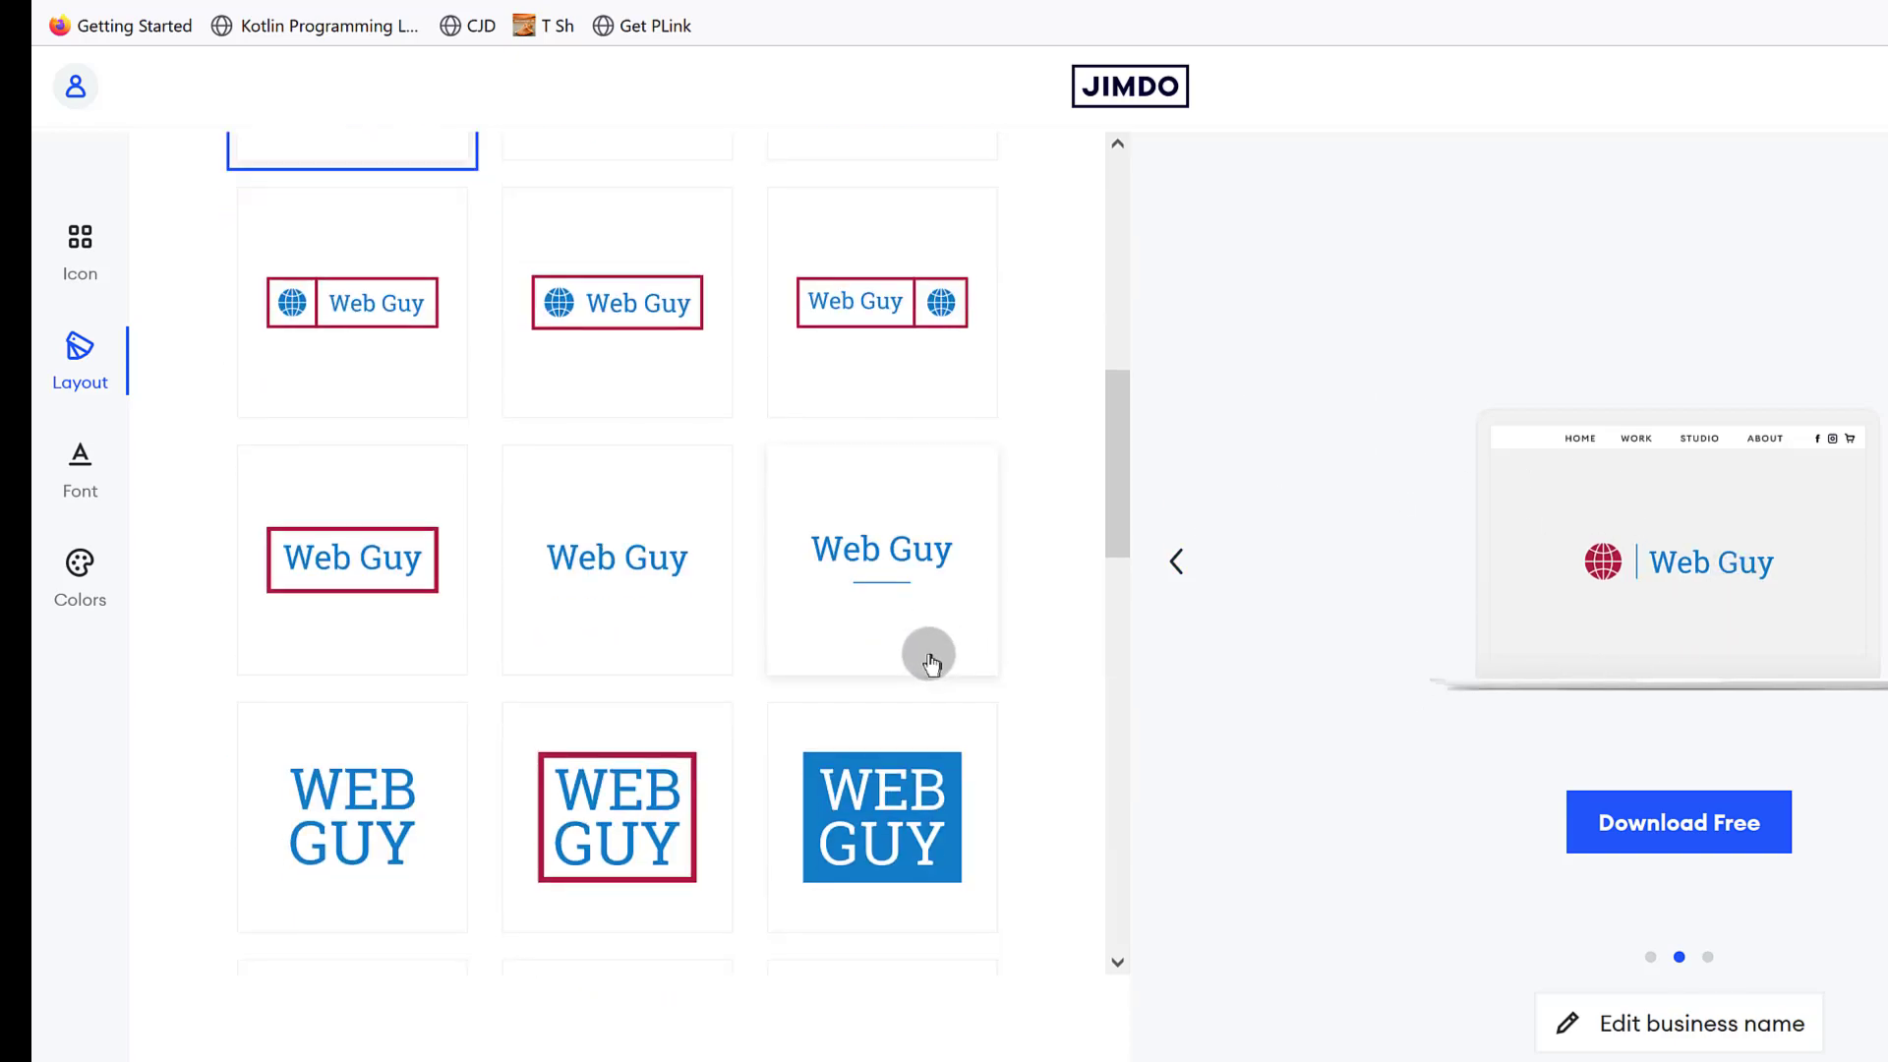
{"action": "scroll", "scroll_direction": "down", "scroll_amount": 3}
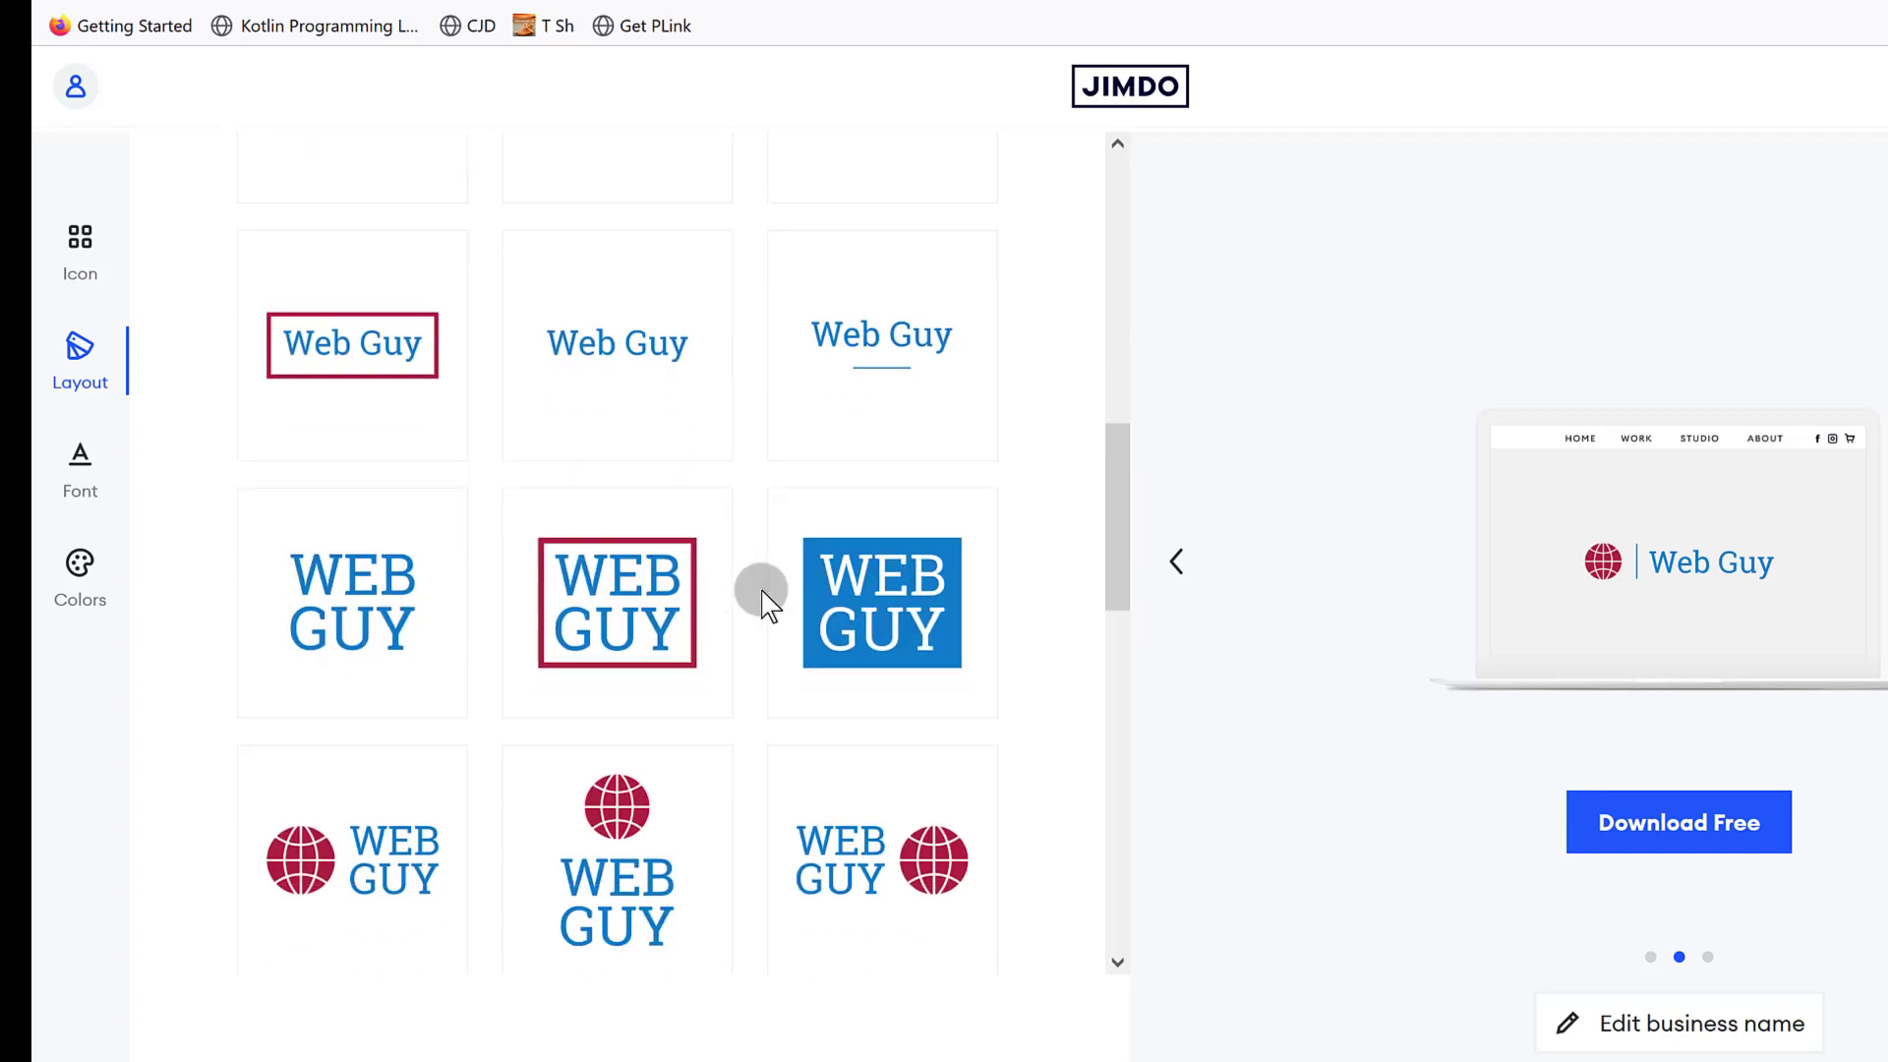
{"action": "scroll", "scroll_direction": "down", "scroll_amount": 3}
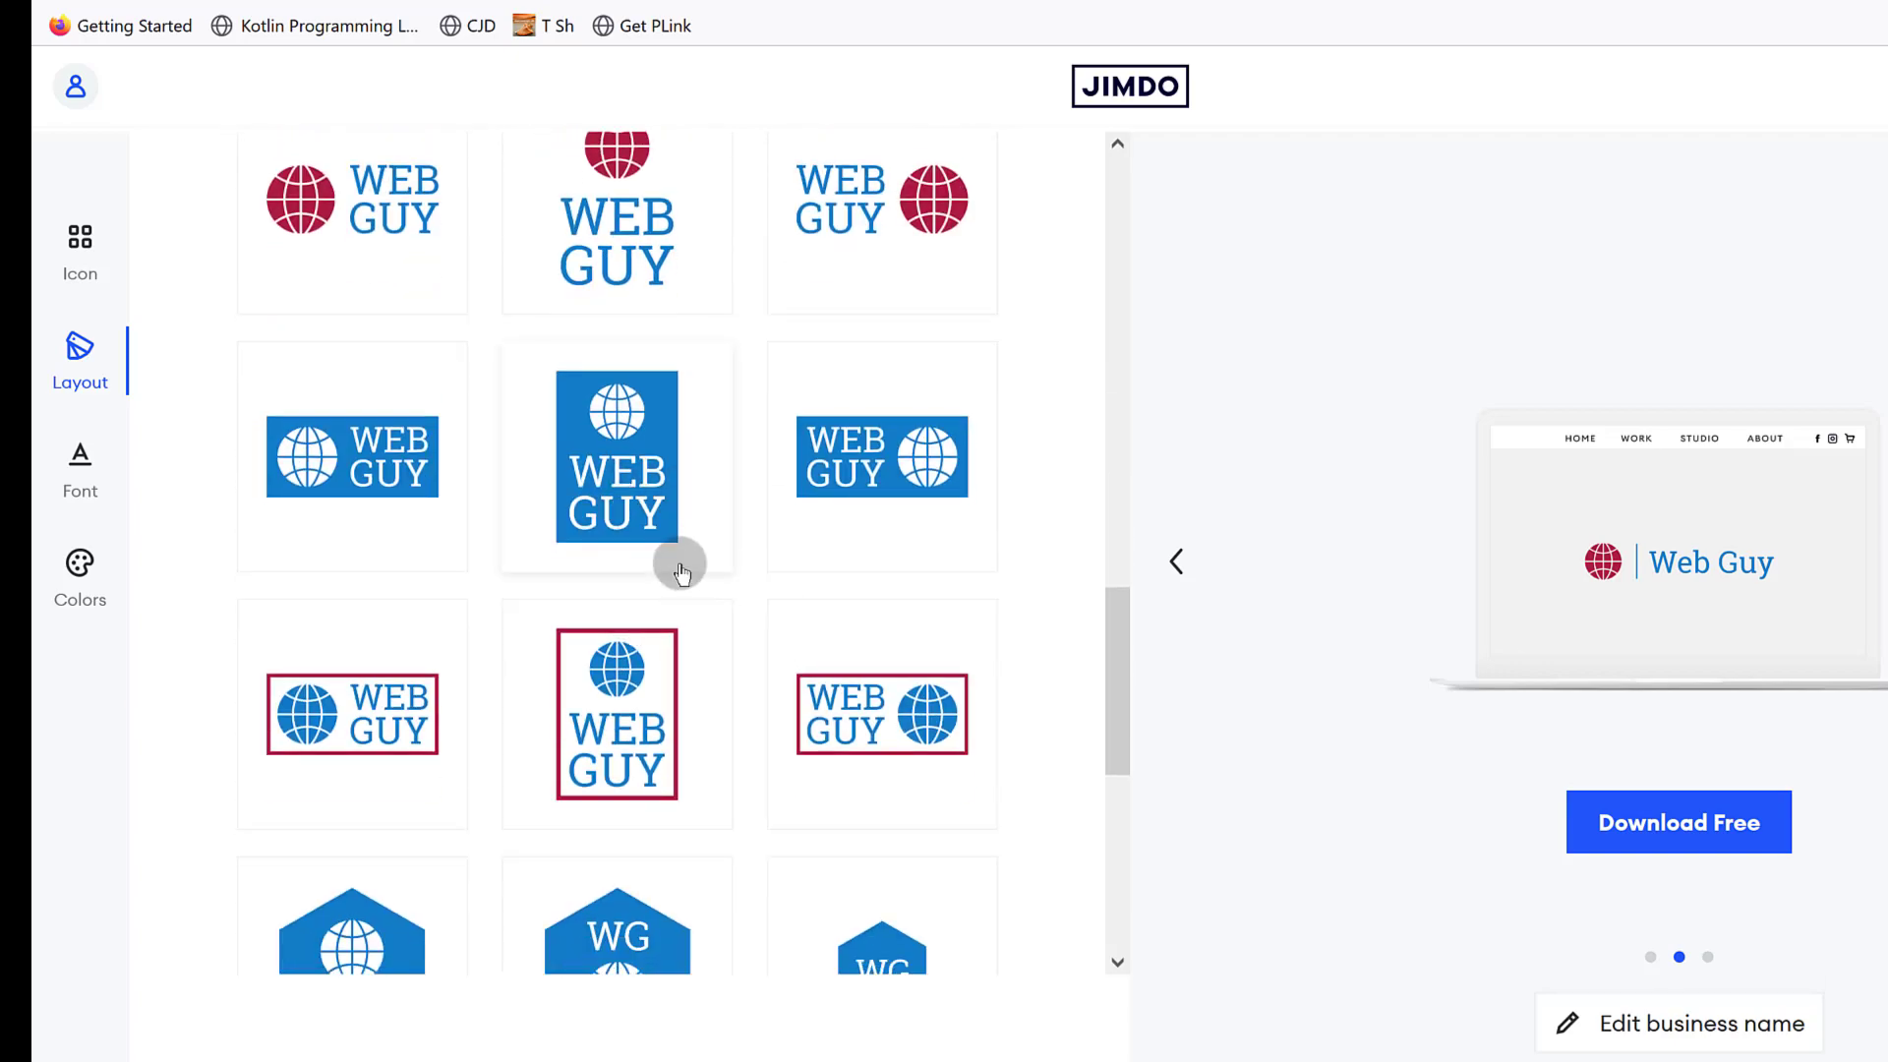
{"action": "left_click", "coordinate": [352, 457]}
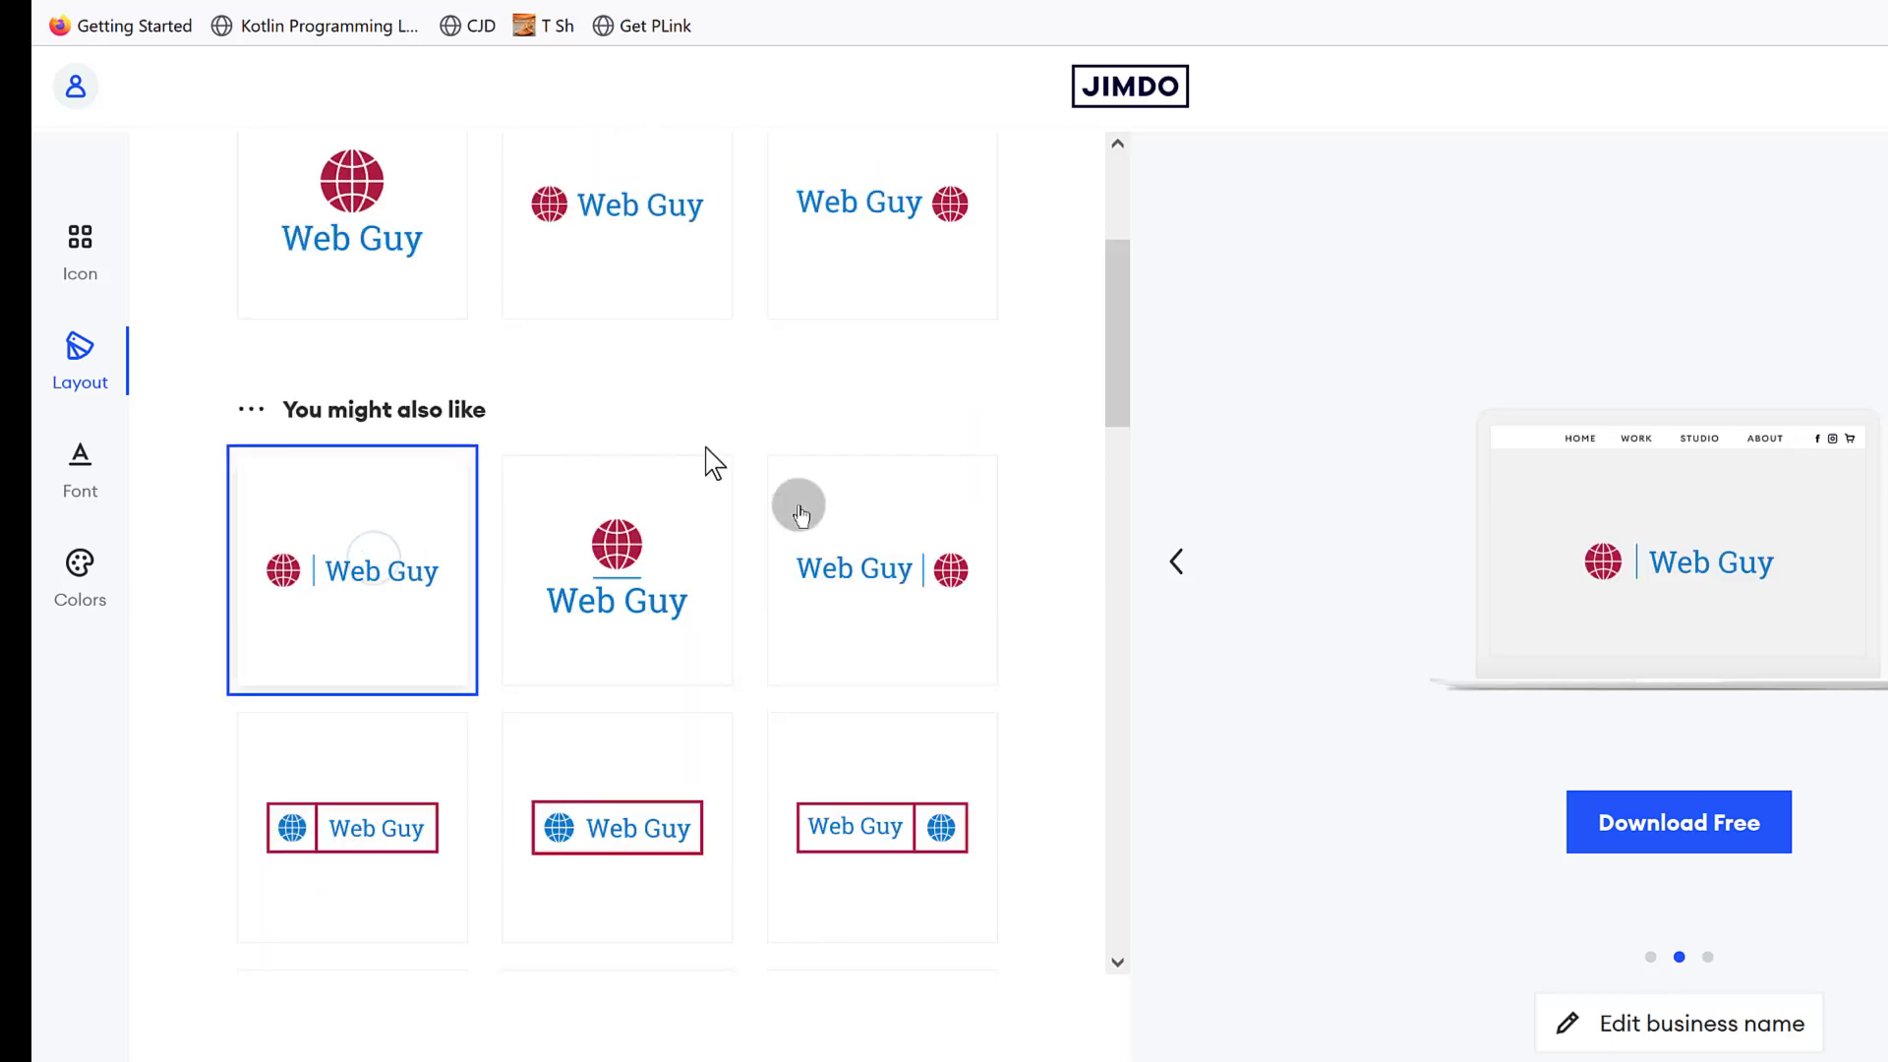
Cycle the preview carousel to the business card mockup and start editing the business name.
{"action": "left_click", "coordinate": [1176, 559]}
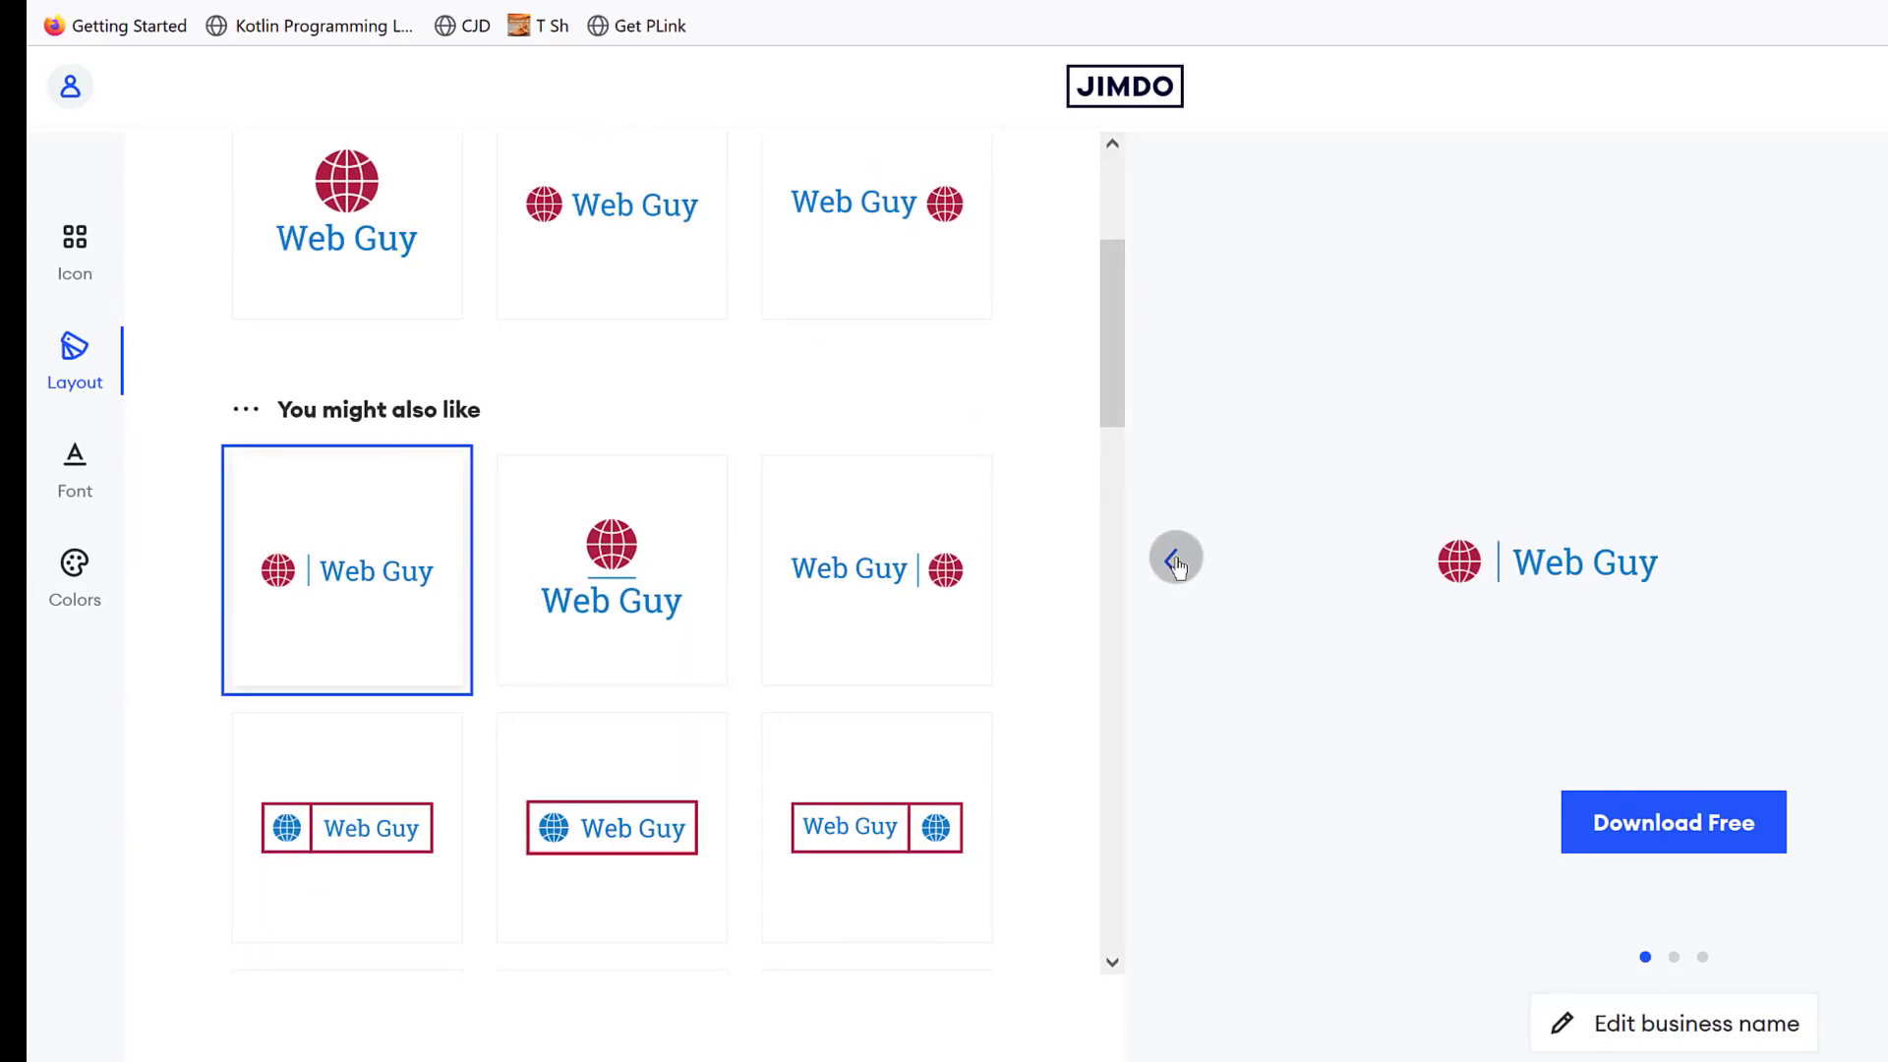
{"action": "left_click", "coordinate": [1174, 559]}
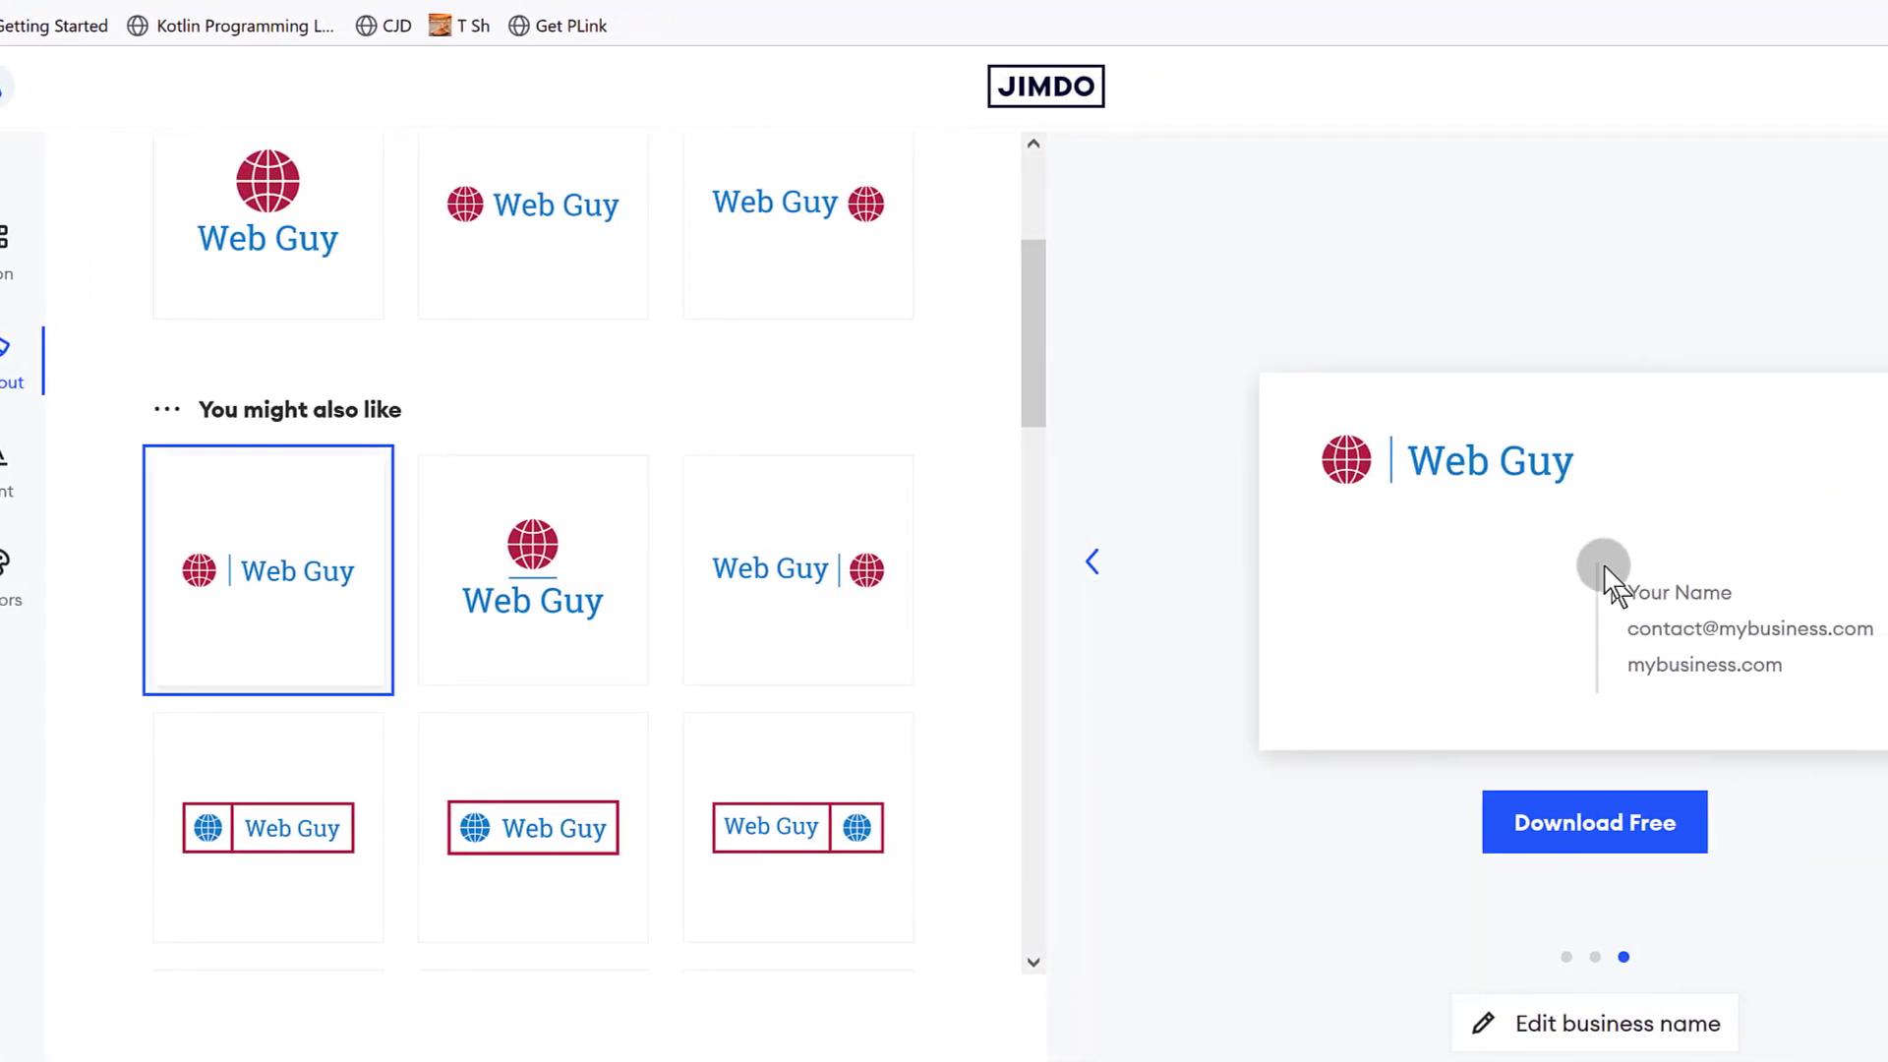
{"action": "left_click", "coordinate": [1594, 1023]}
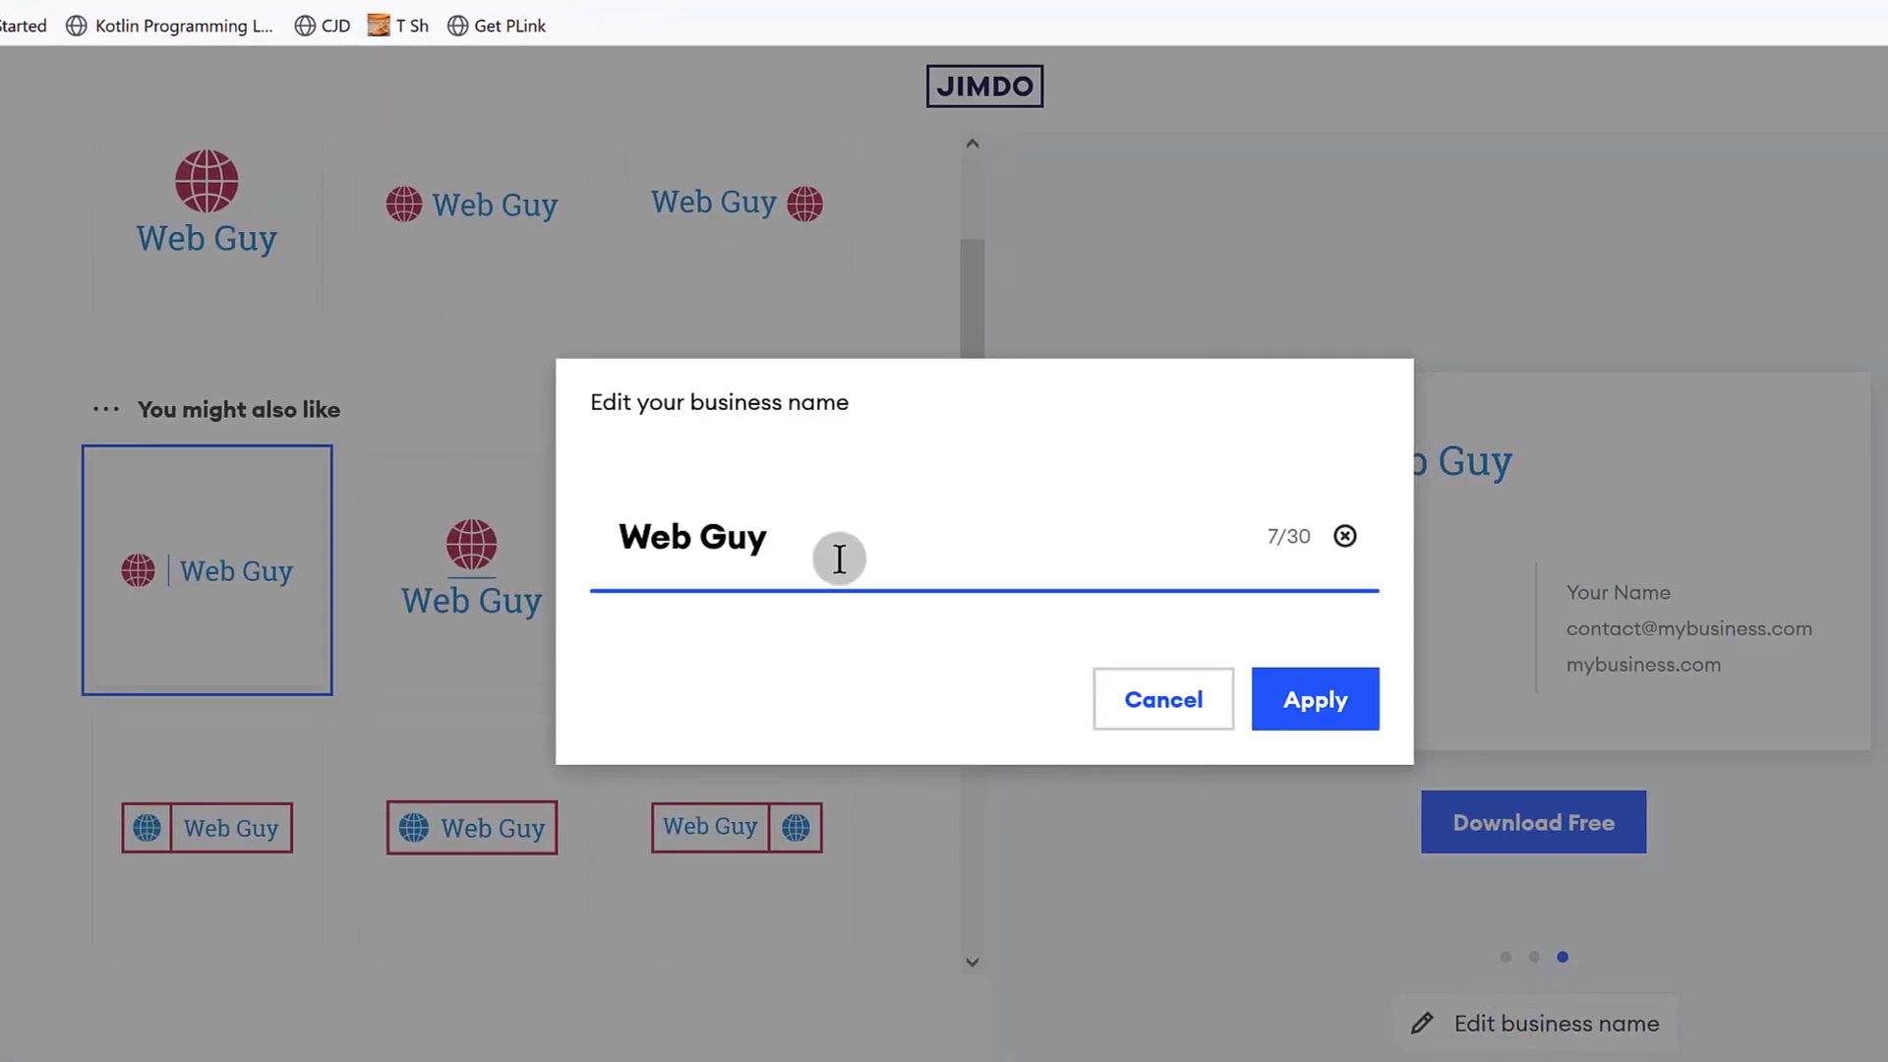
Change the business name to 'Web Guyz' and proceed to Download Free.
{"action": "left_click", "coordinate": [1314, 700]}
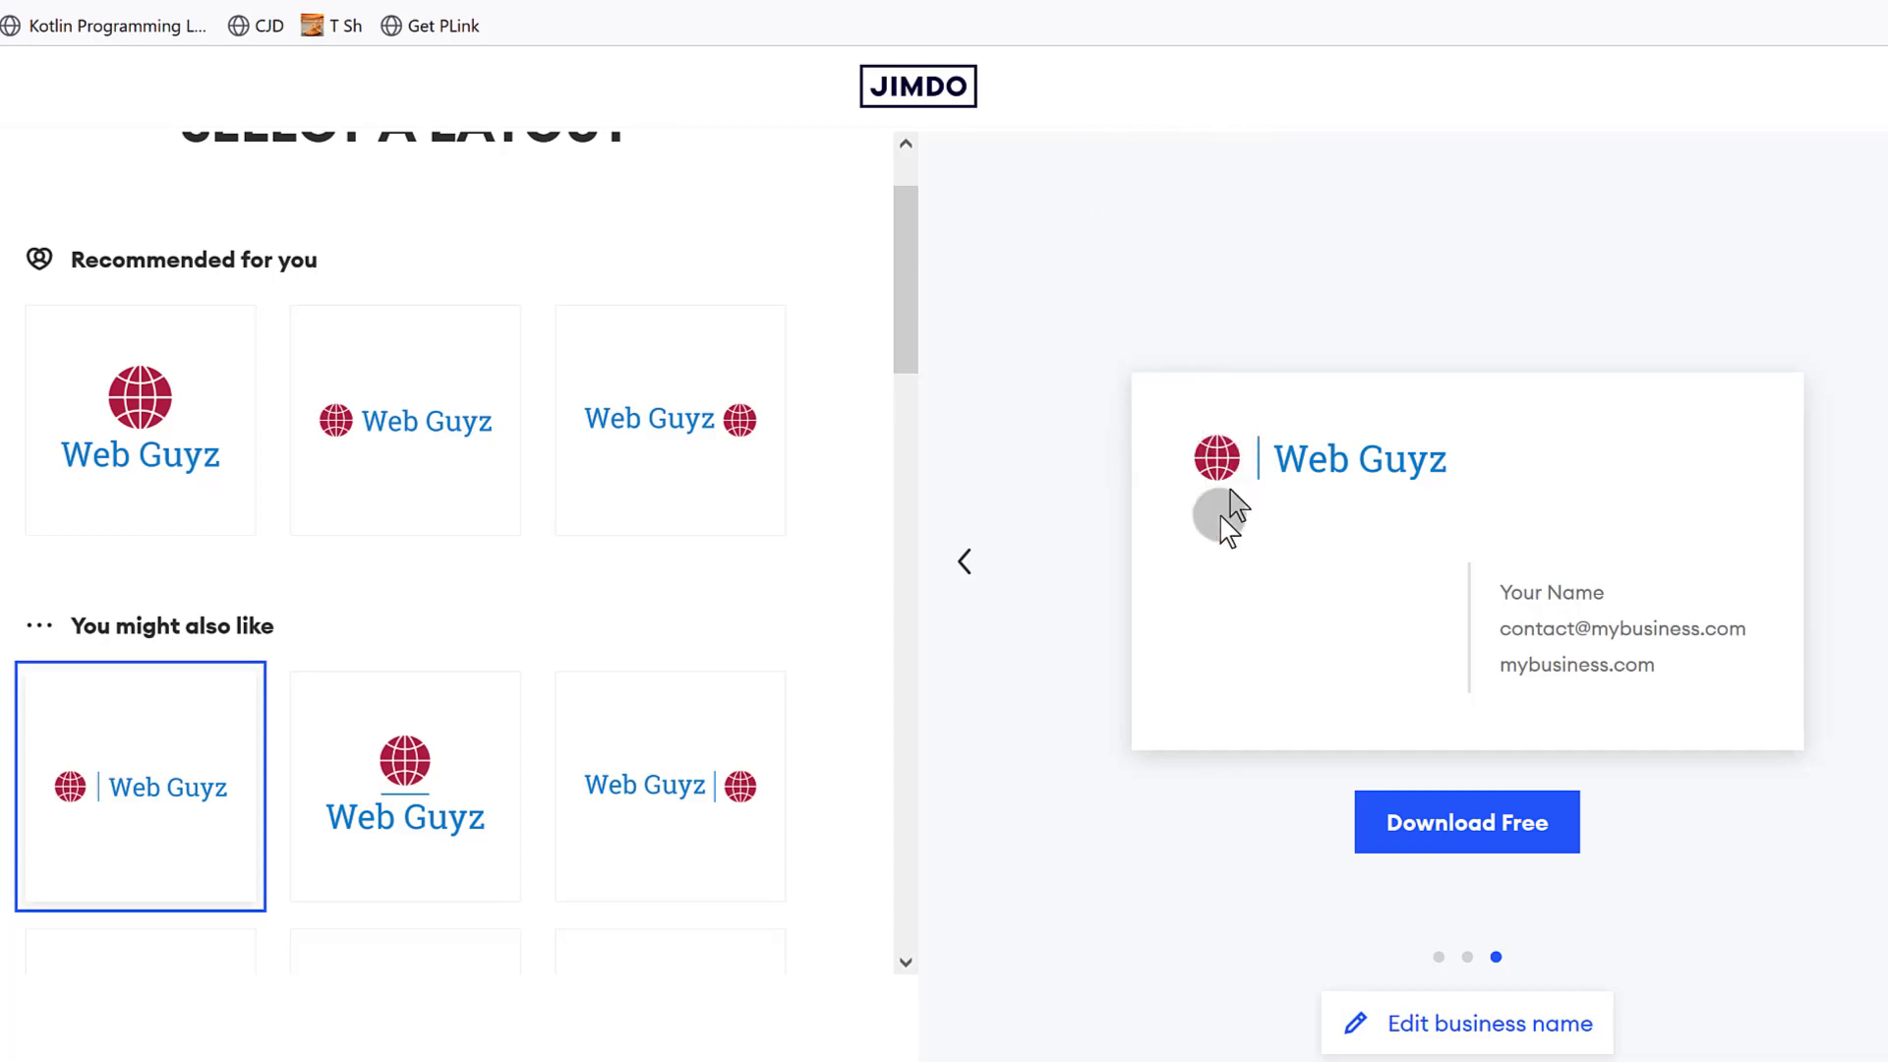
{"action": "left_click", "coordinate": [1465, 822]}
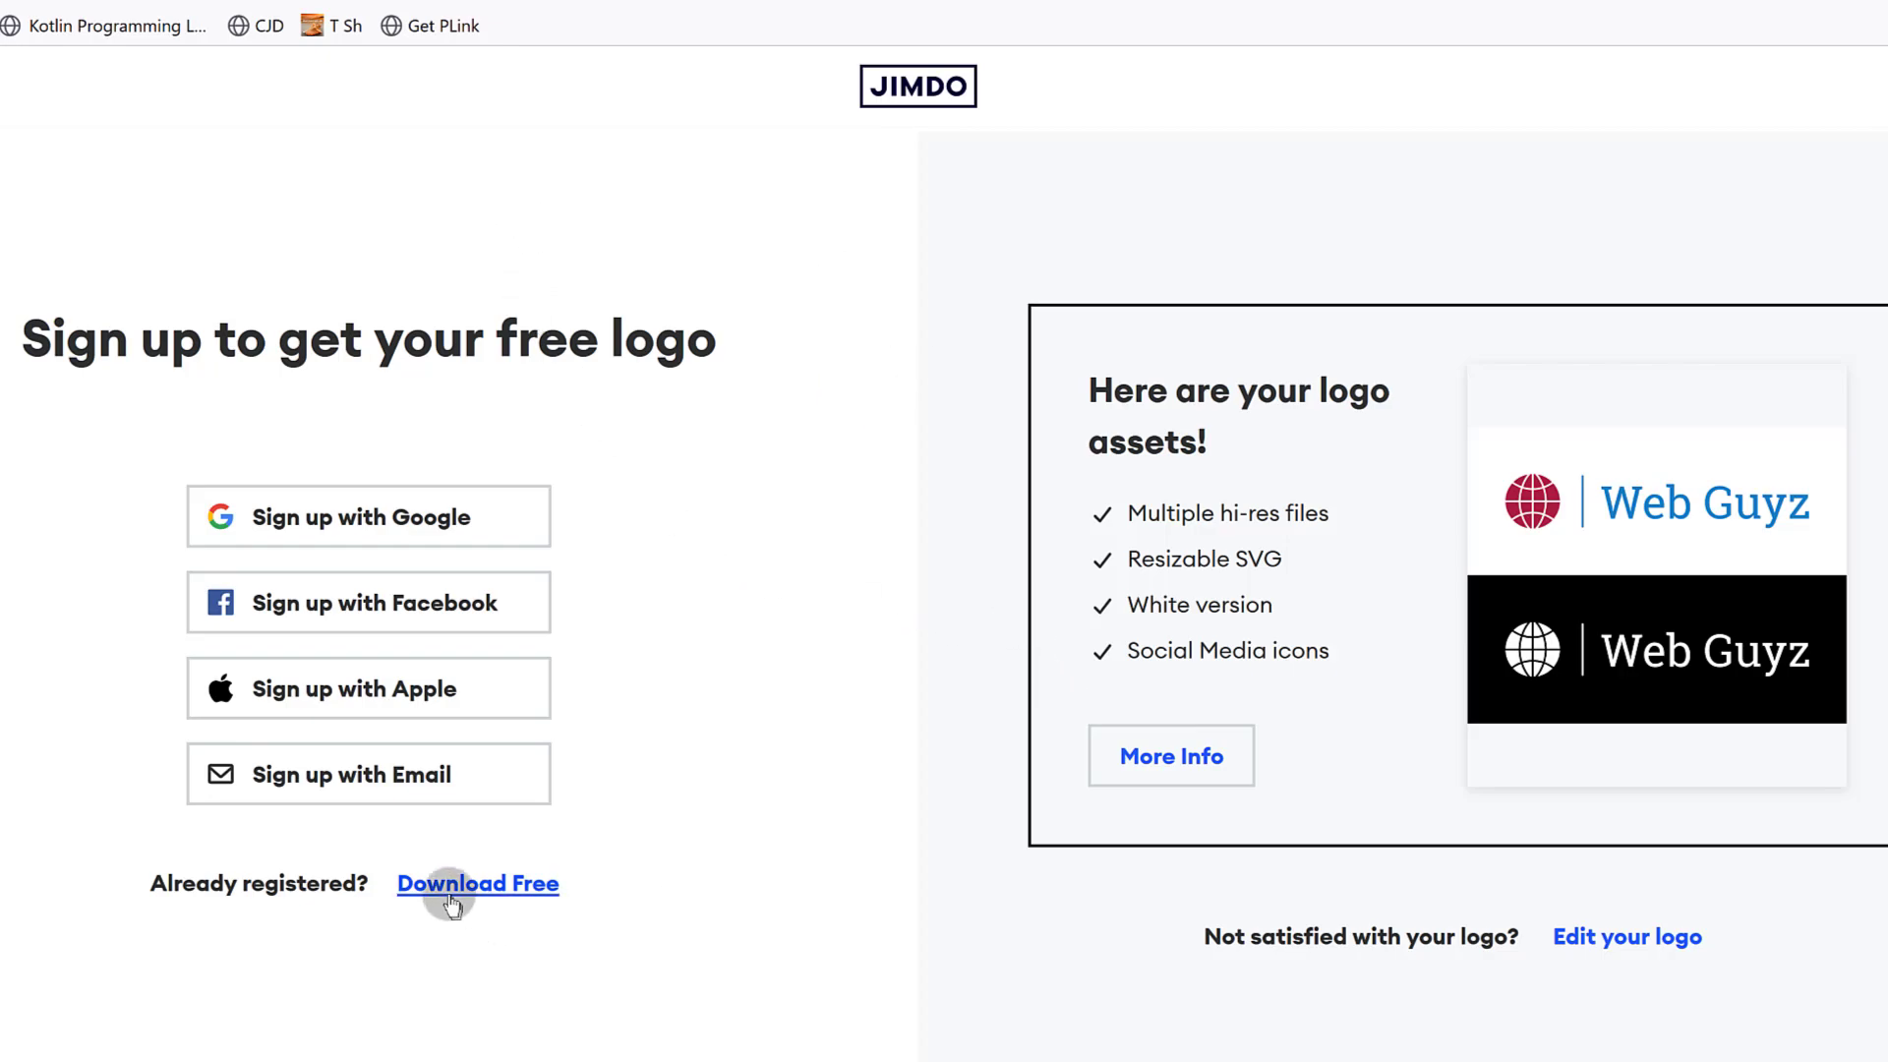
{"action": "mouse_move", "coordinate": [499, 917]}
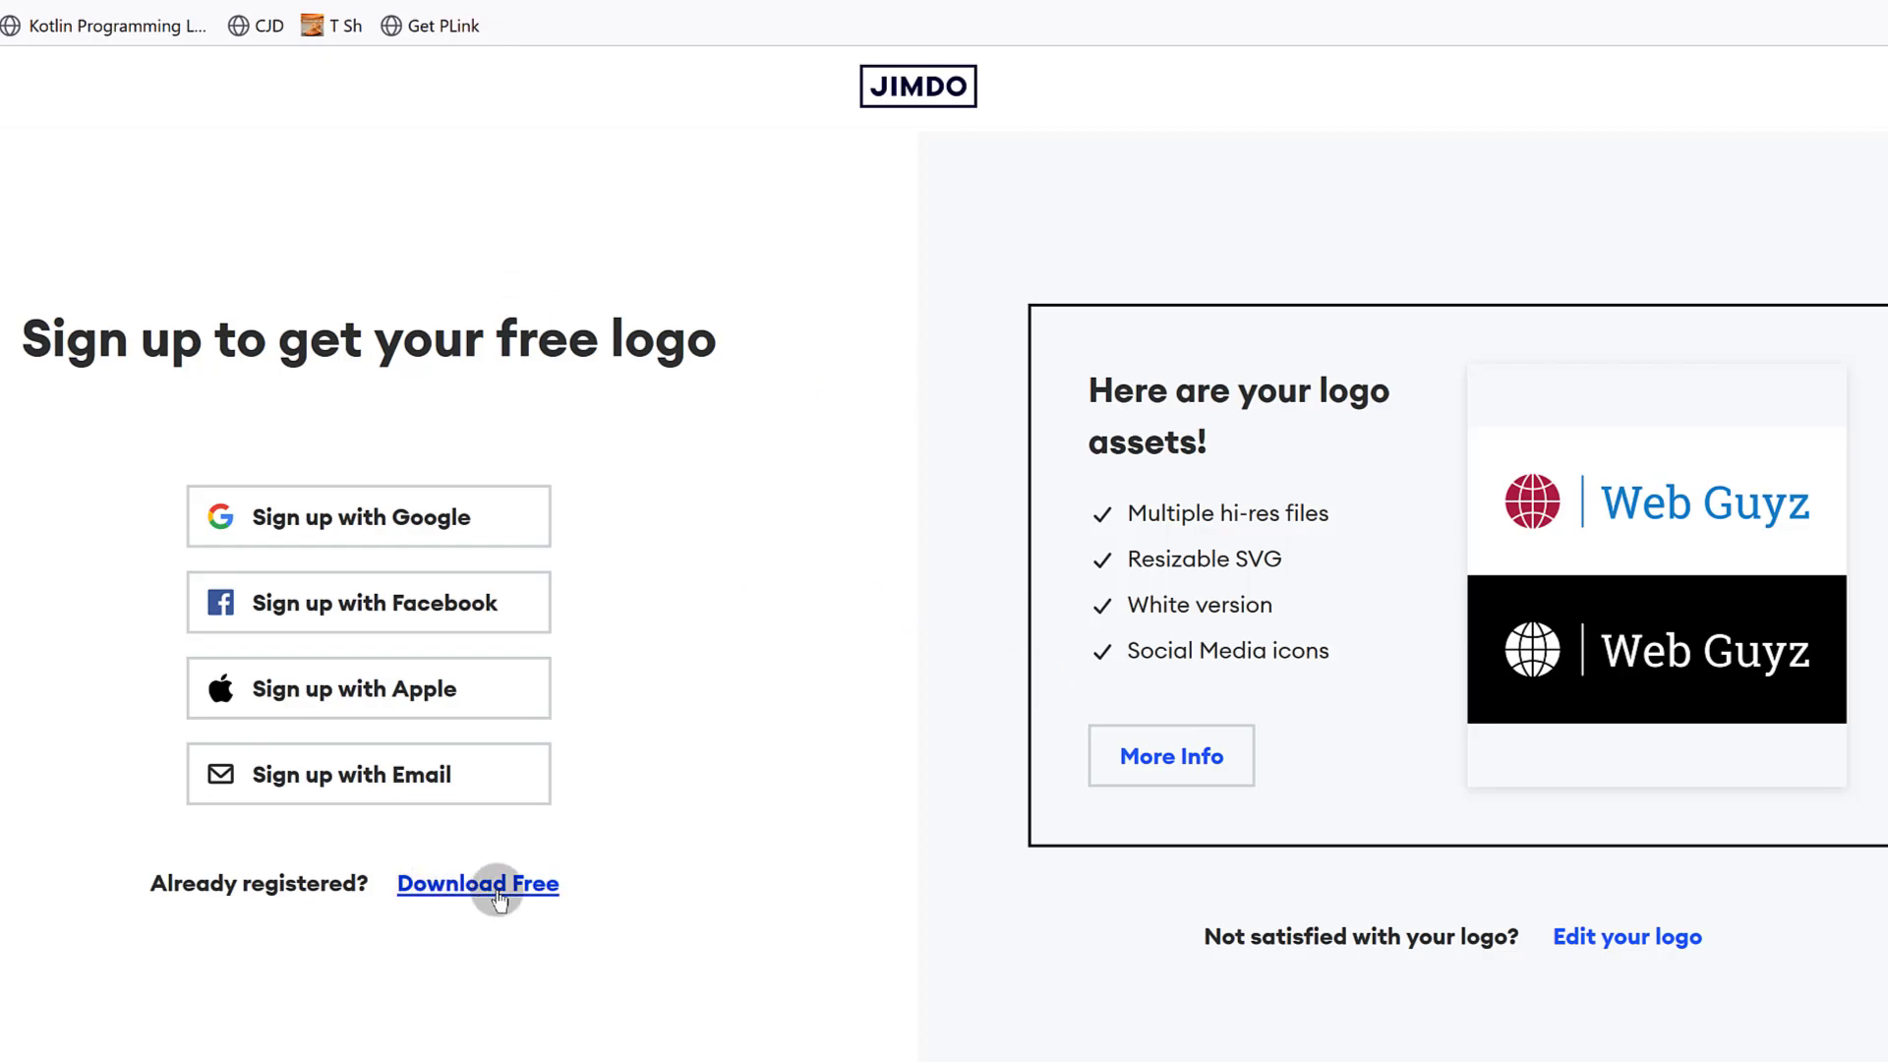
Continue as an already registered user and dismiss the congratulations message.
{"action": "left_click", "coordinate": [498, 893]}
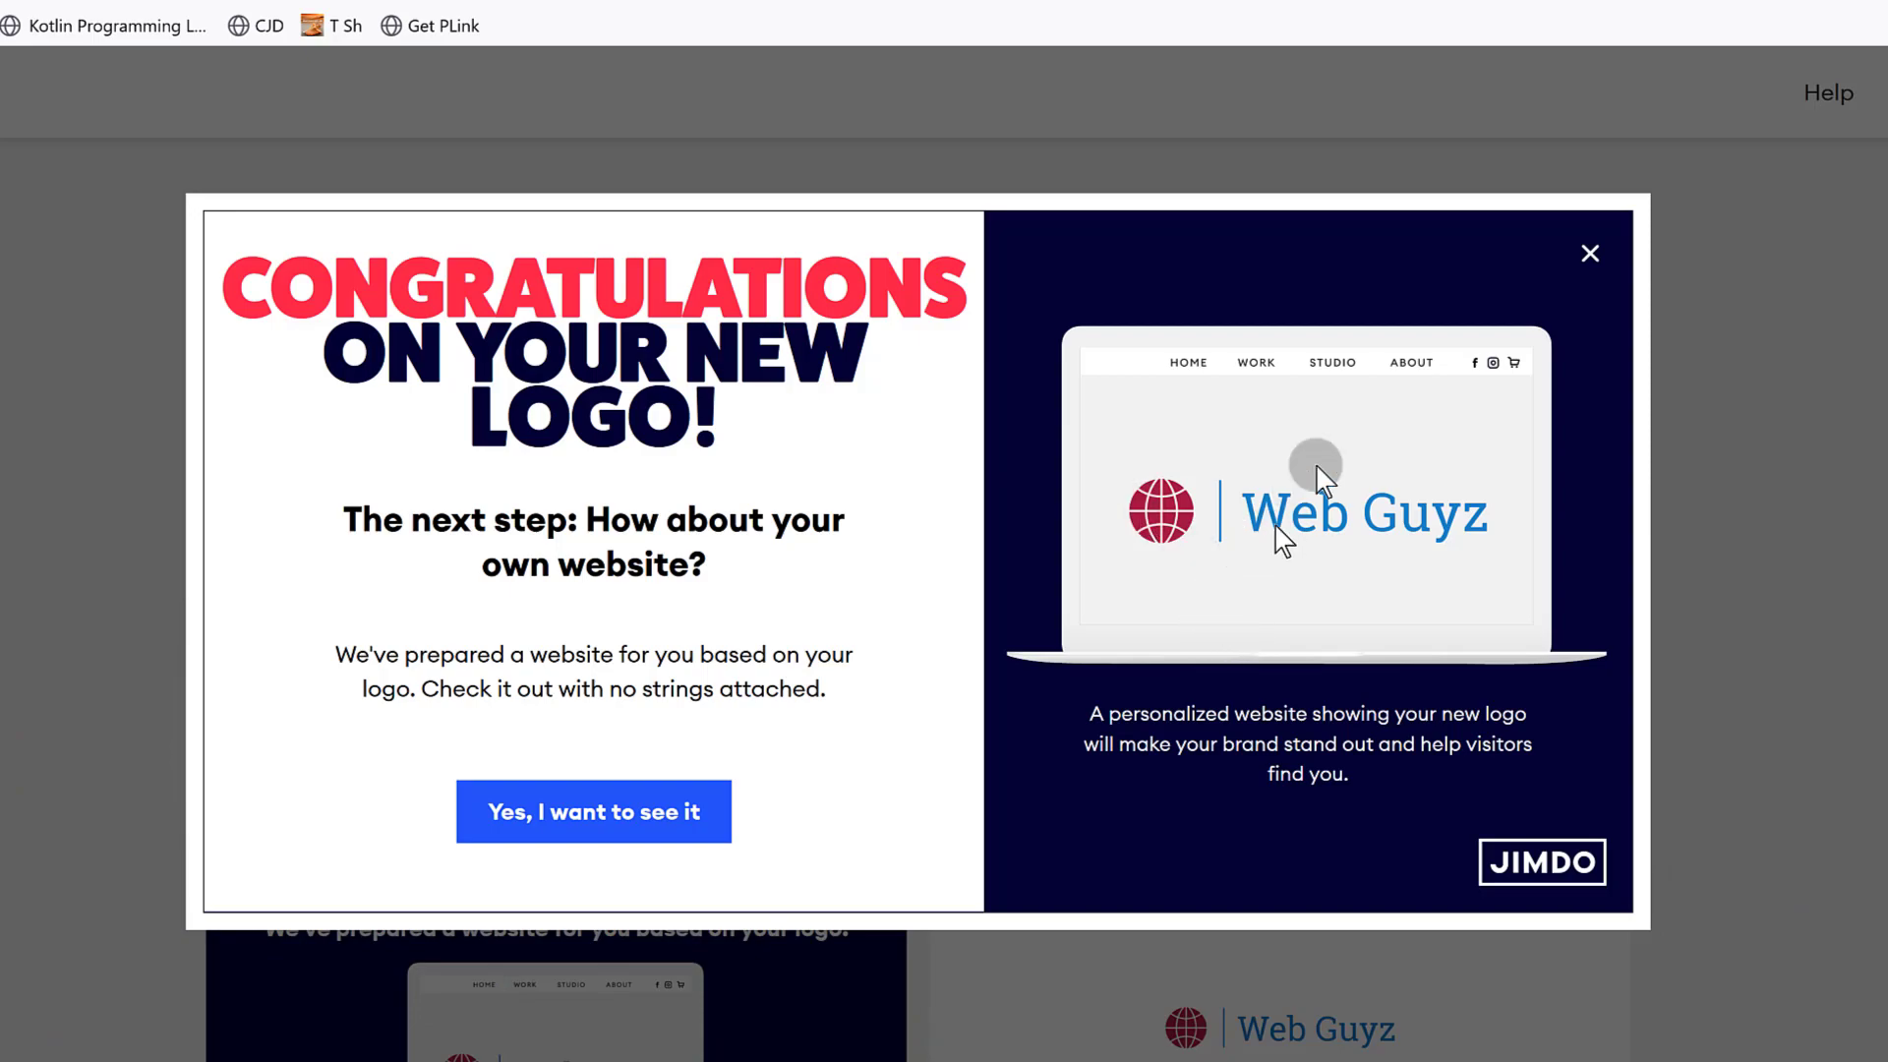
{"action": "left_click", "coordinate": [1590, 252]}
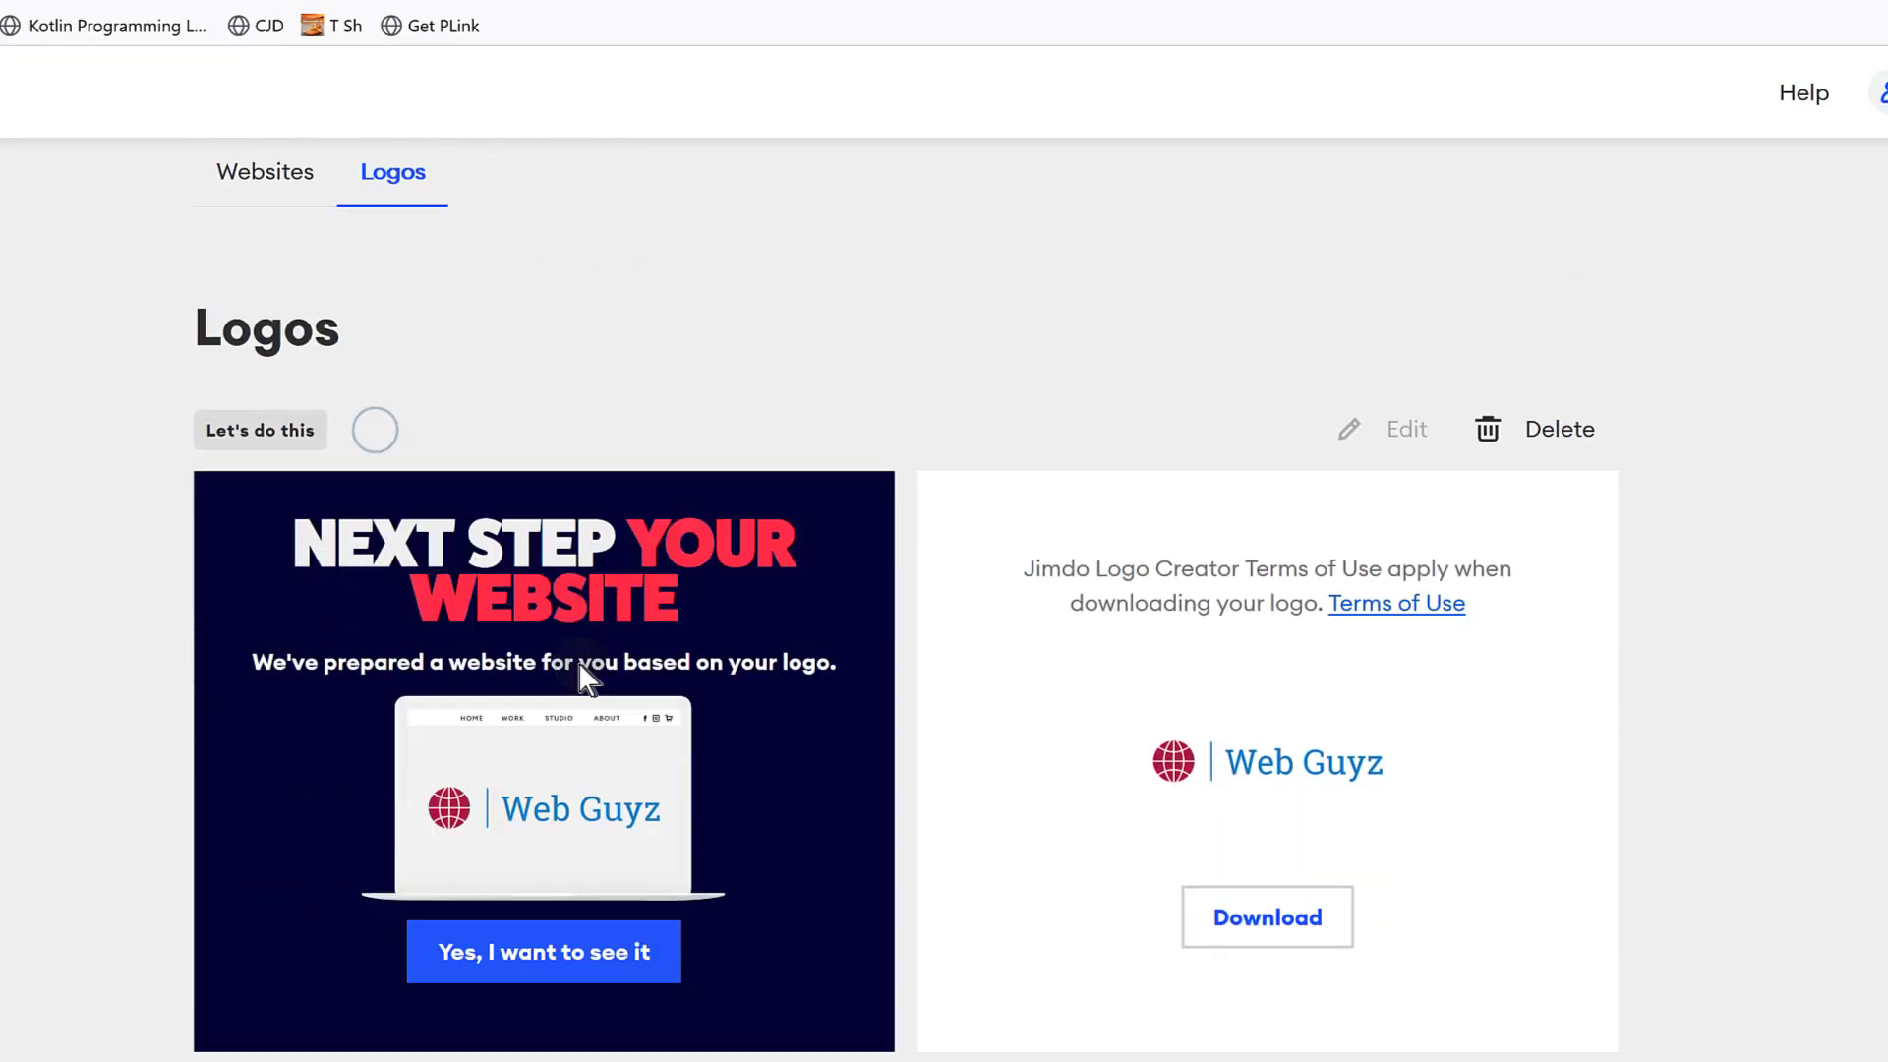
Download the Web Guyz logo files from the Logos dashboard.
{"action": "scroll", "scroll_direction": "down", "scroll_amount": 3}
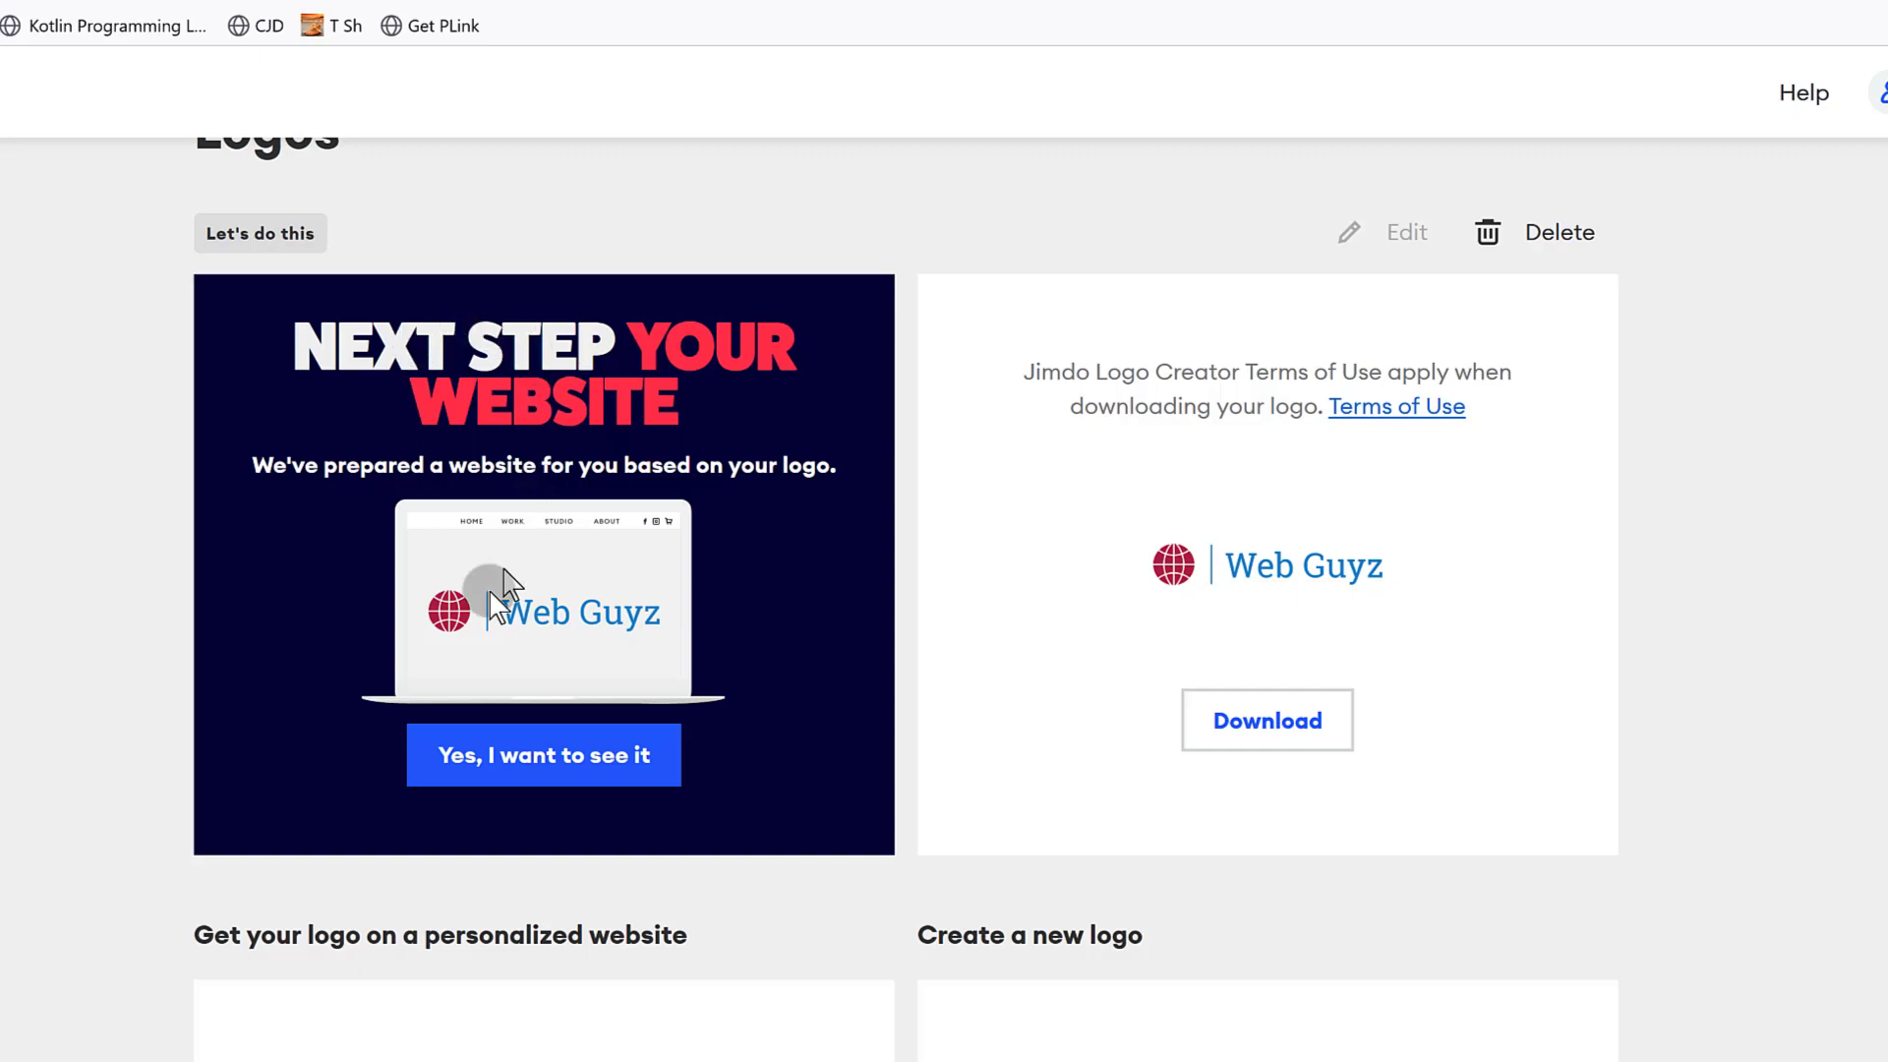
{"action": "scroll", "scroll_direction": "down", "scroll_amount": 3}
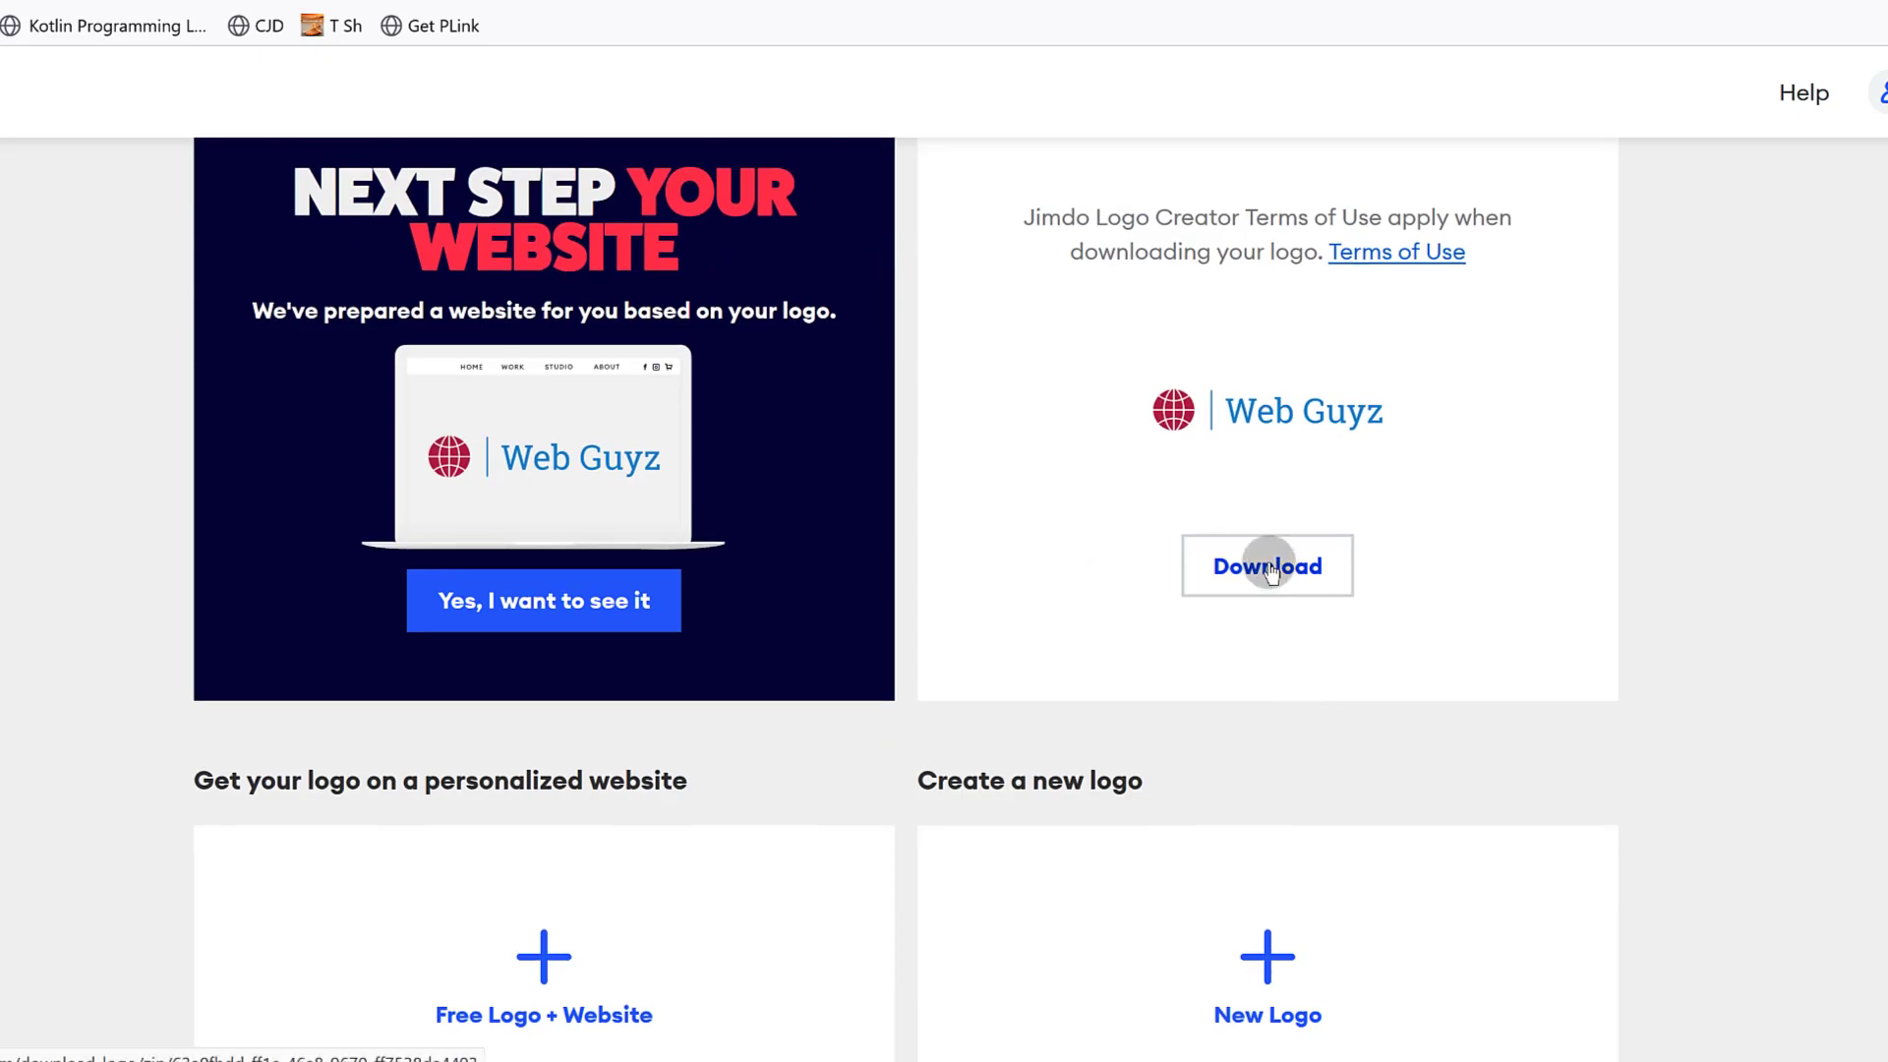
{"action": "left_click", "coordinate": [1267, 566]}
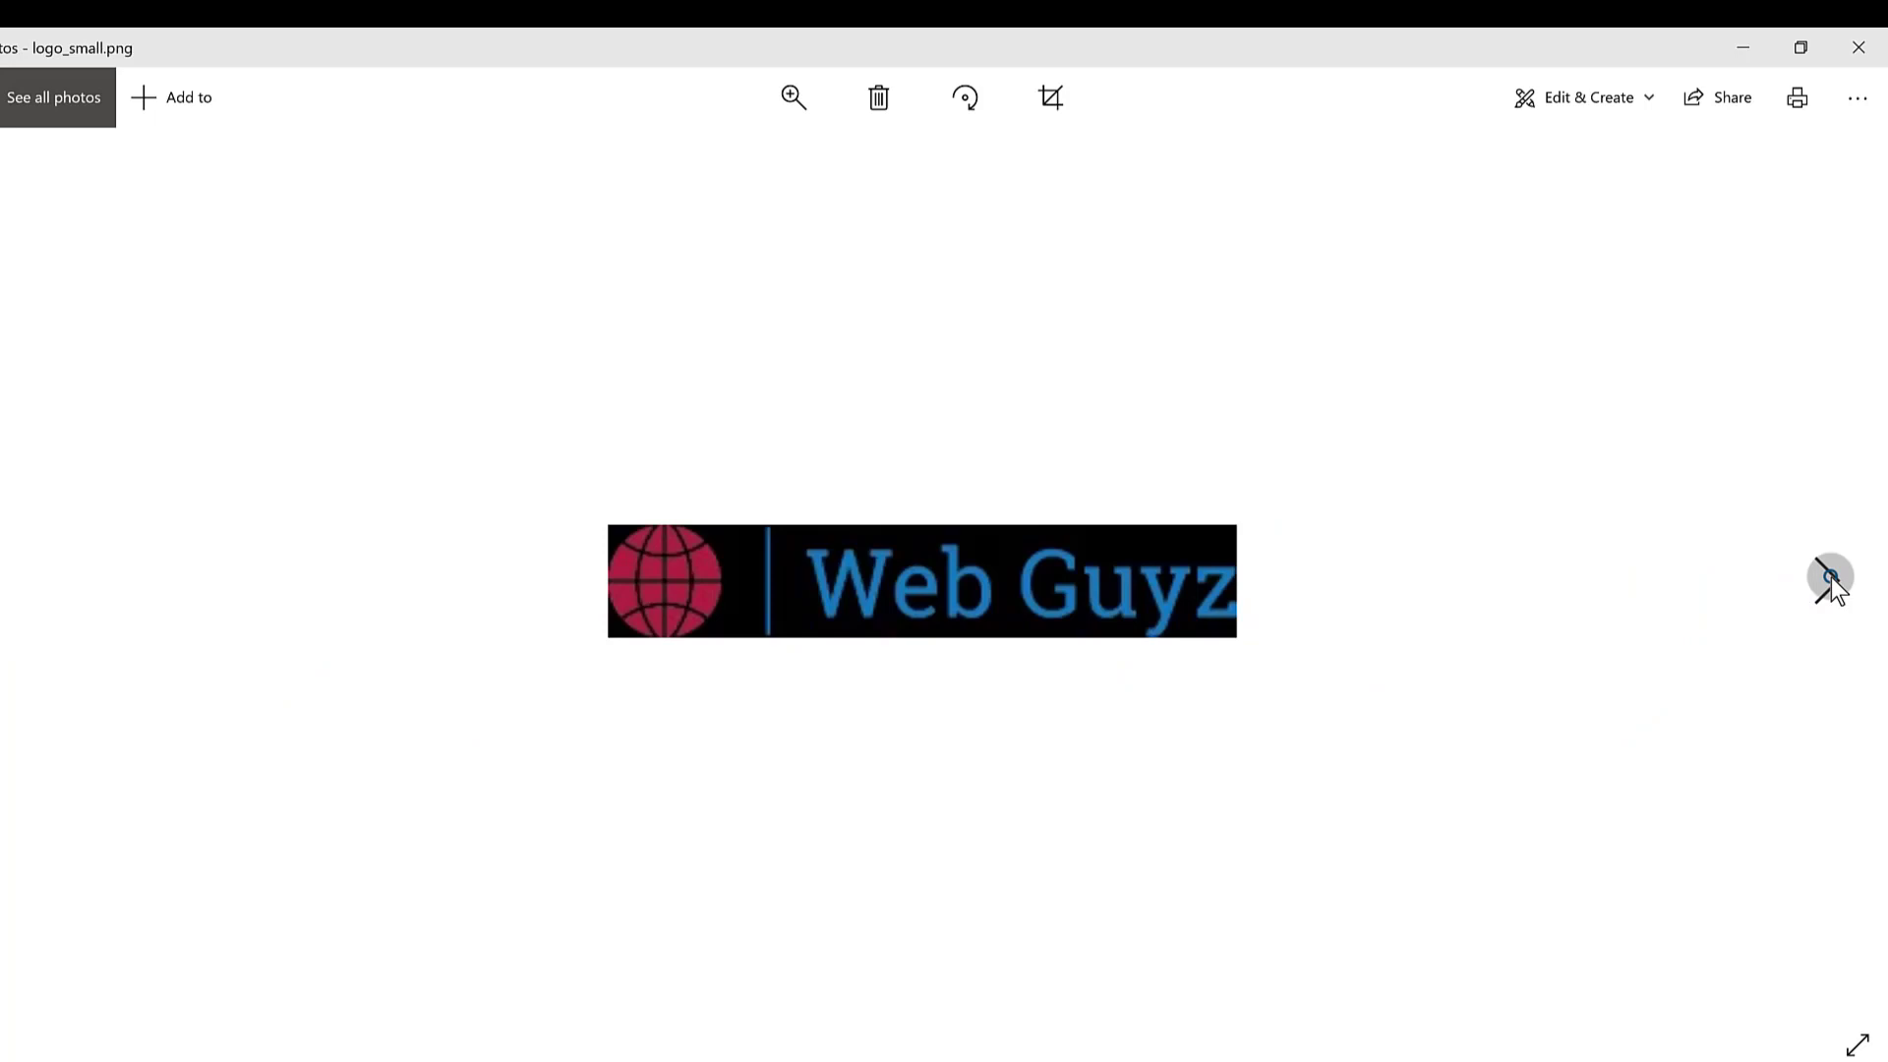
Close the logo_small.png preview and return from the downloaded files to the Jimdo dashboard.
{"action": "left_click", "coordinate": [1825, 579]}
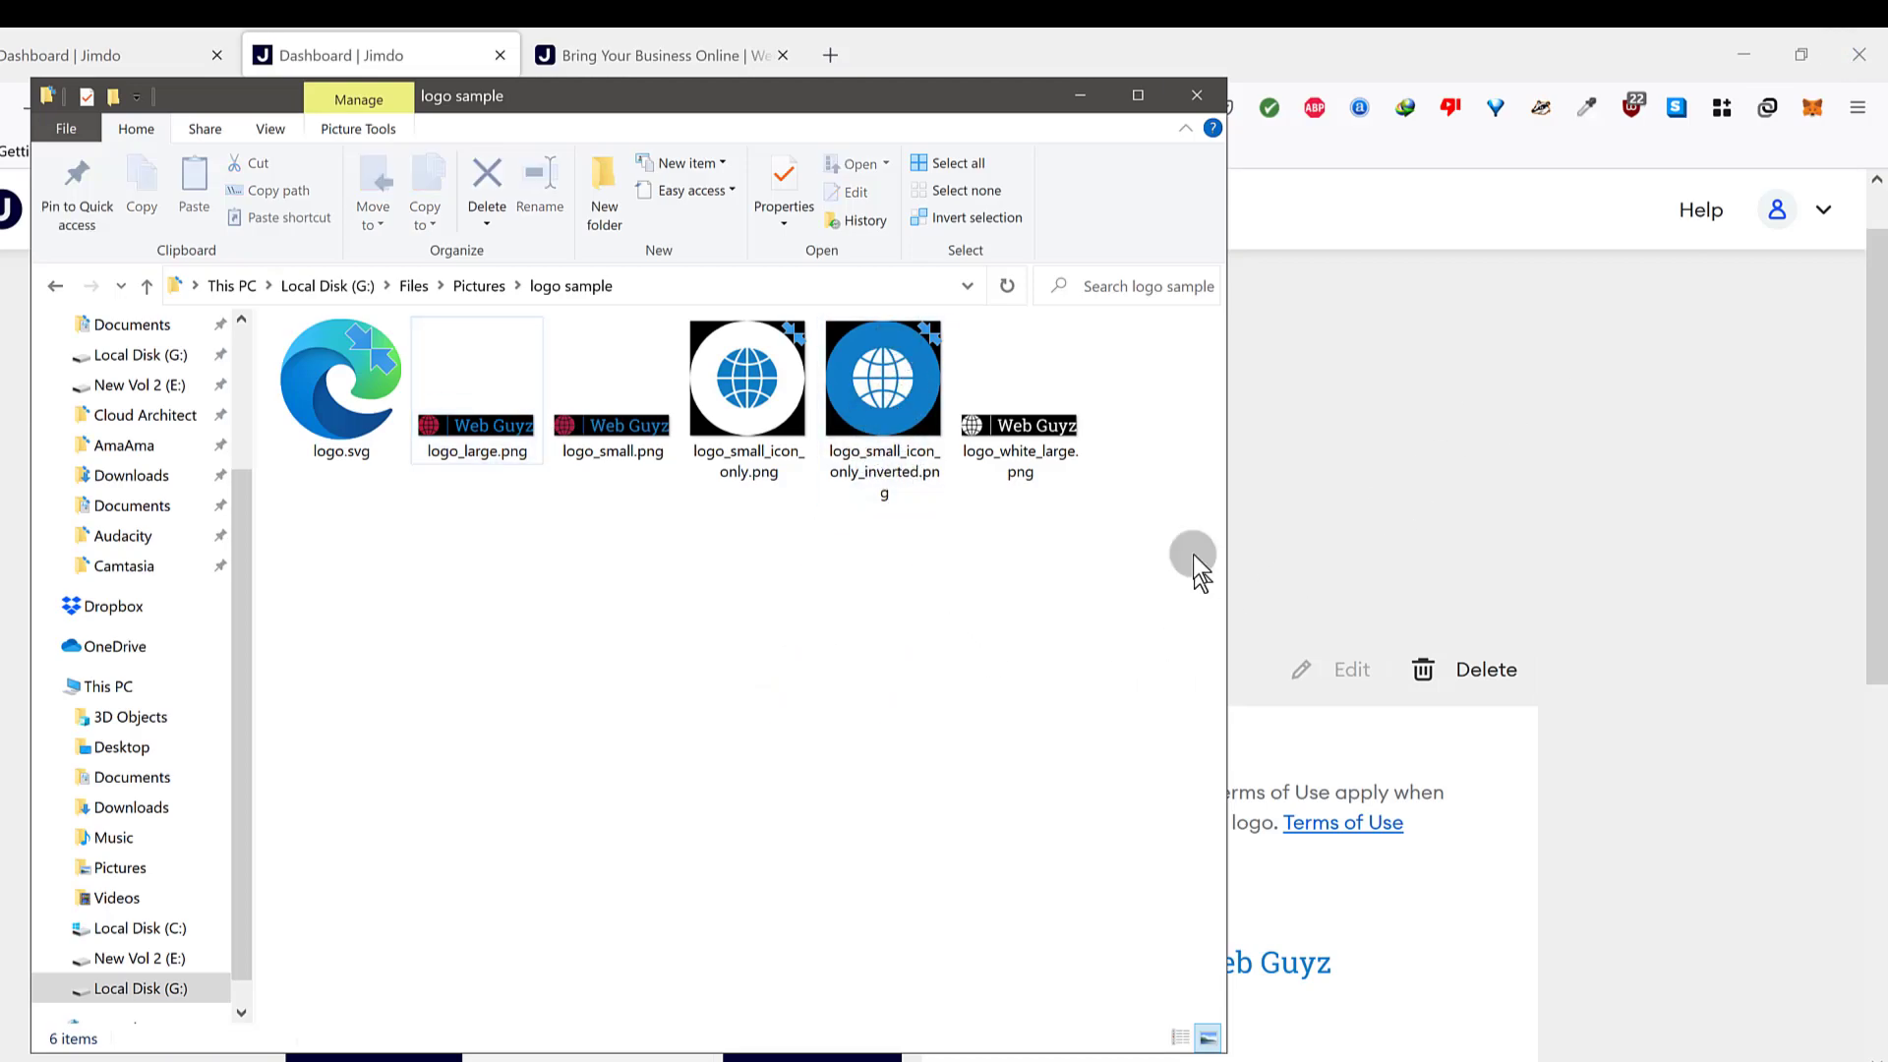
{"action": "left_click", "coordinate": [1196, 95]}
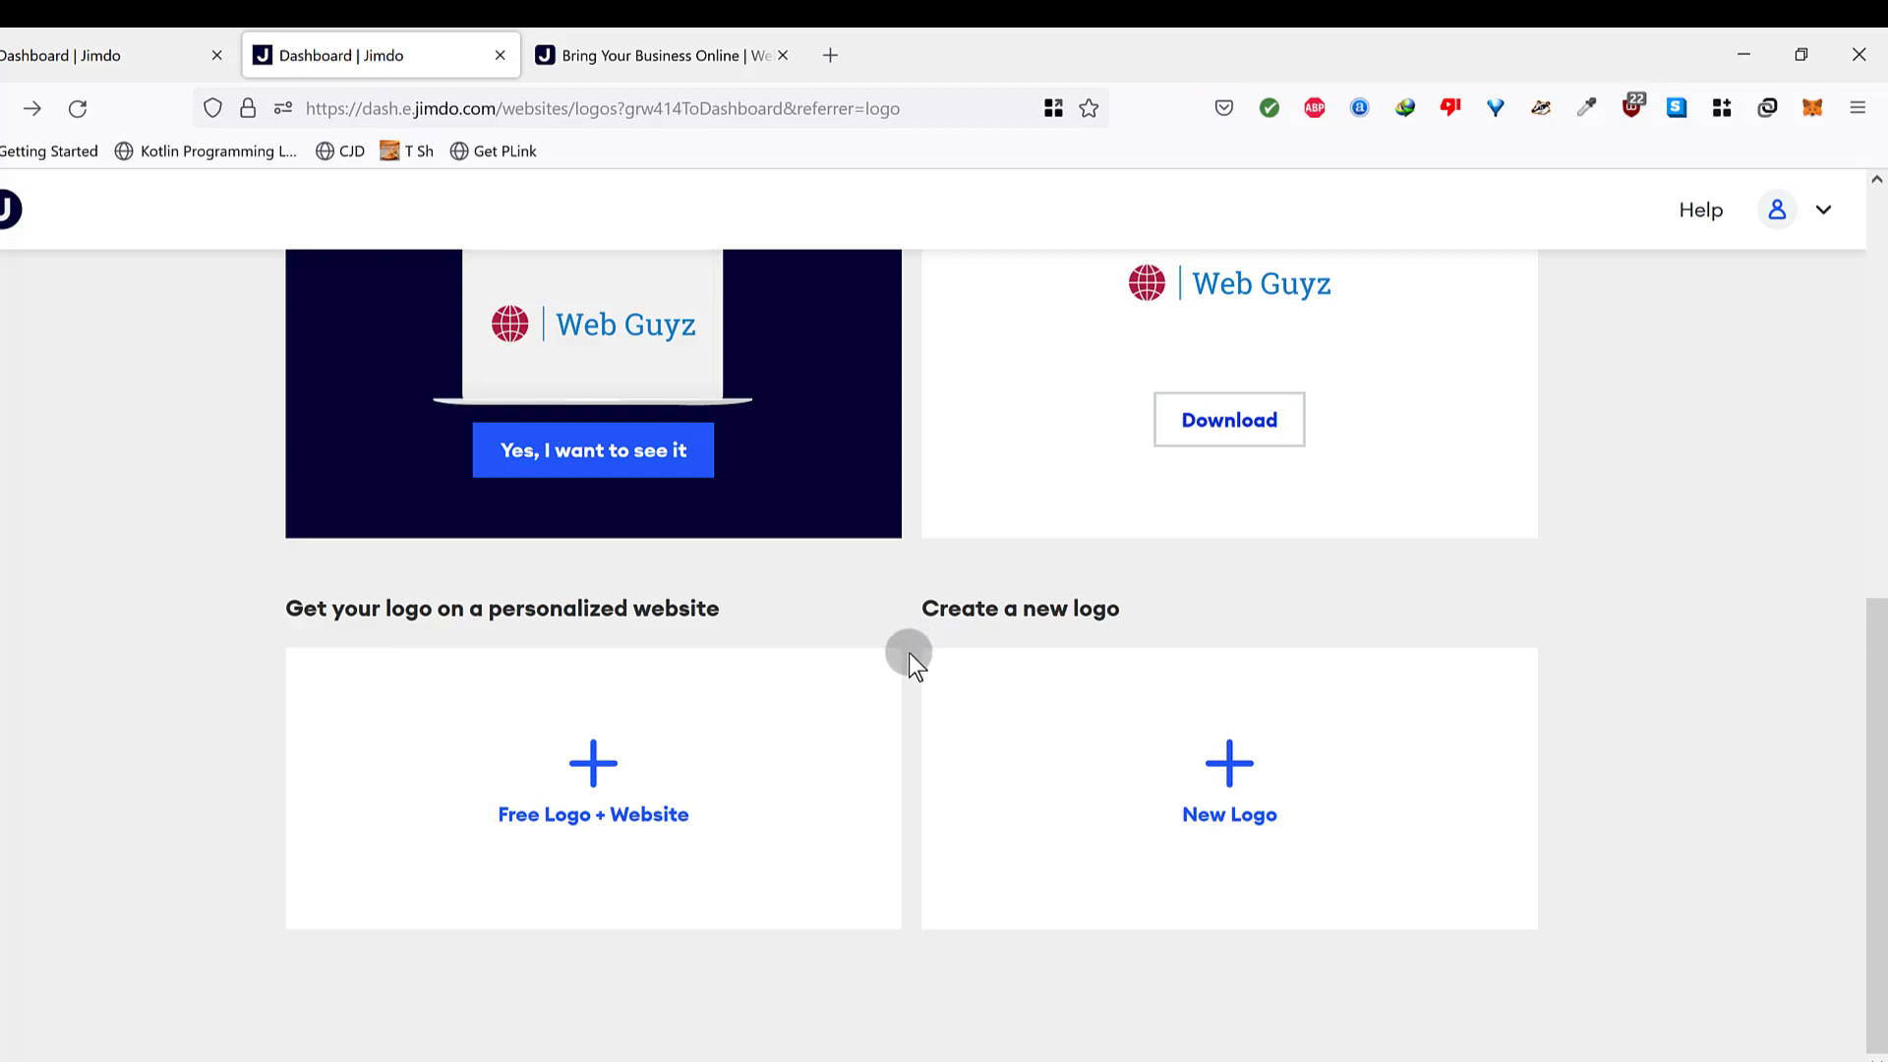
{"action": "scroll", "scroll_direction": "up", "scroll_amount": 3}
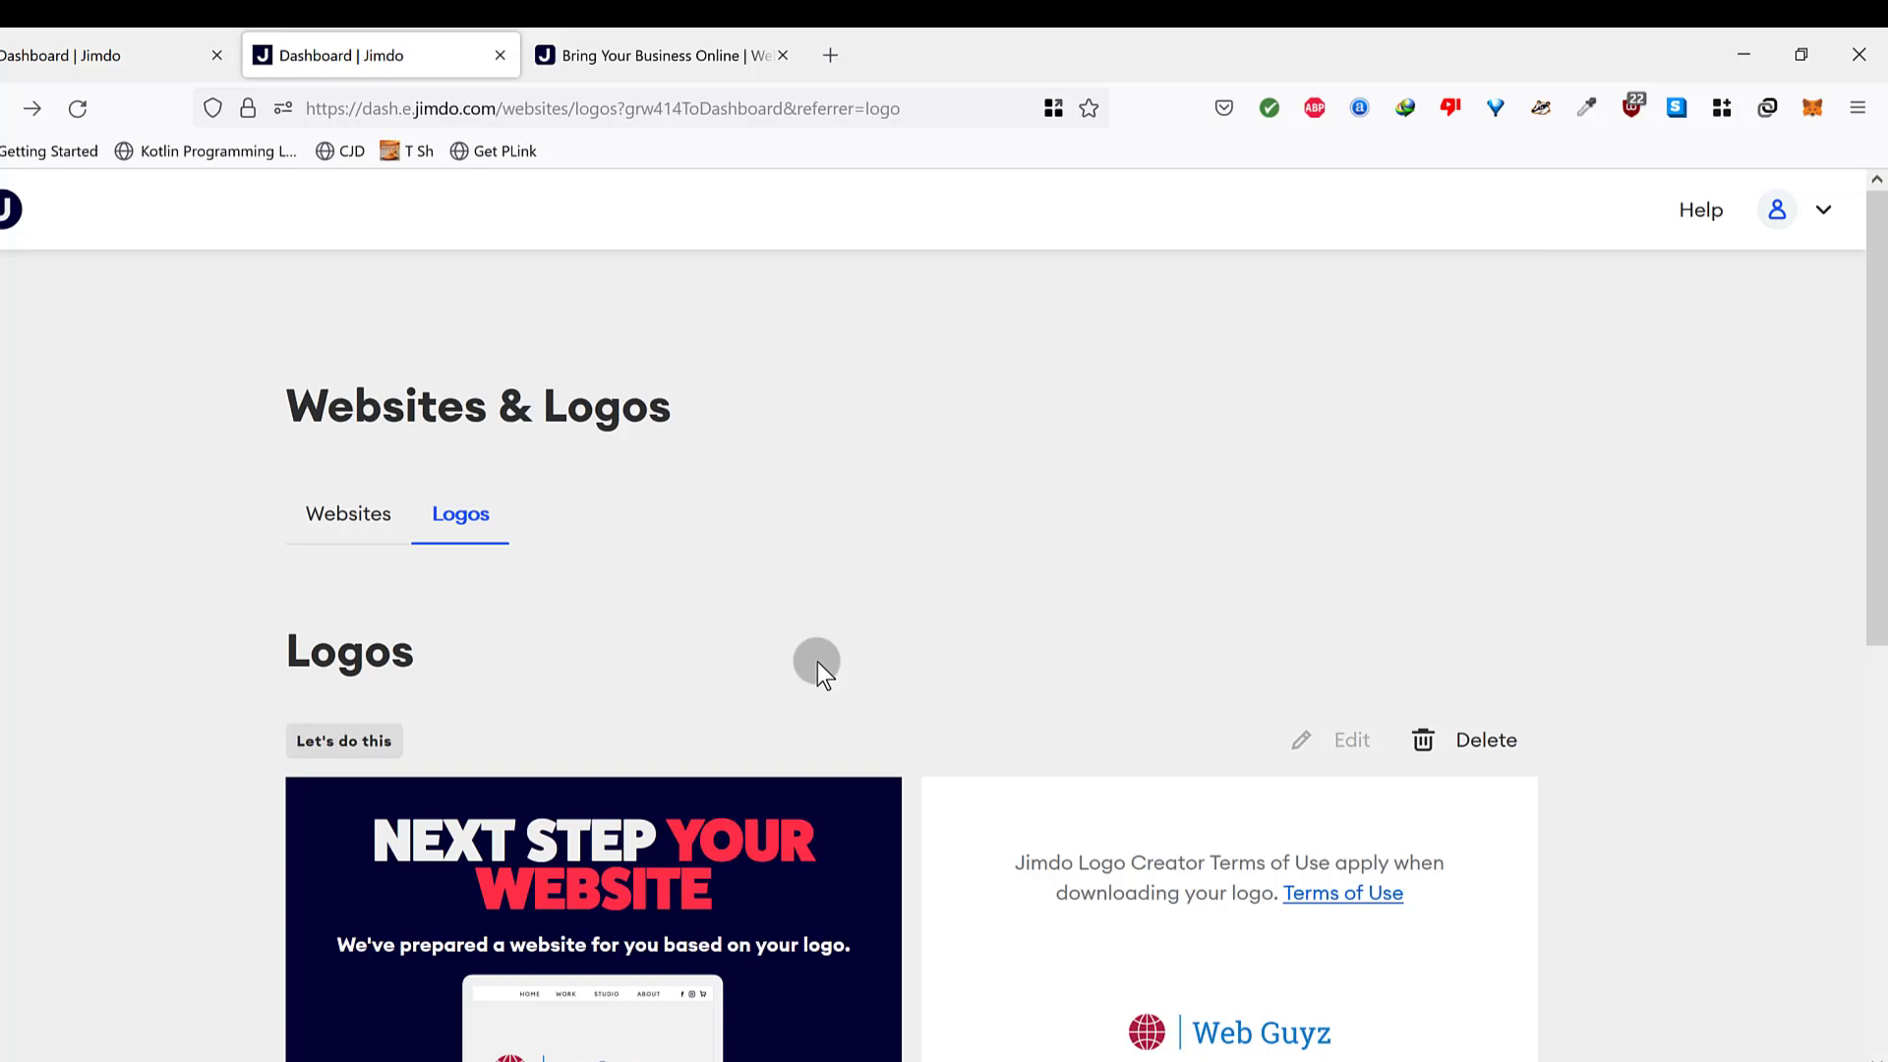
{"action": "scroll", "scroll_direction": "down", "scroll_amount": 3}
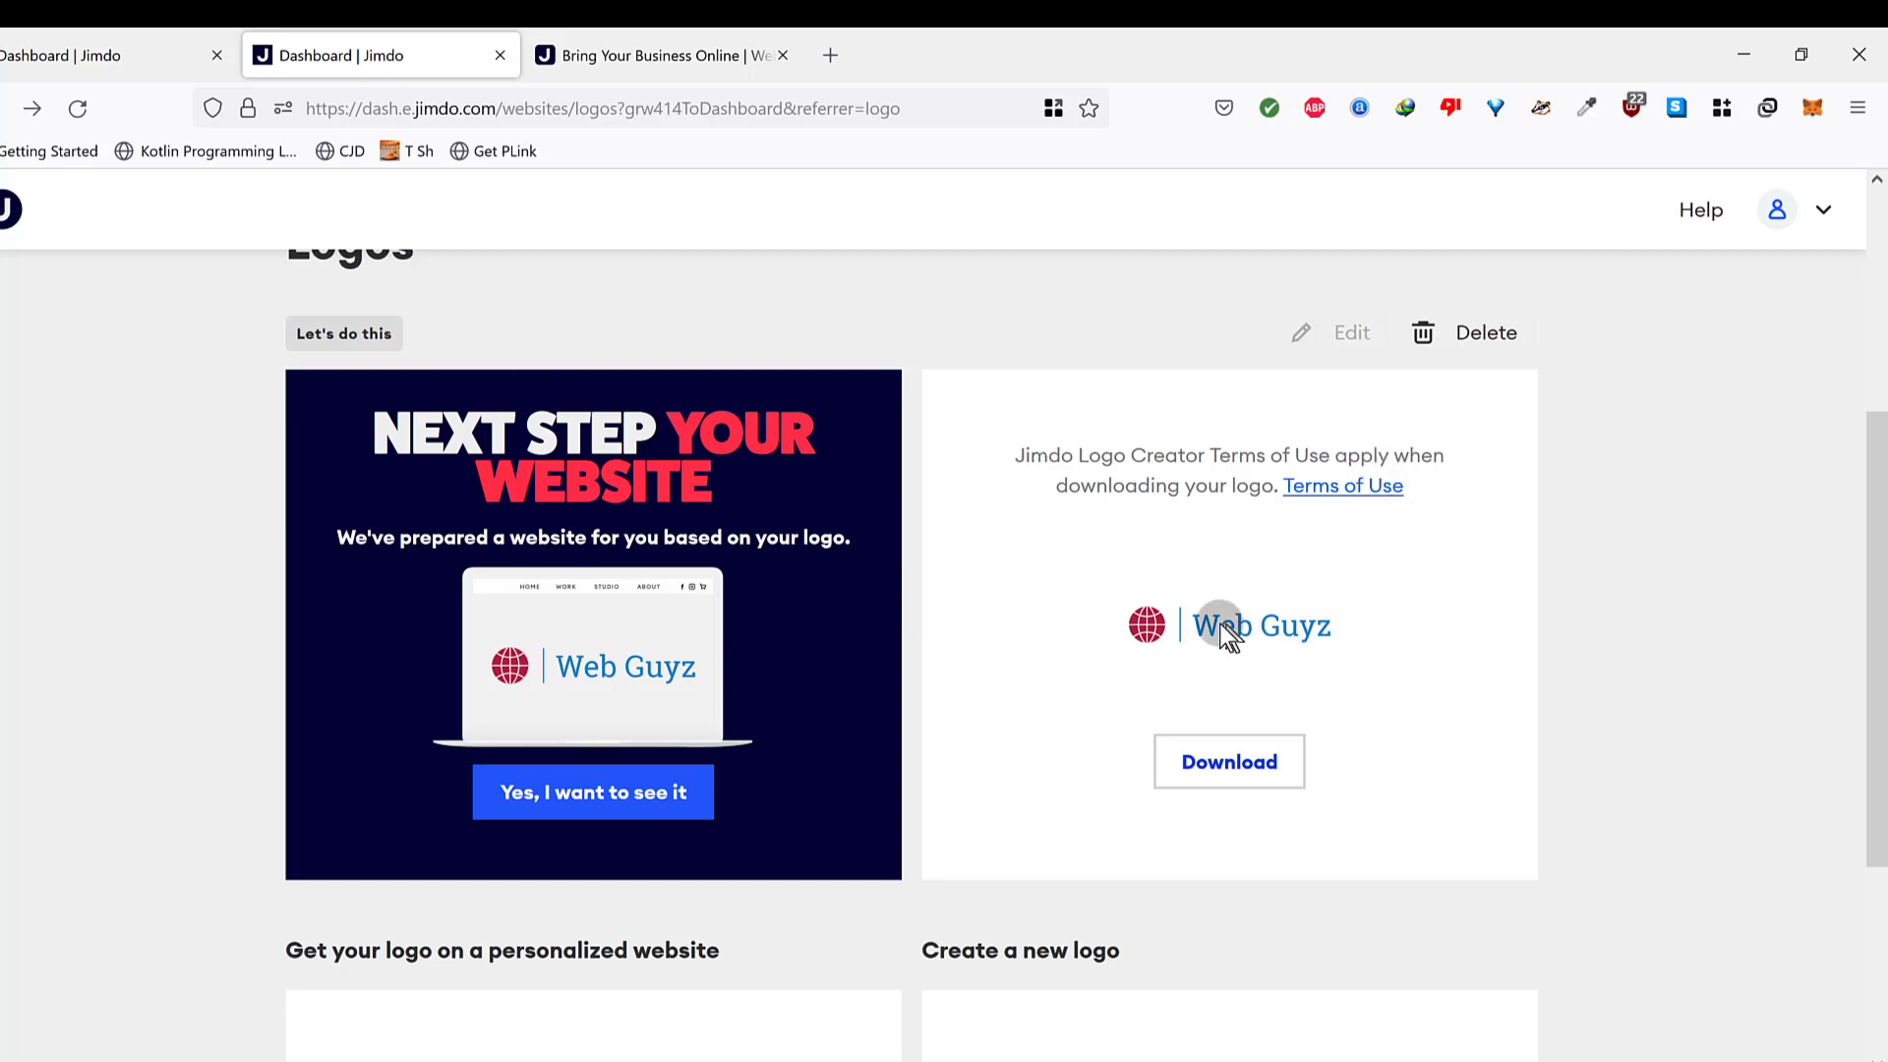
{"action": "mouse_move", "coordinate": [1196, 645]}
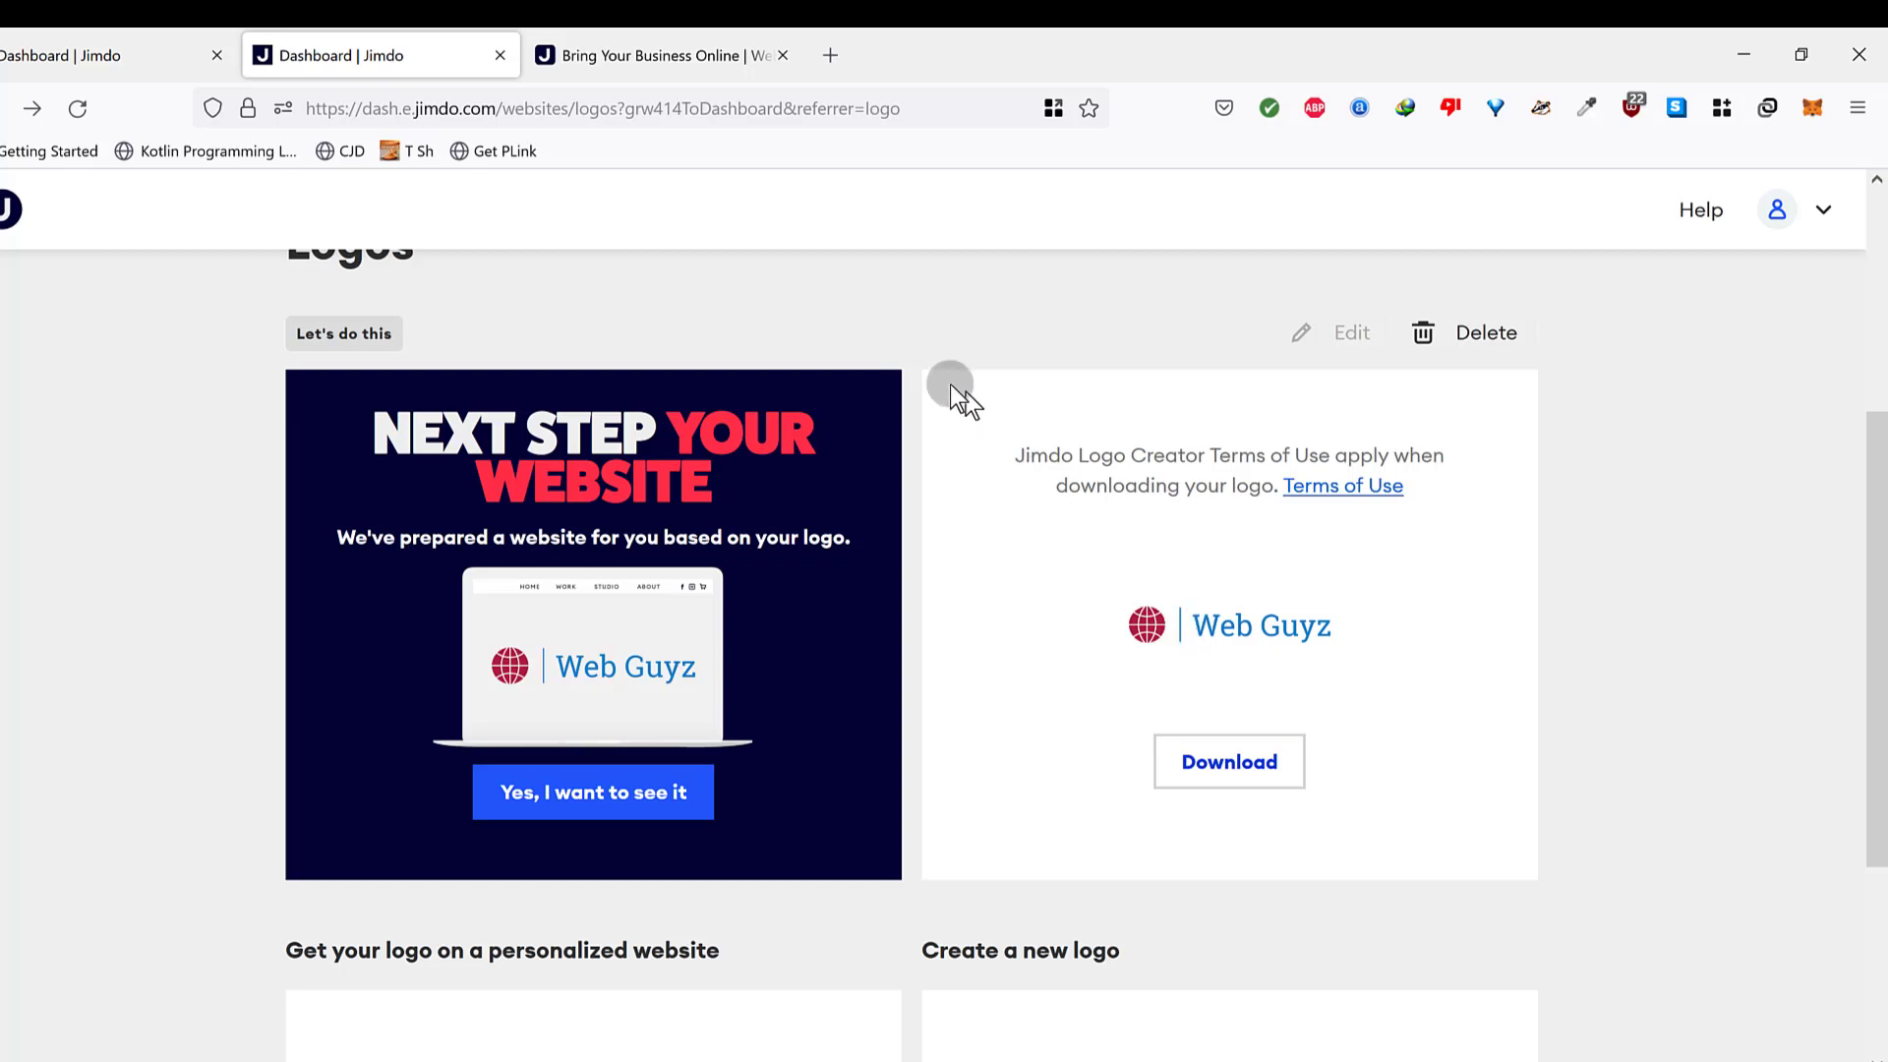
{"action": "mouse_move", "coordinate": [618, 679]}
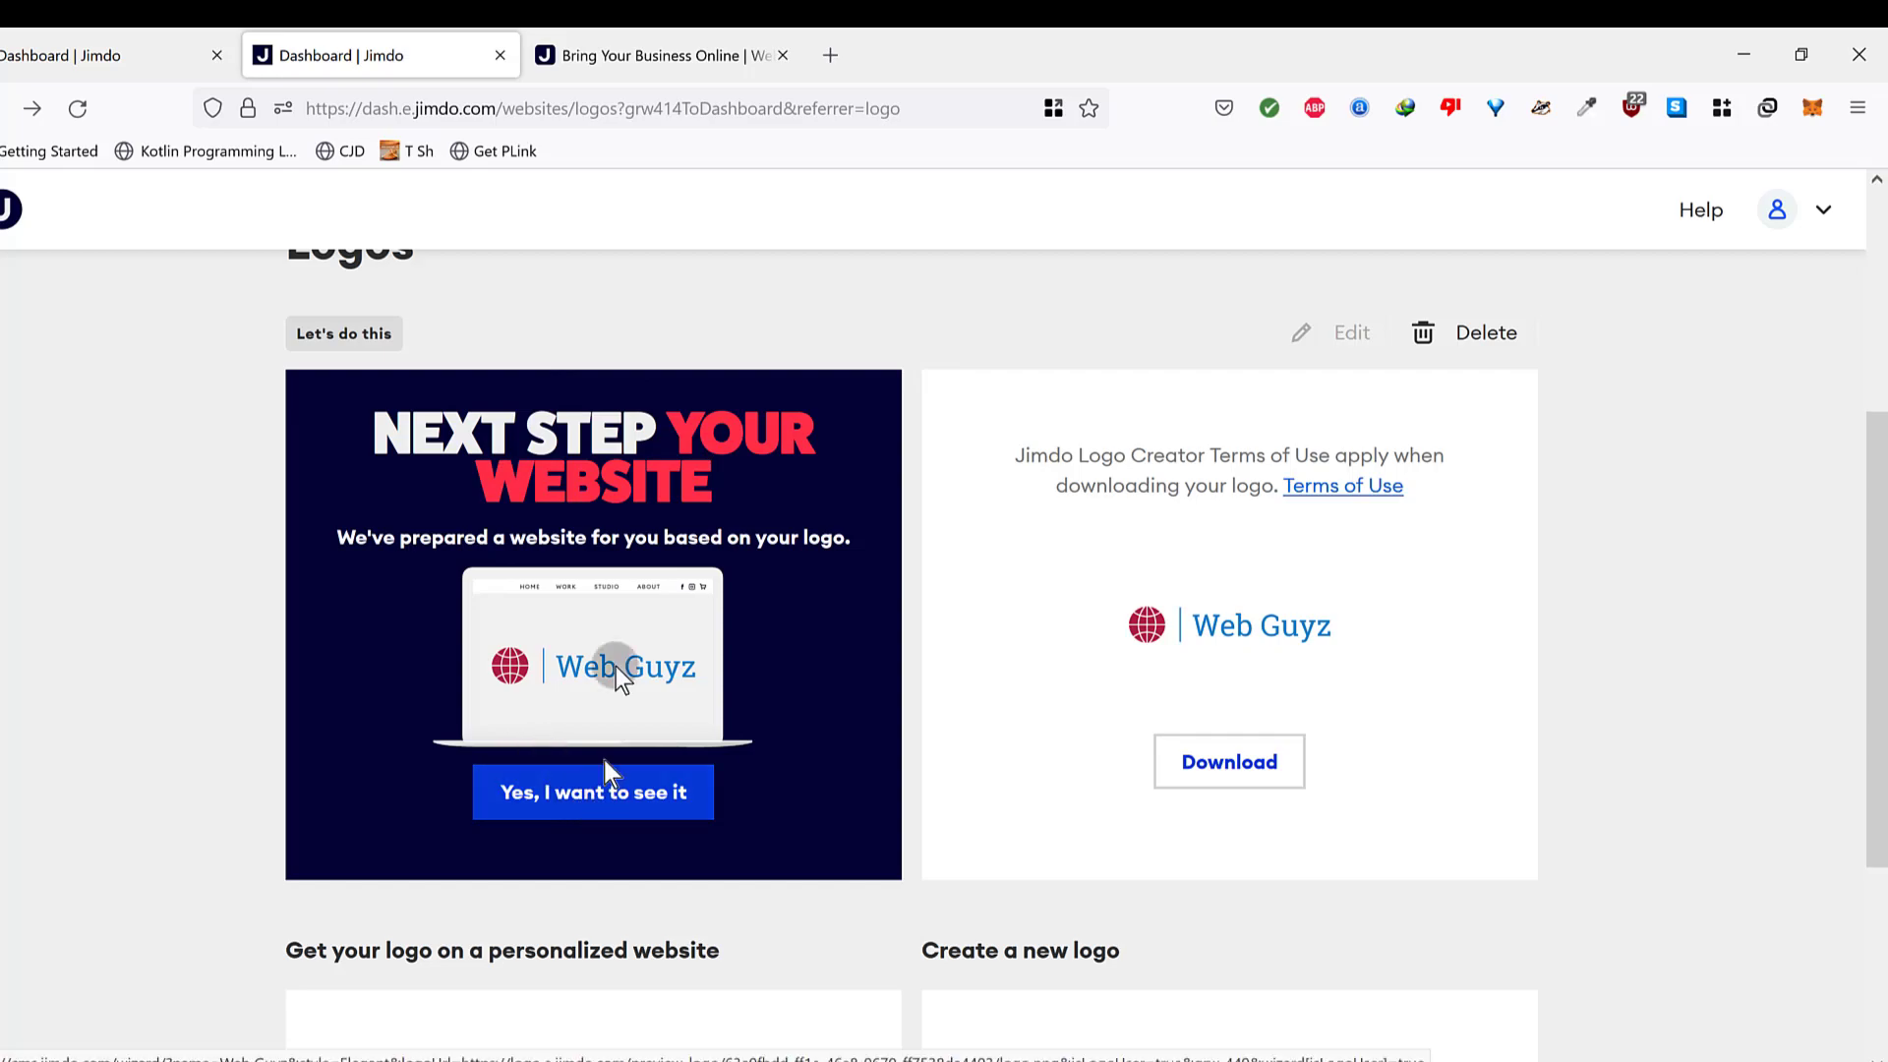